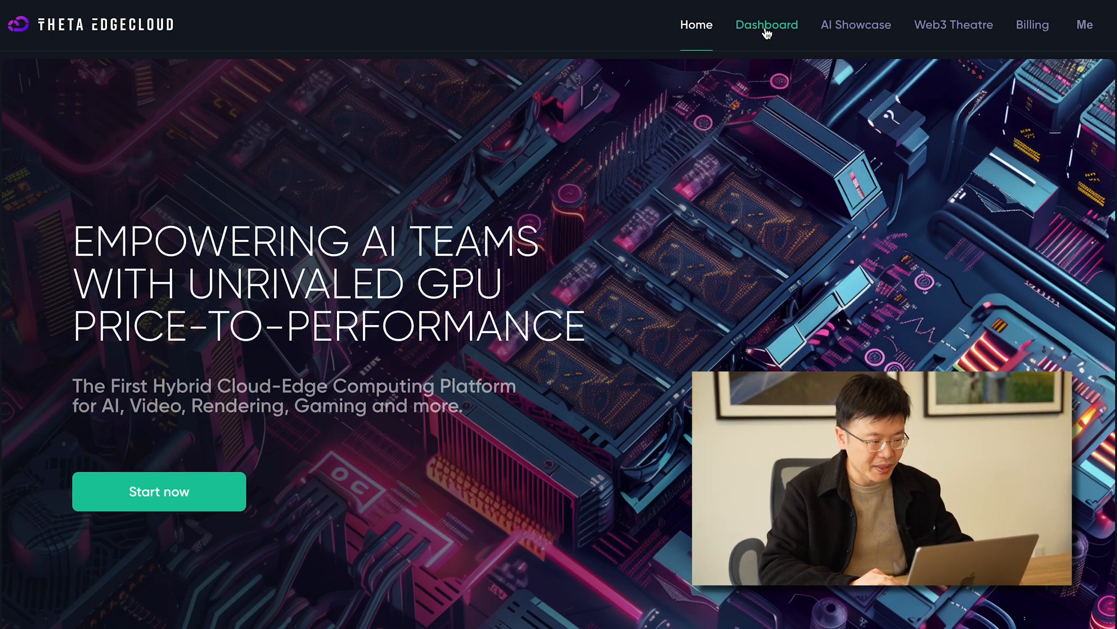
# Step: Show the dashboard with the AI, Video and Rendering/Gaming service tiles for the default project
pyautogui.click(766, 24)
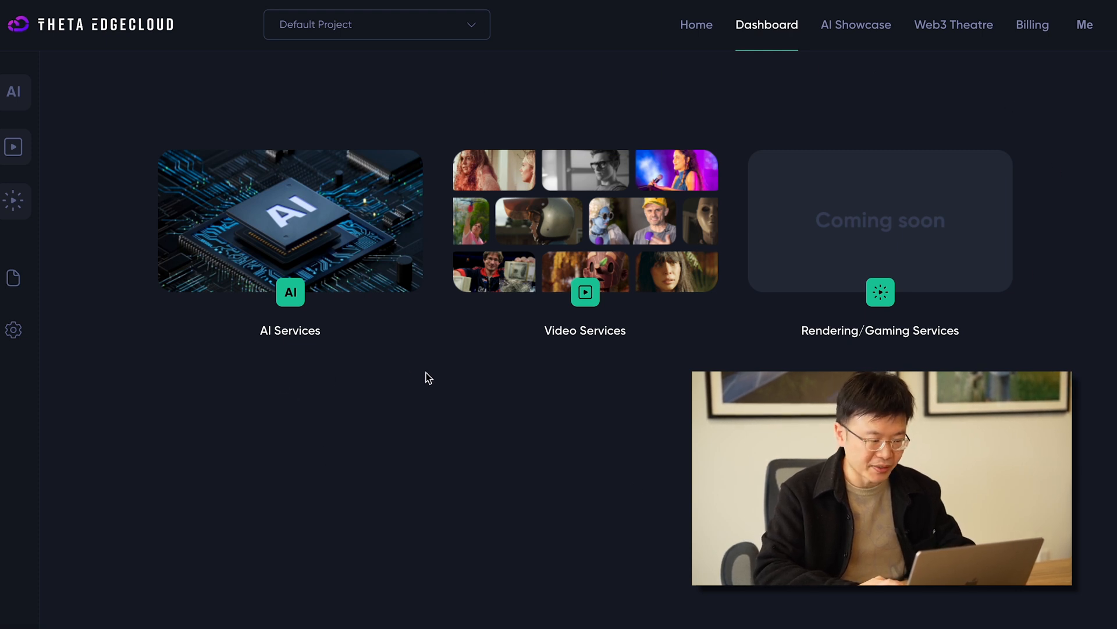
pyautogui.moveTo(312, 377)
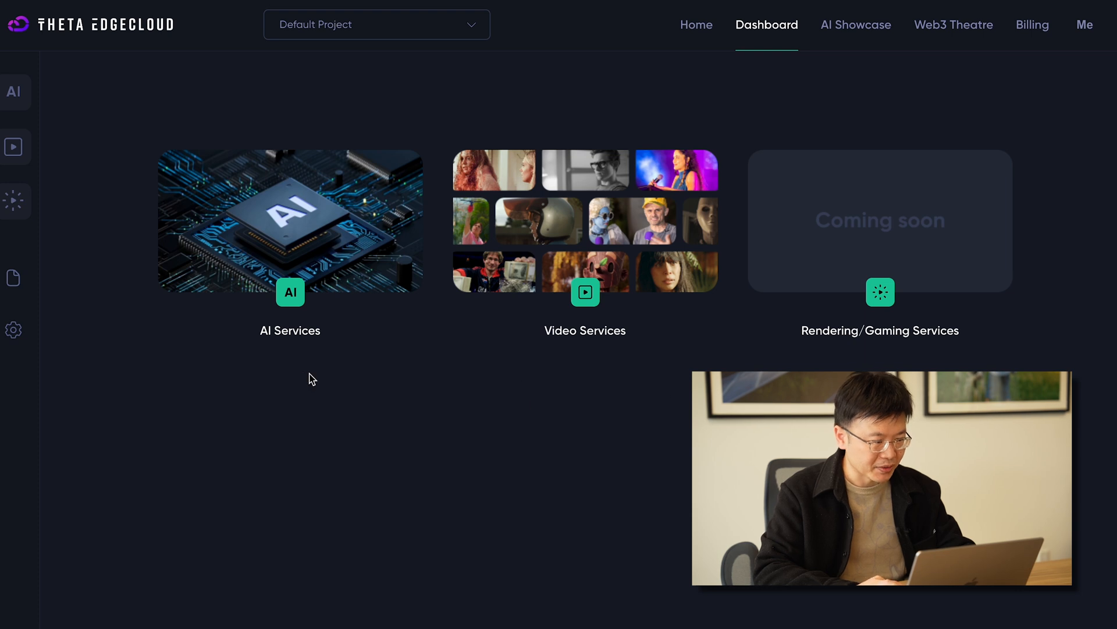
pyautogui.moveTo(354, 364)
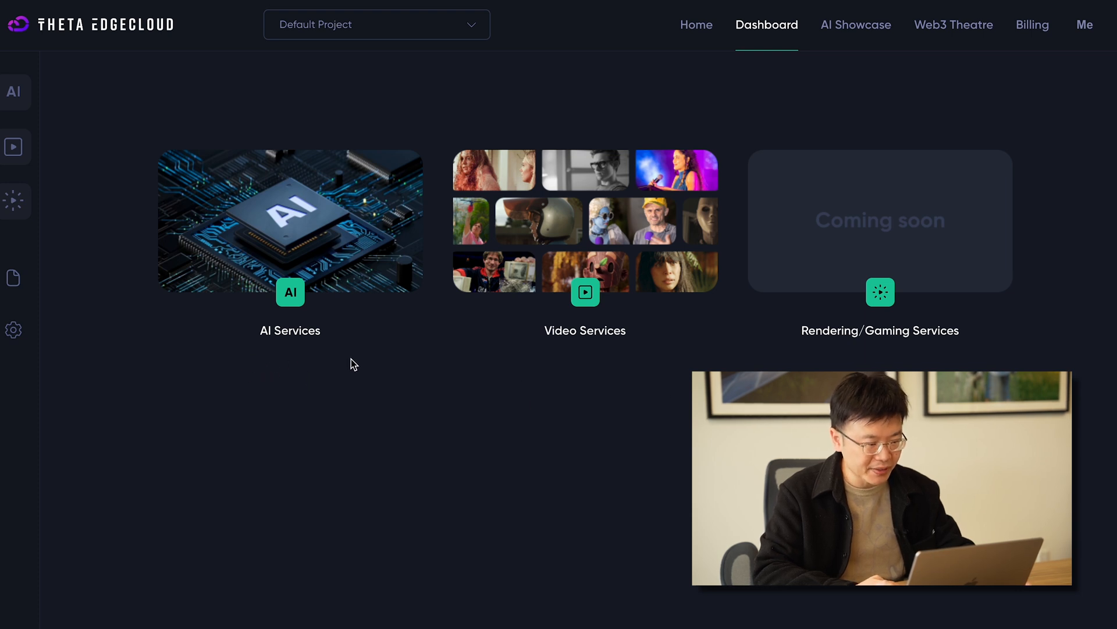
pyautogui.moveTo(655, 365)
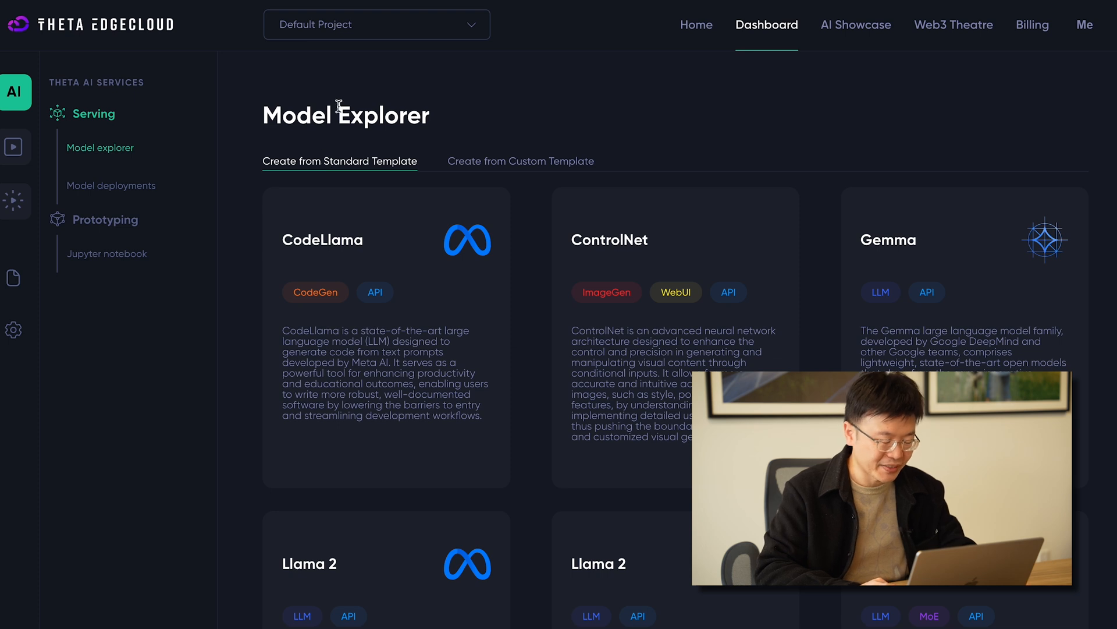
pyautogui.moveTo(522, 98)
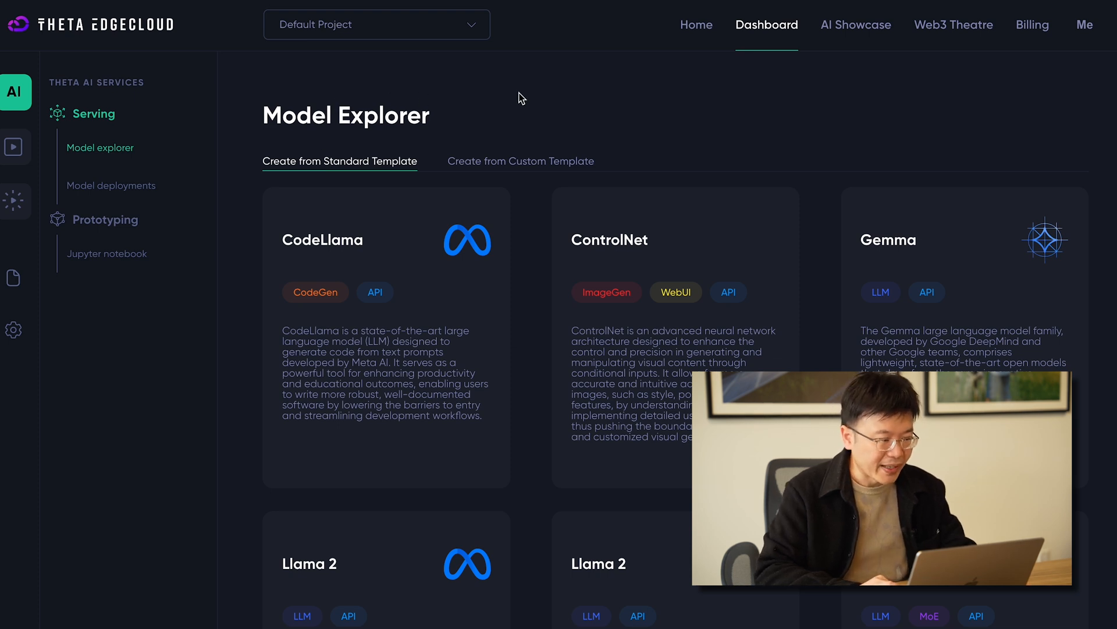
pyautogui.moveTo(523, 95)
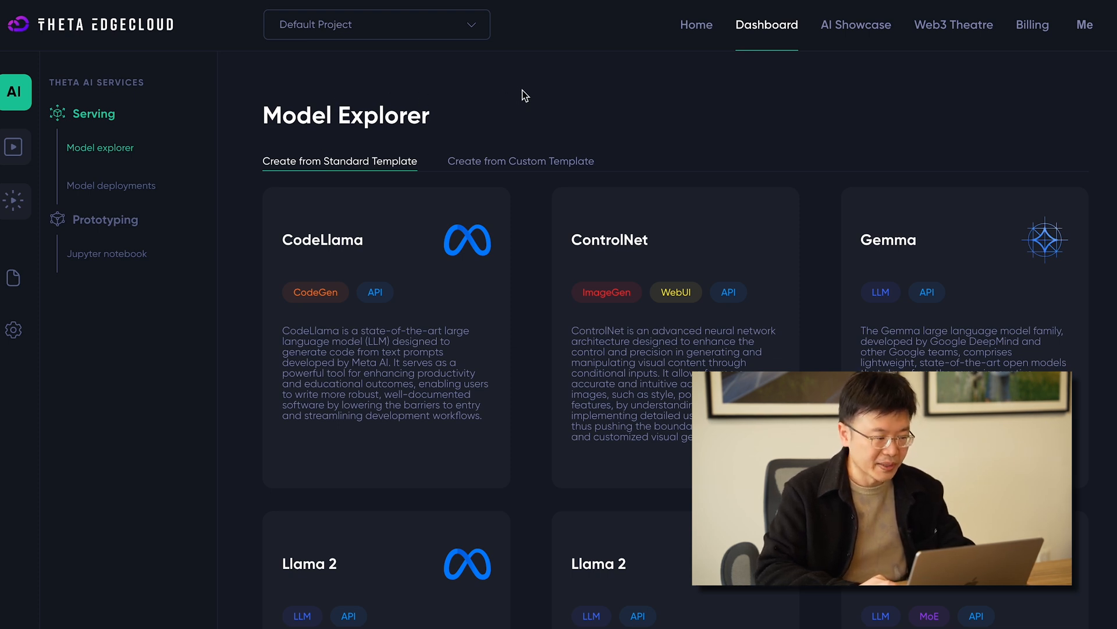
pyautogui.moveTo(531, 343)
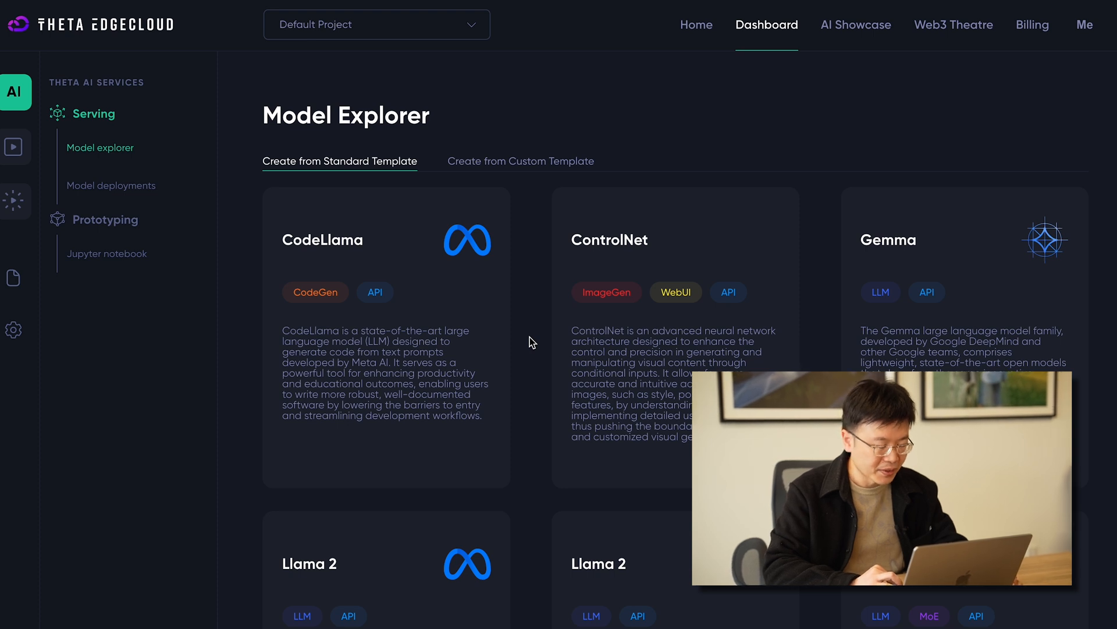
pyautogui.moveTo(424, 233)
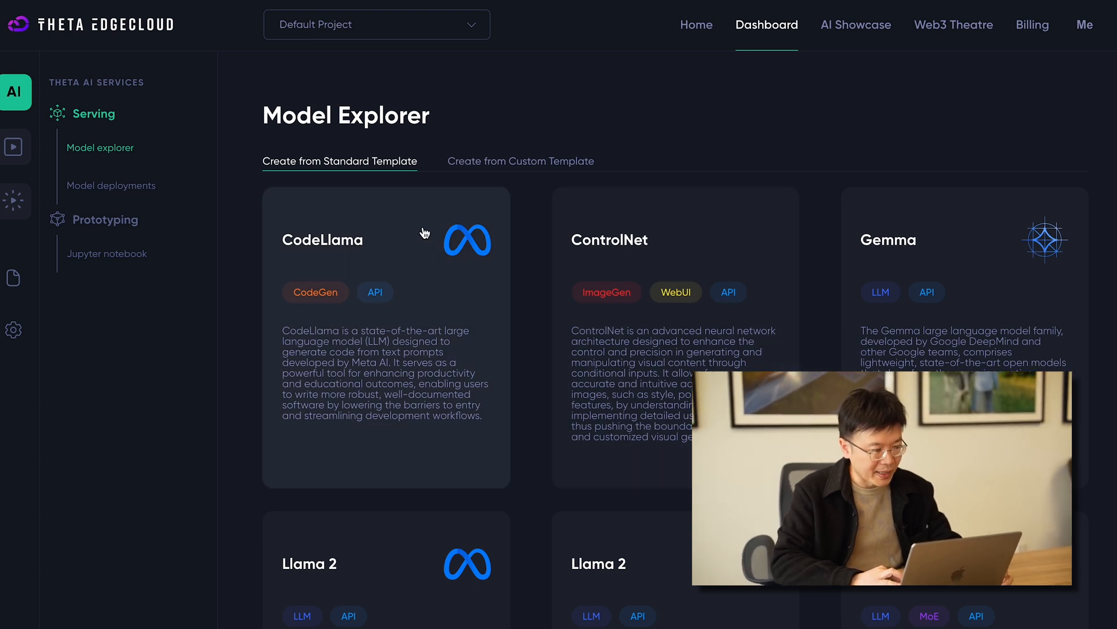
pyautogui.moveTo(535, 280)
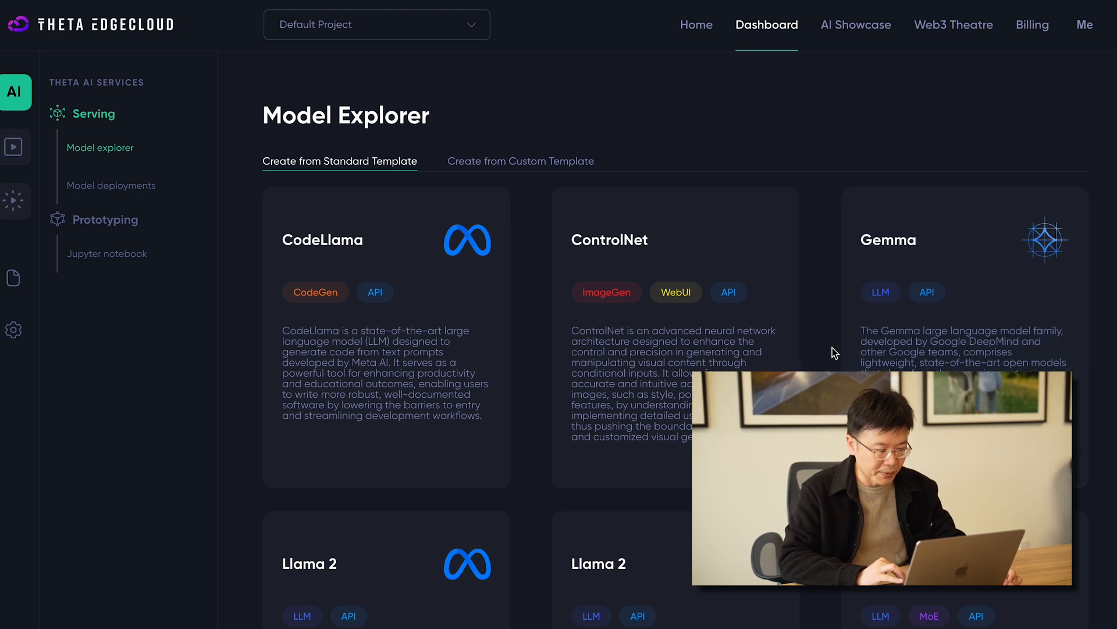
# Step: Scroll the standard templates down to the Stable Diffusion, SD Video and SDXL cards
pyautogui.scroll(-3)
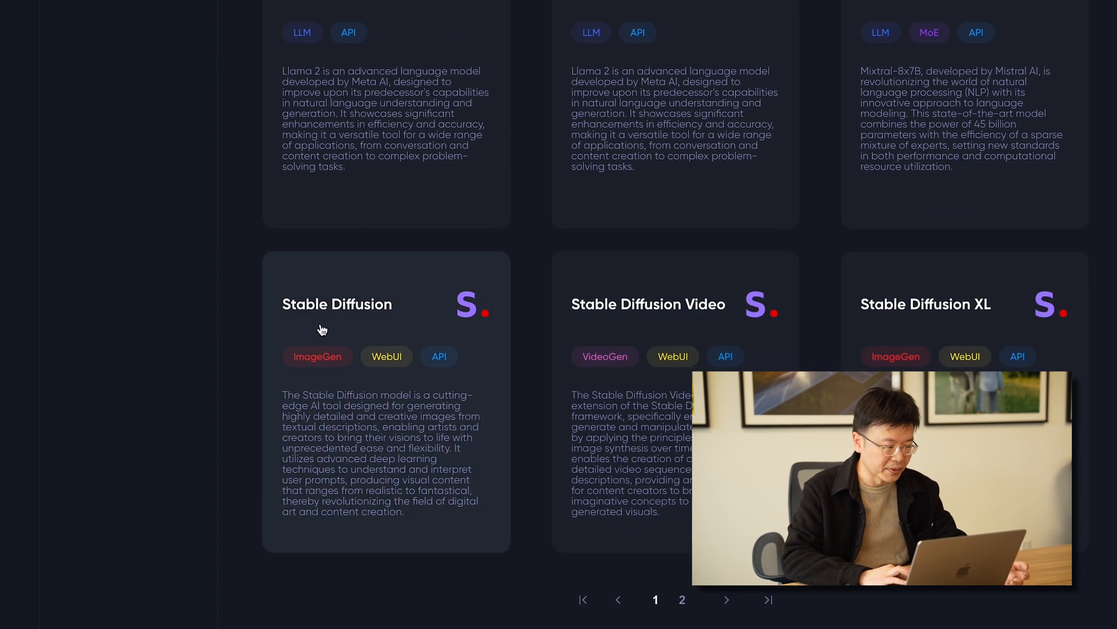
pyautogui.moveTo(414, 313)
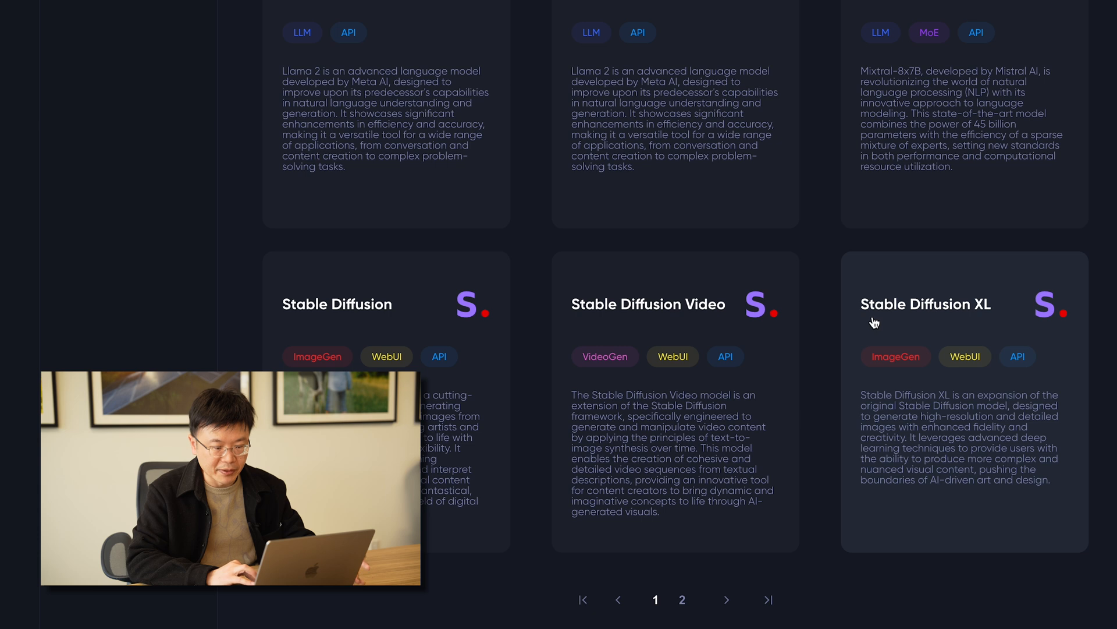
pyautogui.moveTo(826, 217)
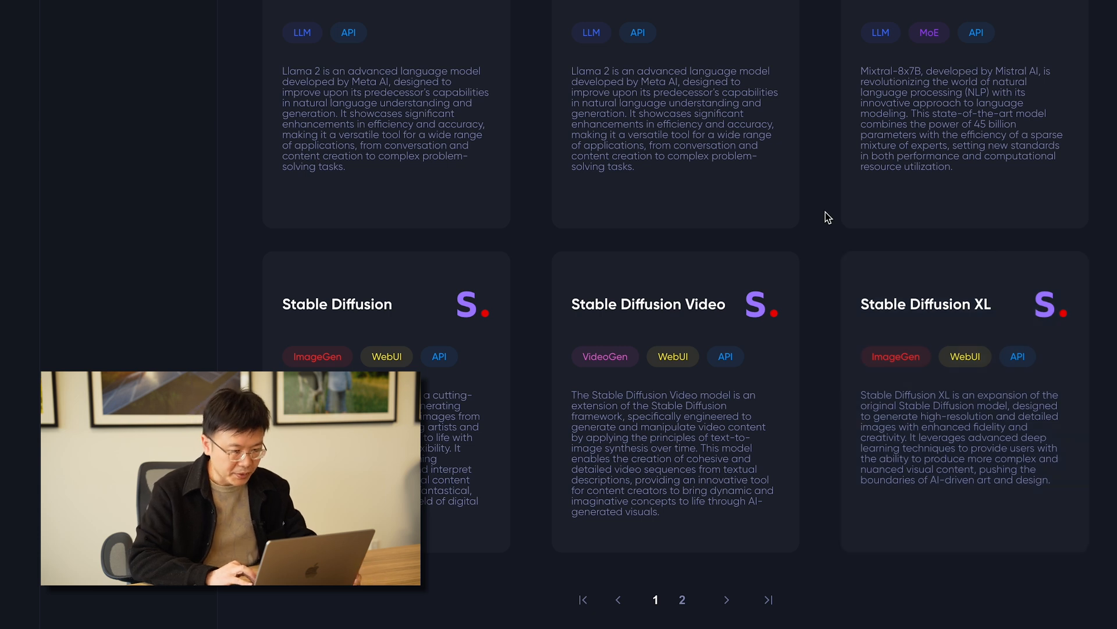
pyautogui.moveTo(539, 250)
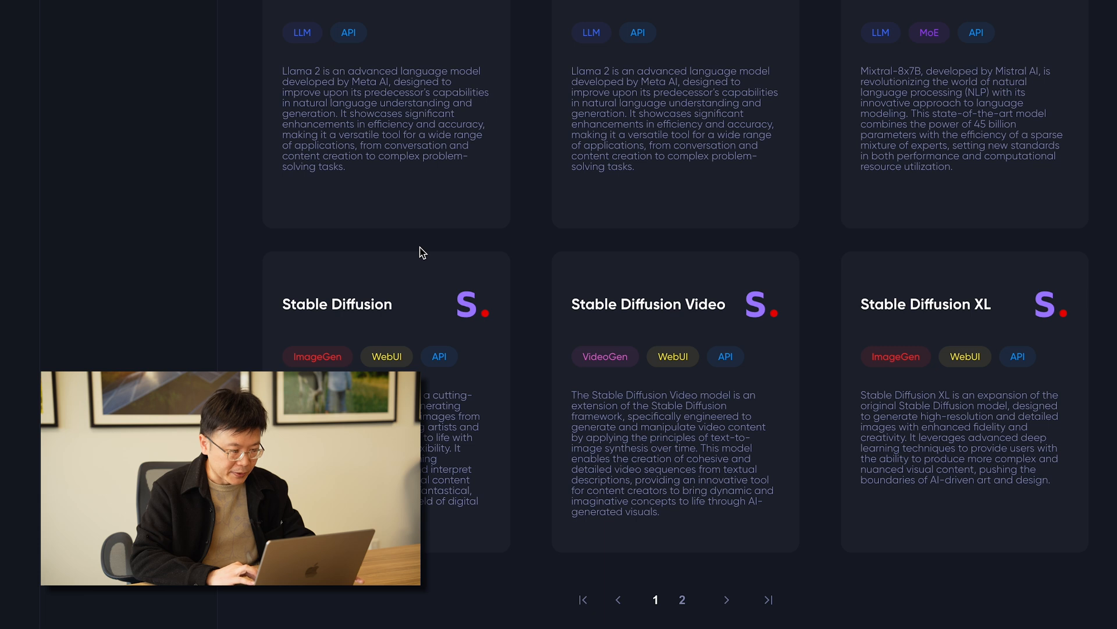
pyautogui.moveTo(517, 250)
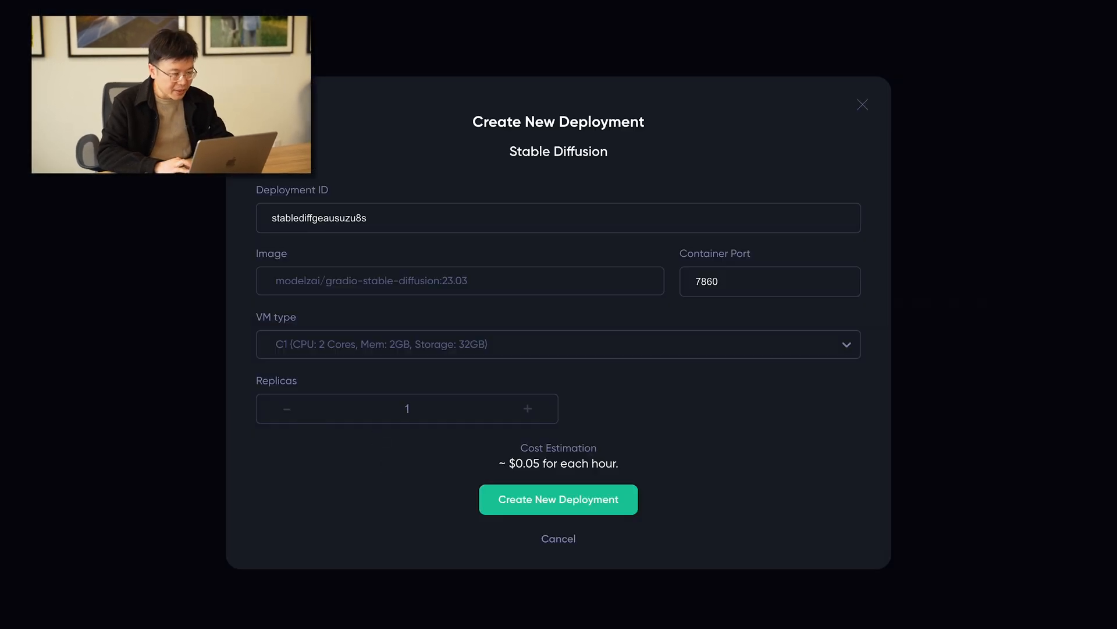
pyautogui.moveTo(611, 99)
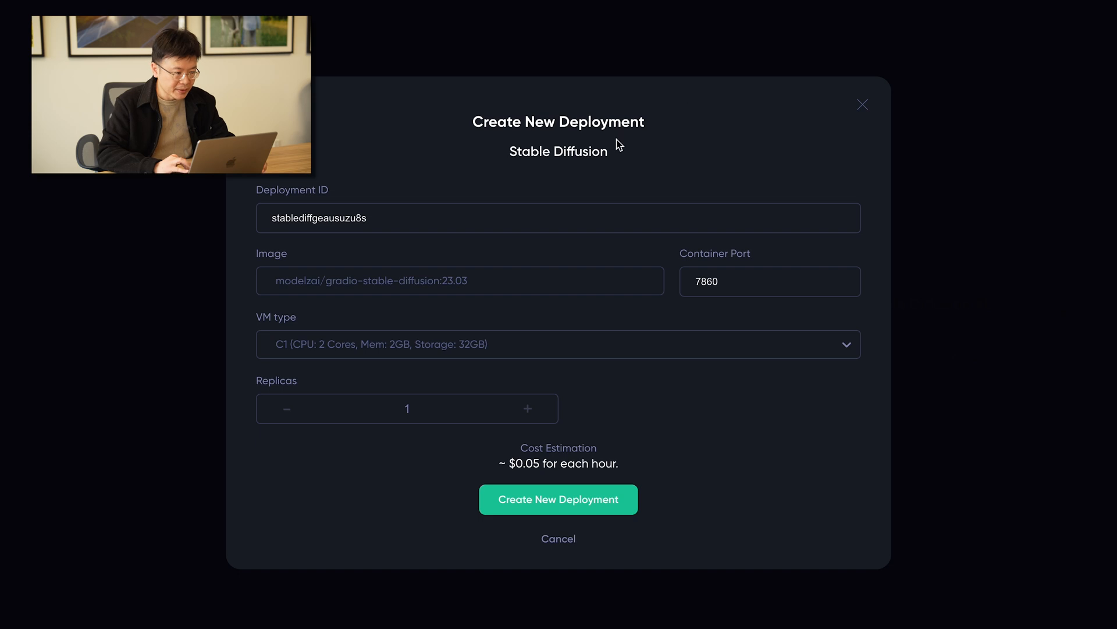
pyautogui.moveTo(571, 199)
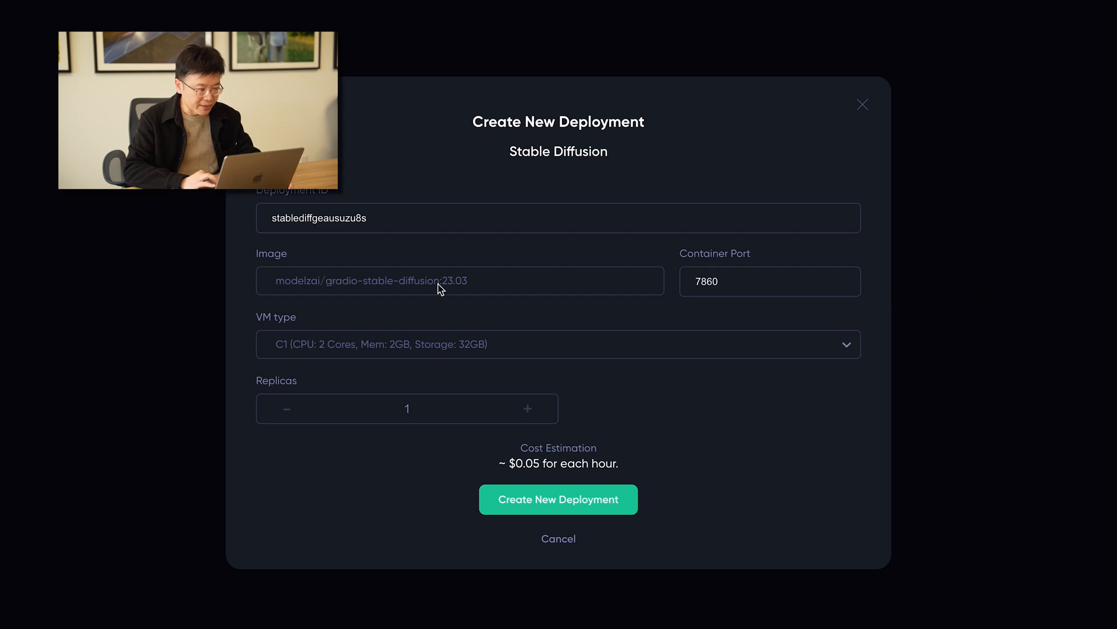
pyautogui.moveTo(445, 312)
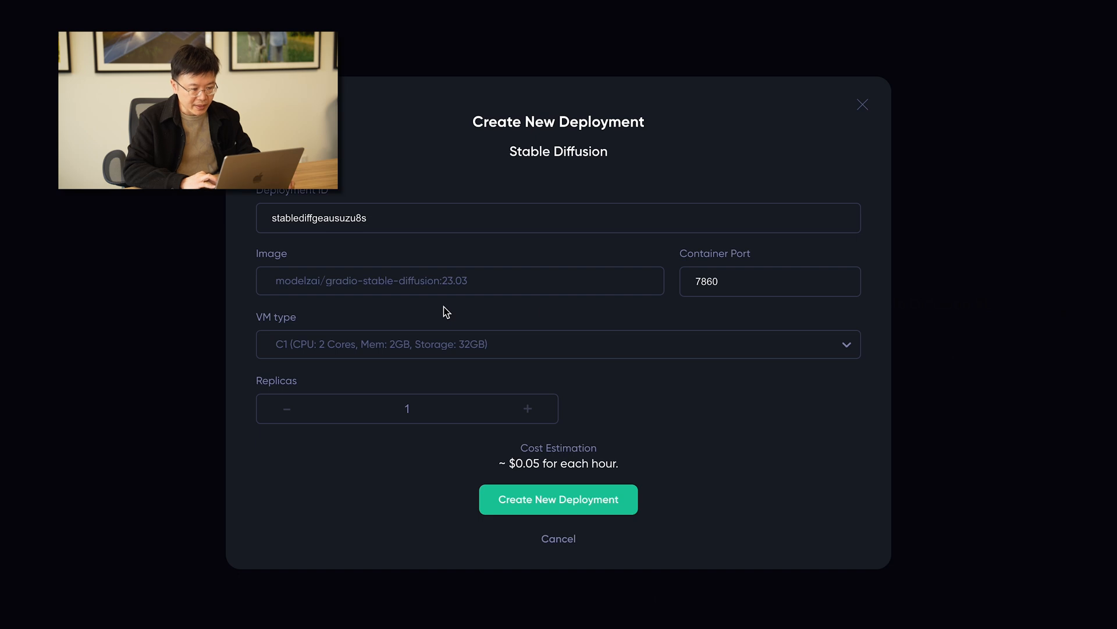
pyautogui.moveTo(723, 303)
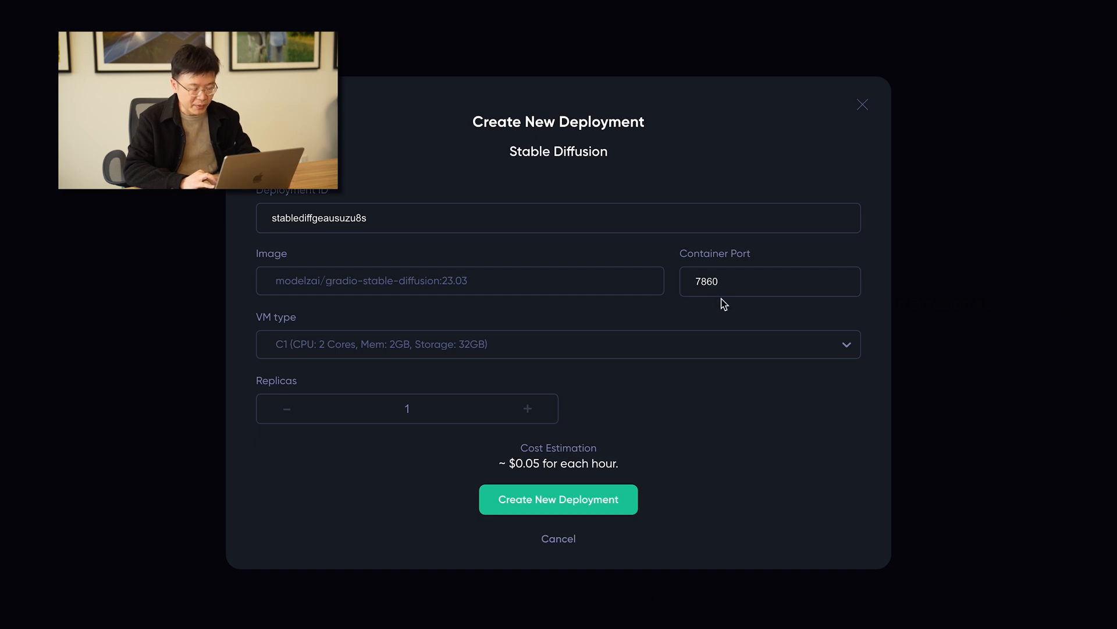
pyautogui.moveTo(741, 305)
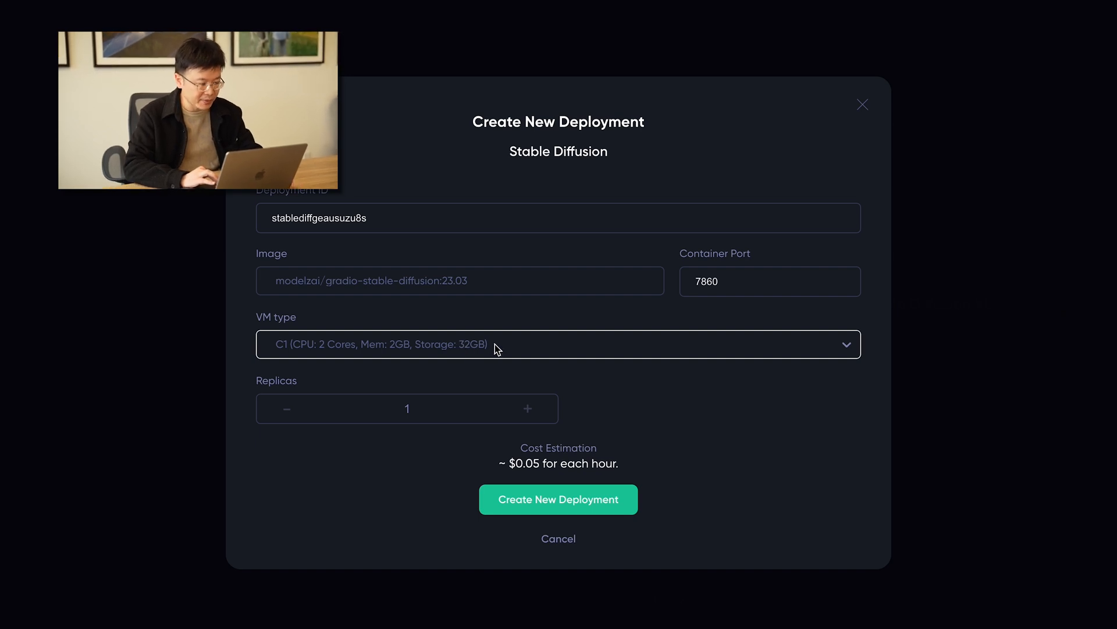
# Step: Choose the GT1 NVIDIA T4 VM type and settle the replica count on 1, about $0.20/hour
pyautogui.click(557, 344)
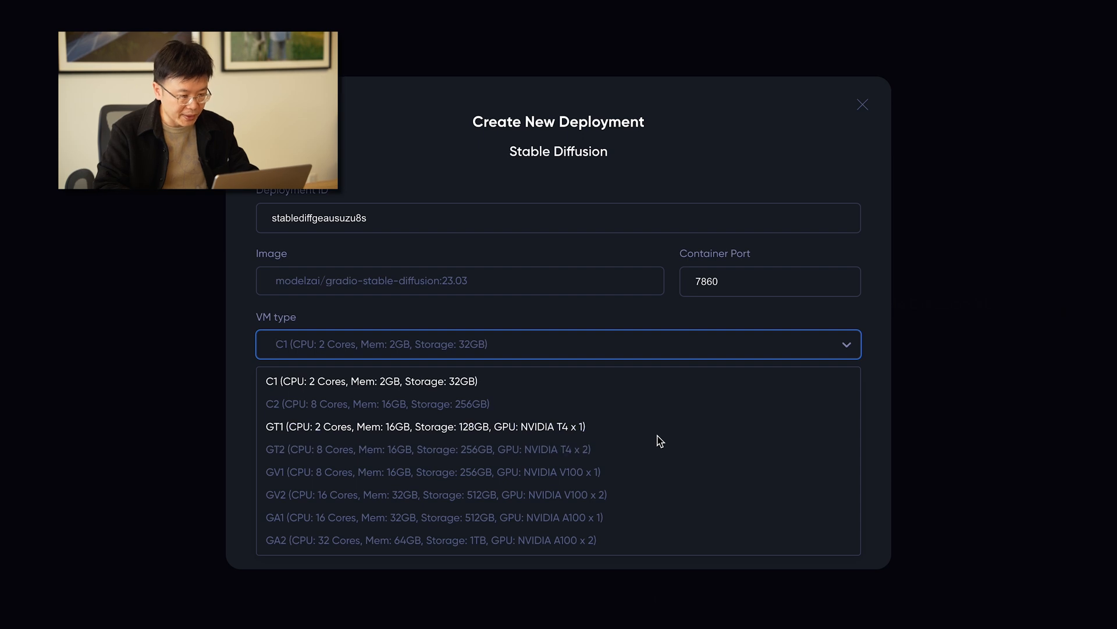
pyautogui.moveTo(604, 432)
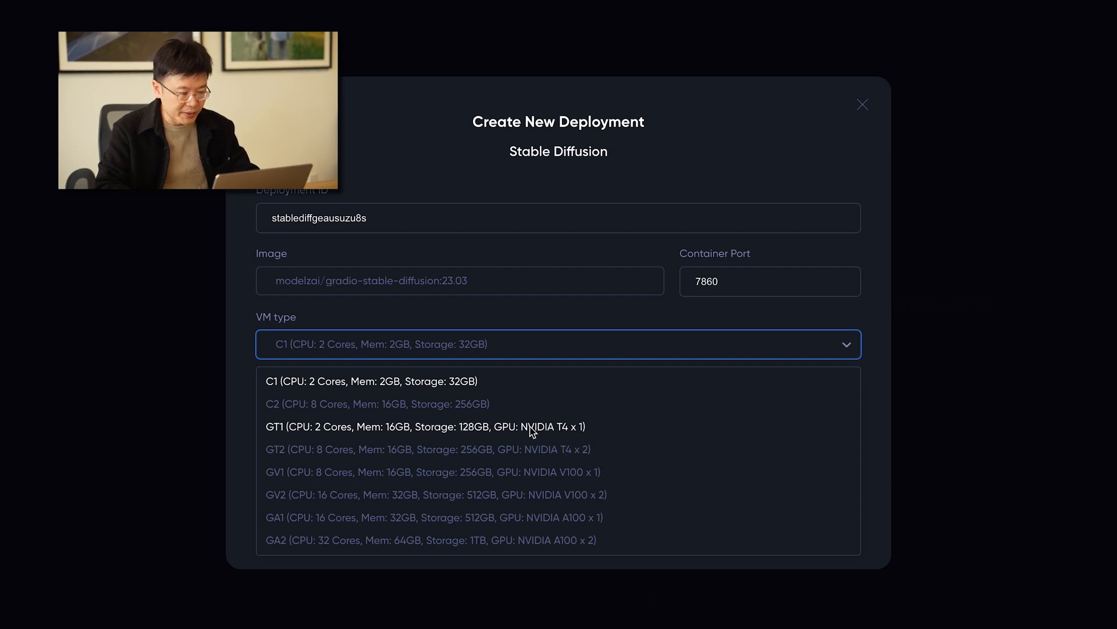
pyautogui.click(427, 426)
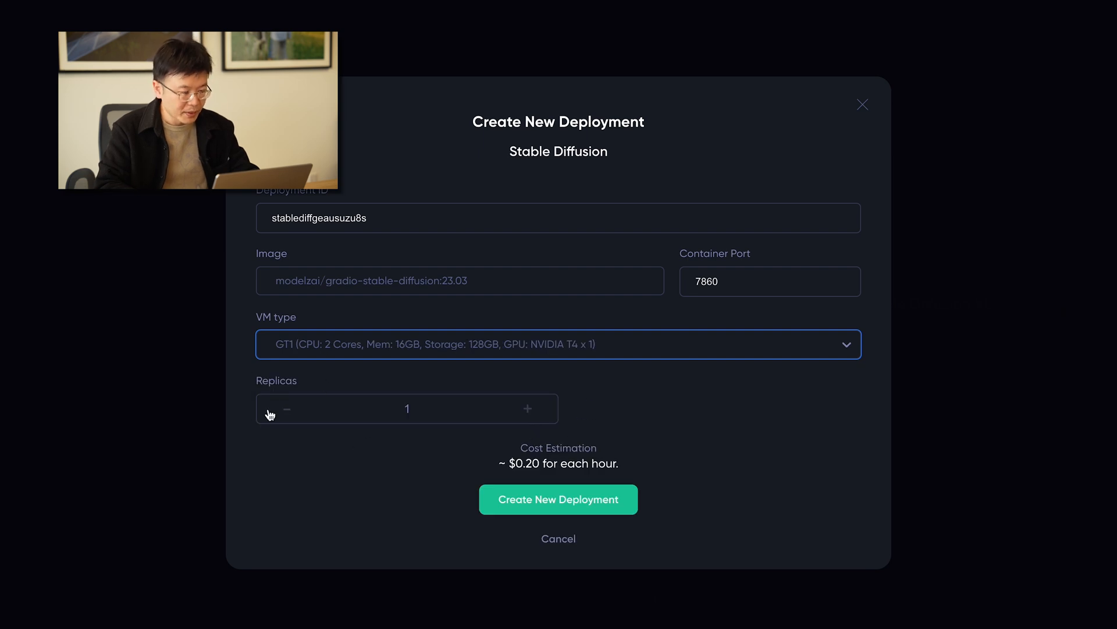
pyautogui.moveTo(409, 440)
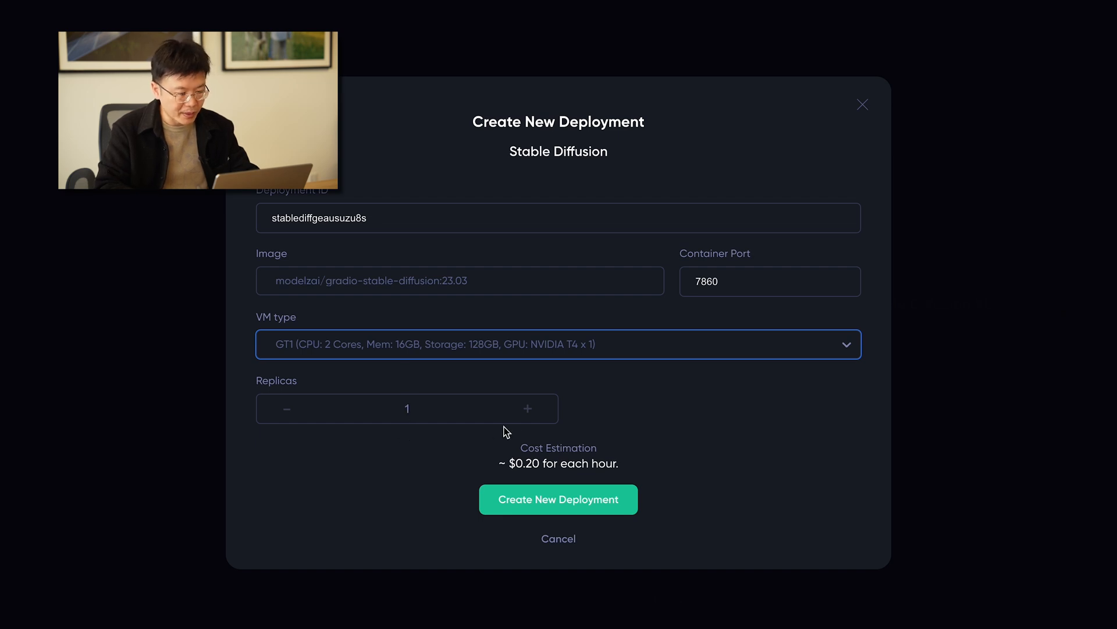
pyautogui.click(528, 408)
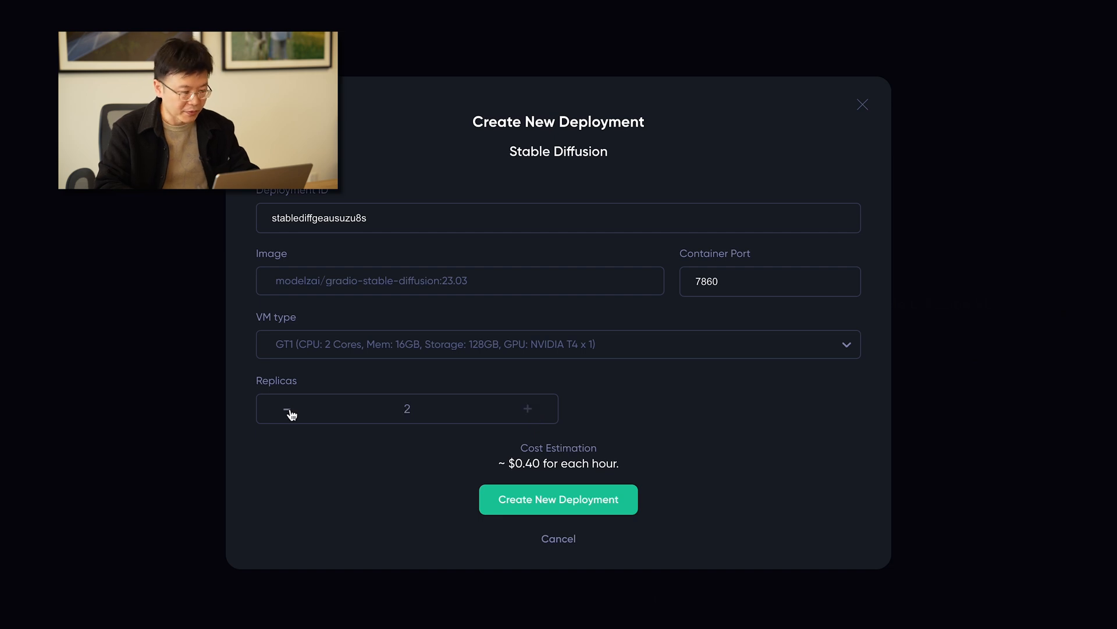
pyautogui.click(286, 409)
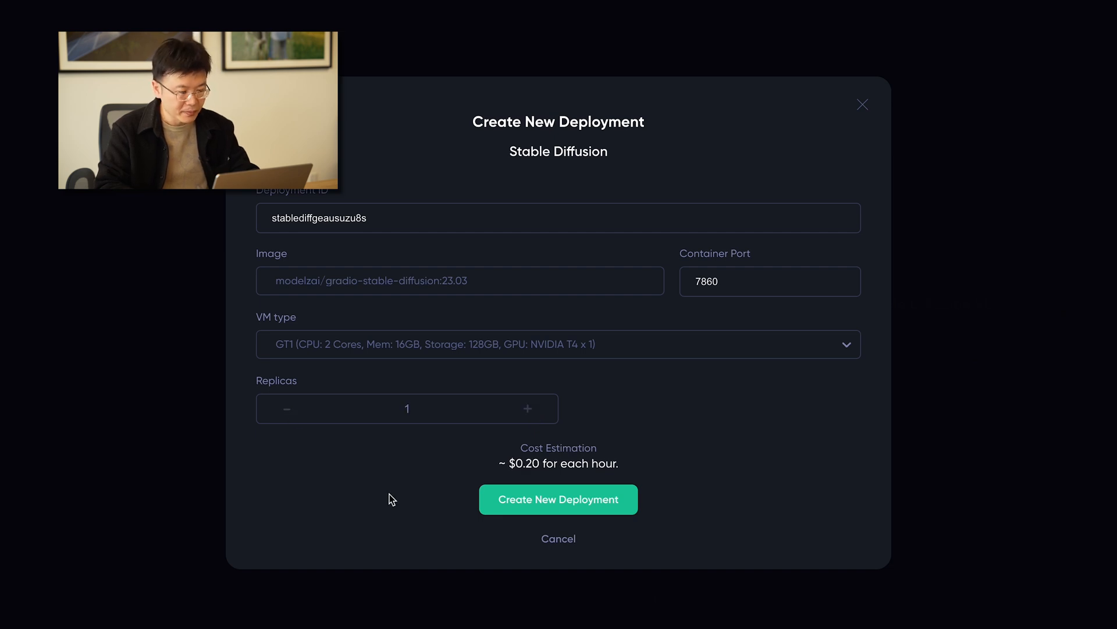
pyautogui.moveTo(526, 474)
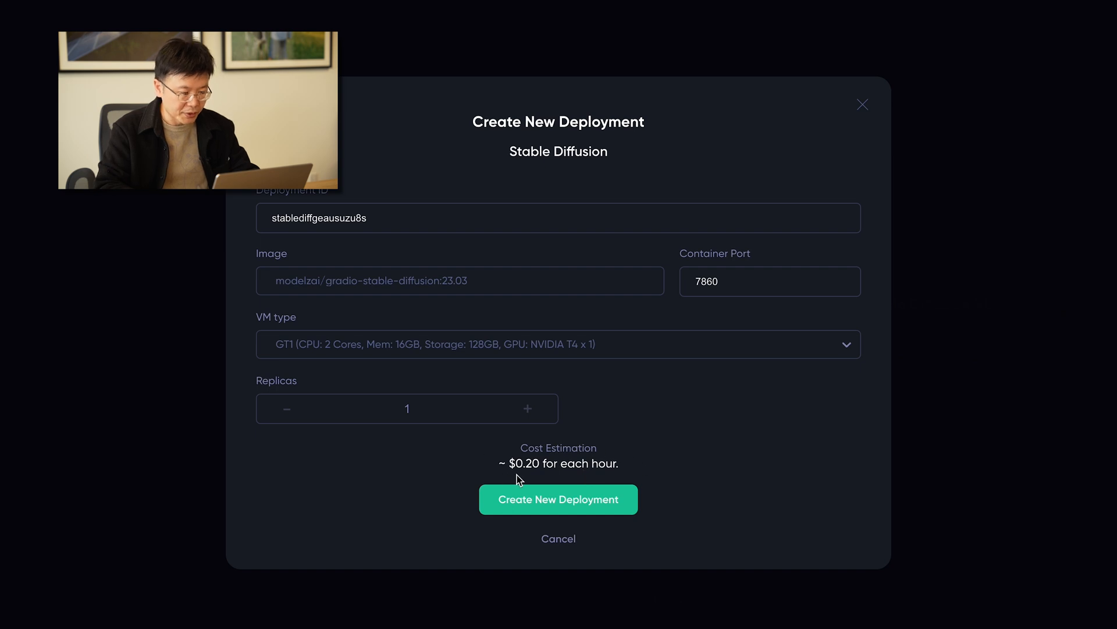
pyautogui.moveTo(556, 480)
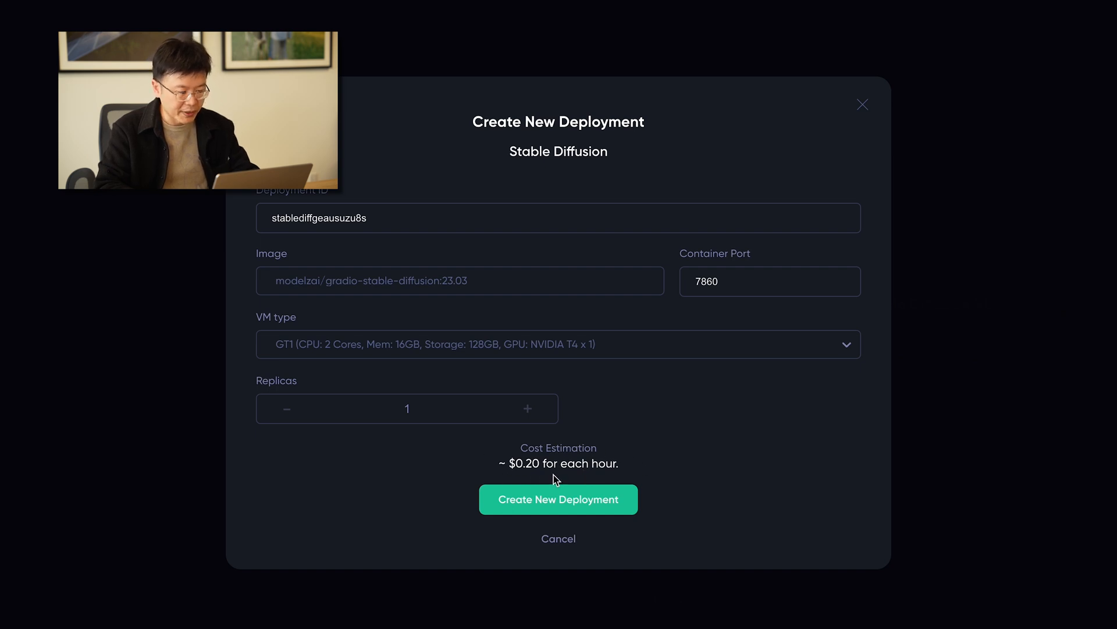
pyautogui.click(527, 409)
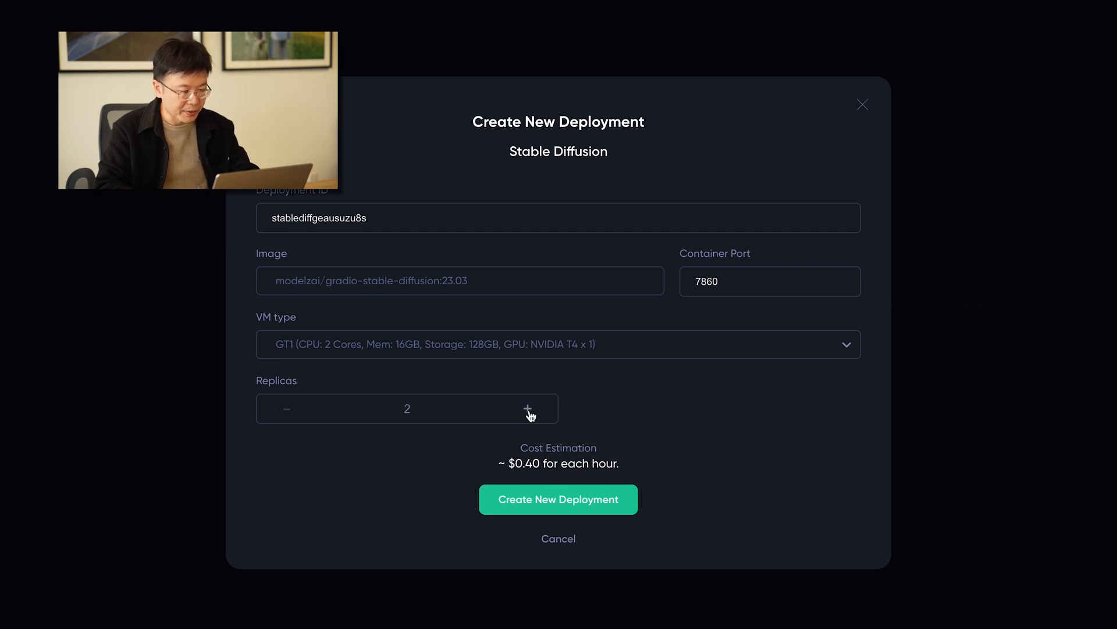
pyautogui.moveTo(525, 479)
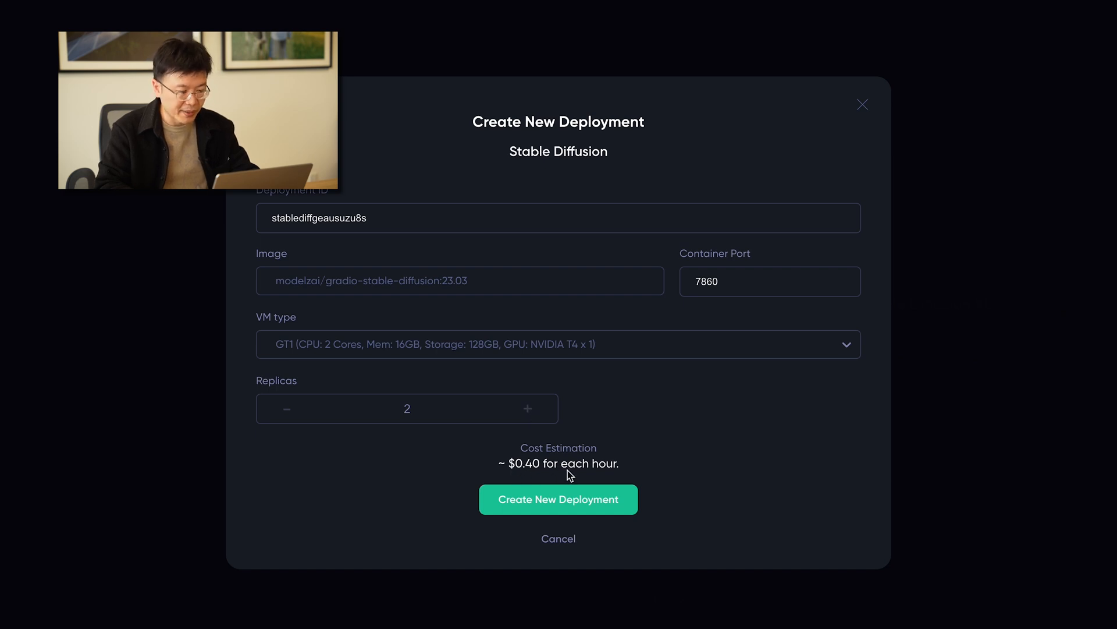
pyautogui.click(286, 409)
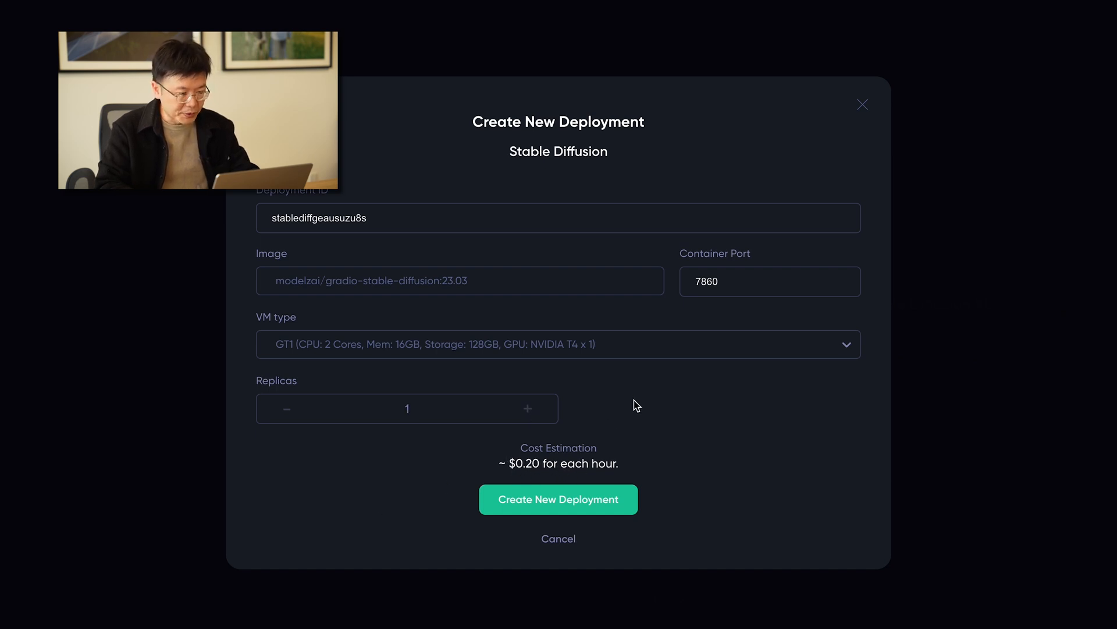
pyautogui.click(558, 344)
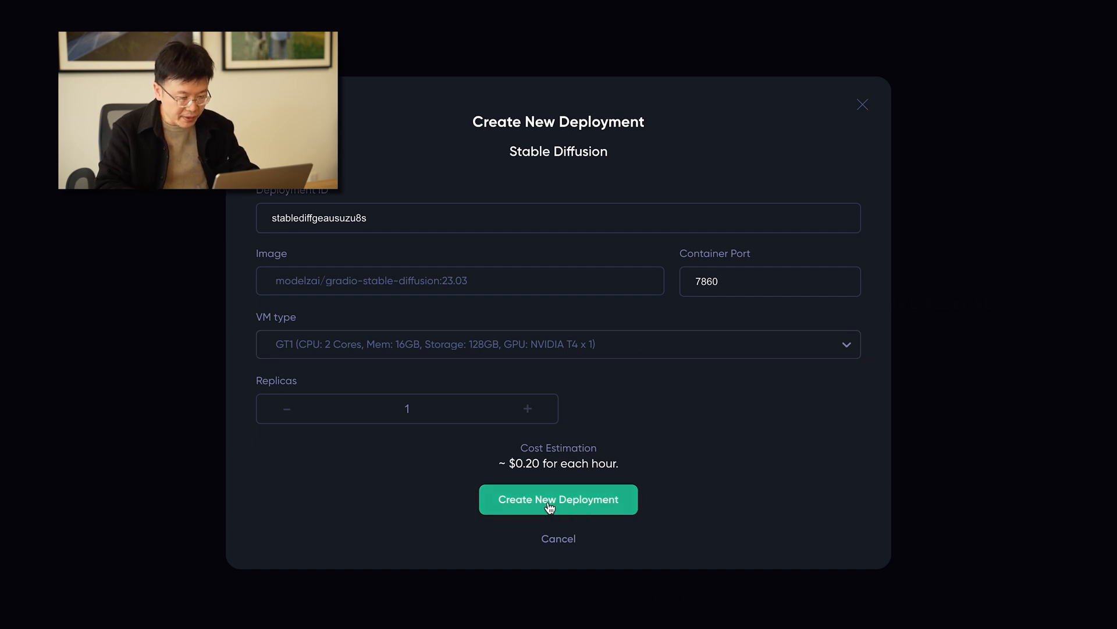
# Step: Launch the Stable Diffusion deployment so it appears under Model Deployments with status 1/1
pyautogui.click(557, 500)
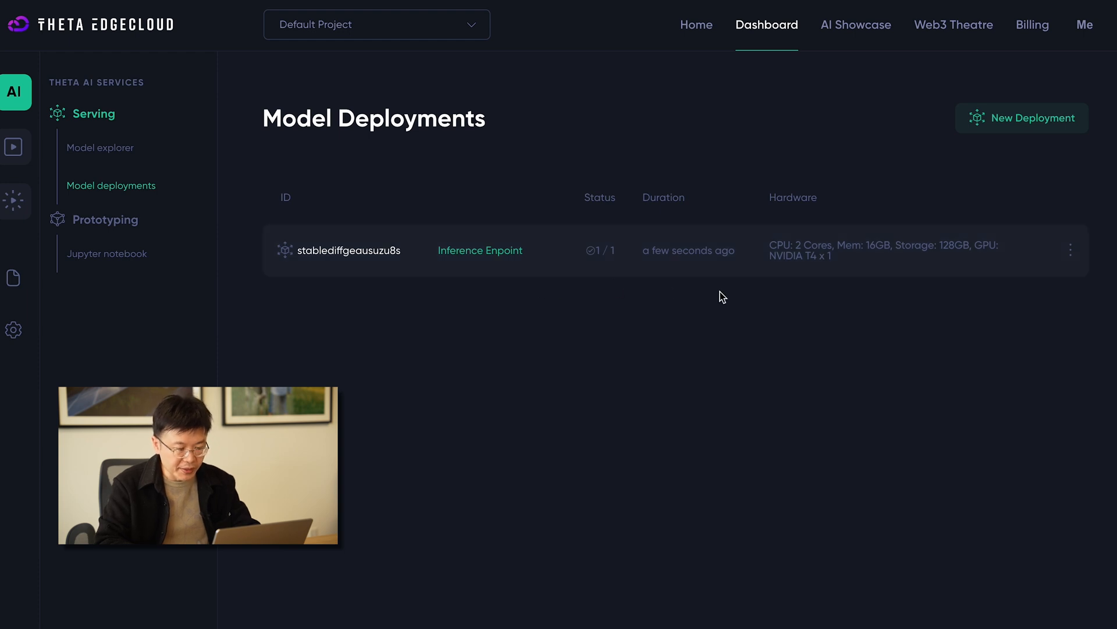
pyautogui.moveTo(736, 304)
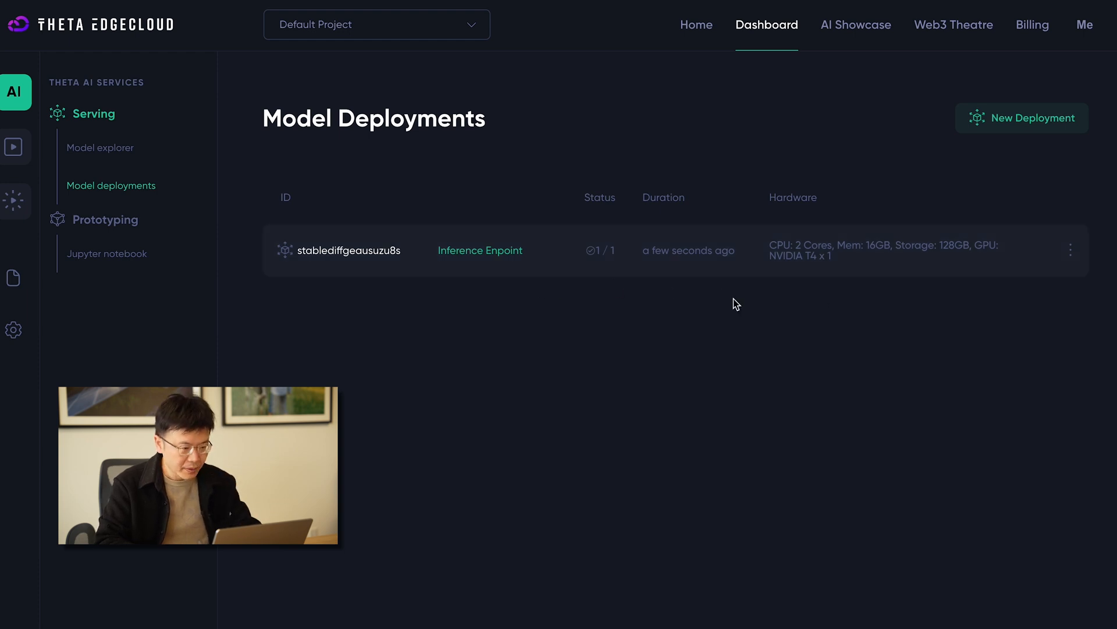
pyautogui.moveTo(624, 216)
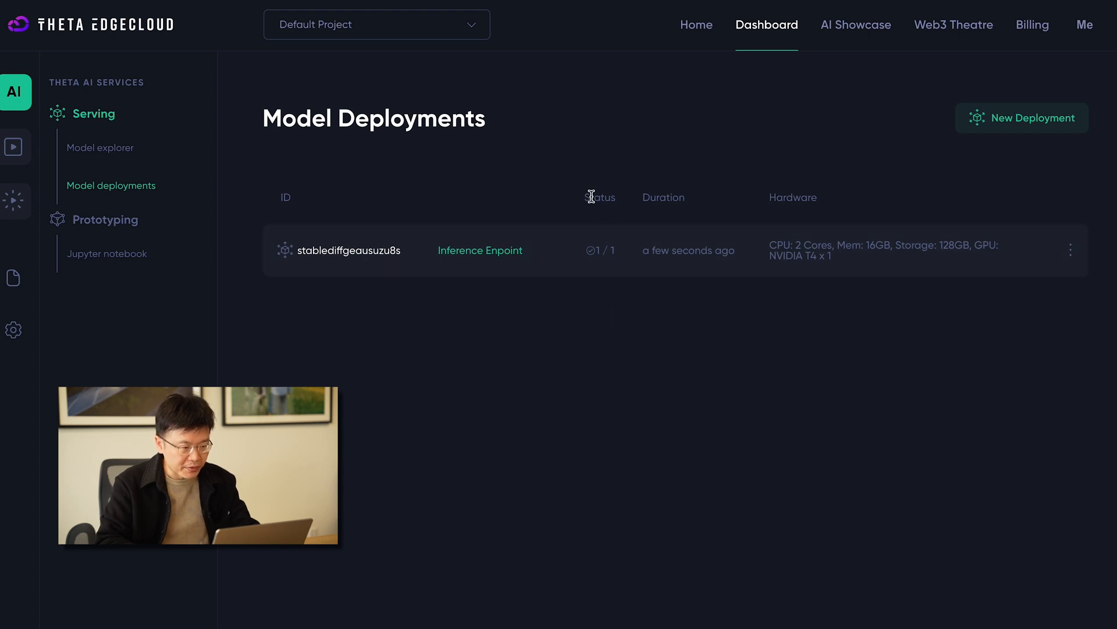
pyautogui.moveTo(598, 171)
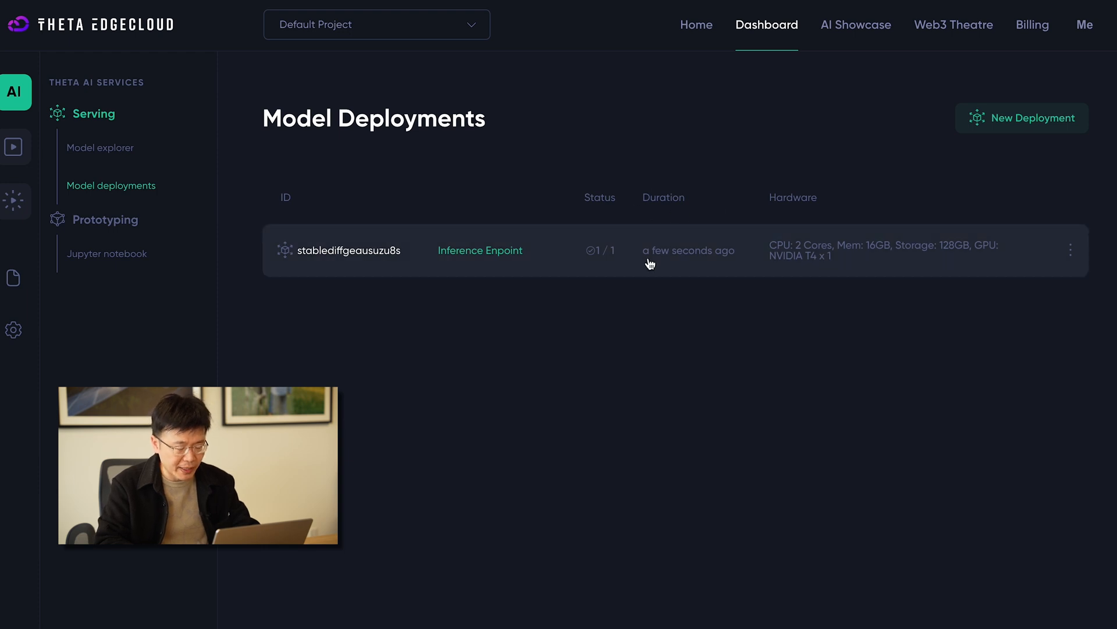
pyautogui.moveTo(678, 266)
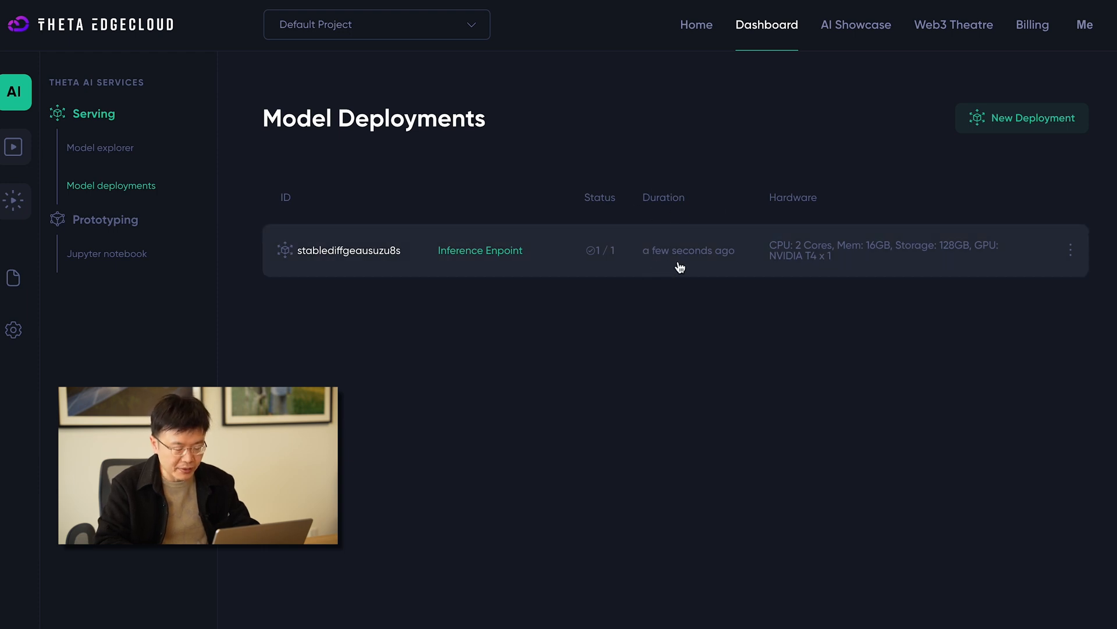
pyautogui.moveTo(788, 273)
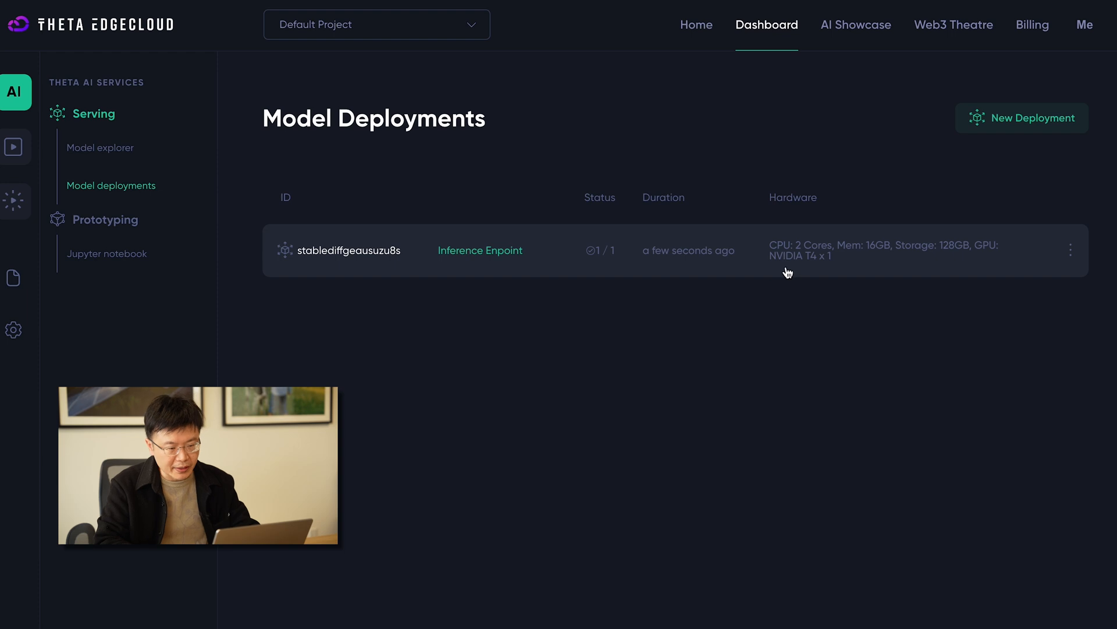
pyautogui.moveTo(827, 261)
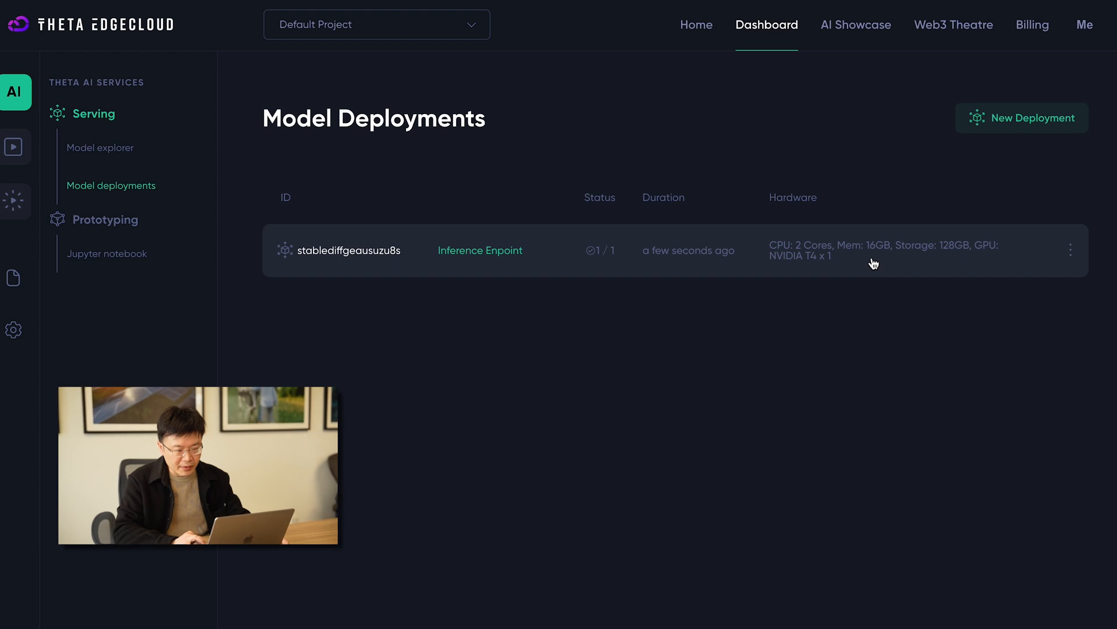
pyautogui.moveTo(977, 256)
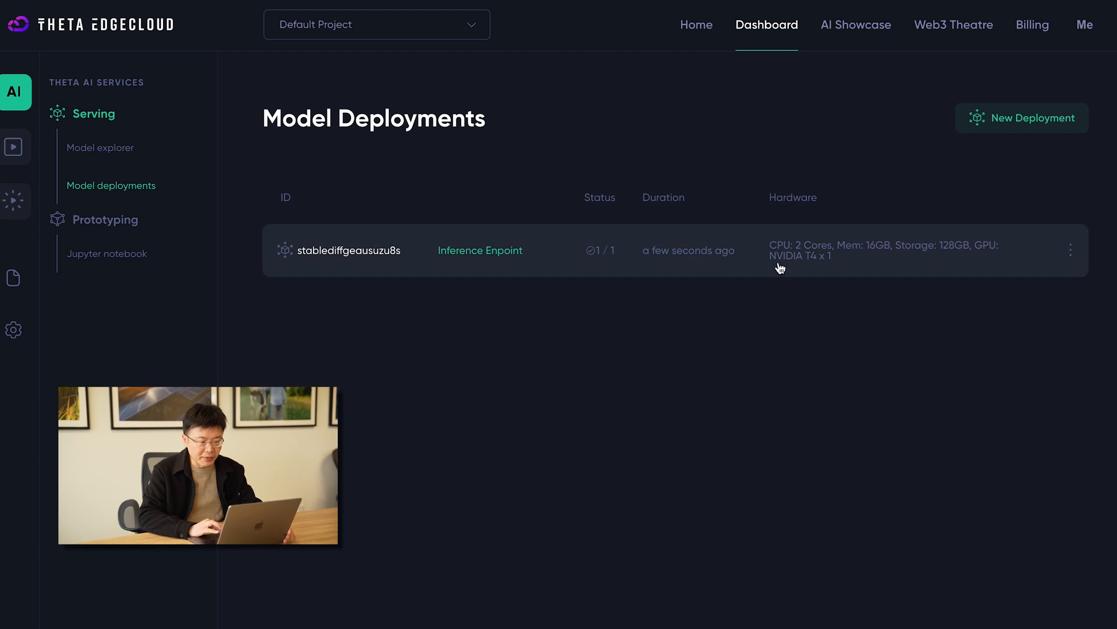
# Step: View the stablediffgeausuzu8s deployment's details and its single running node, then return to Details
pyautogui.click(350, 250)
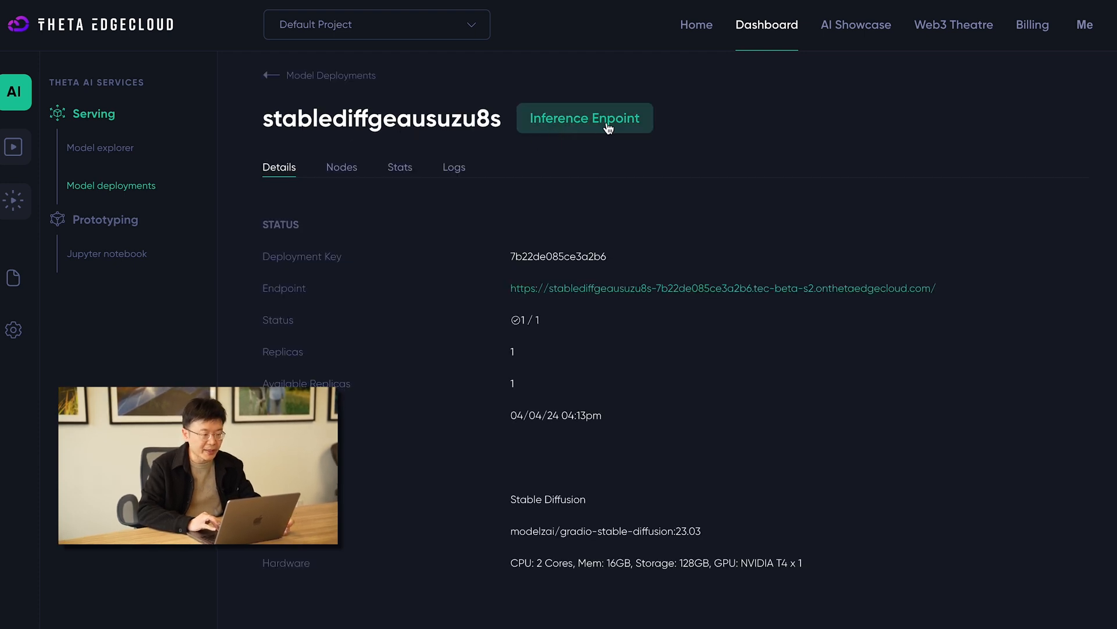
pyautogui.moveTo(597, 146)
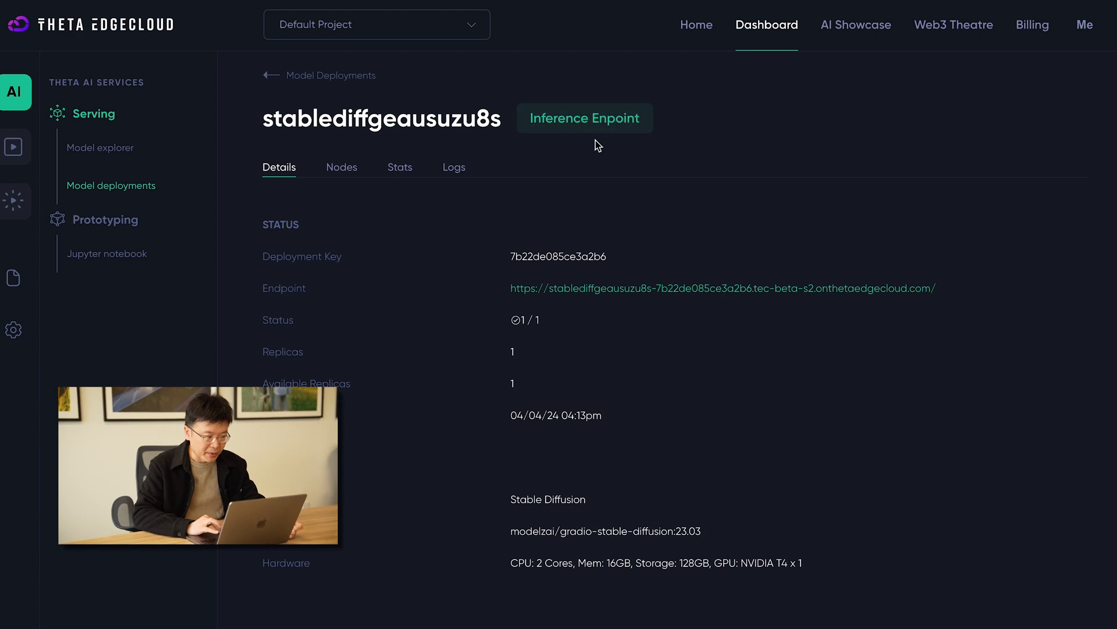
pyautogui.moveTo(389, 427)
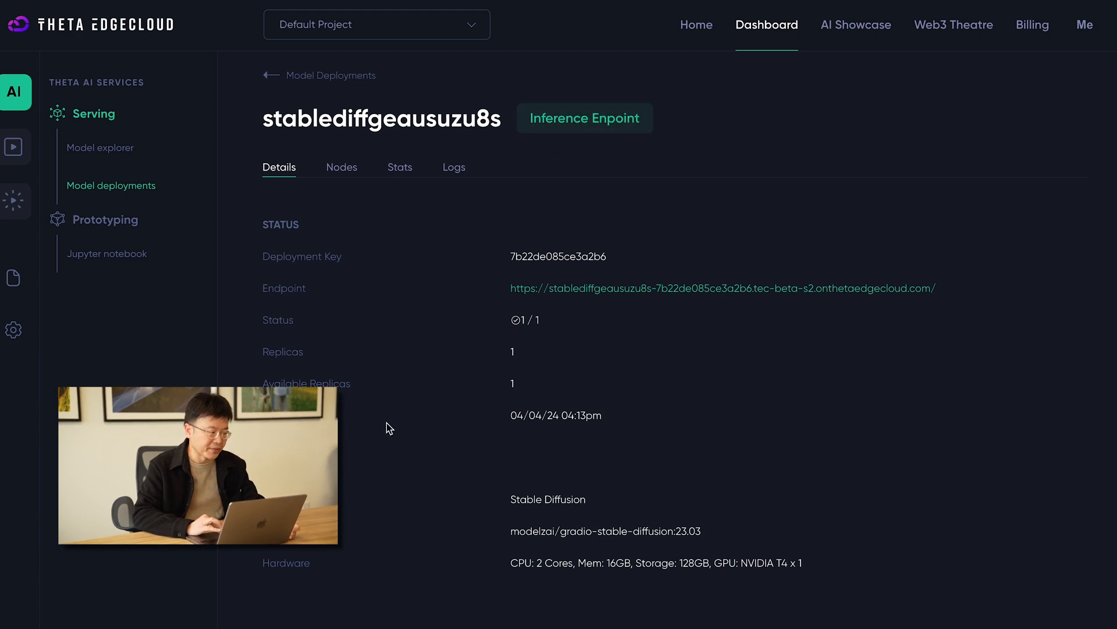
pyautogui.moveTo(450, 228)
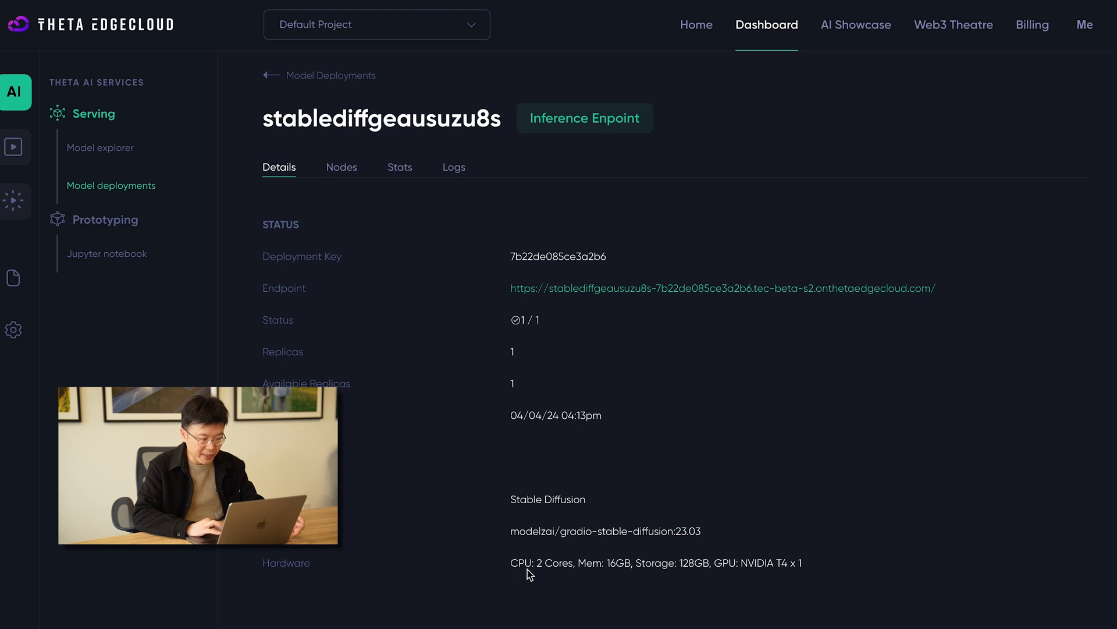
pyautogui.click(341, 167)
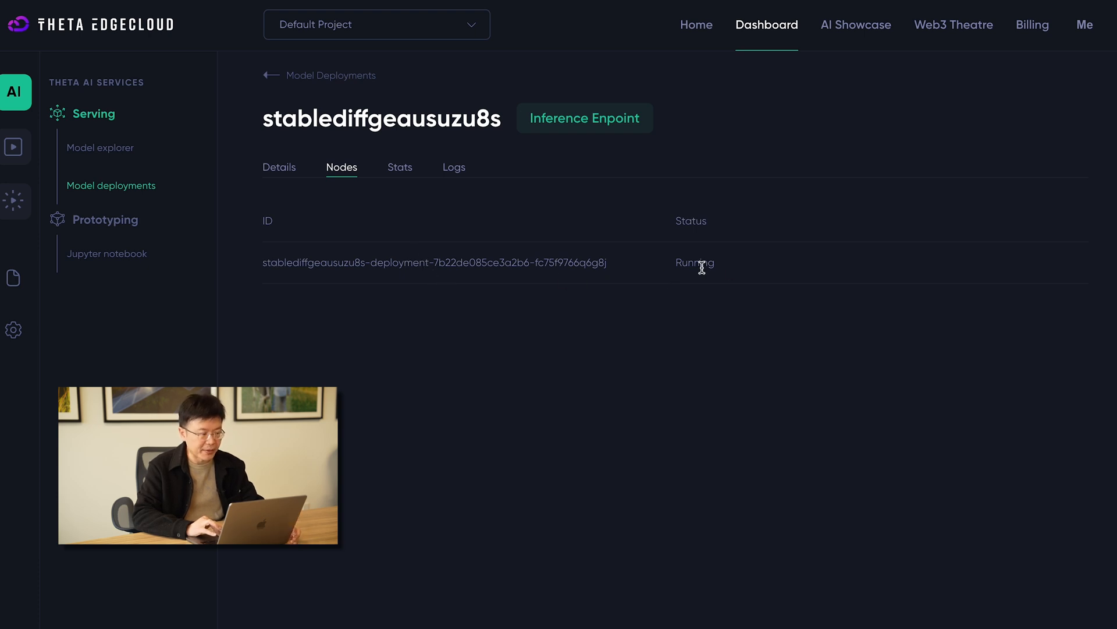
pyautogui.click(278, 167)
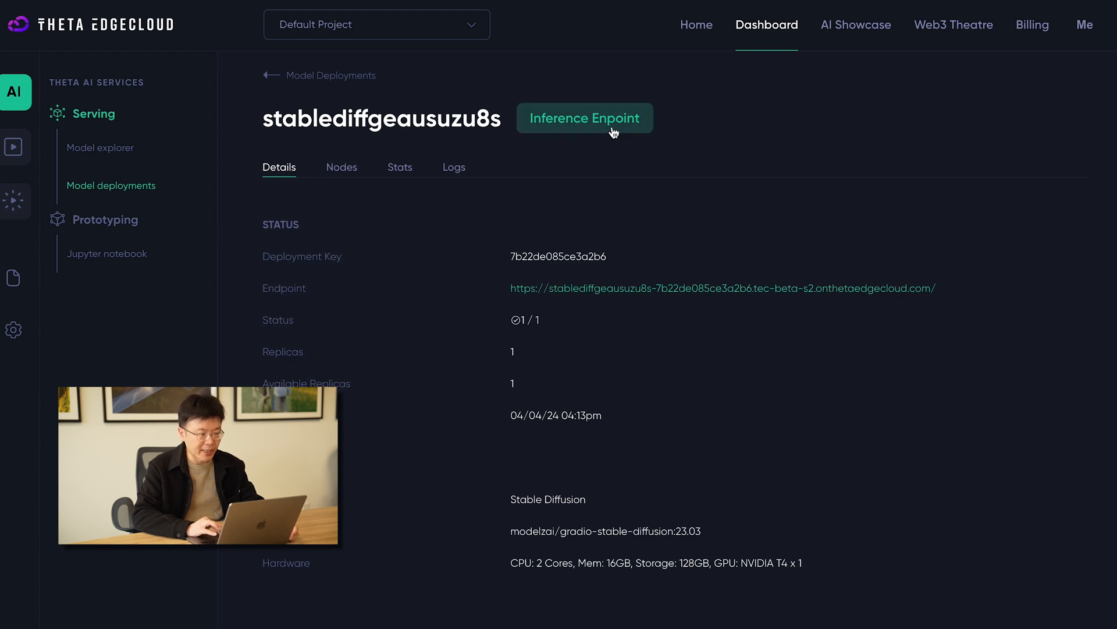
# Step: Open the inference endpoint's WebUI and enter the txt2img prompt "a dog"
pyautogui.click(583, 118)
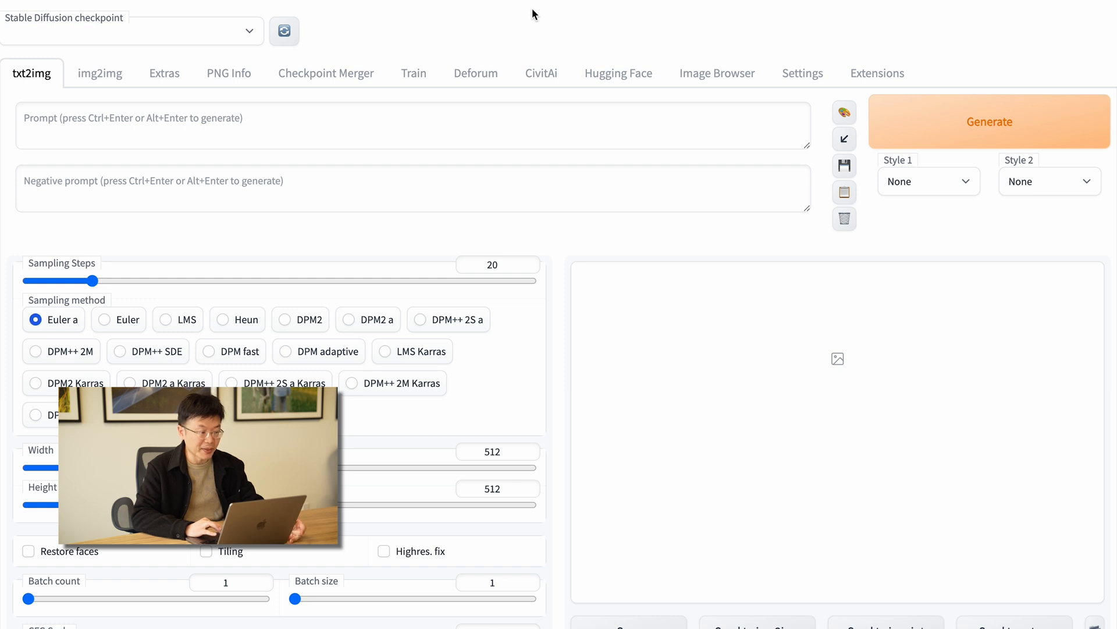
pyautogui.click(379, 126)
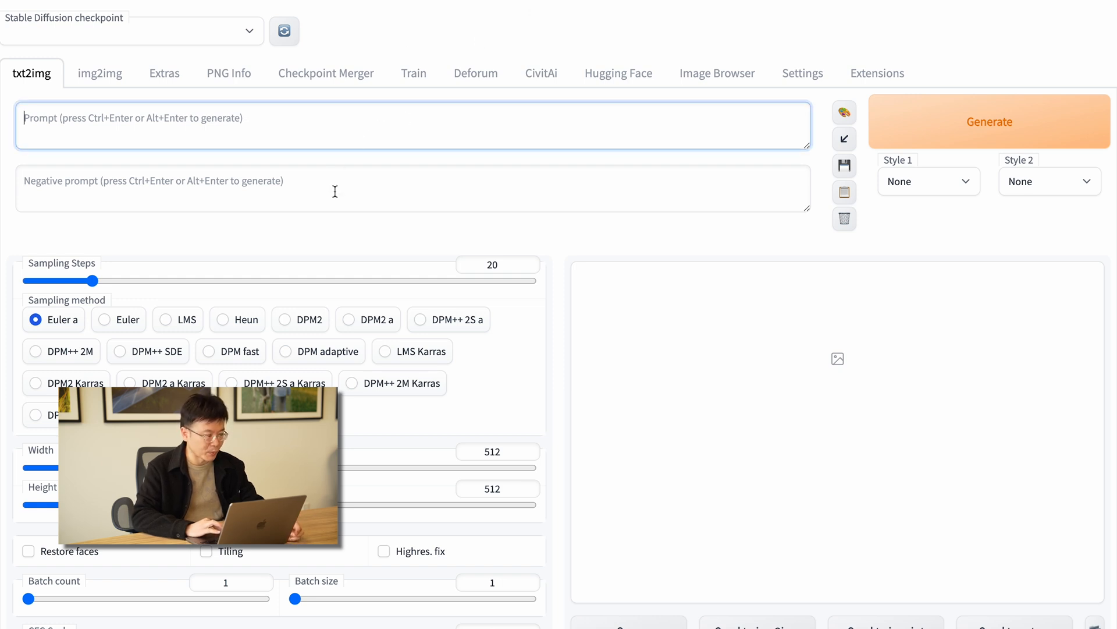
pyautogui.click(413, 188)
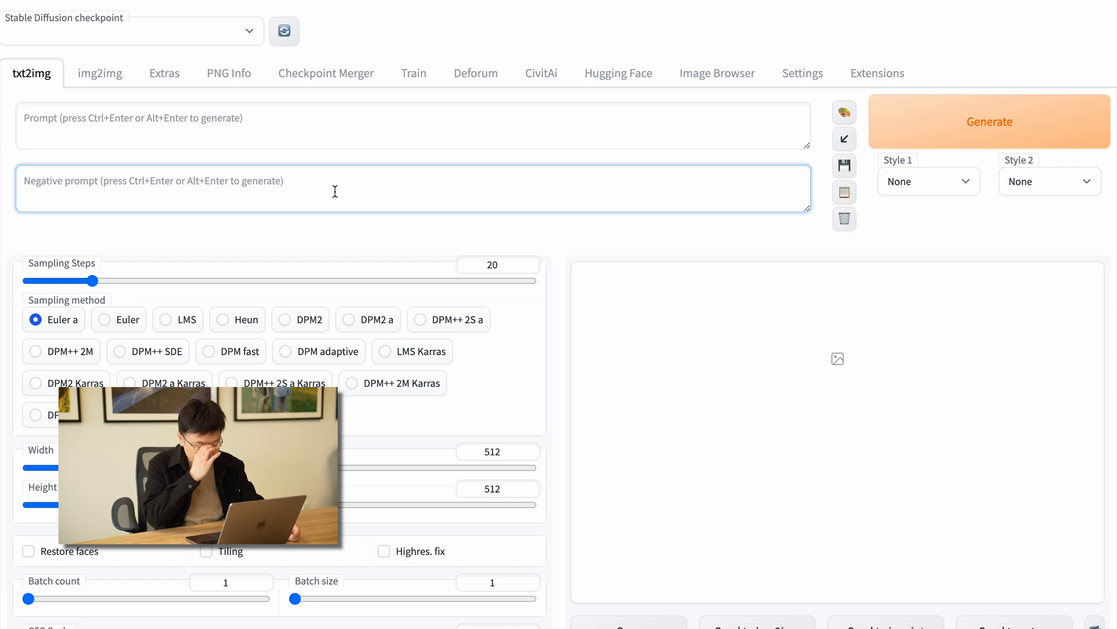
pyautogui.click(413, 126)
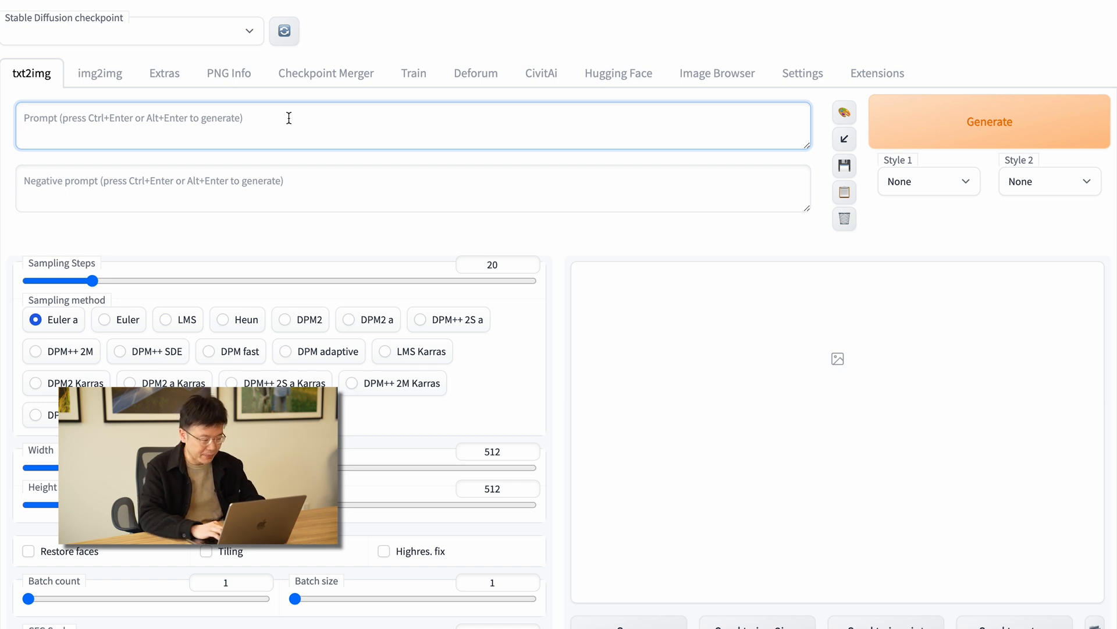
pyautogui.write('a dog')
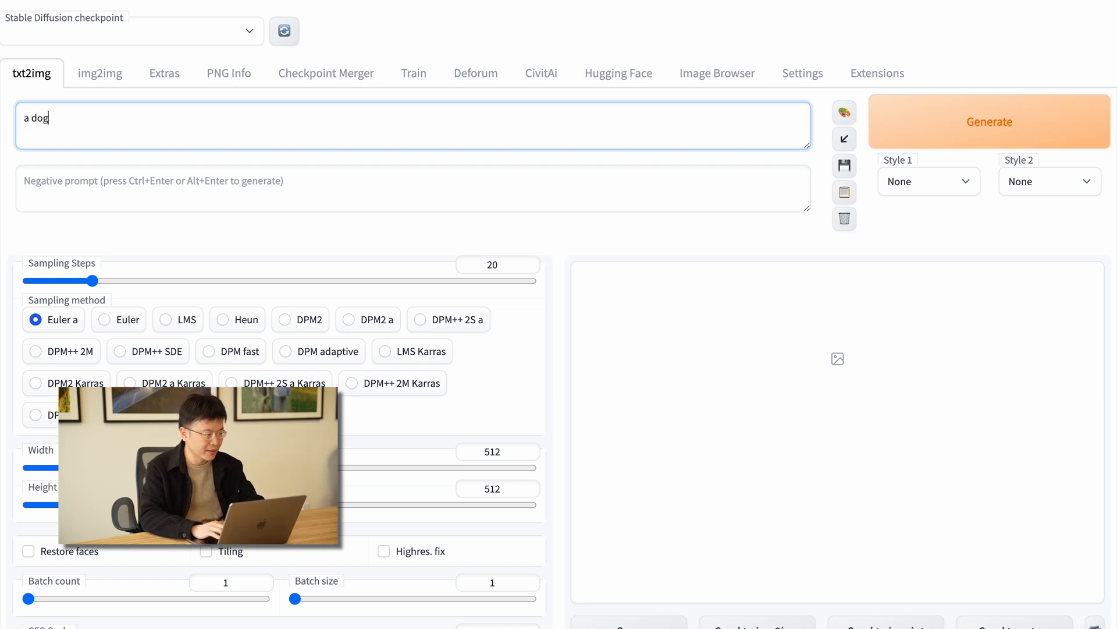
# Step: Generate the image and view the resulting cartoon-style dog enlarged
pyautogui.click(990, 122)
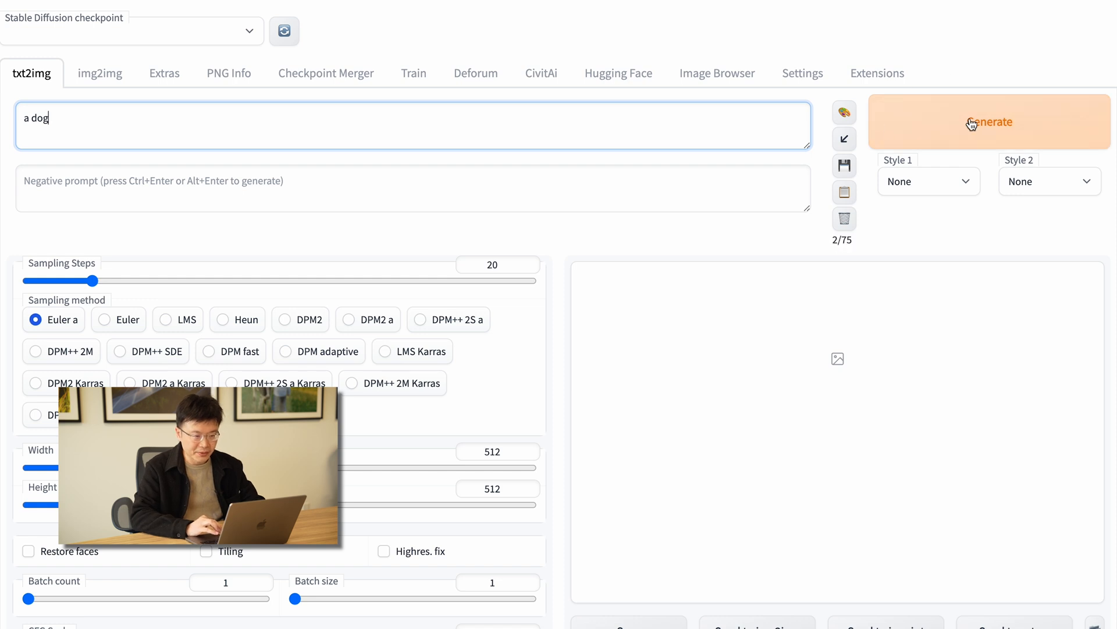
pyautogui.click(989, 121)
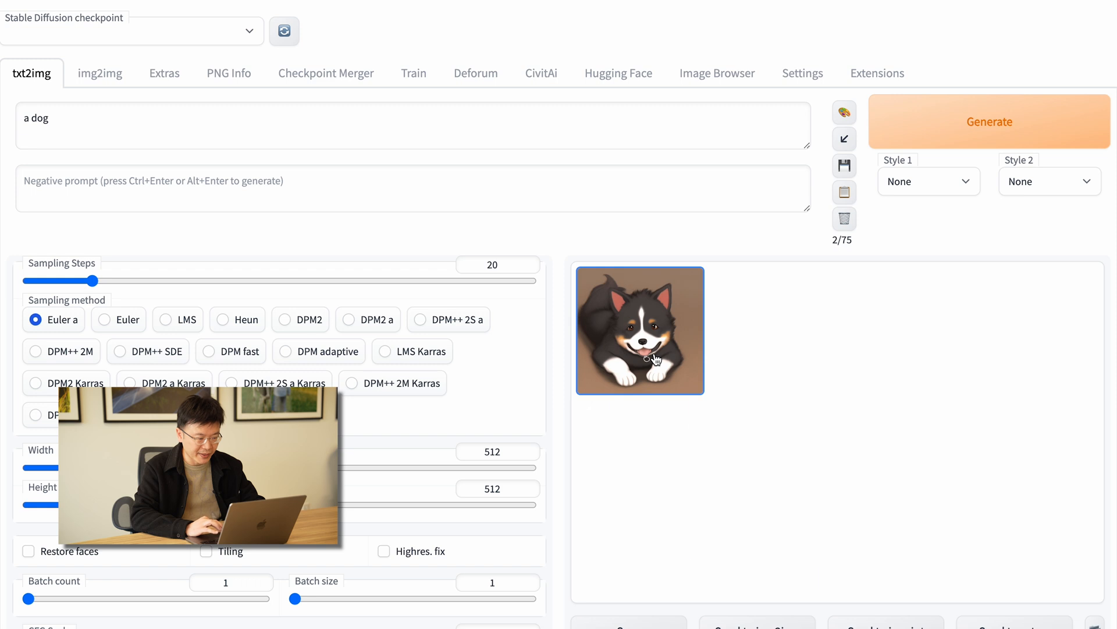
pyautogui.click(639, 330)
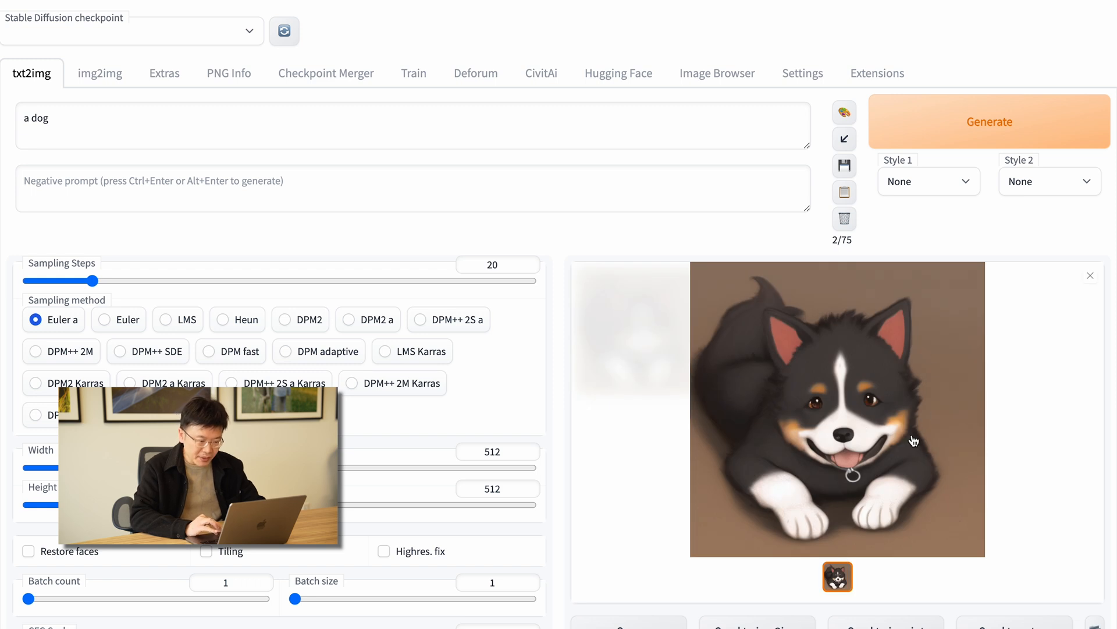
pyautogui.moveTo(893, 316)
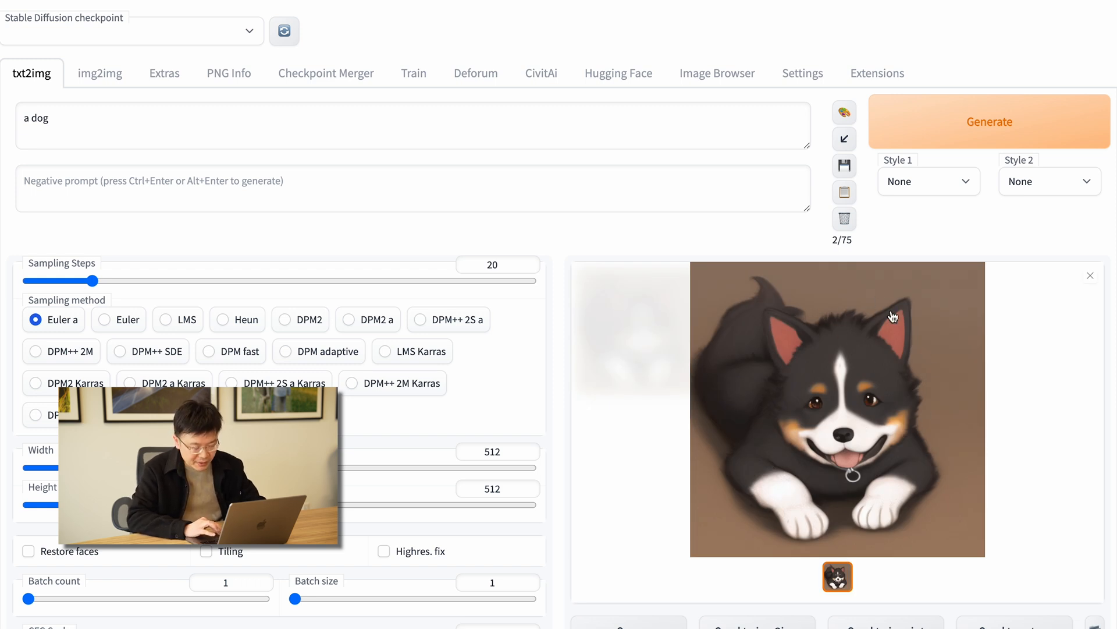
pyautogui.moveTo(762, 325)
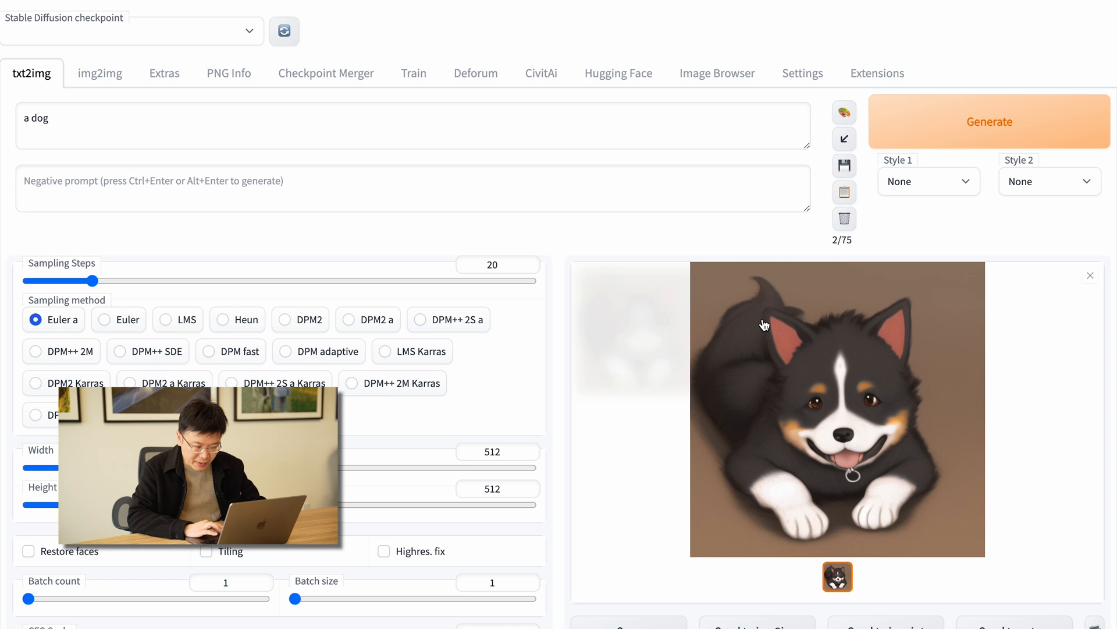
pyautogui.moveTo(856, 320)
pyautogui.write(' cute')
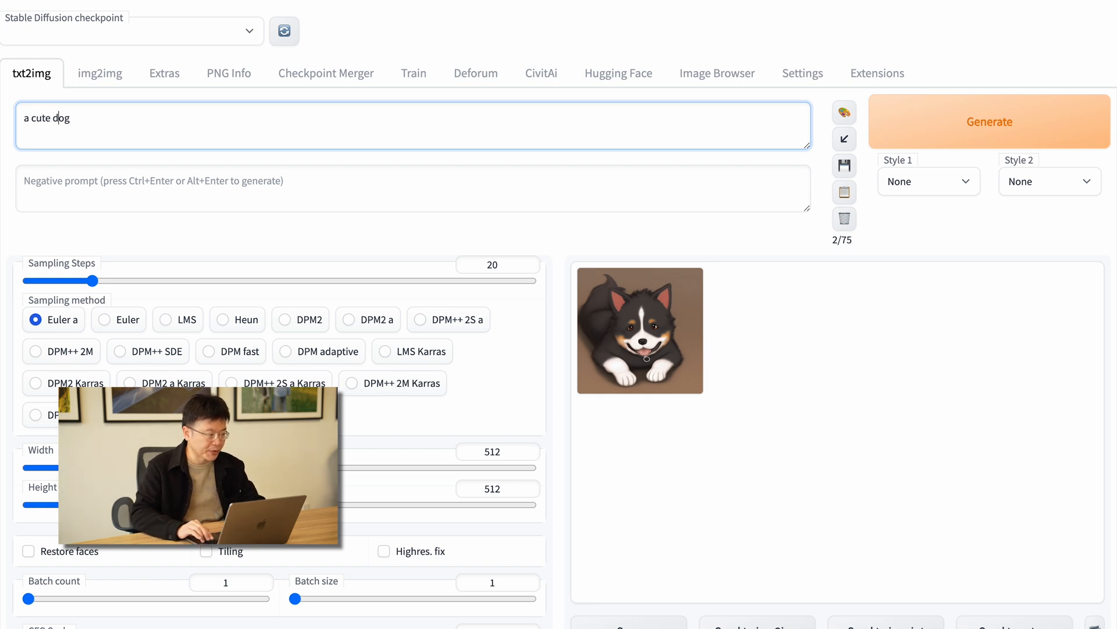
# Step: Add "realistic style, highly detailed" to the prompt, set negatives "cartoon style, animation style" and generate
pyautogui.write(', real')
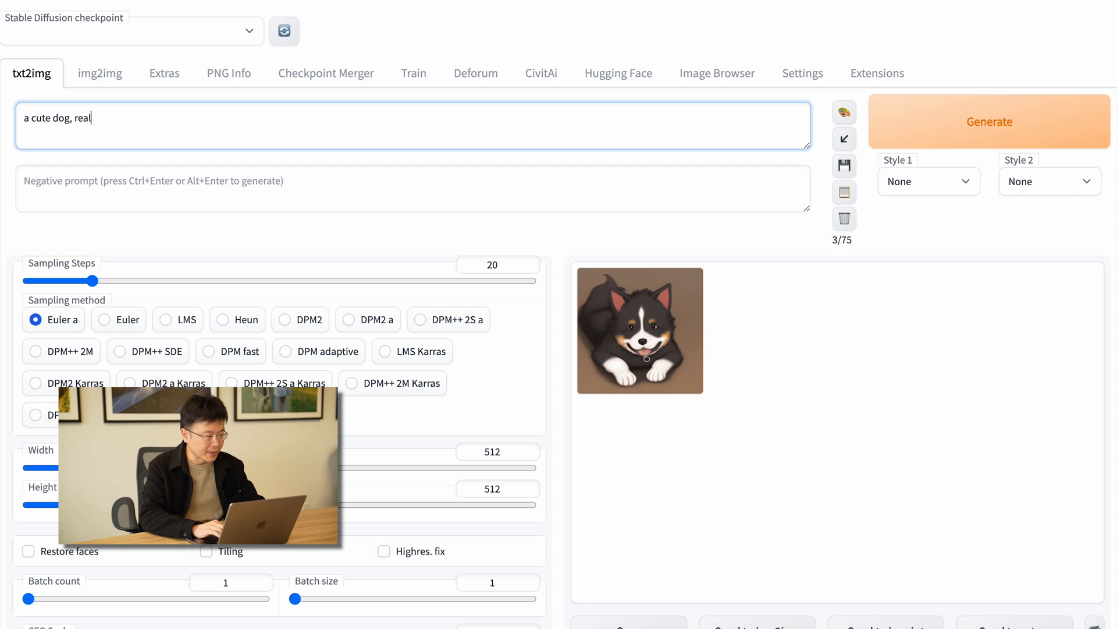
pyautogui.write('istic sytl')
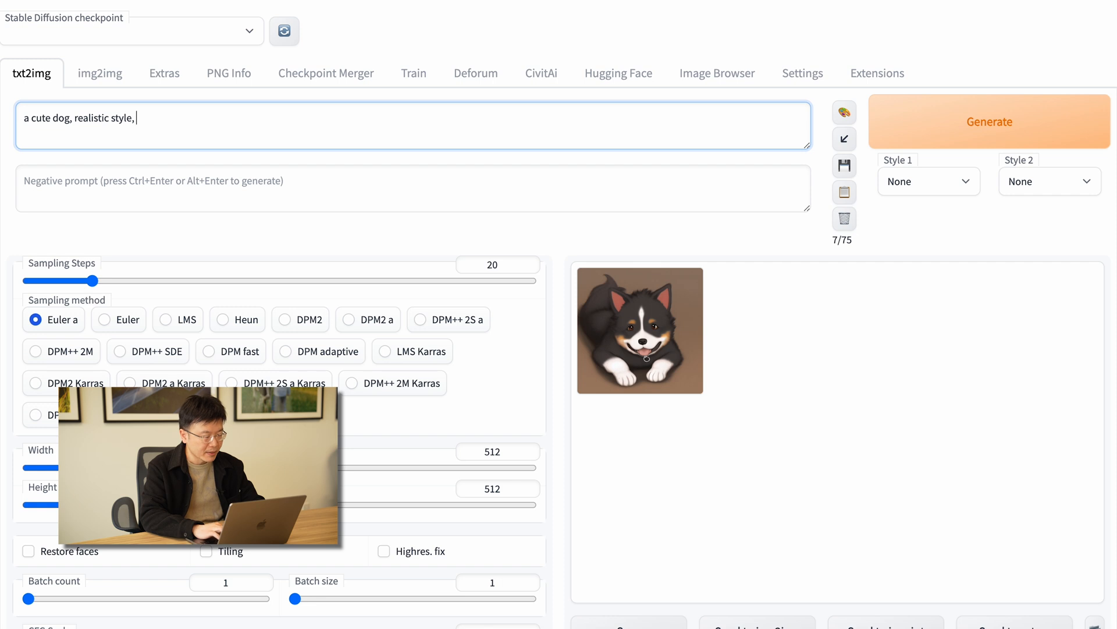
pyautogui.write('highly detailed')
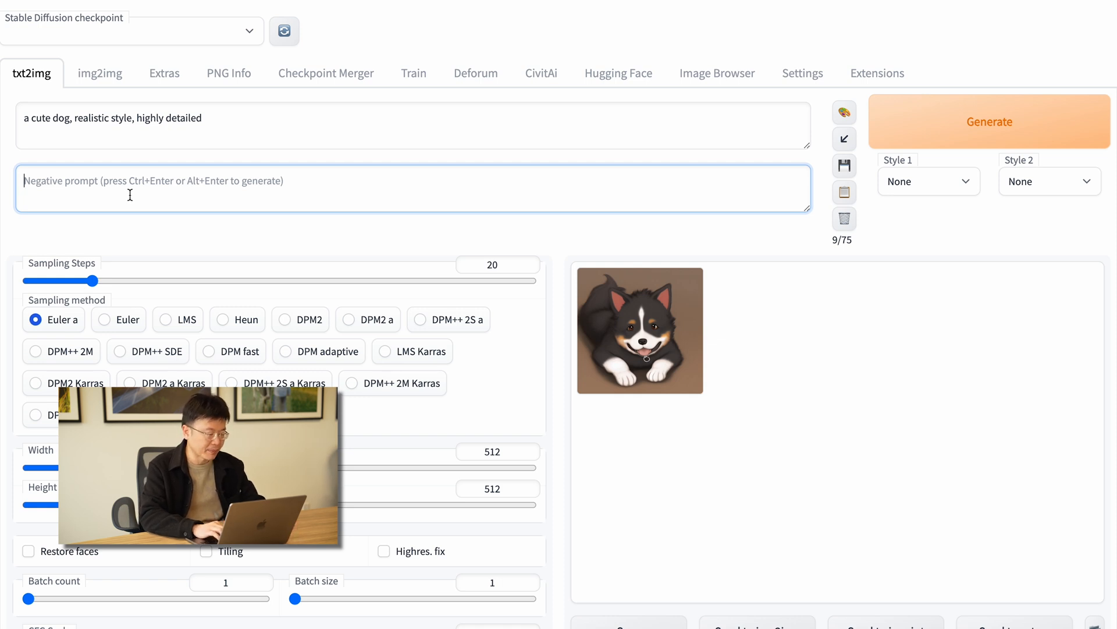
pyautogui.write('cartoon style, a')
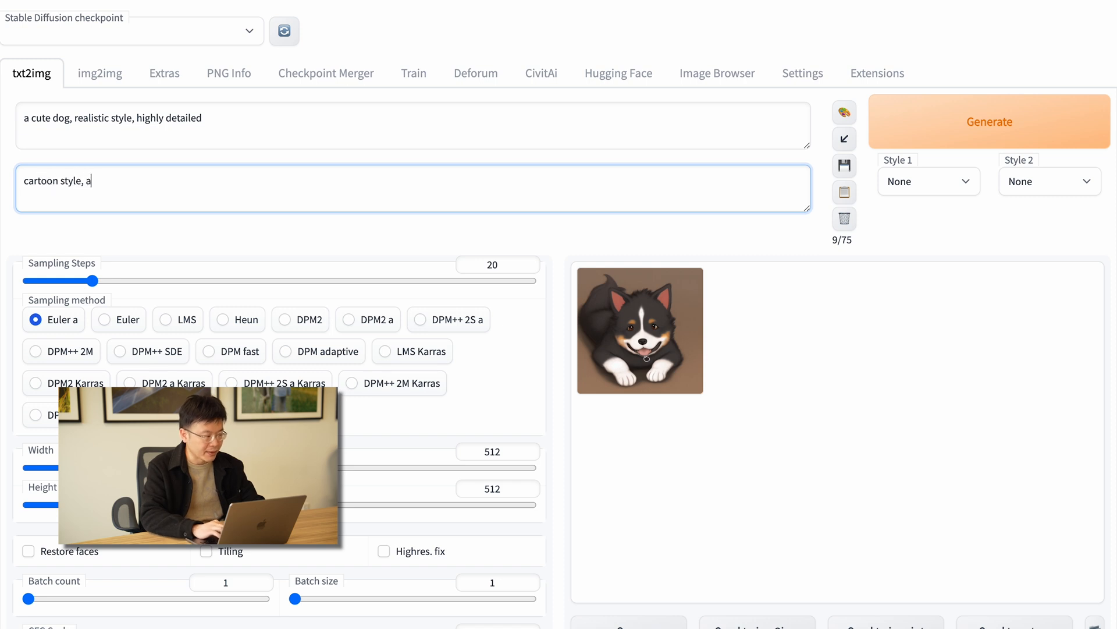
pyautogui.write('nimation syt')
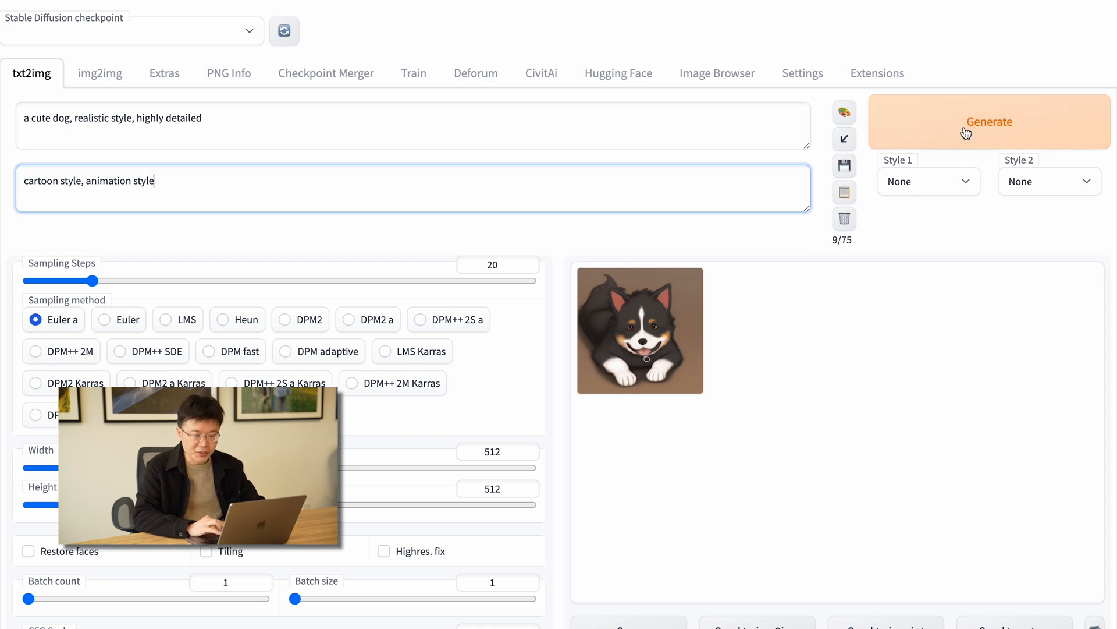
pyautogui.click(988, 121)
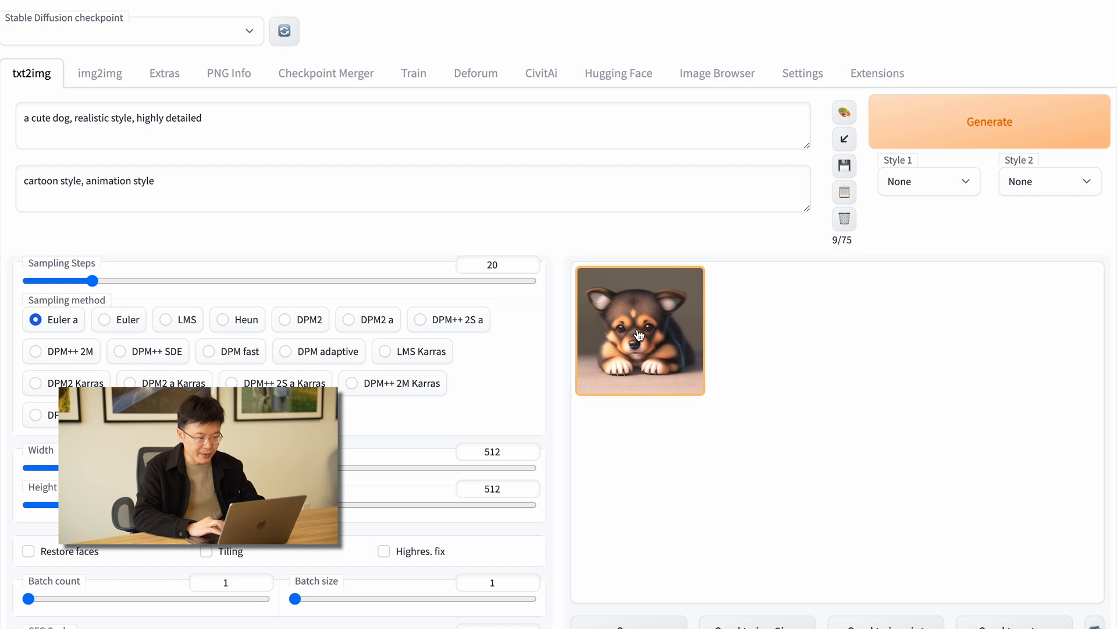
# Step: View the realistic brown-and-tan puppy full size, then close the lightbox
pyautogui.click(639, 329)
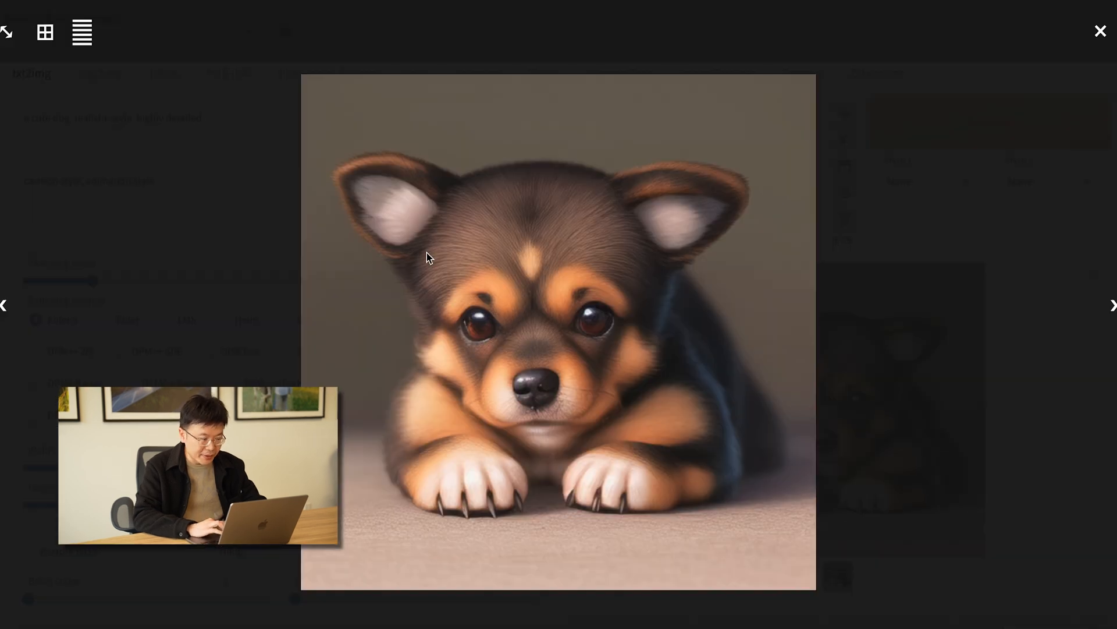
pyautogui.moveTo(537, 269)
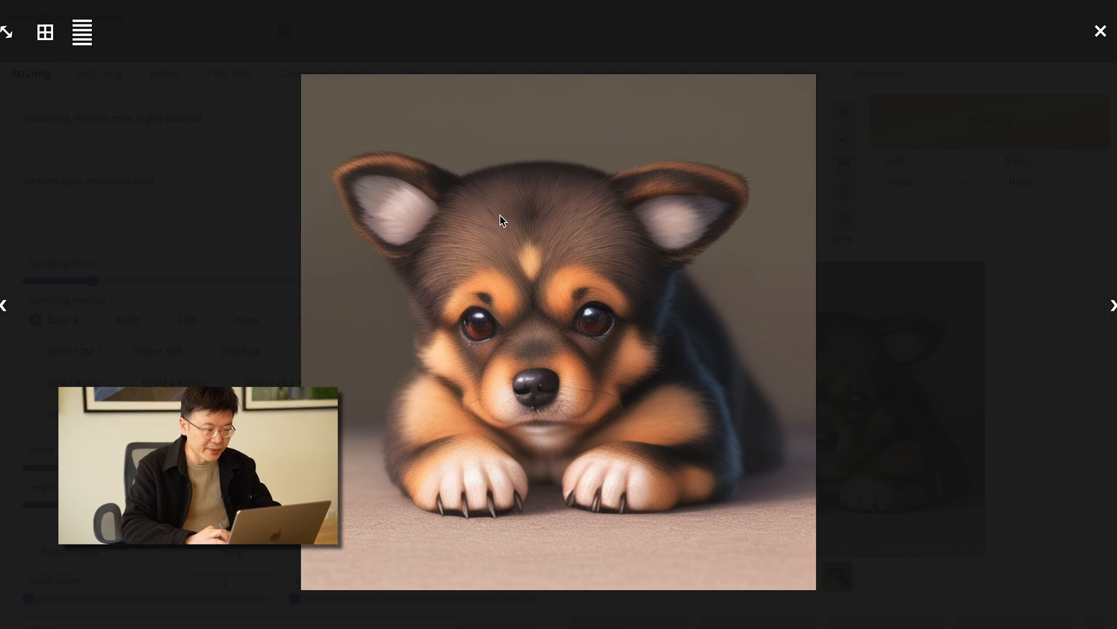
pyautogui.moveTo(573, 276)
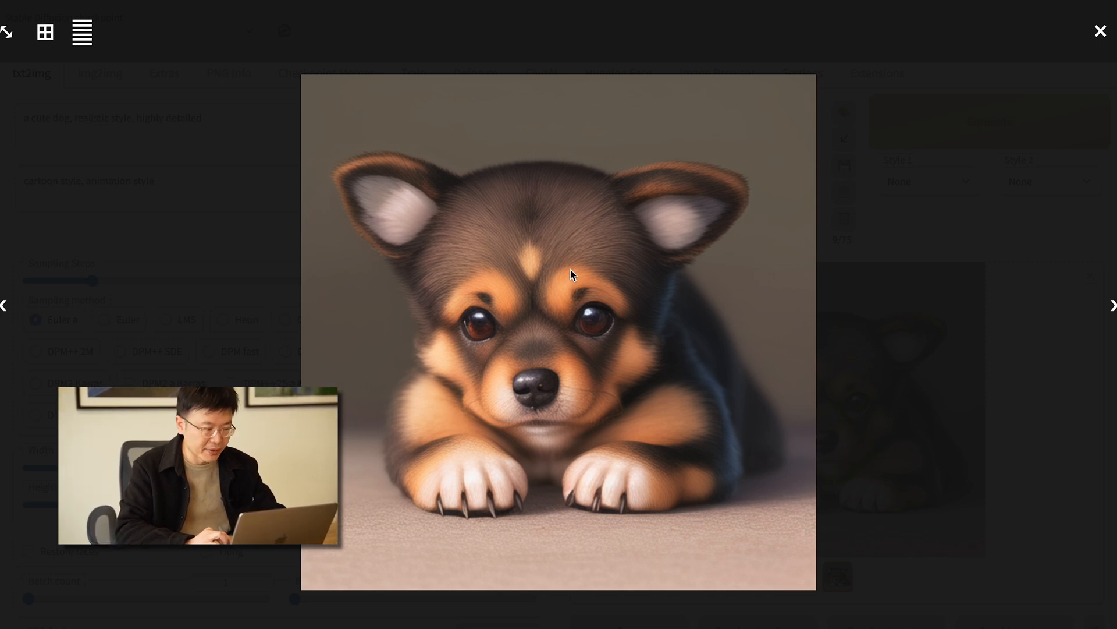
pyautogui.moveTo(799, 228)
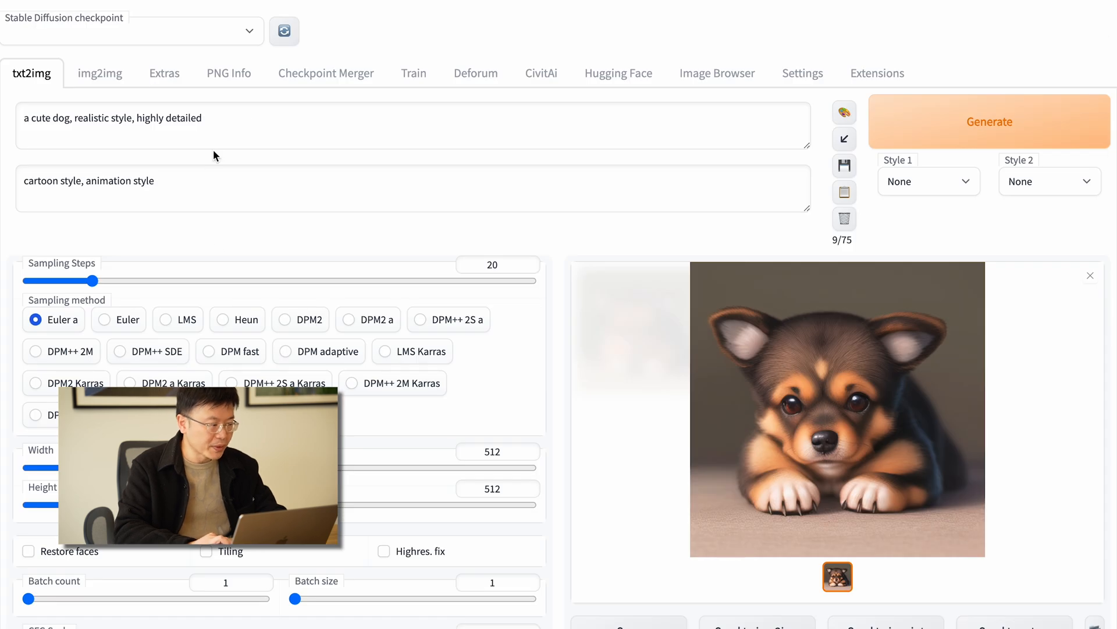
pyautogui.click(242, 121)
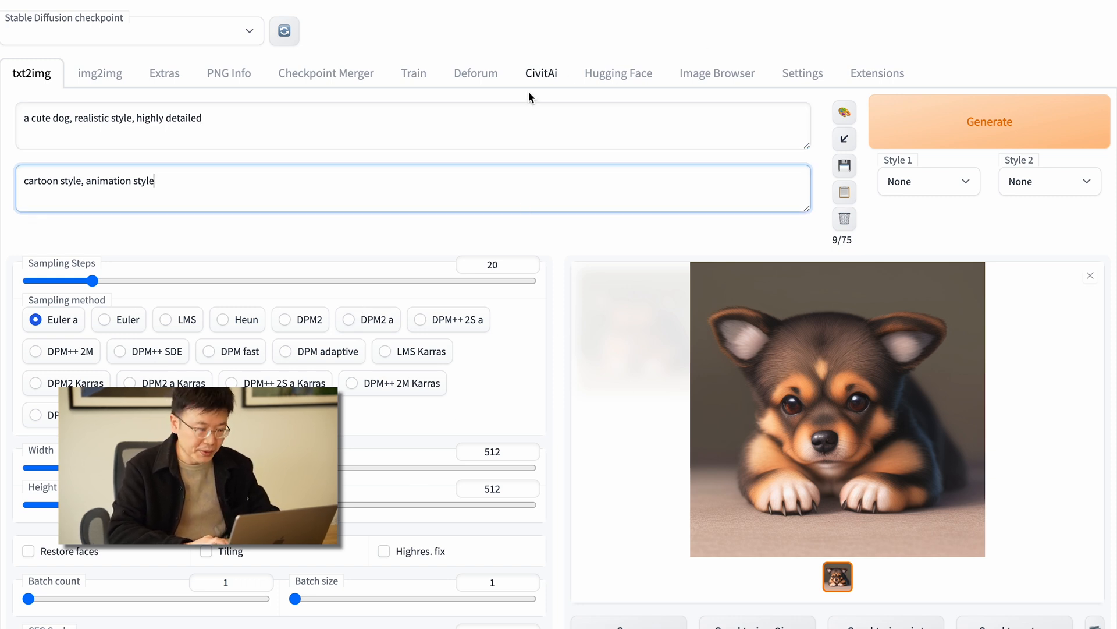
pyautogui.moveTo(509, 43)
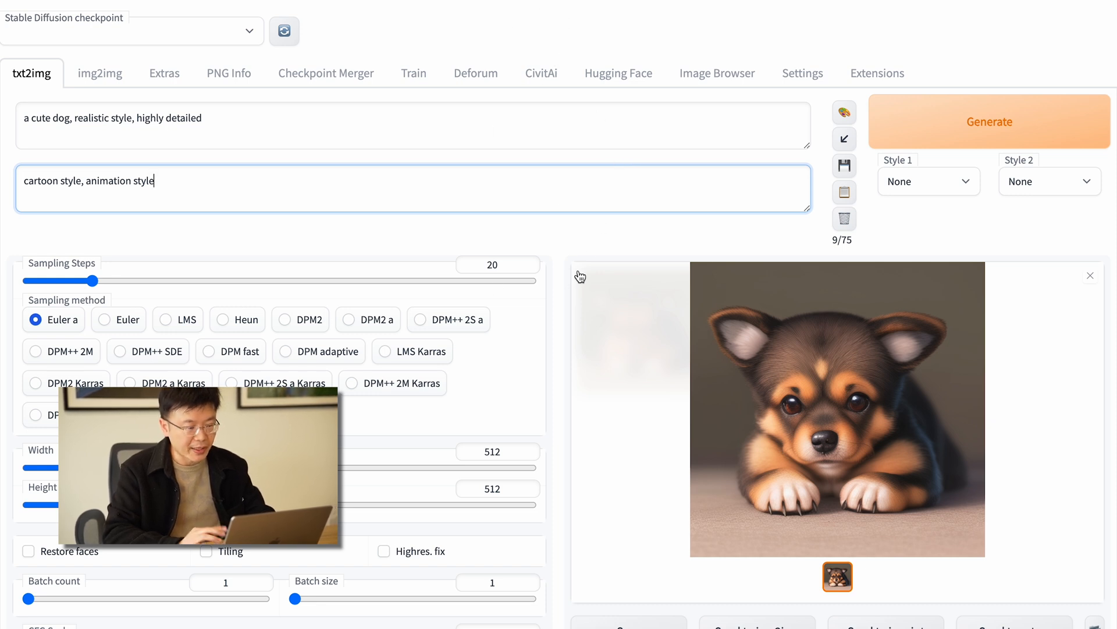
pyautogui.moveTo(581, 36)
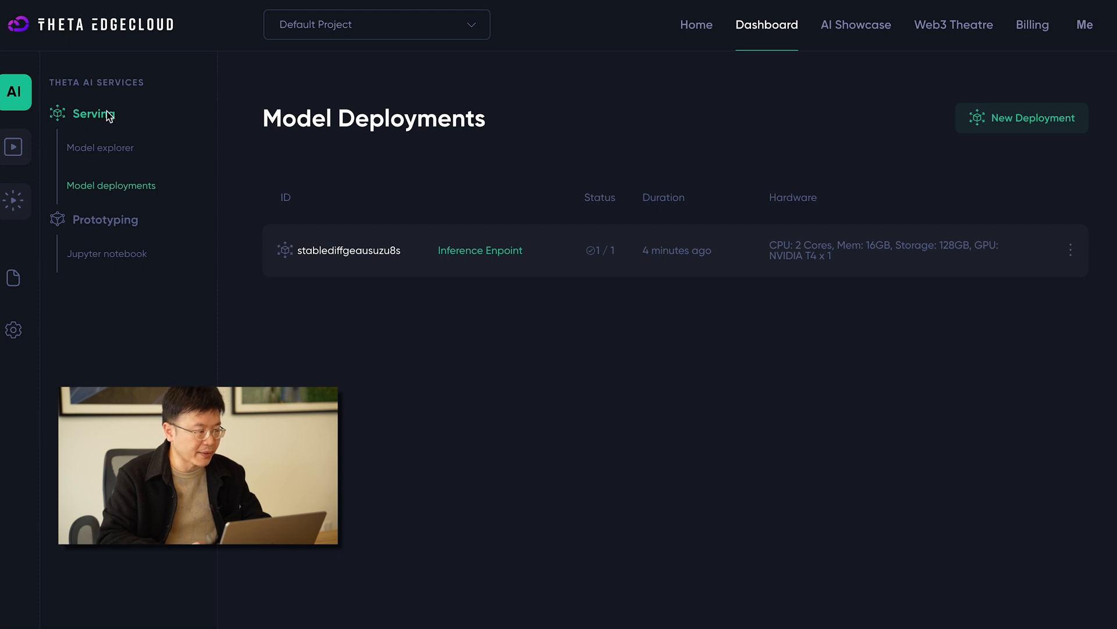
pyautogui.moveTo(204, 114)
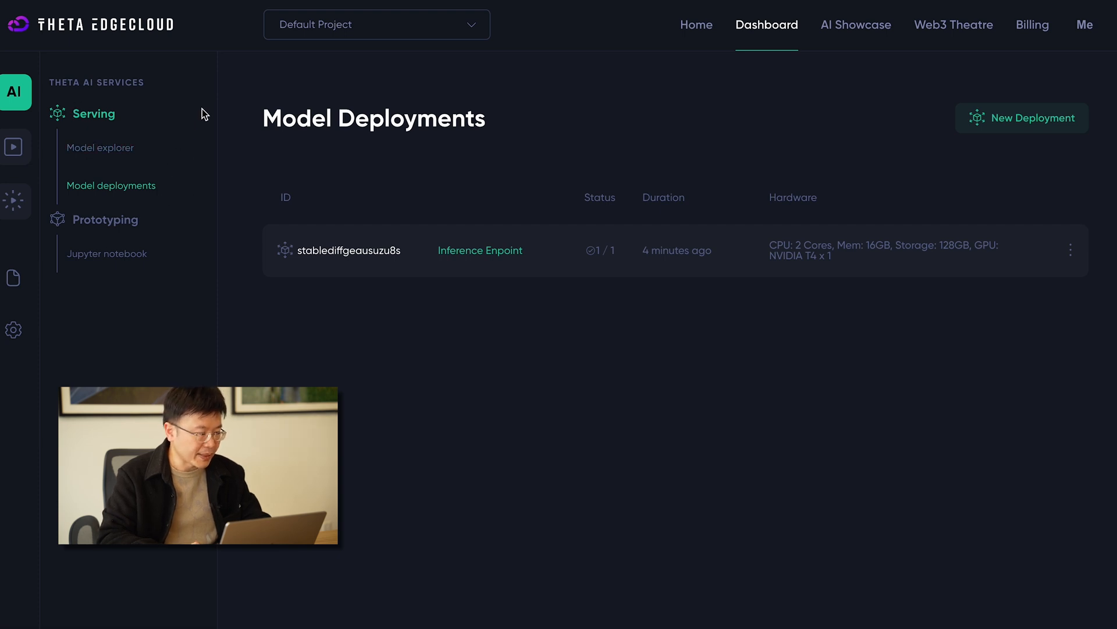
# Step: Return to the Model Explorer and list custom templates, showing the ComfyUI card
pyautogui.click(100, 148)
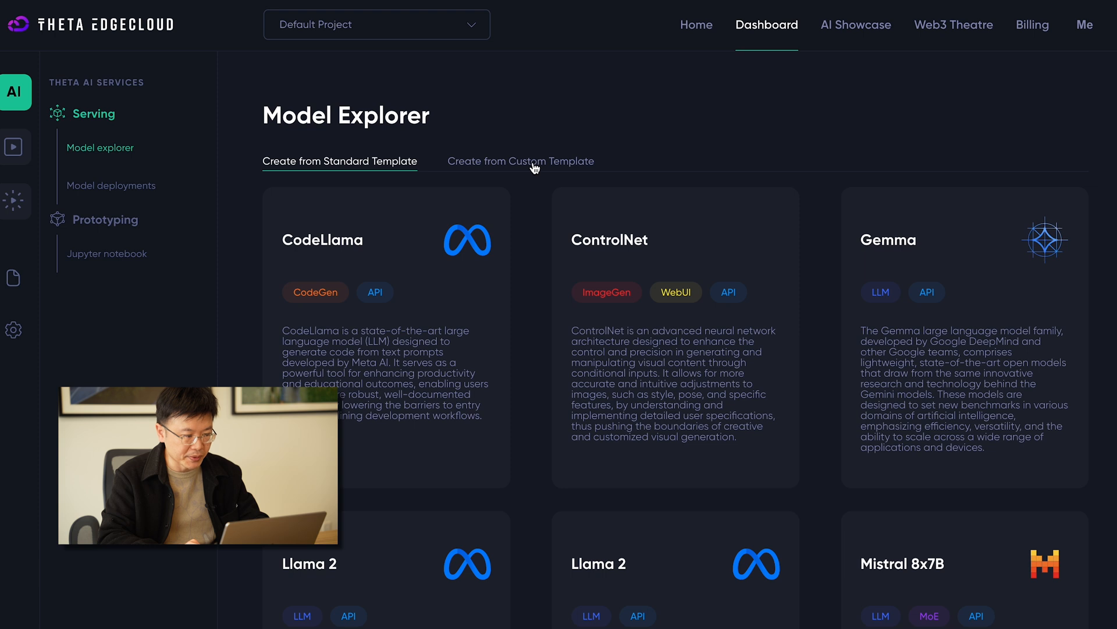
pyautogui.click(520, 161)
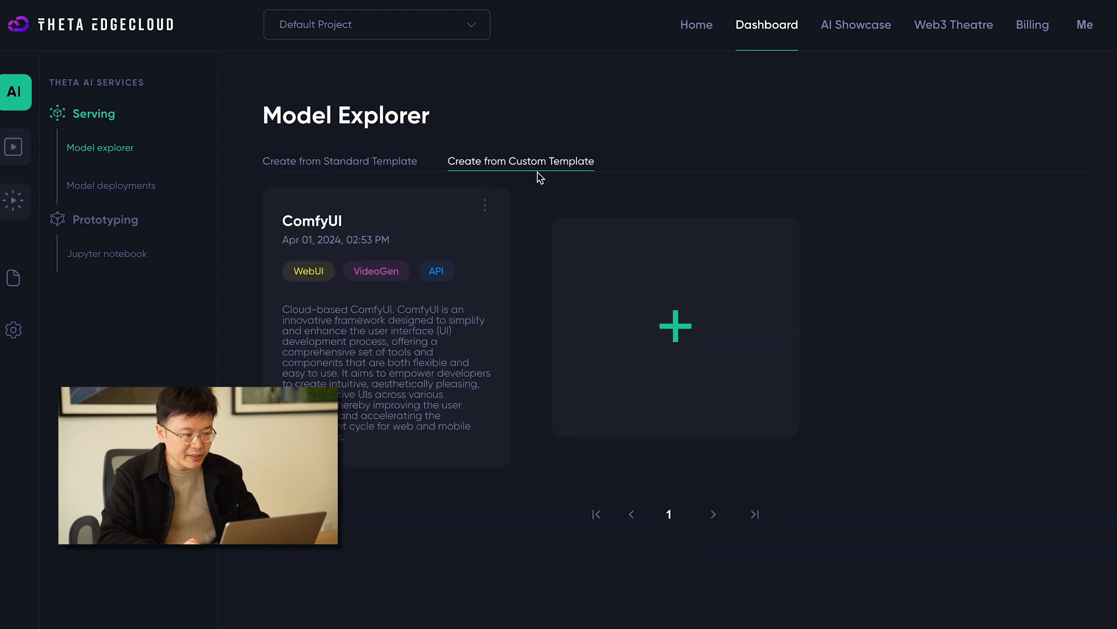
pyautogui.moveTo(611, 177)
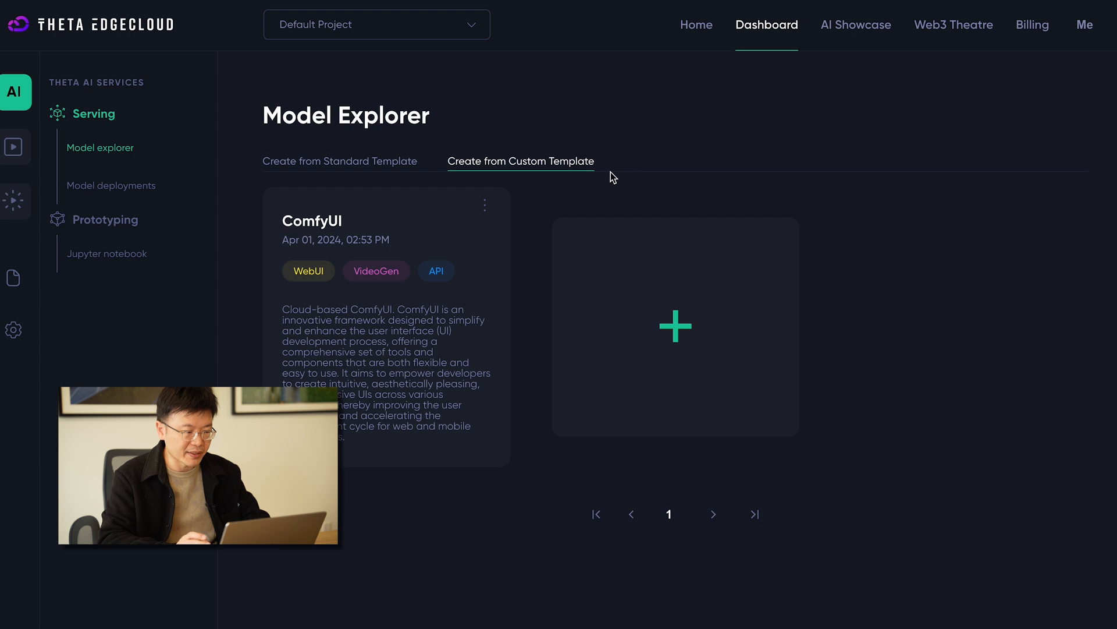
pyautogui.moveTo(639, 175)
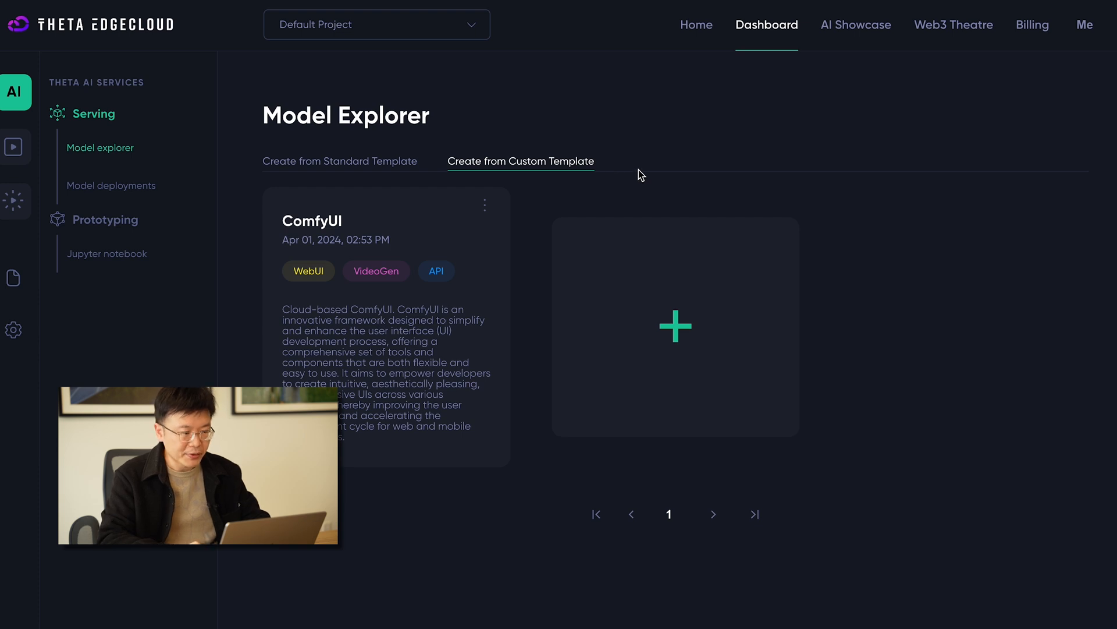
pyautogui.moveTo(668, 160)
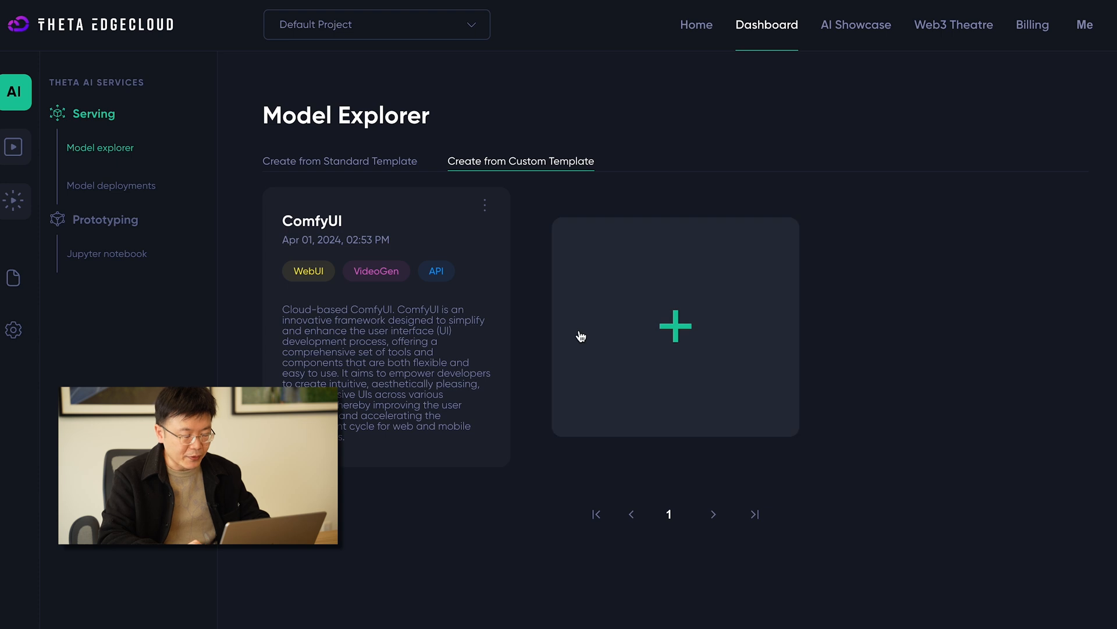
pyautogui.moveTo(583, 231)
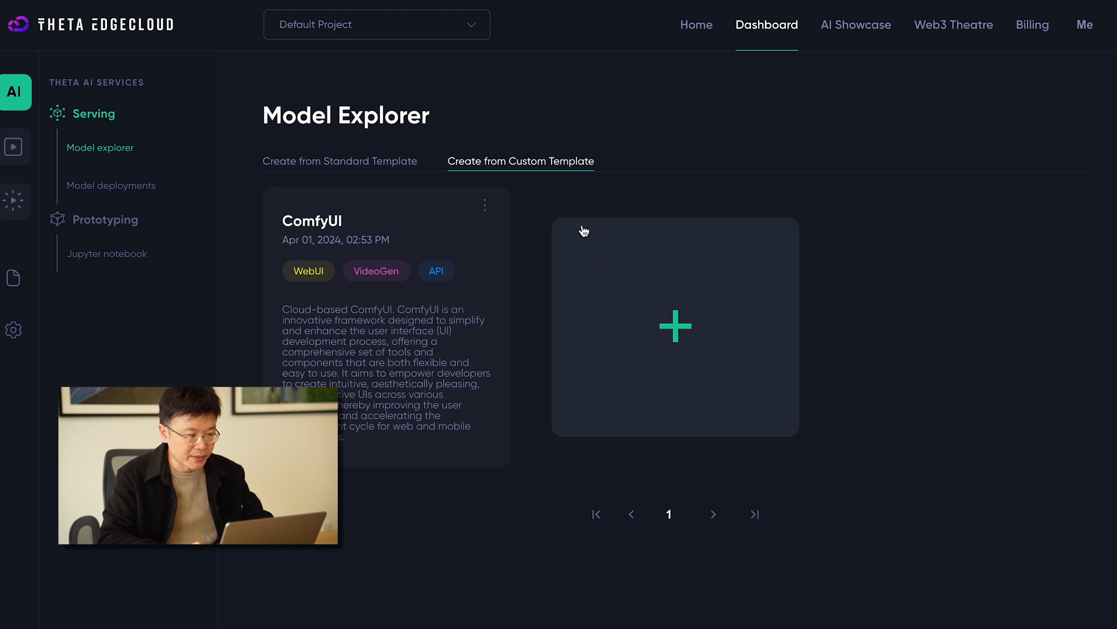
# Step: Bring up a blank Create New Custom Template form with the Container Image URL field focused
pyautogui.click(675, 326)
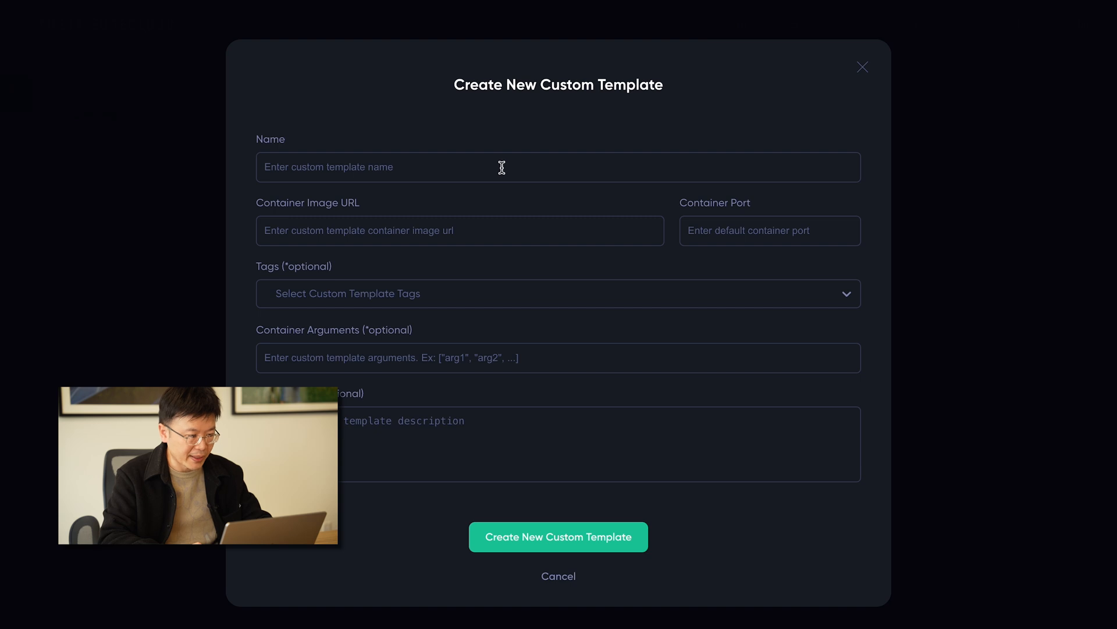
pyautogui.click(460, 231)
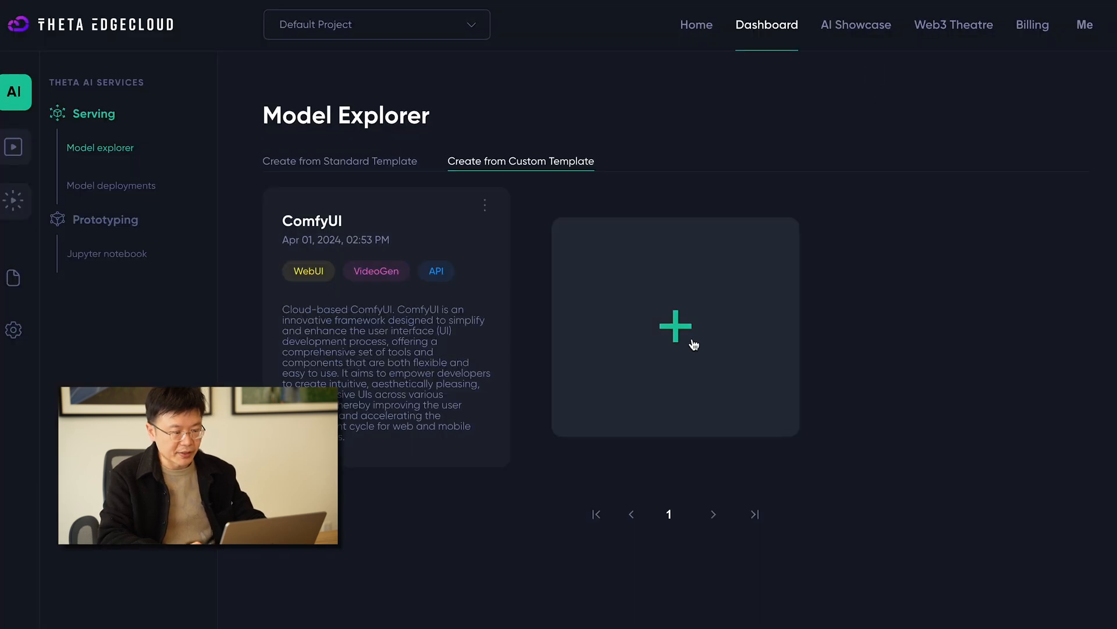
pyautogui.click(675, 327)
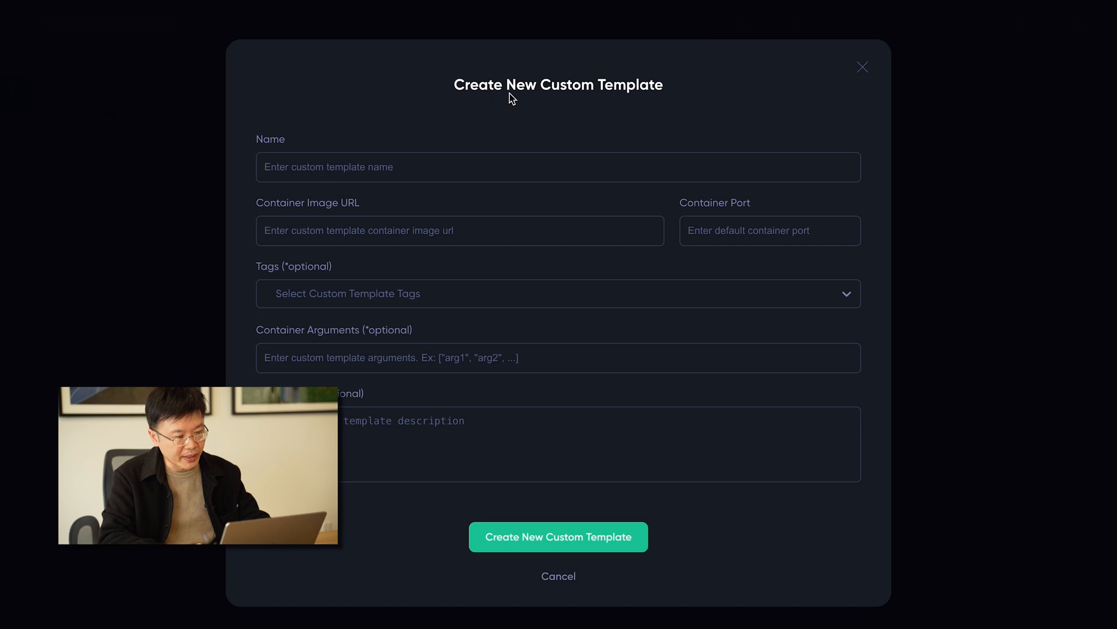
pyautogui.moveTo(545, 98)
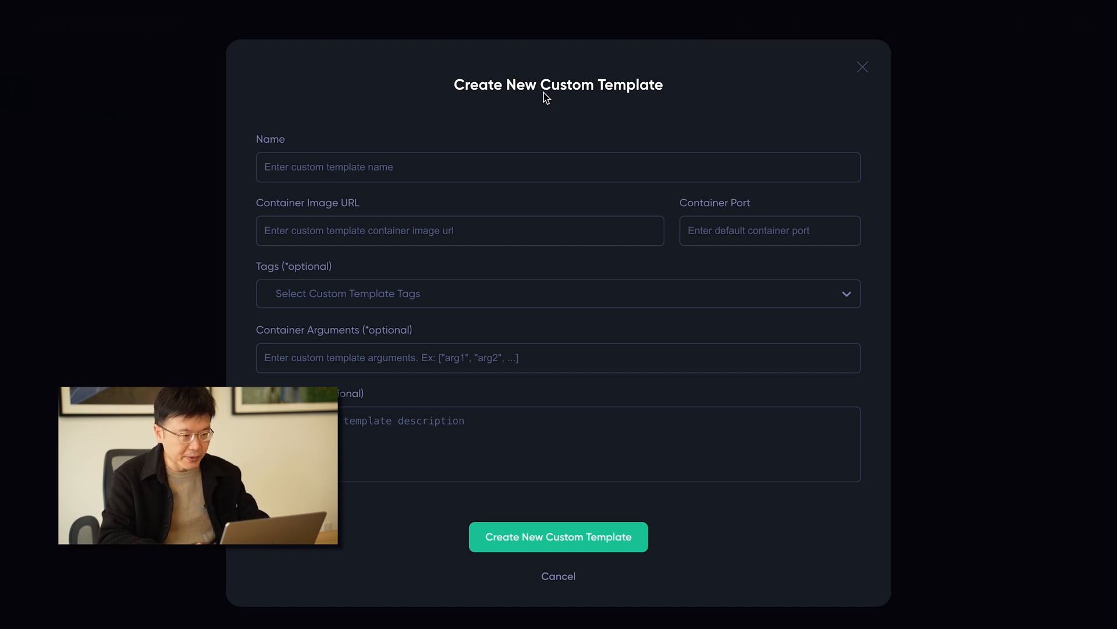
pyautogui.moveTo(419, 170)
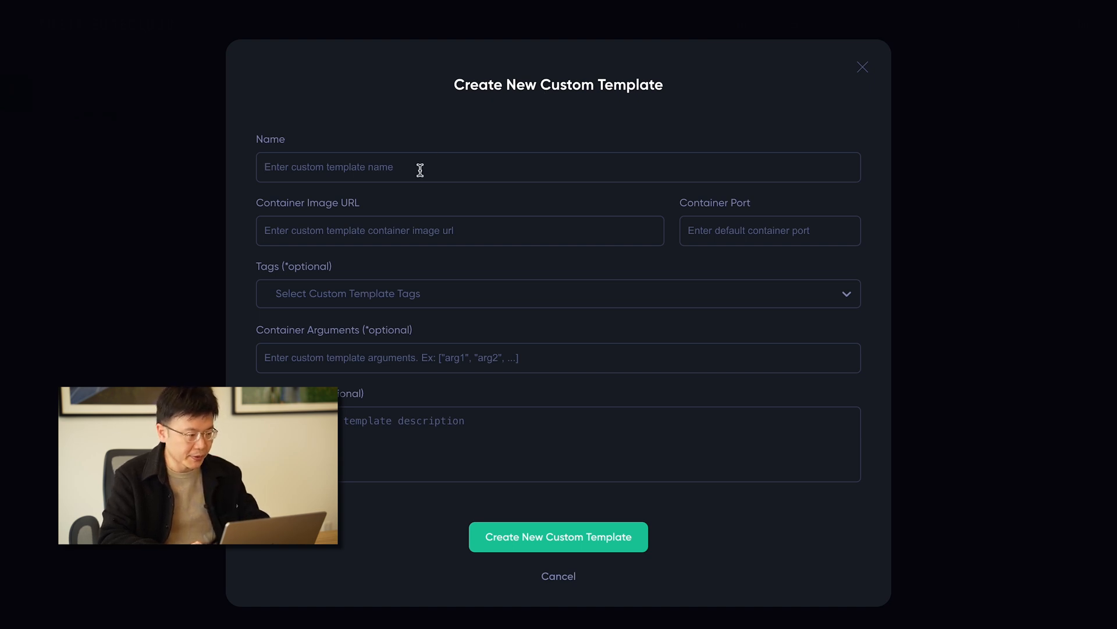
pyautogui.click(460, 230)
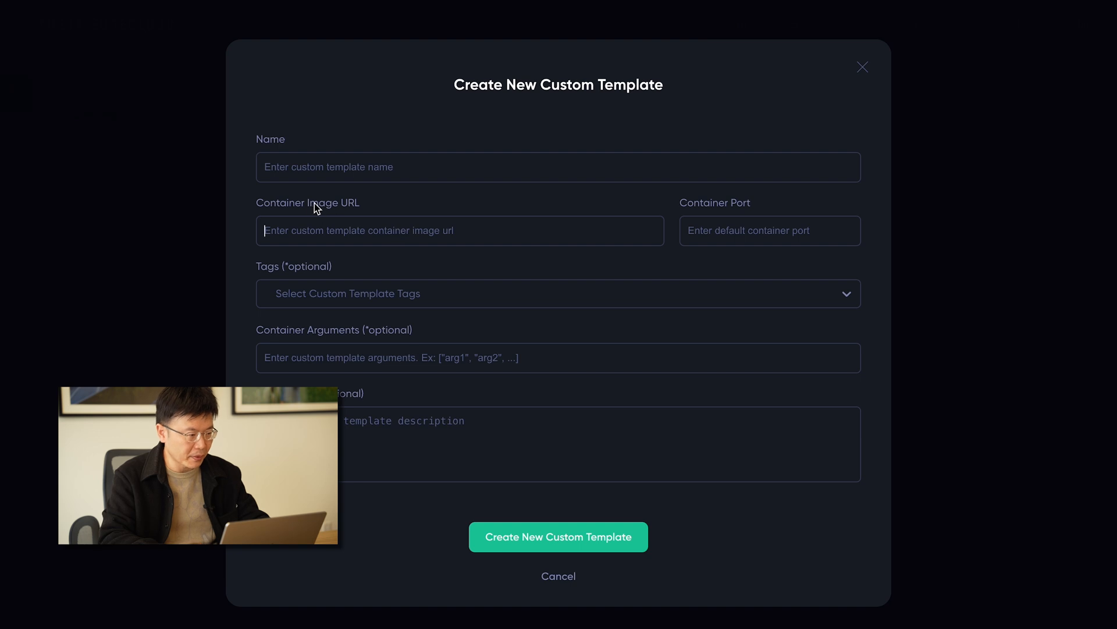
pyautogui.moveTo(336, 215)
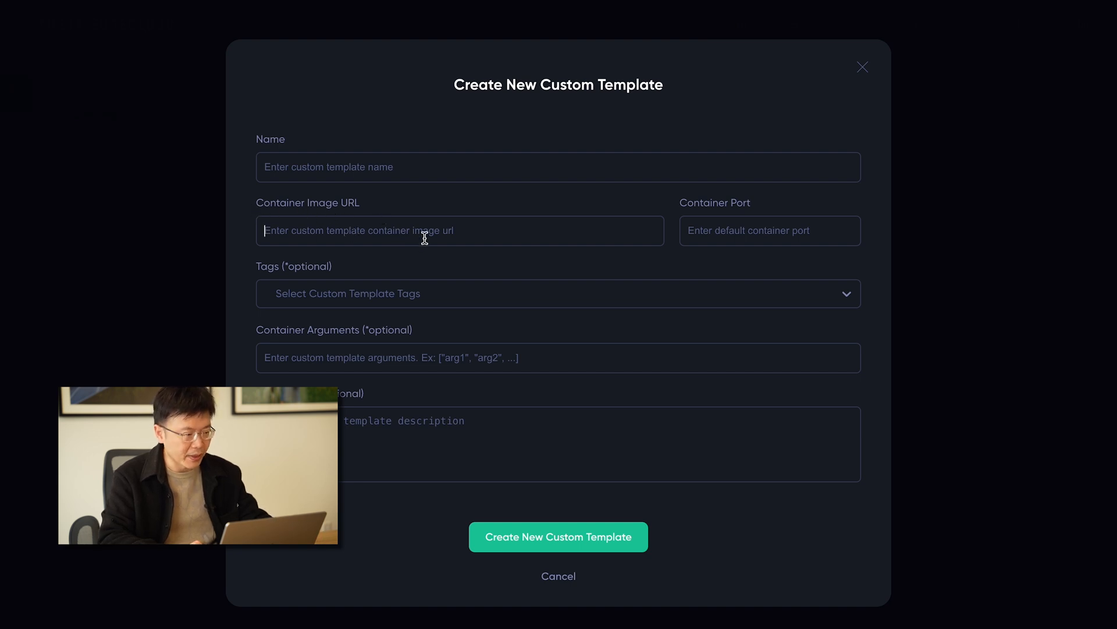
pyautogui.moveTo(449, 236)
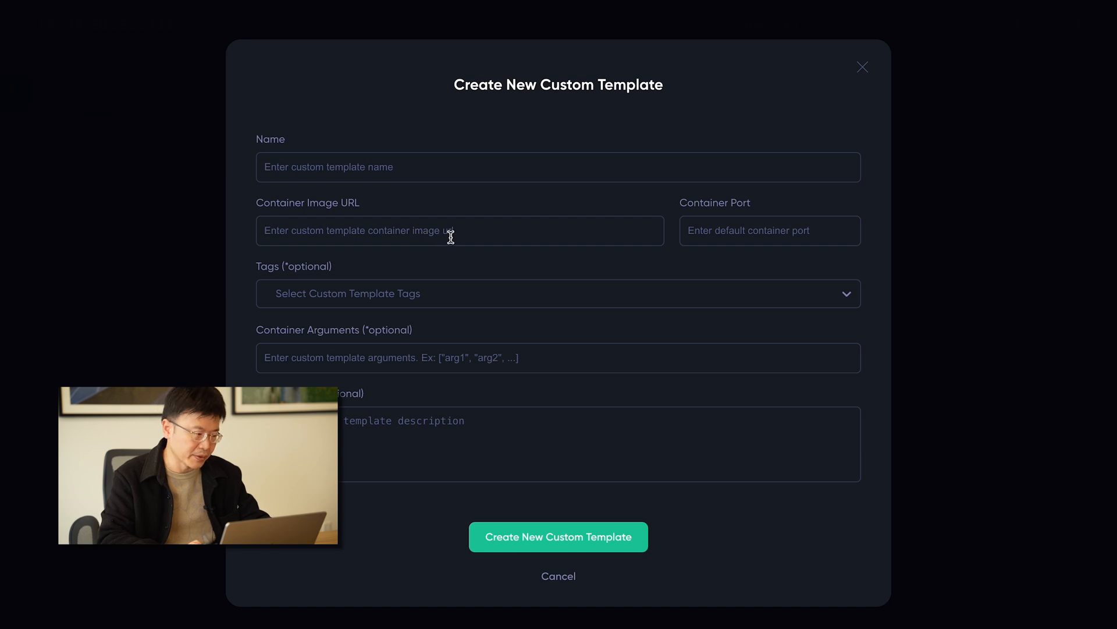
pyautogui.moveTo(395, 237)
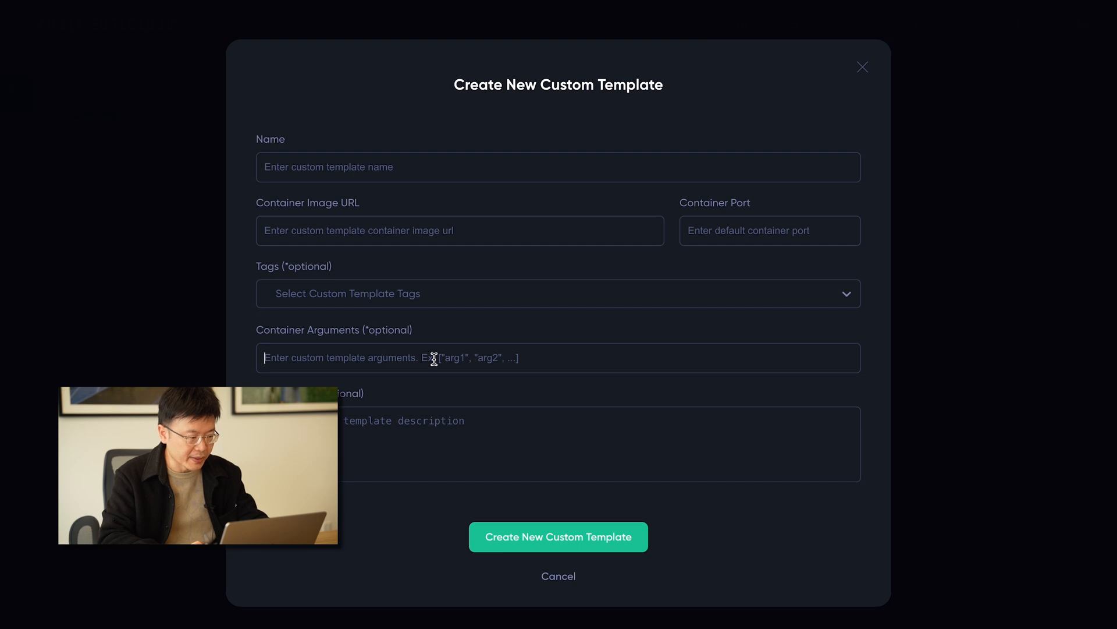
pyautogui.moveTo(532, 408)
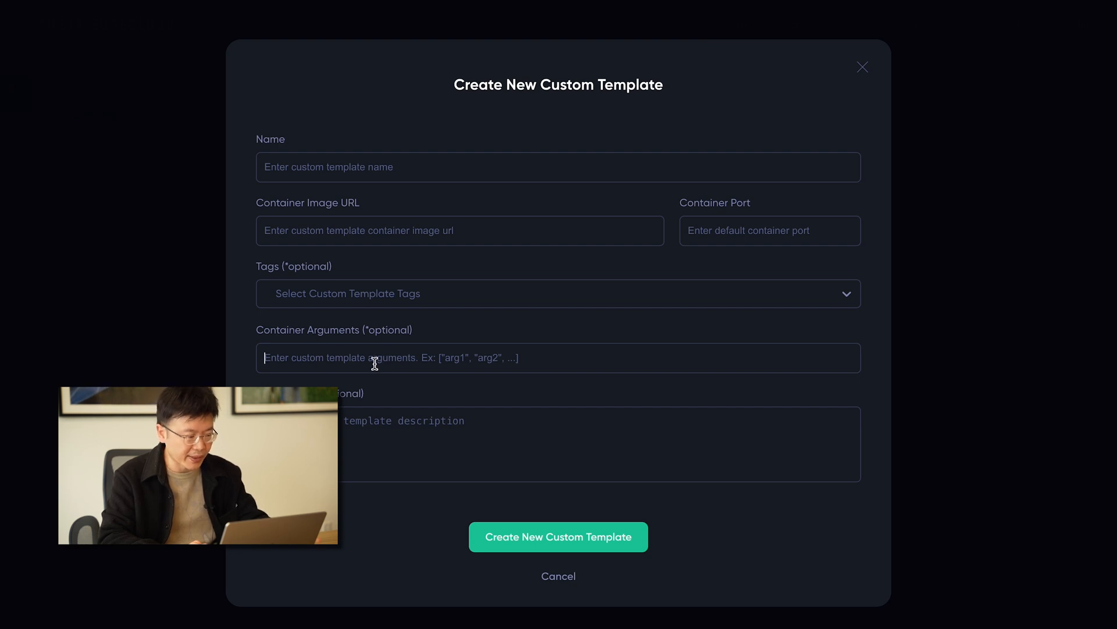
pyautogui.moveTo(560, 557)
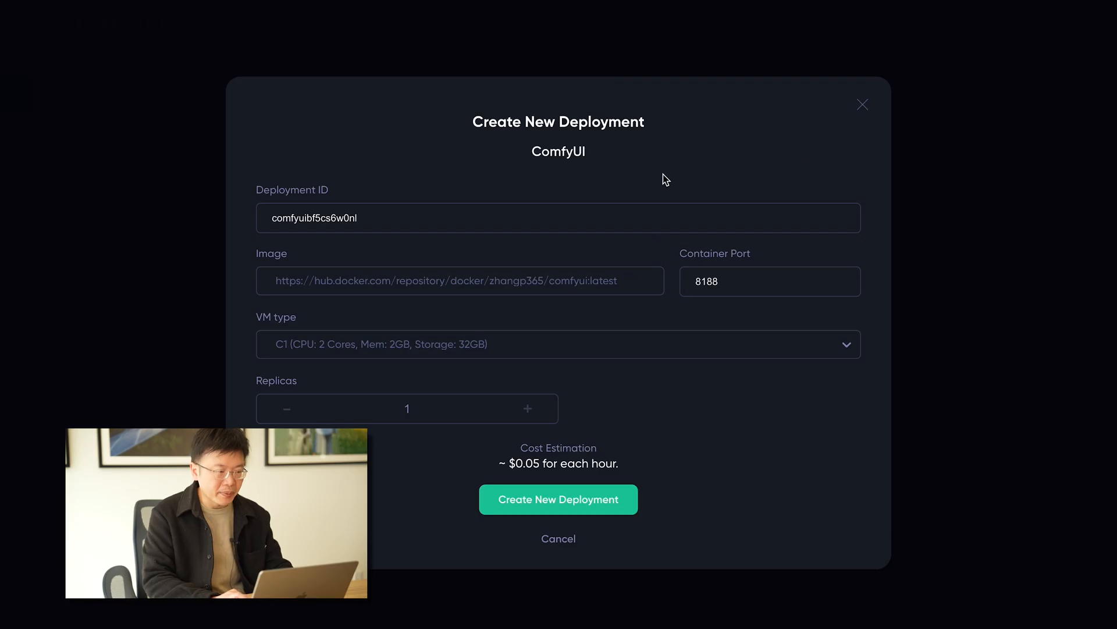
pyautogui.moveTo(596, 139)
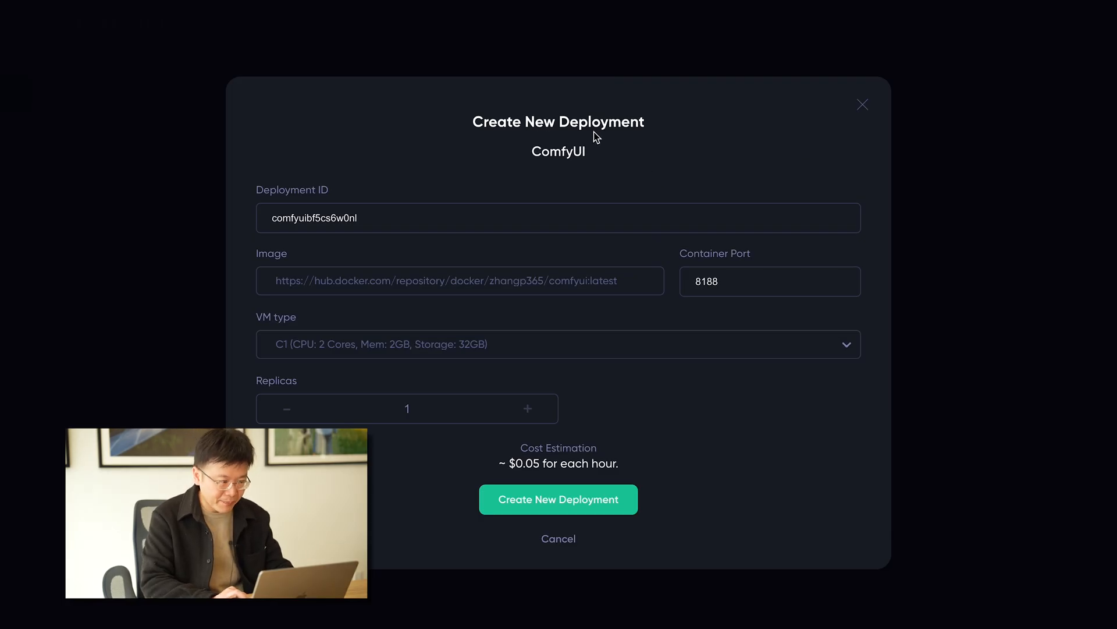
pyautogui.moveTo(596, 159)
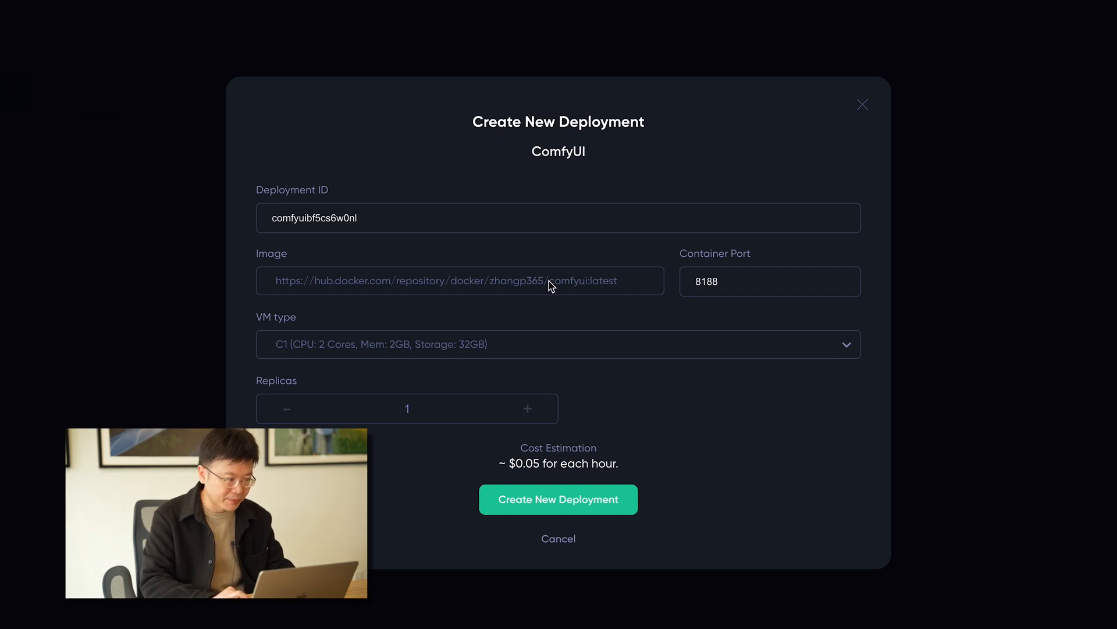
pyautogui.moveTo(570, 289)
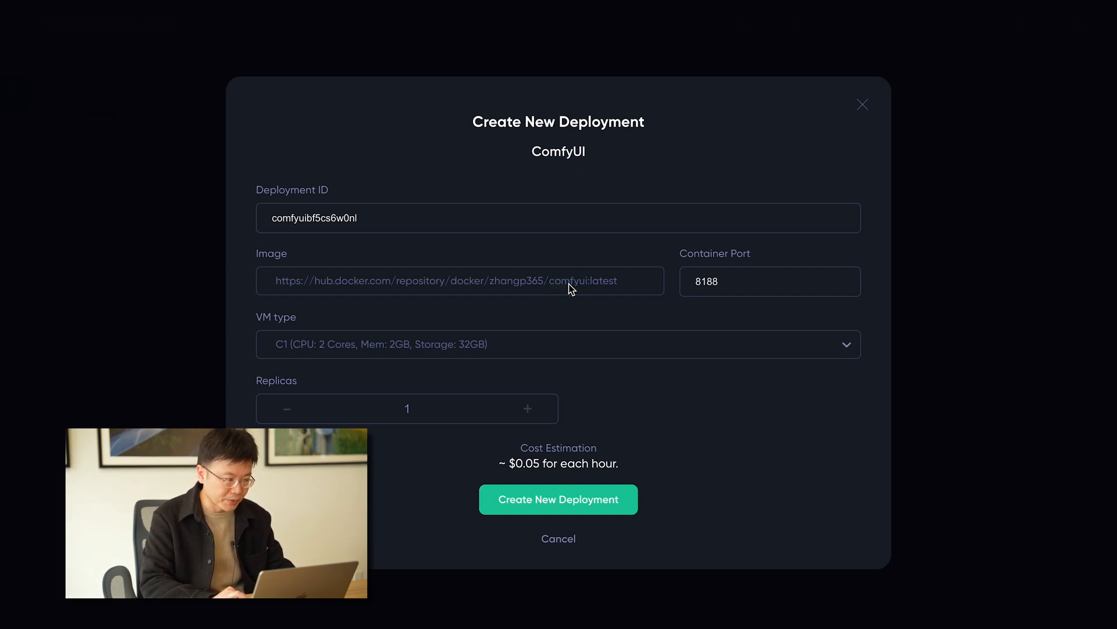
pyautogui.moveTo(496, 292)
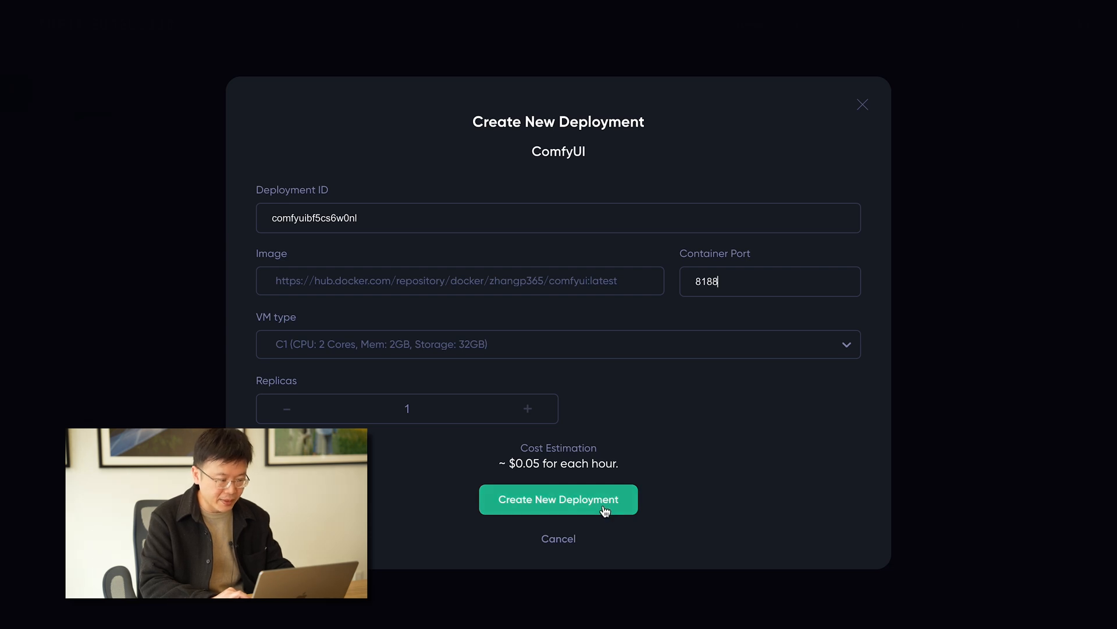
pyautogui.moveTo(677, 483)
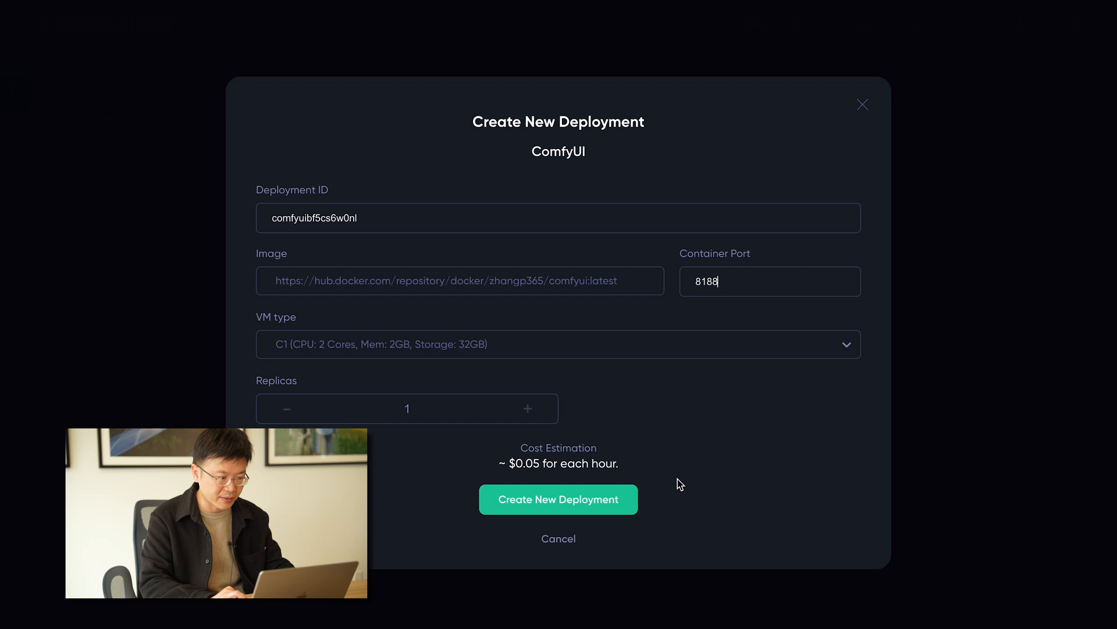
pyautogui.moveTo(701, 468)
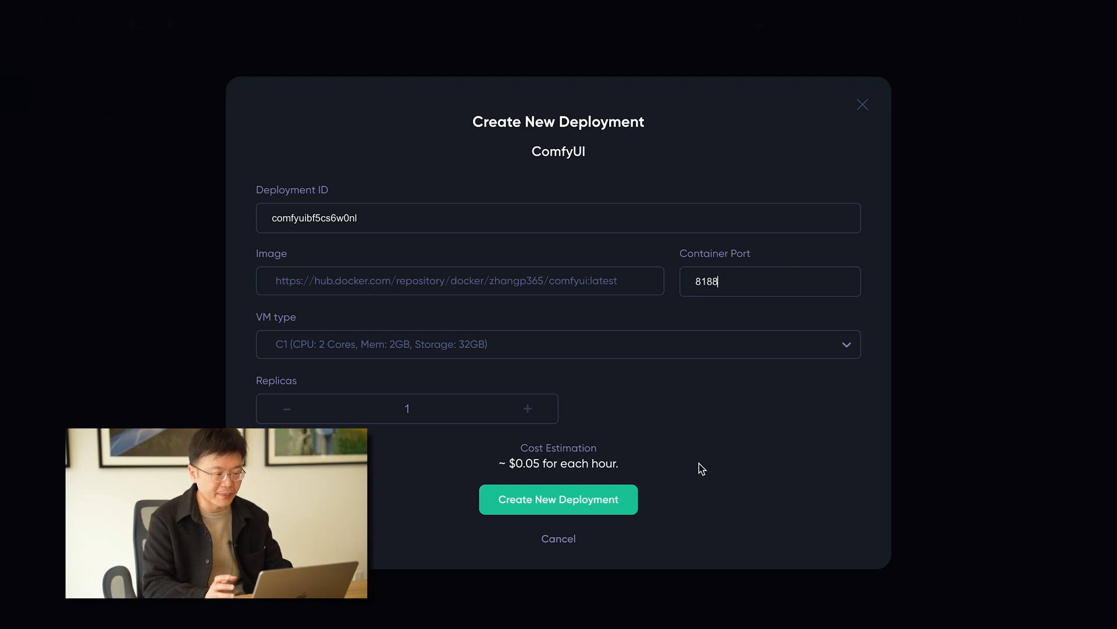
pyautogui.moveTo(597, 512)
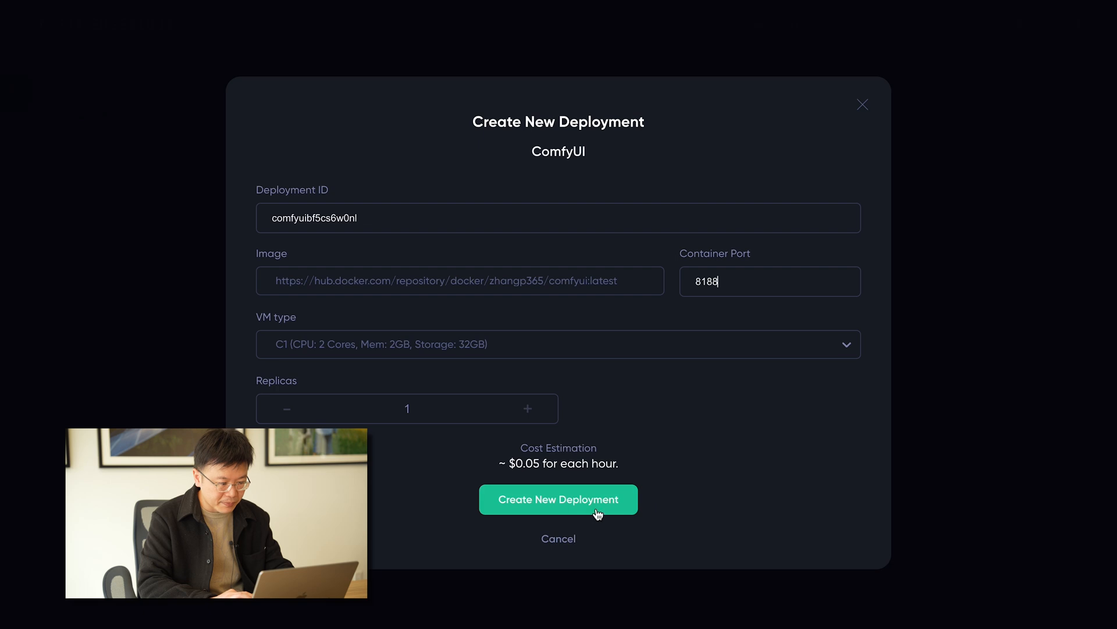
# Step: Submit the ComfyUI deployment on port 8188 with a C1 CPU machine
pyautogui.click(558, 500)
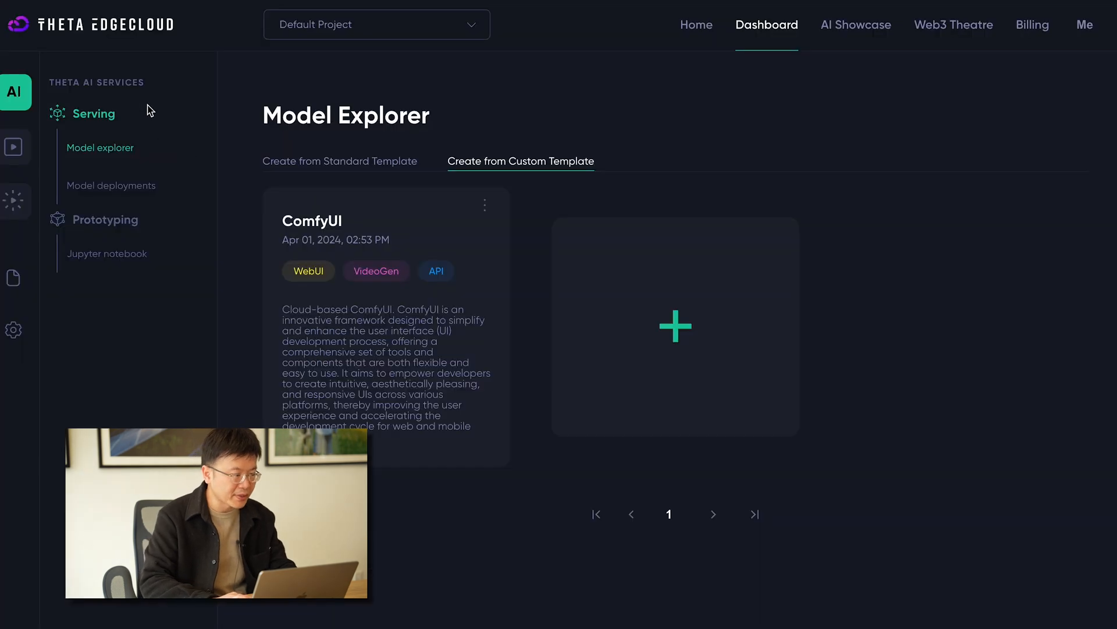
pyautogui.moveTo(106, 100)
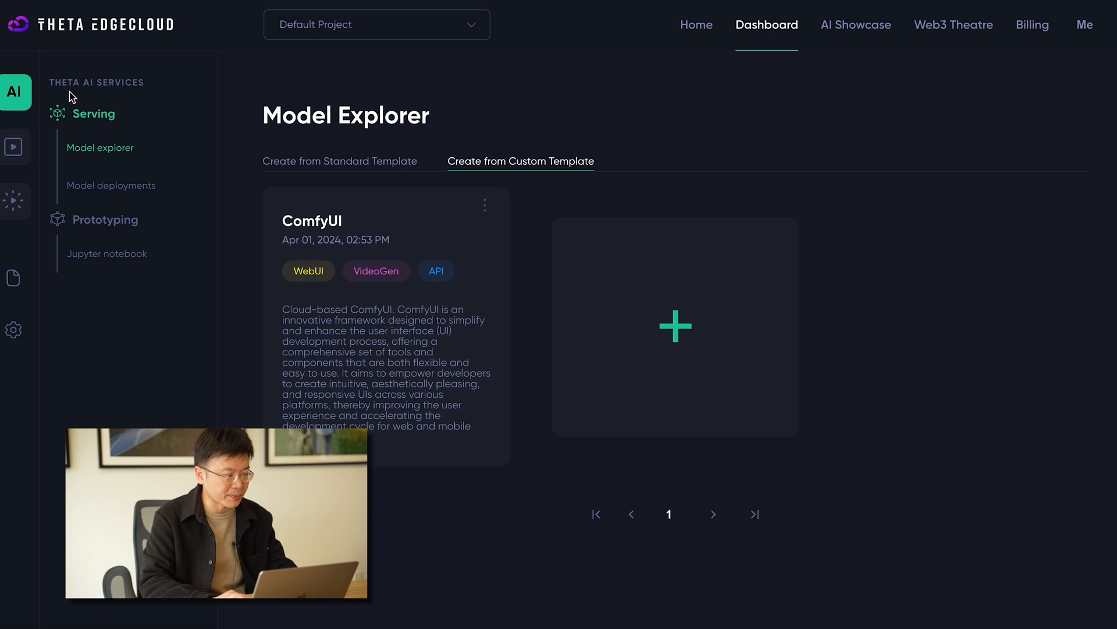
pyautogui.moveTo(185, 169)
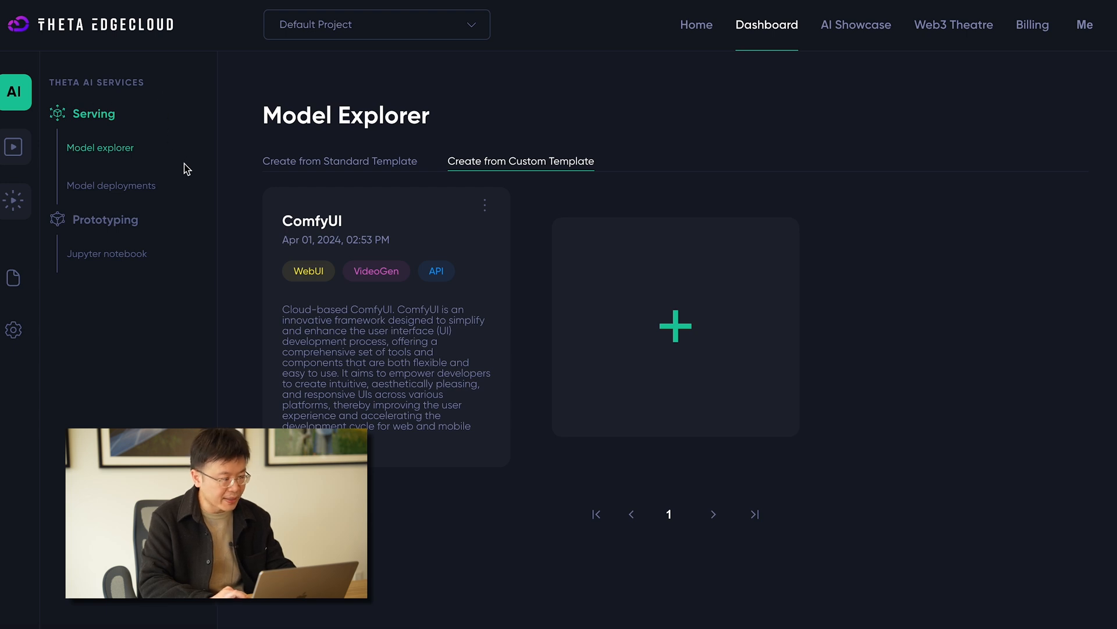
pyautogui.moveTo(105, 220)
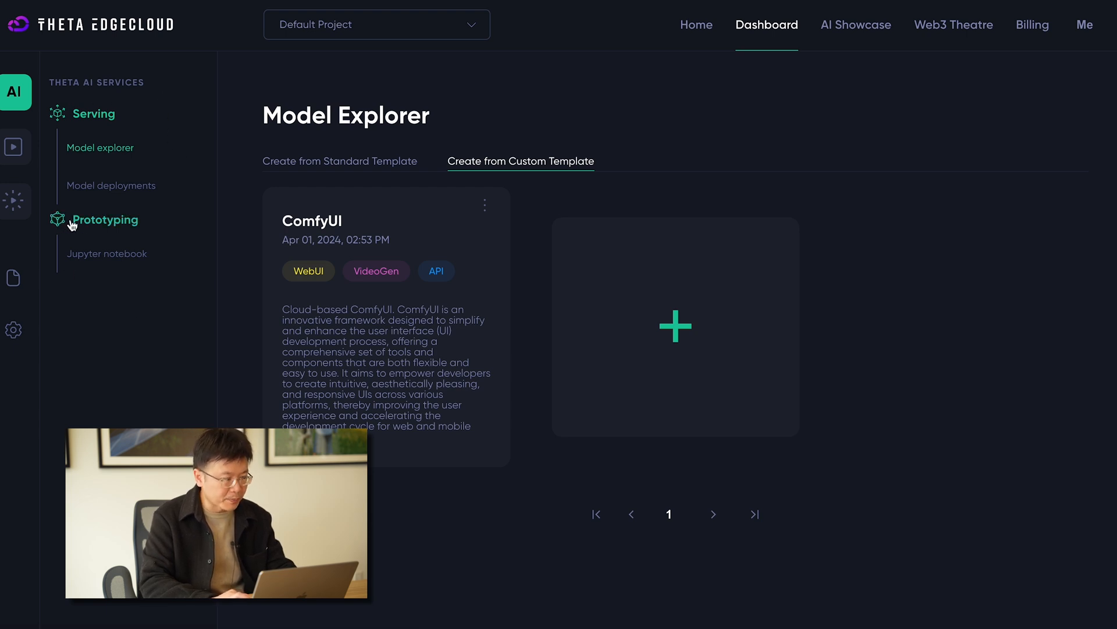
pyautogui.moveTo(99, 224)
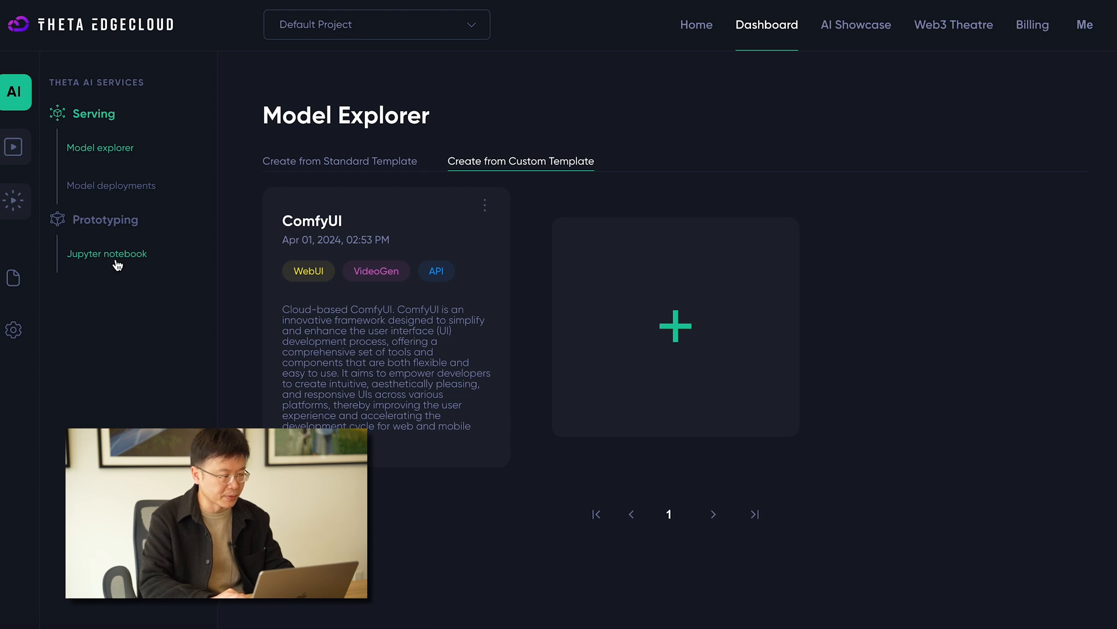
# Step: Go to the Jupyter notebook section under Prototyping
pyautogui.click(107, 254)
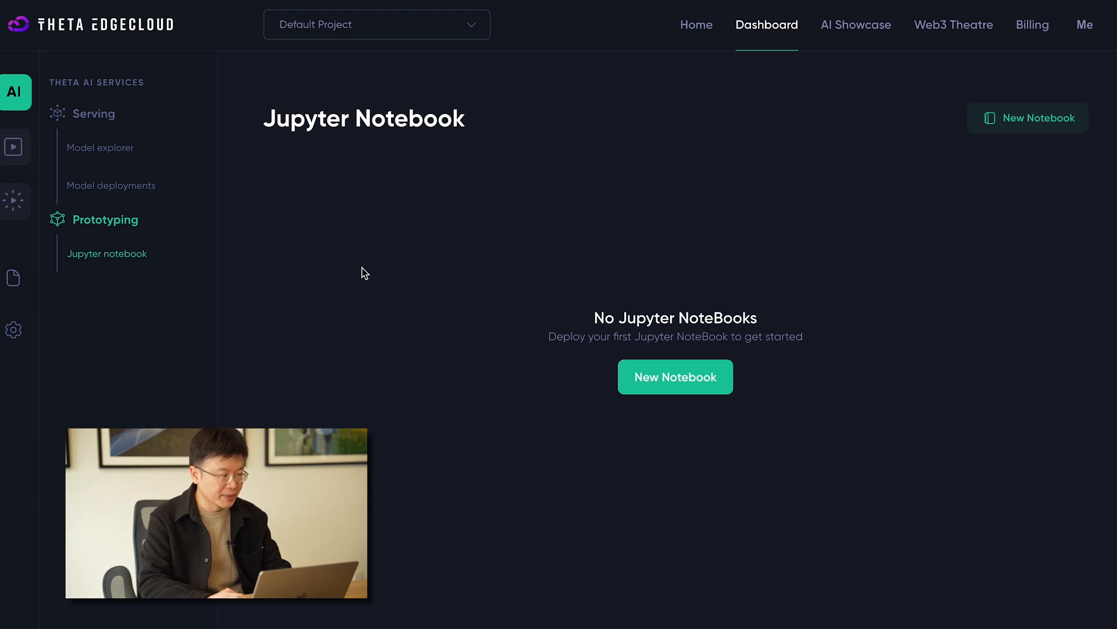
pyautogui.moveTo(116, 265)
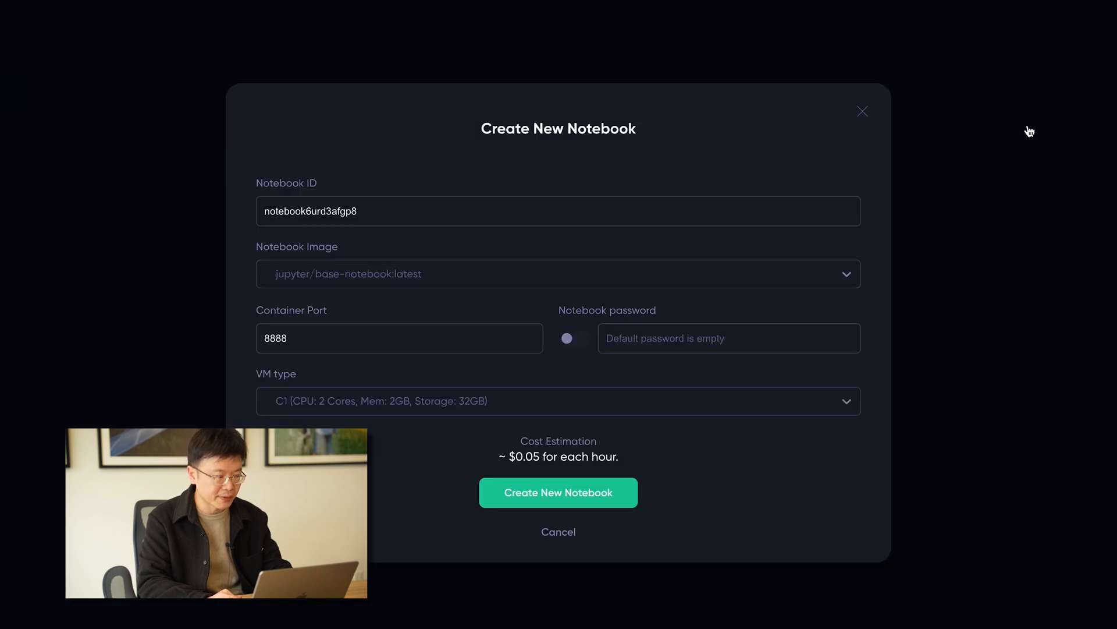
pyautogui.moveTo(719, 166)
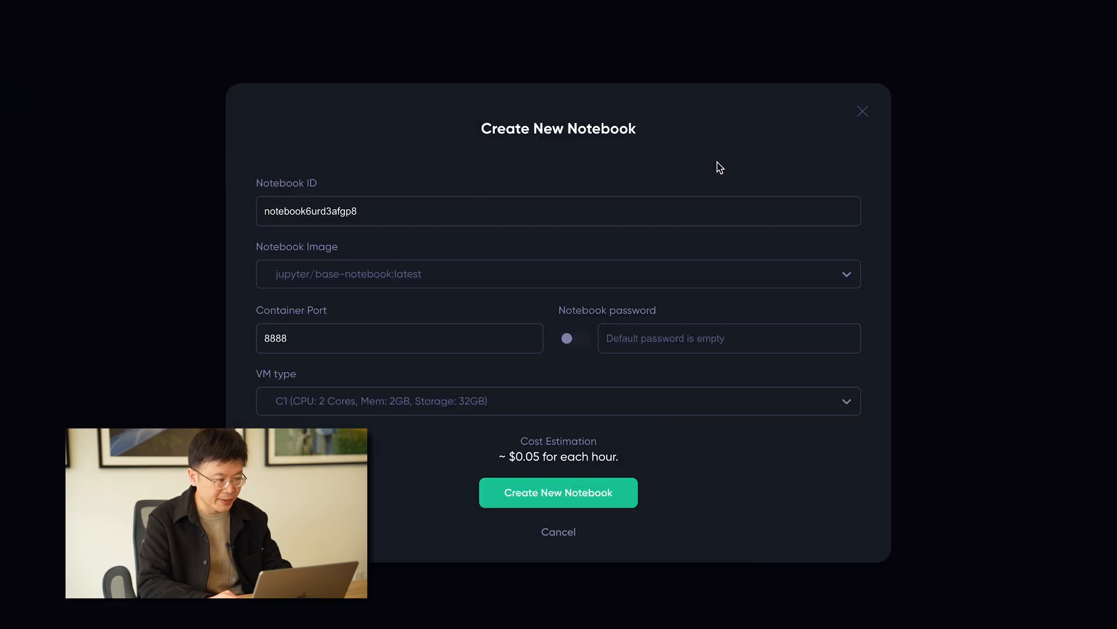
pyautogui.moveTo(519, 251)
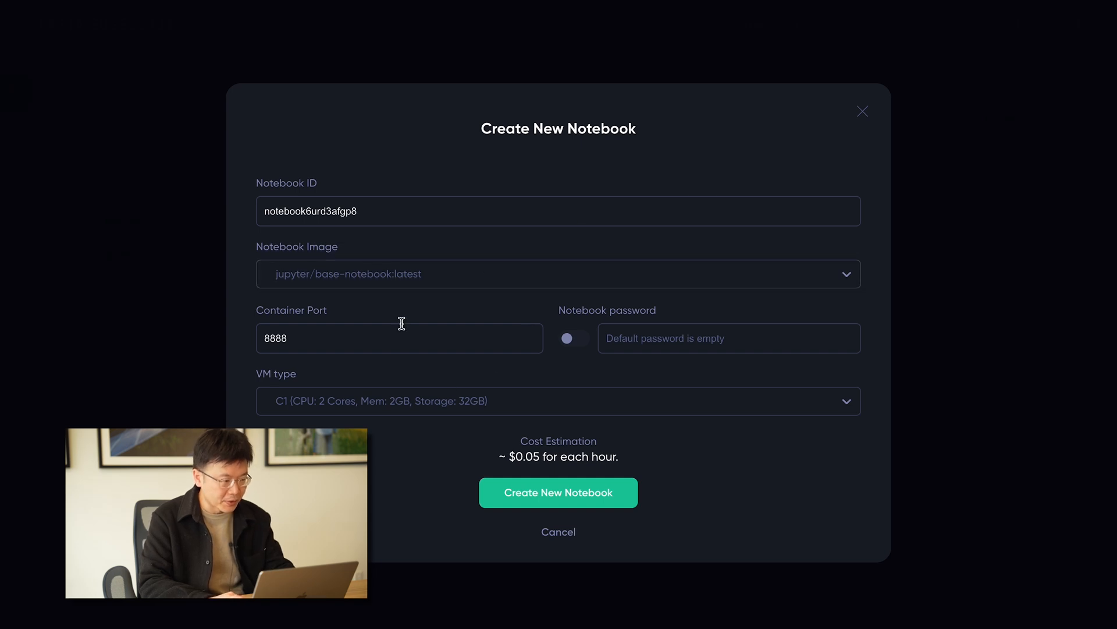
# Step: Review image and VM options, leave the password off, and create the notebook on a C1 VM
pyautogui.click(559, 274)
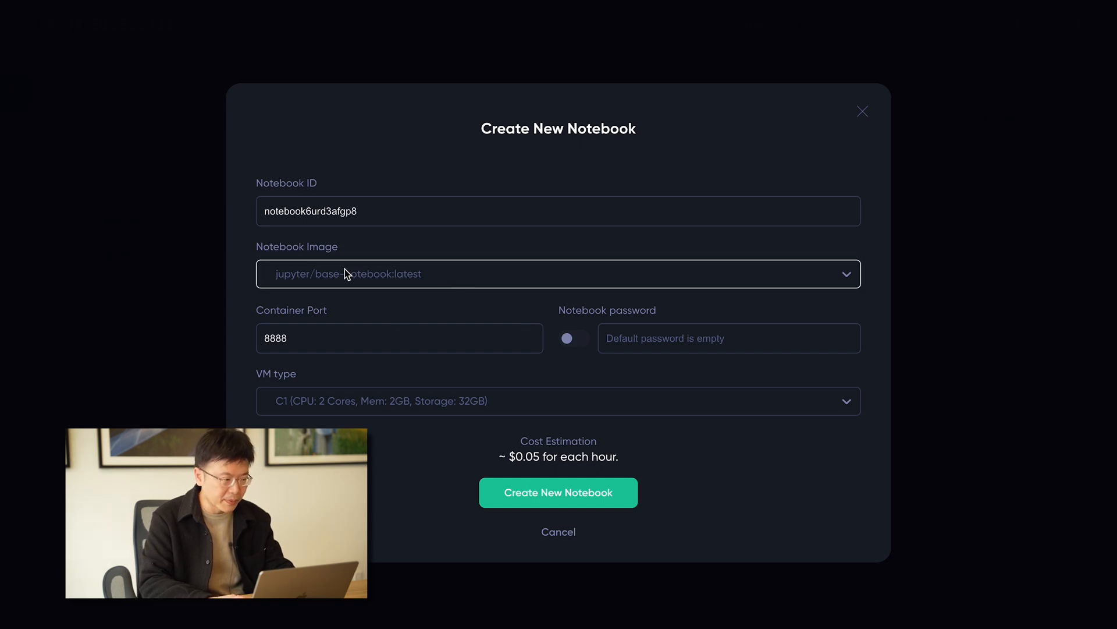
pyautogui.moveTo(457, 278)
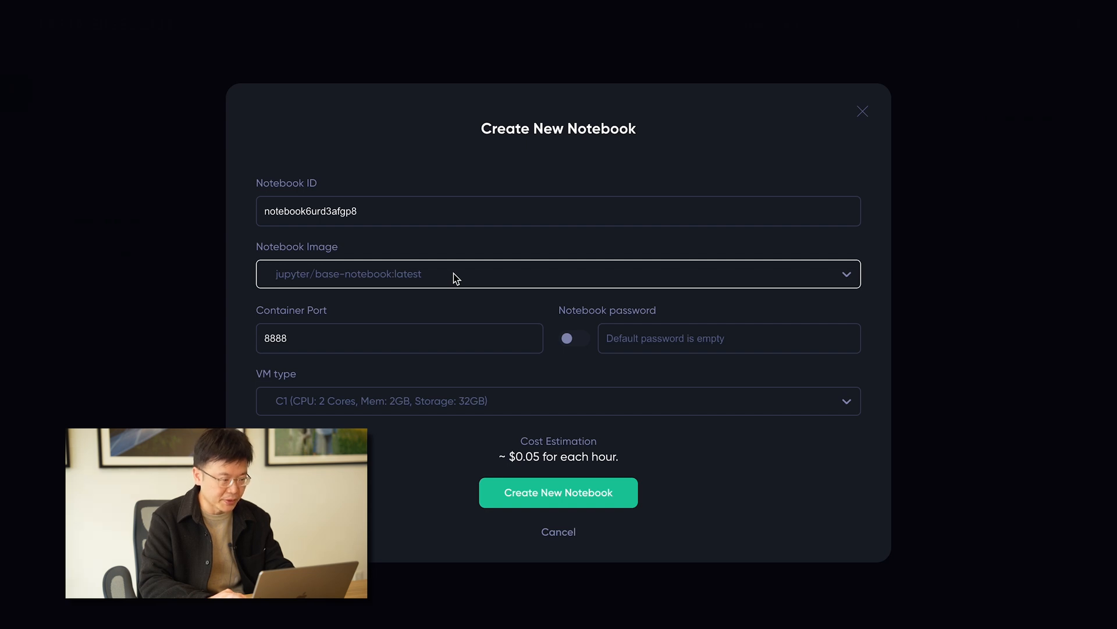
pyautogui.click(558, 273)
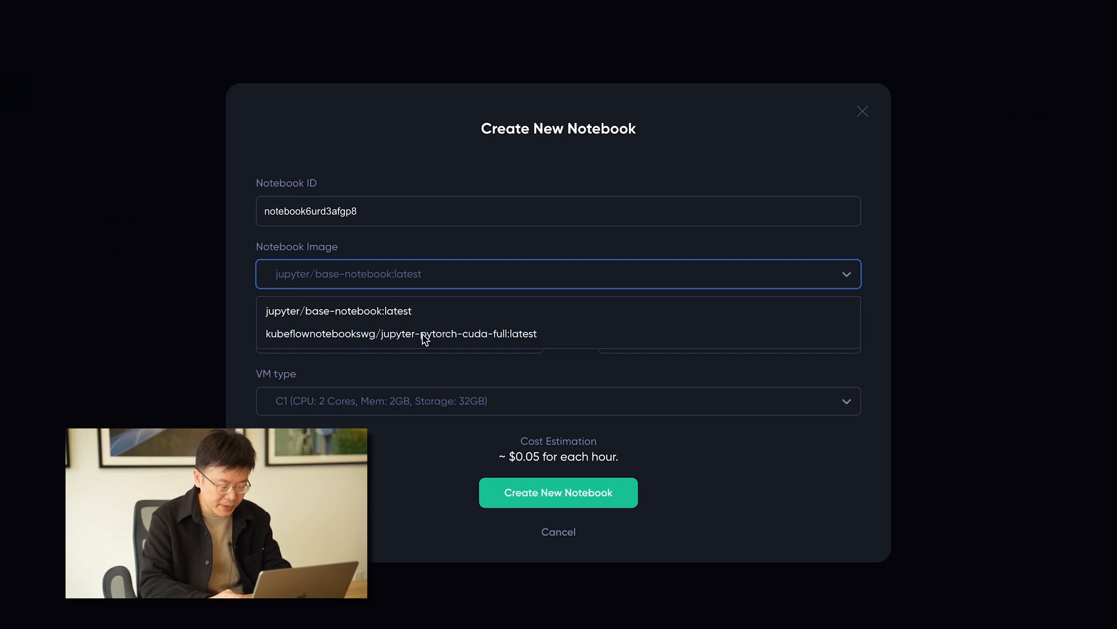
pyautogui.moveTo(486, 342)
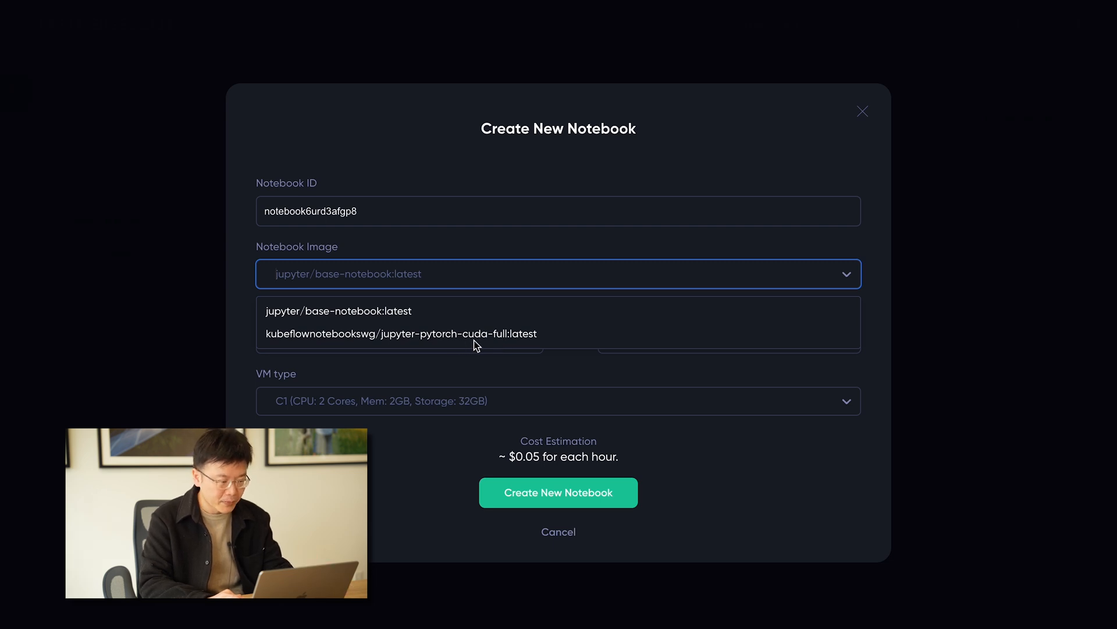
pyautogui.moveTo(435, 347)
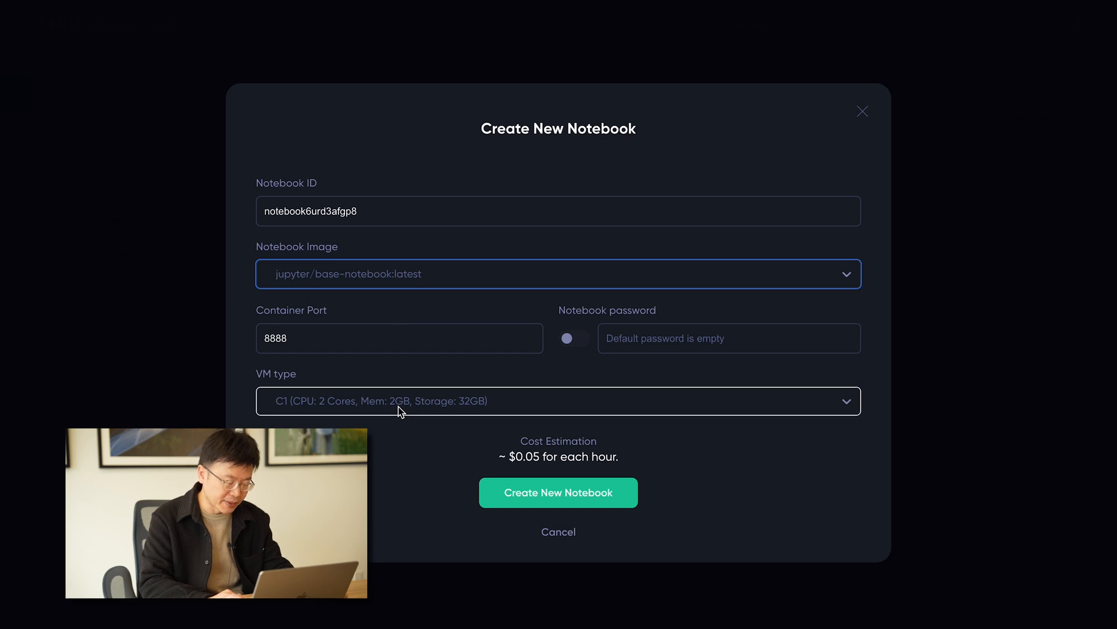
pyautogui.click(557, 399)
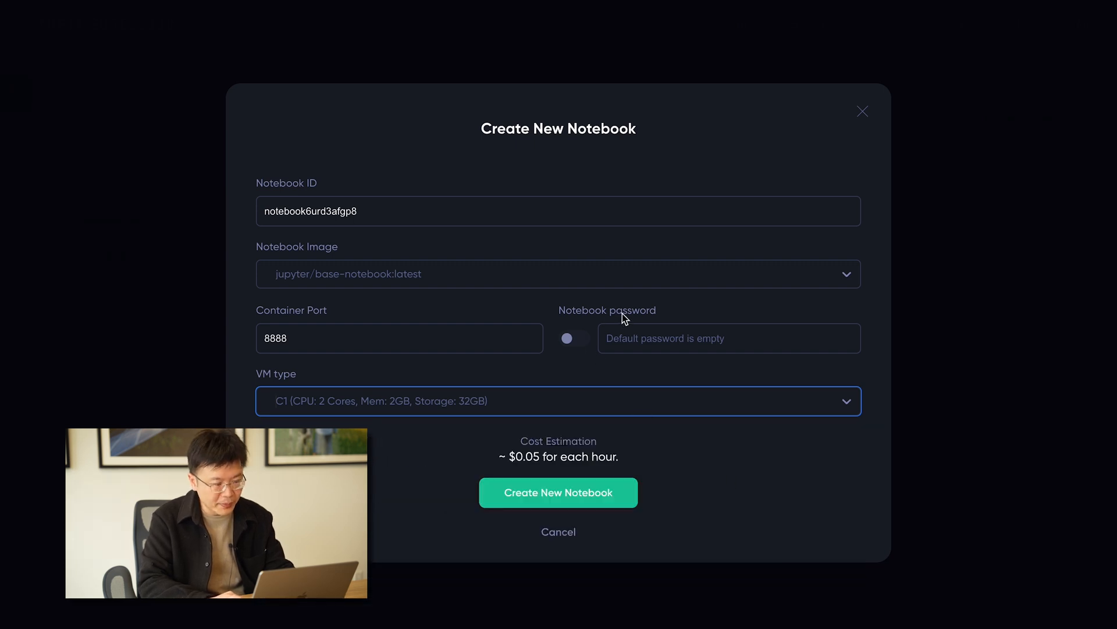
pyautogui.moveTo(566, 325)
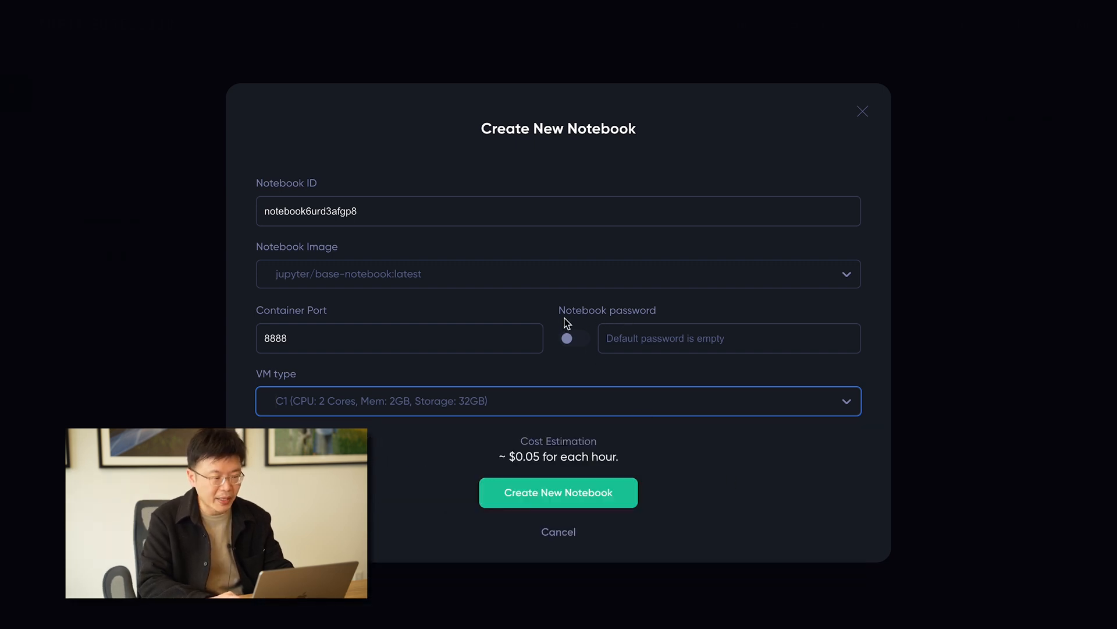
pyautogui.moveTo(597, 346)
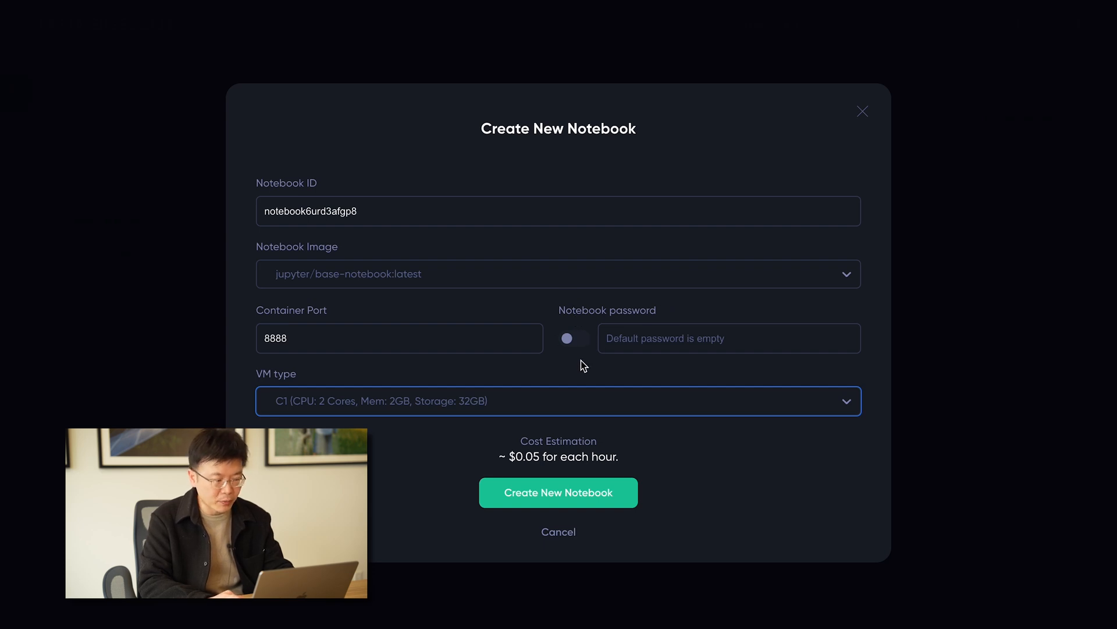
pyautogui.moveTo(573, 338)
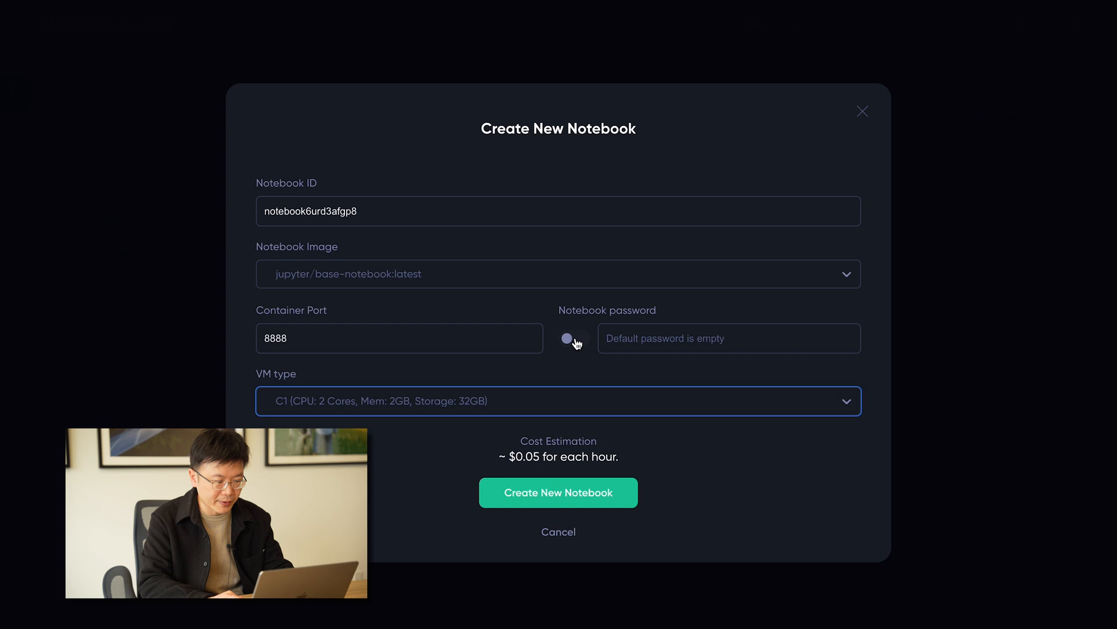
pyautogui.click(573, 338)
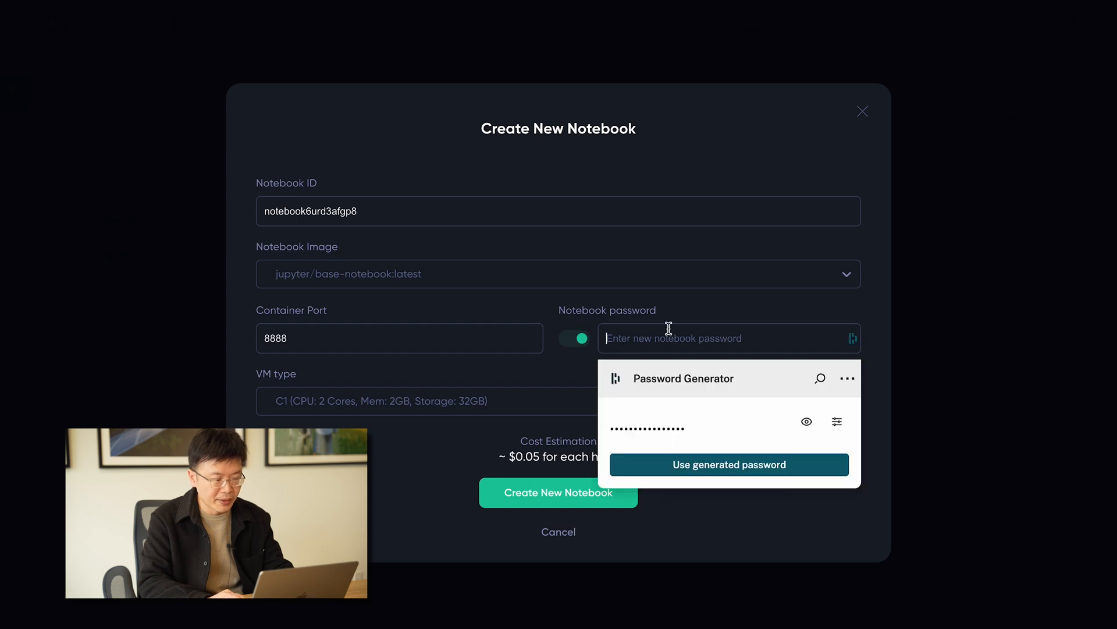
pyautogui.click(573, 337)
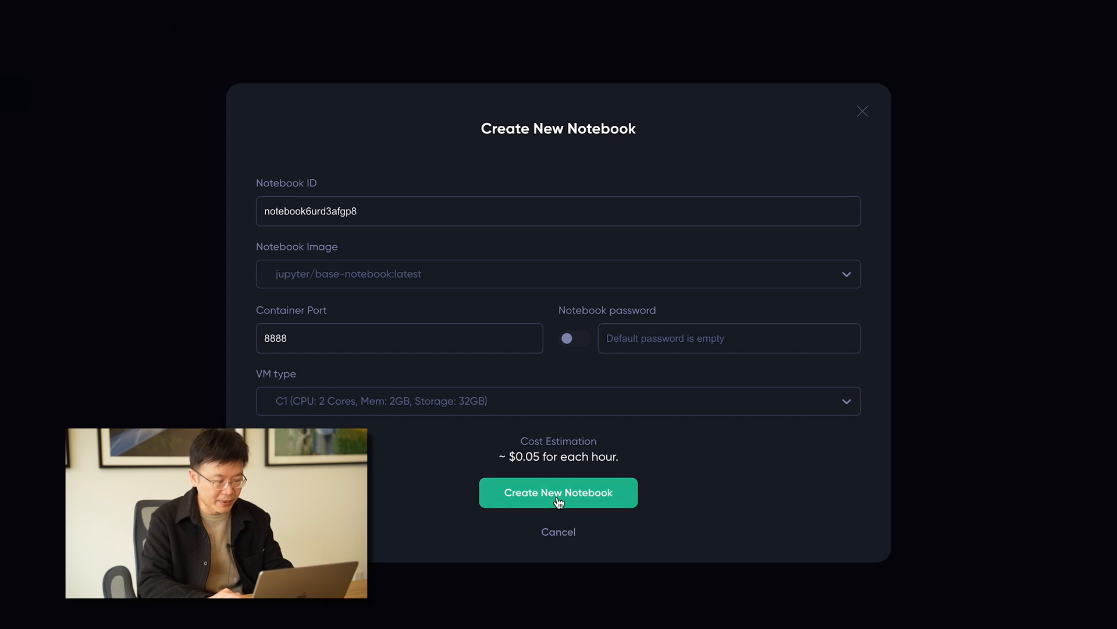
pyautogui.click(557, 492)
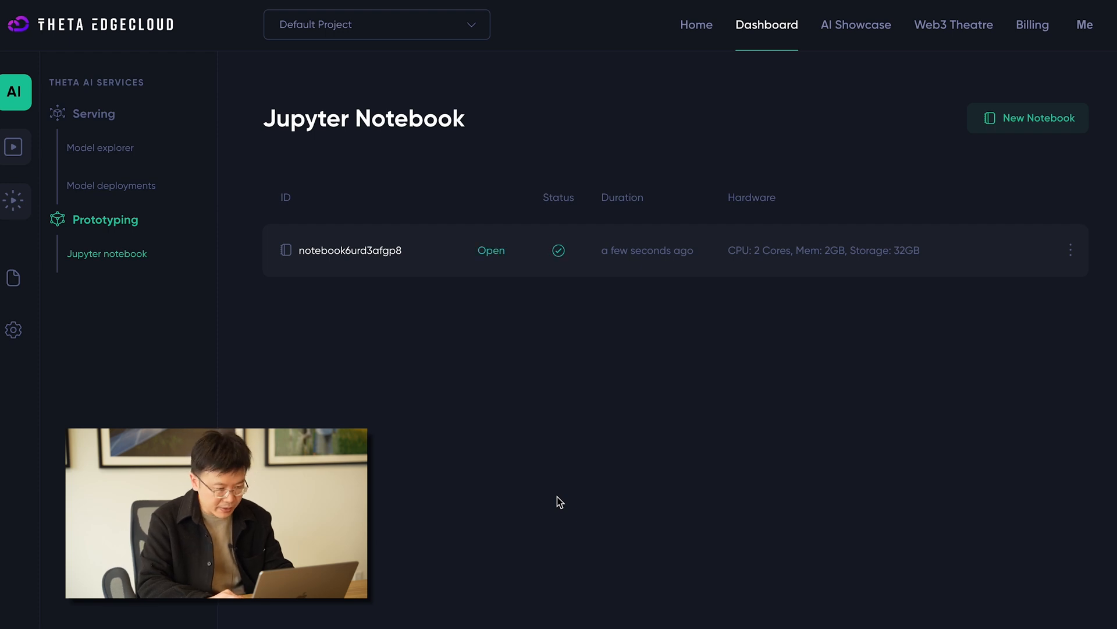
pyautogui.moveTo(420, 329)
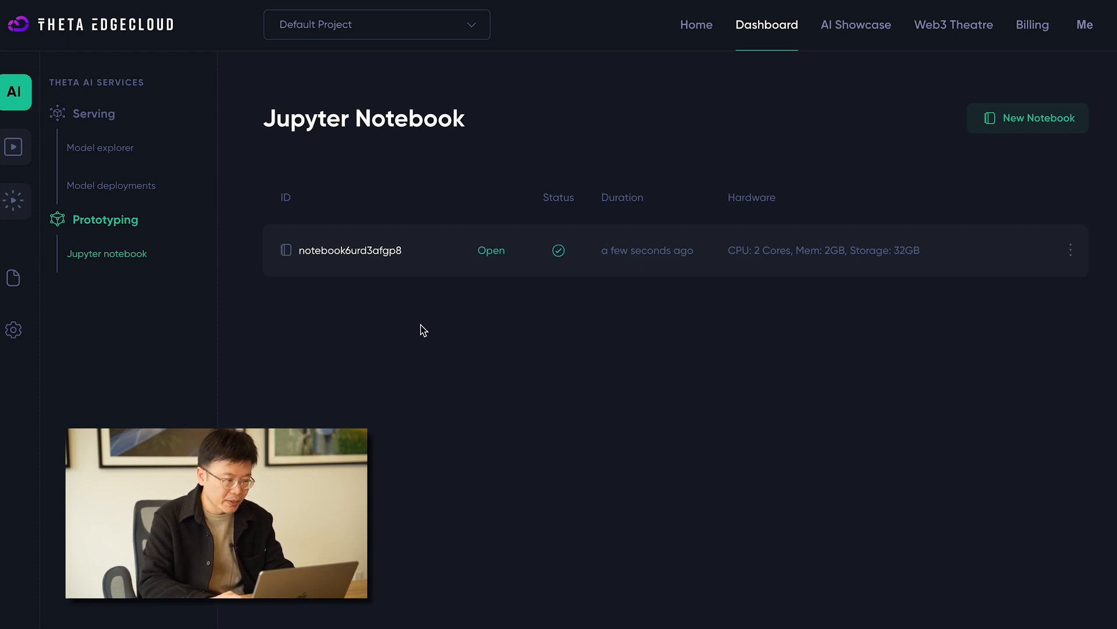
pyautogui.moveTo(484, 340)
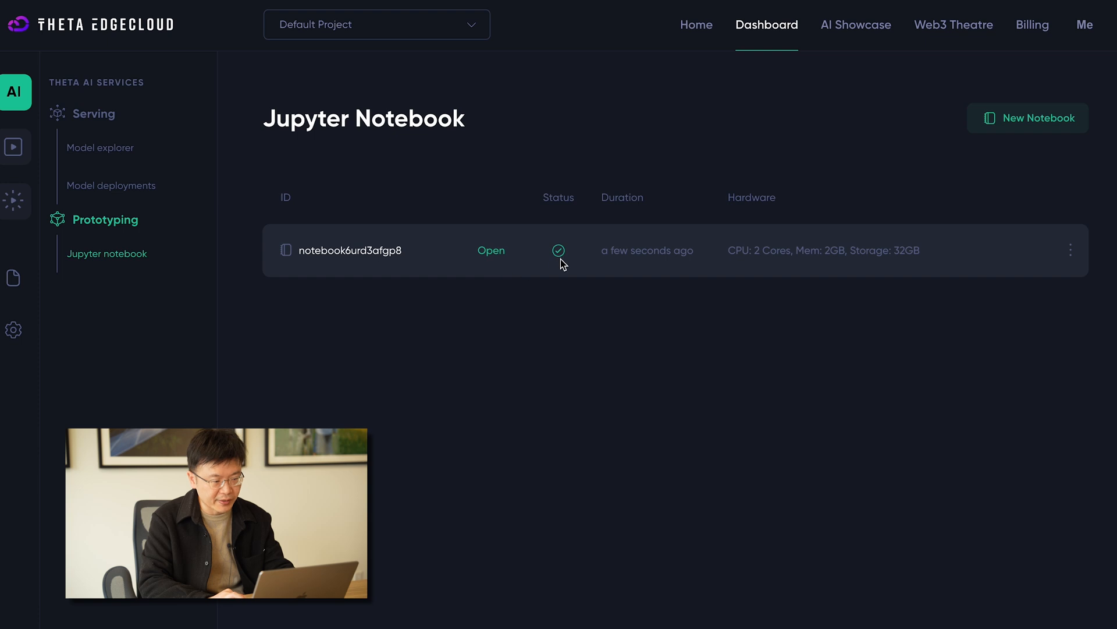
pyautogui.moveTo(878, 259)
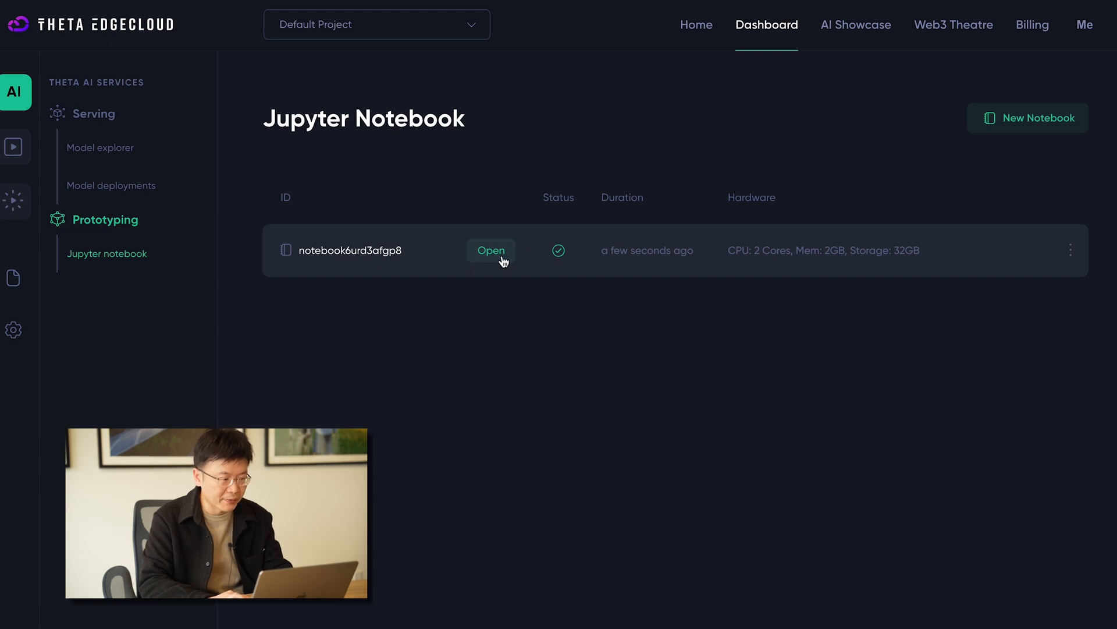
# Step: Launch notebook6urd3afgp8 in JupyterLab once it is ready
pyautogui.click(490, 251)
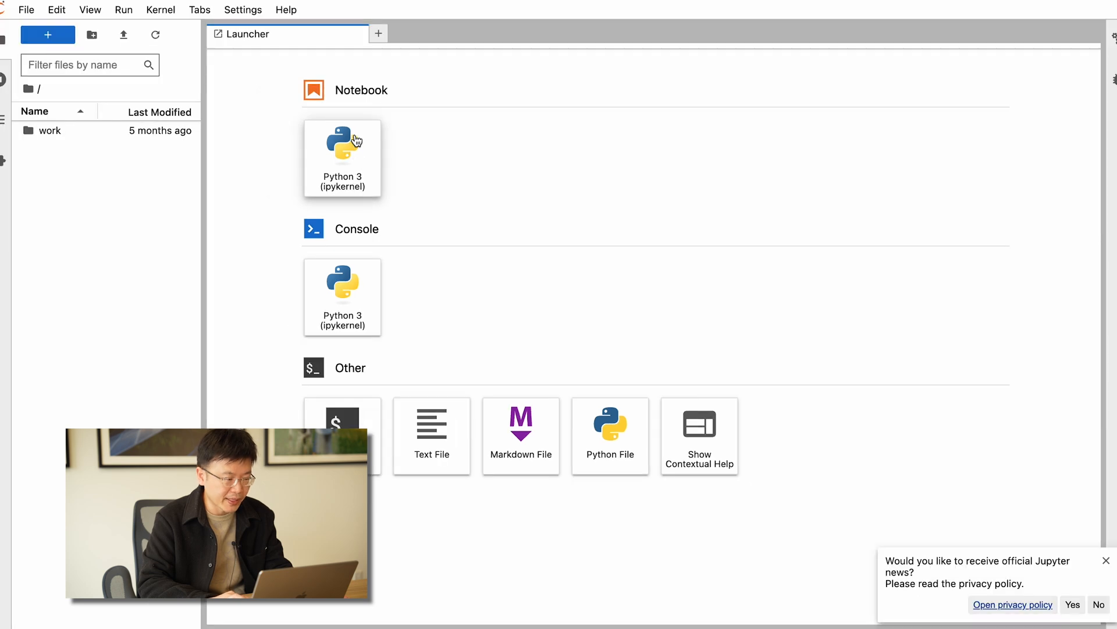
# Step: Start a new Python 3 notebook from the Launcher
pyautogui.click(342, 157)
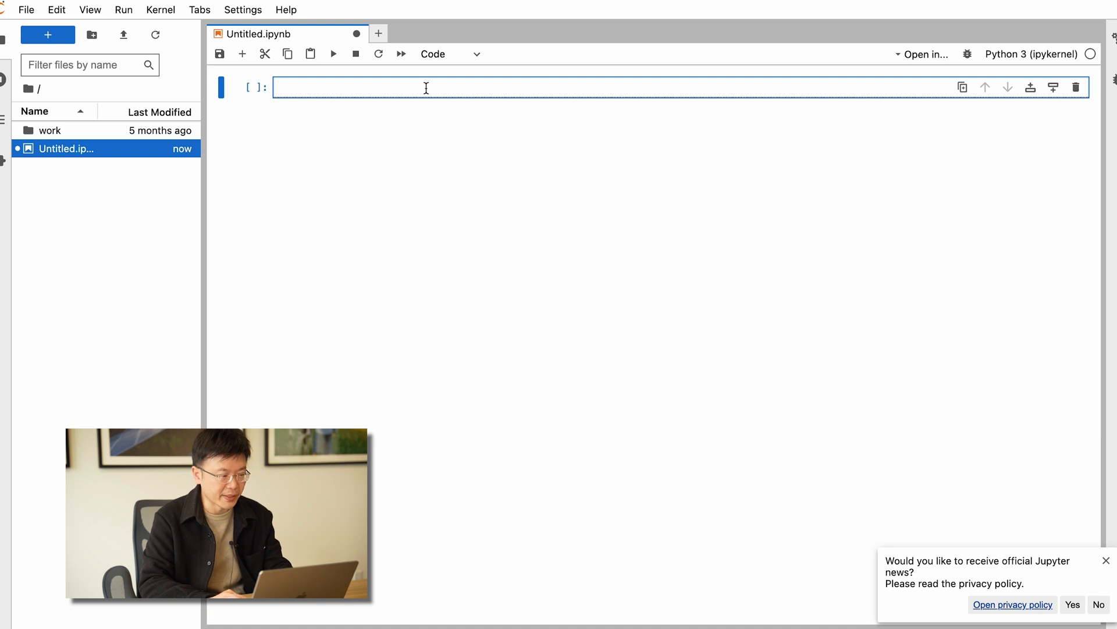
# Step: Run print("Hello Theta EdgeCloud") in the first cell and show its output
pyautogui.write('priini')
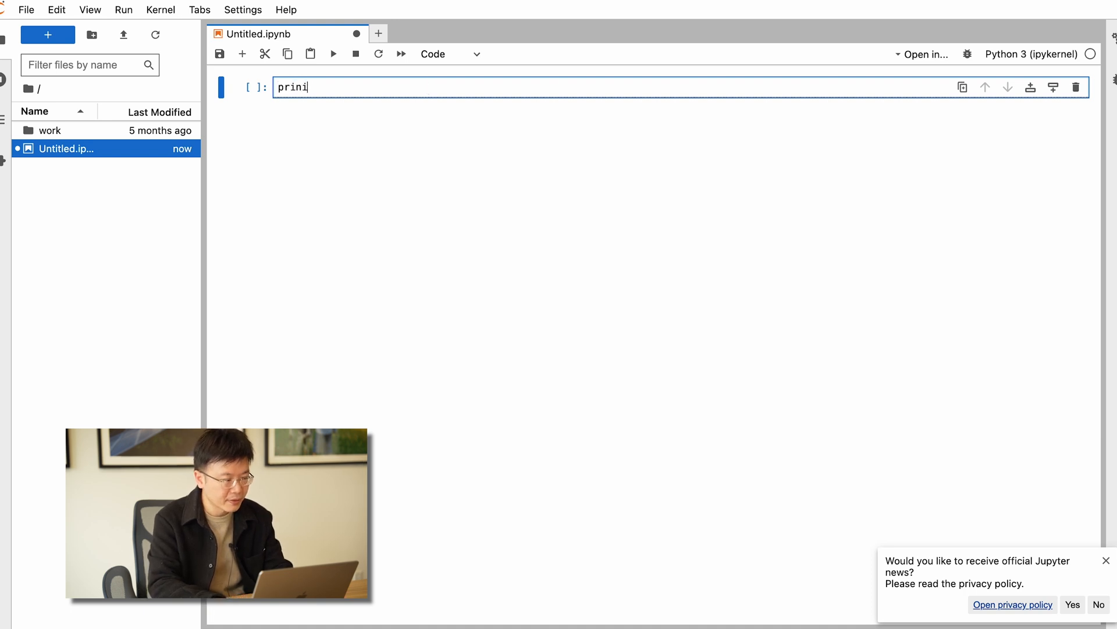
pyautogui.write('print("Hello Theta')
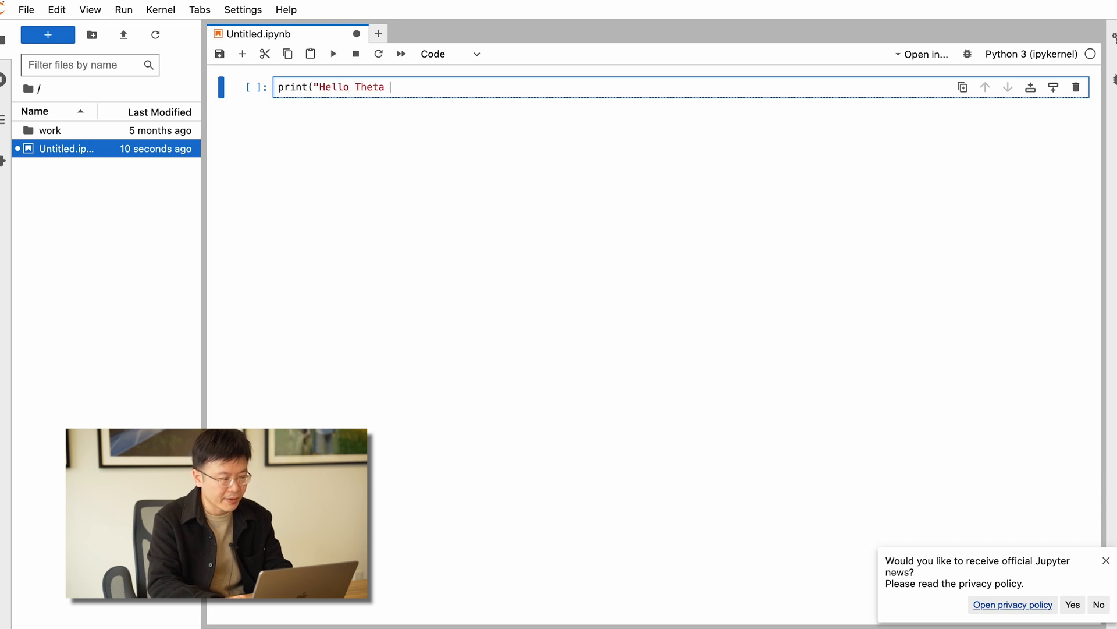
pyautogui.write('Edgeclo')
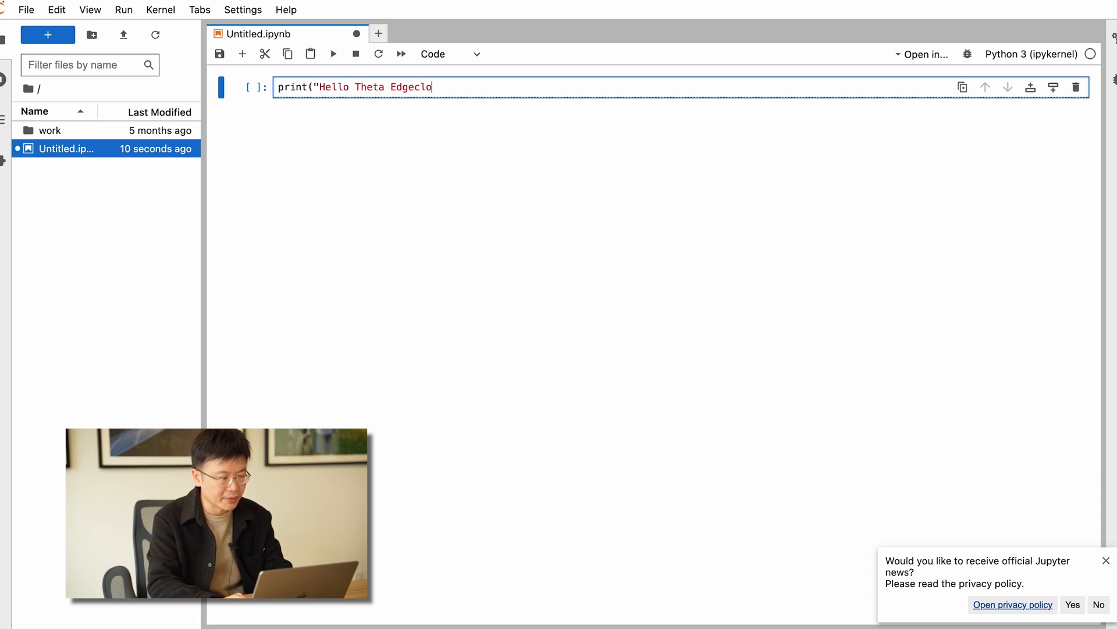
pyautogui.press('Backspace')
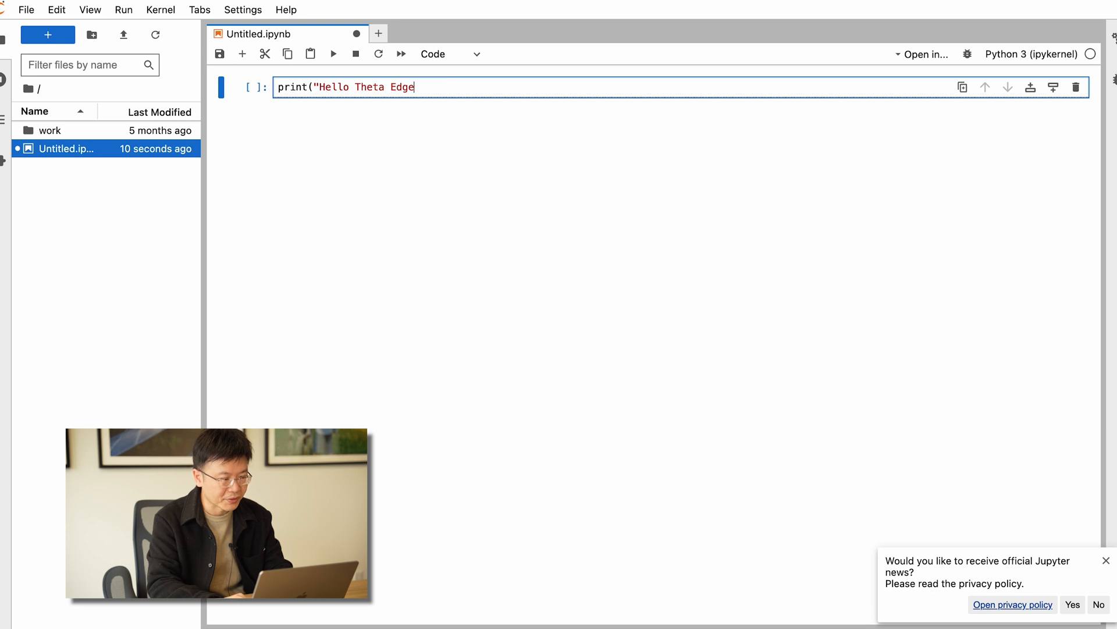
pyautogui.write('Cloud")')
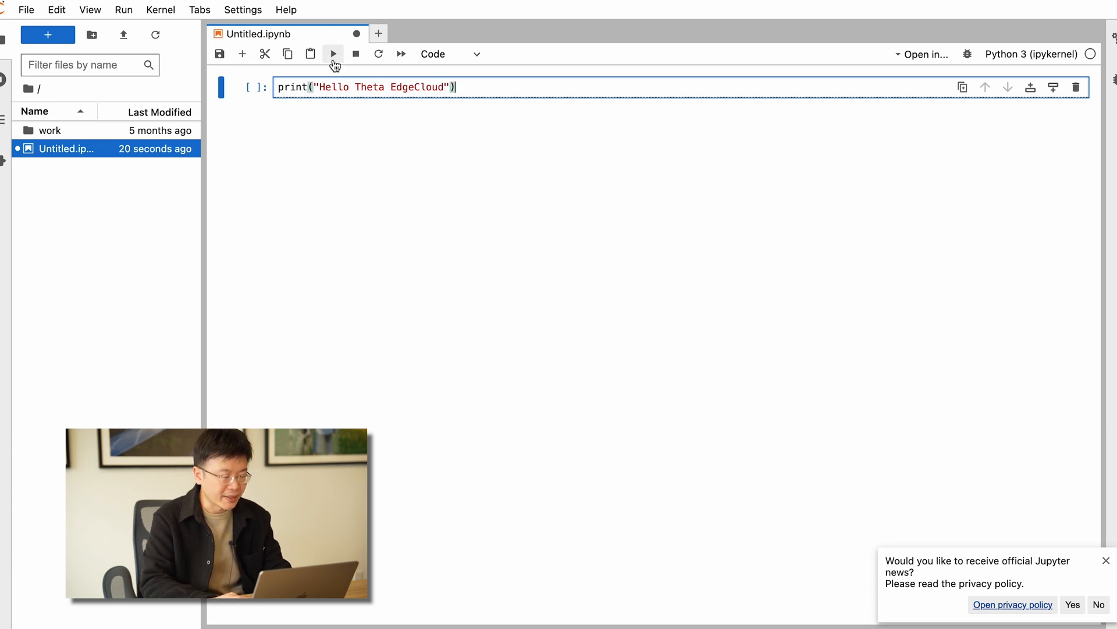
pyautogui.click(332, 54)
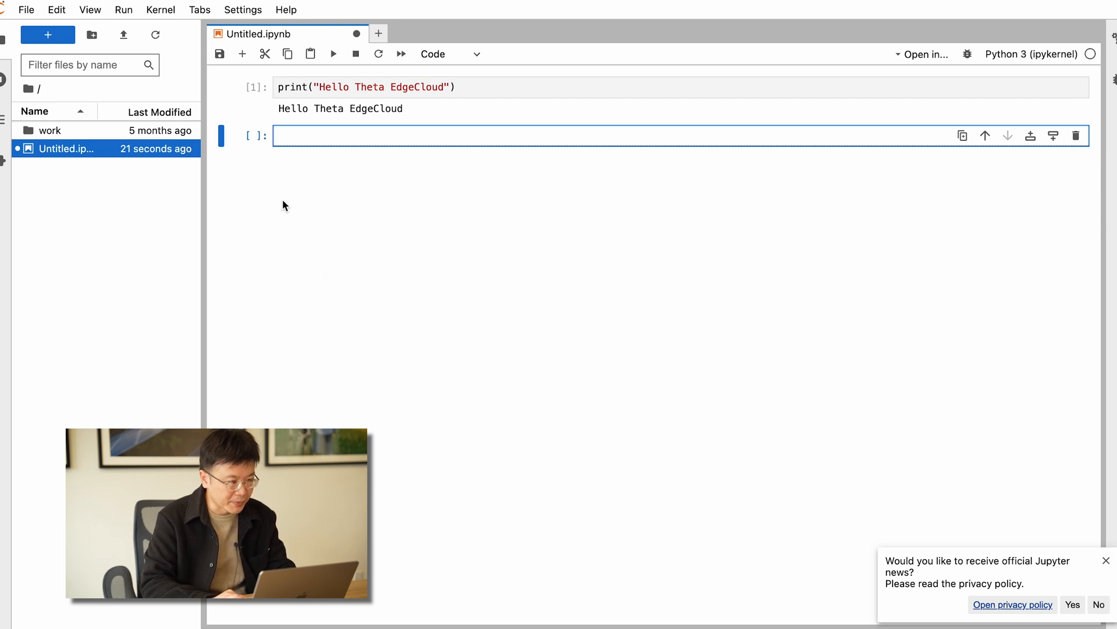
pyautogui.moveTo(329, 231)
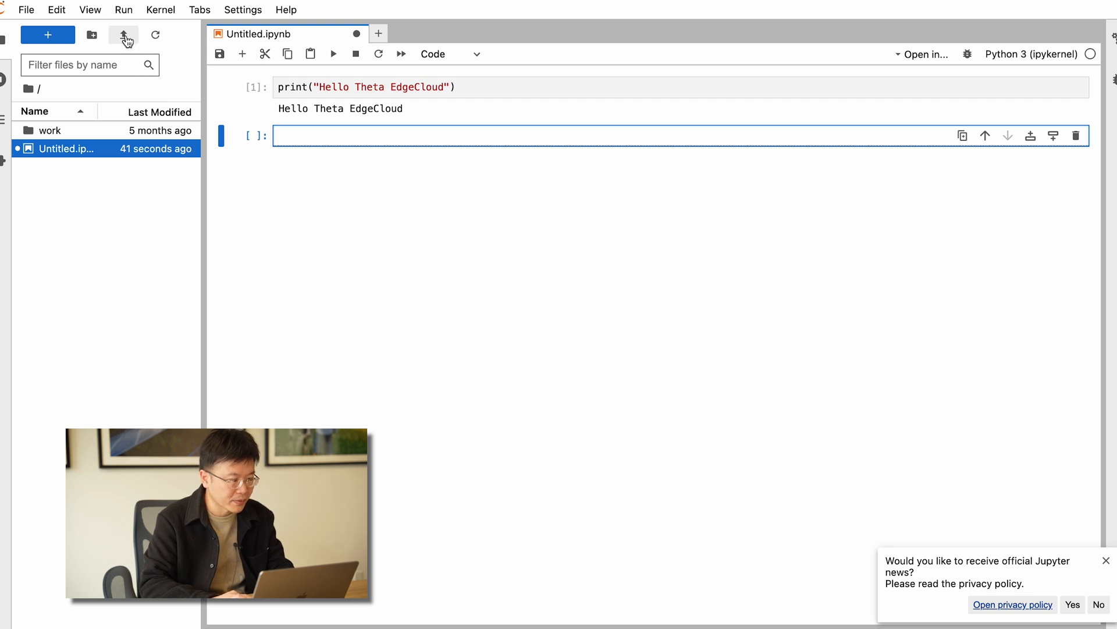
# Step: Upload example-requests.ipynb into the JupyterLab file browser
pyautogui.click(123, 35)
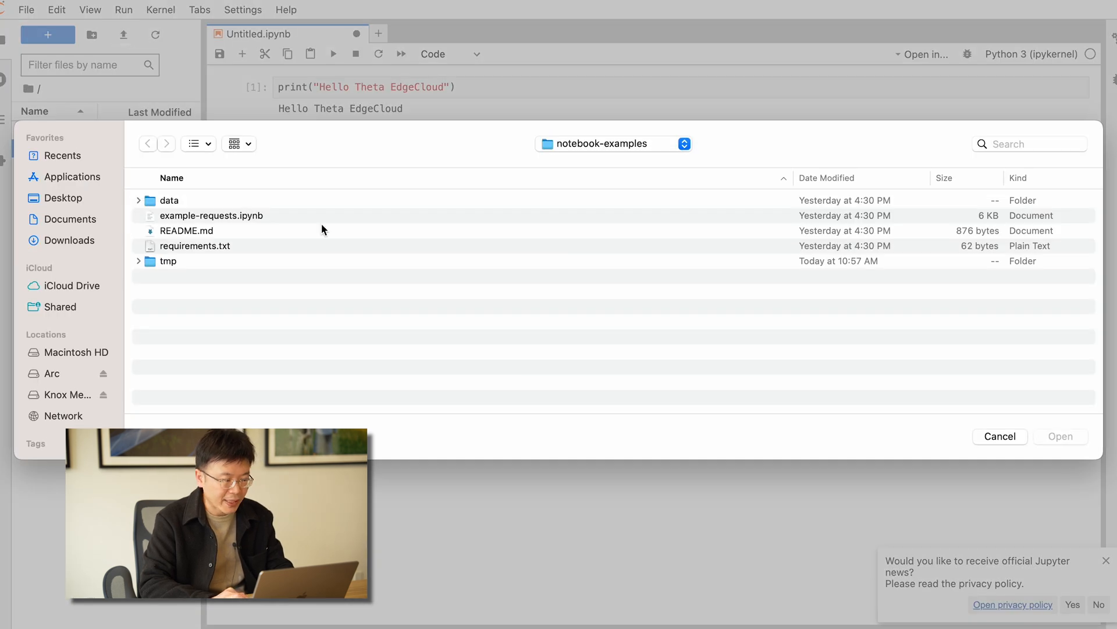
pyautogui.moveTo(233, 286)
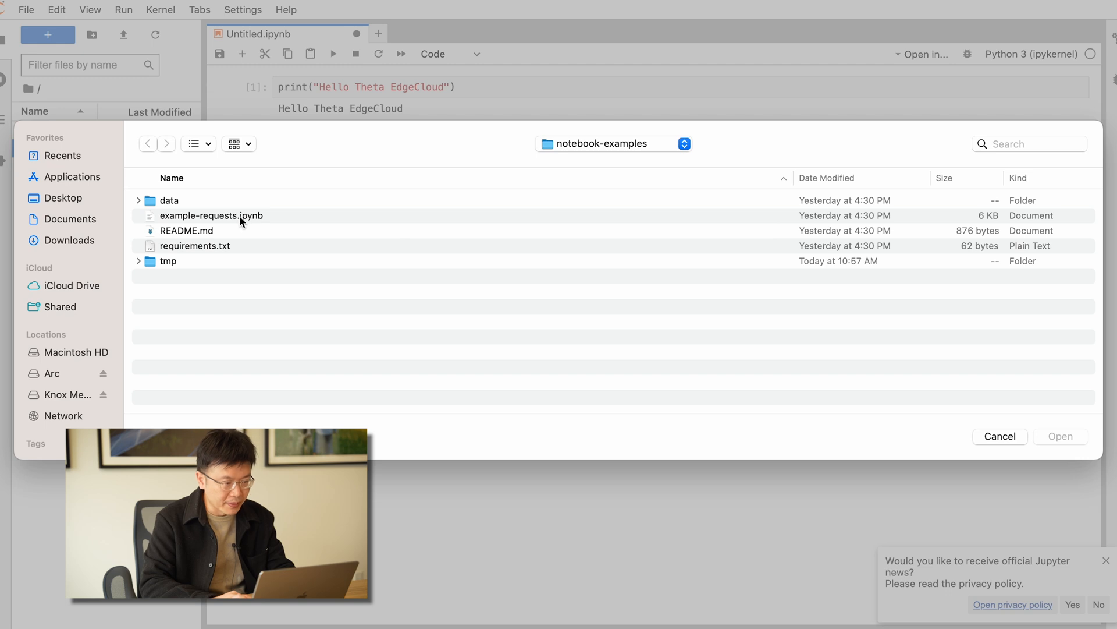
pyautogui.click(210, 215)
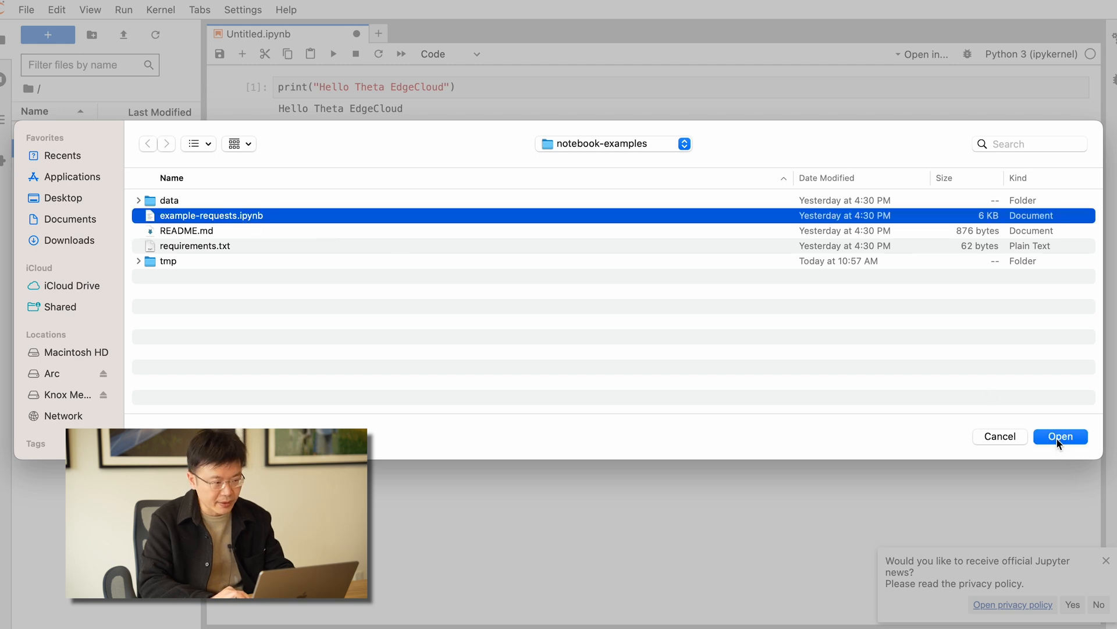
pyautogui.click(1059, 435)
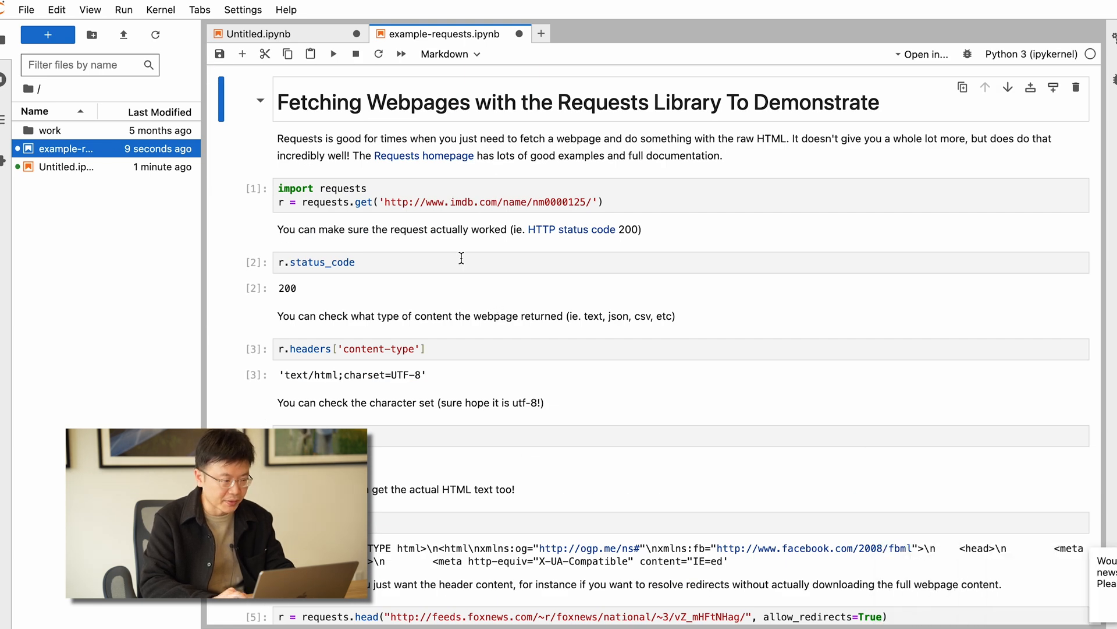
pyautogui.moveTo(280, 187)
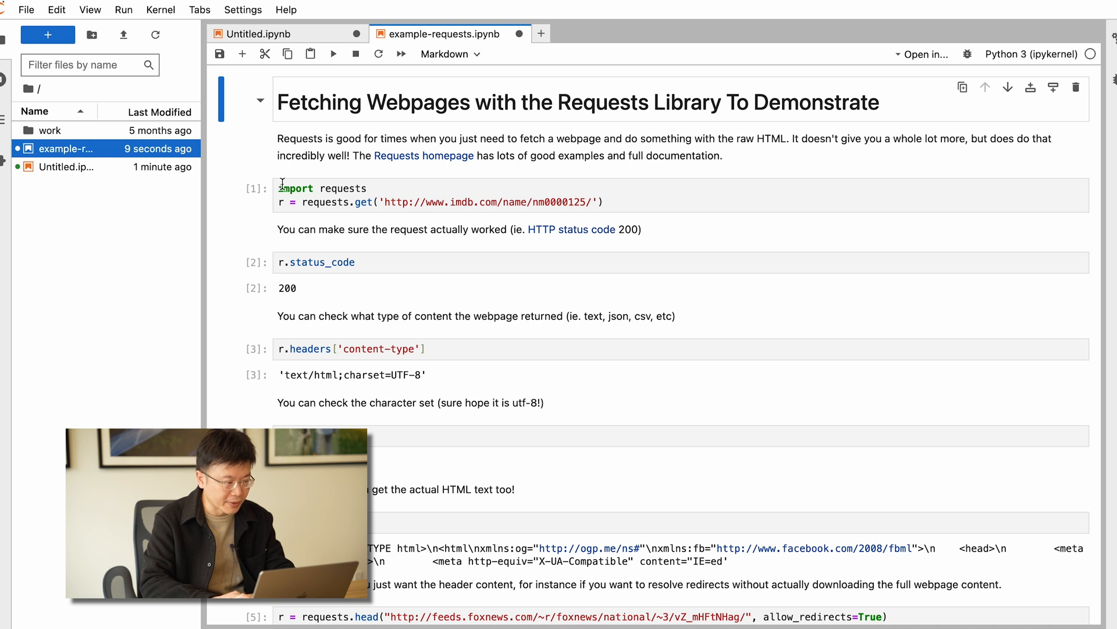
# Step: Rerun the requests cells (now returning 403) and start a new Launcher
pyautogui.click(333, 54)
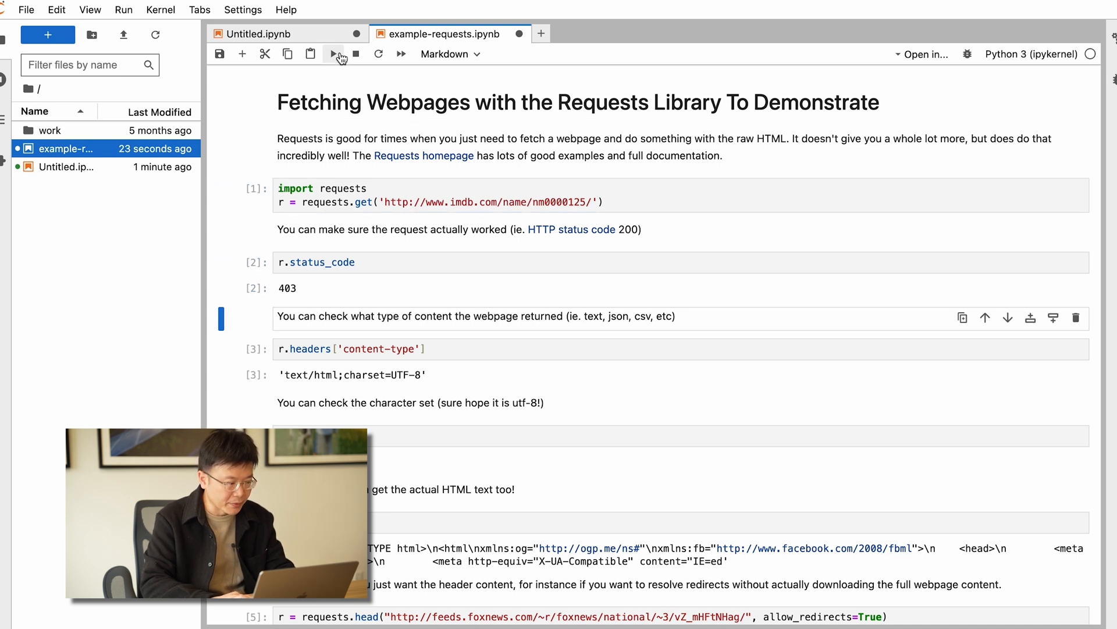
pyautogui.click(333, 54)
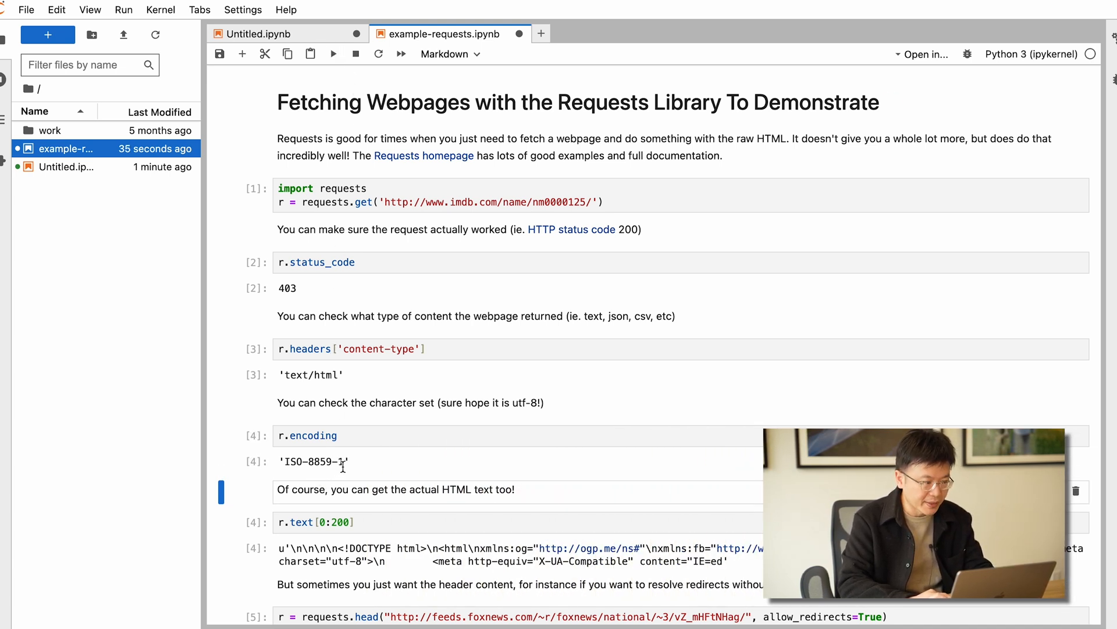
pyautogui.click(256, 34)
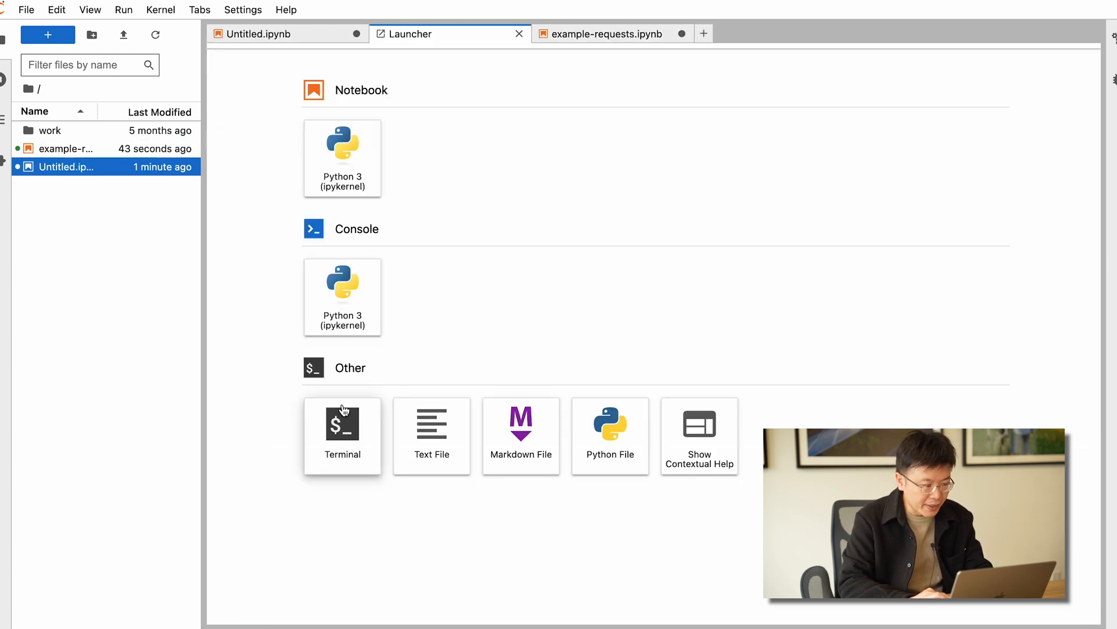
# Step: Start a terminal session and begin listing the notebook files
pyautogui.click(342, 424)
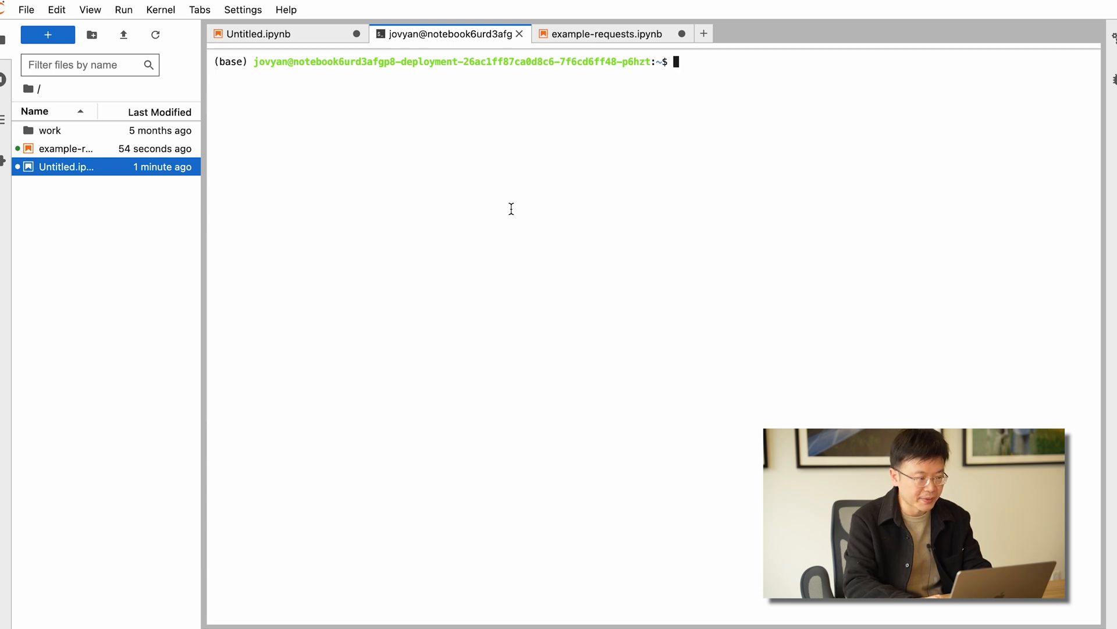
pyautogui.write('to')
pyautogui.write('ls')
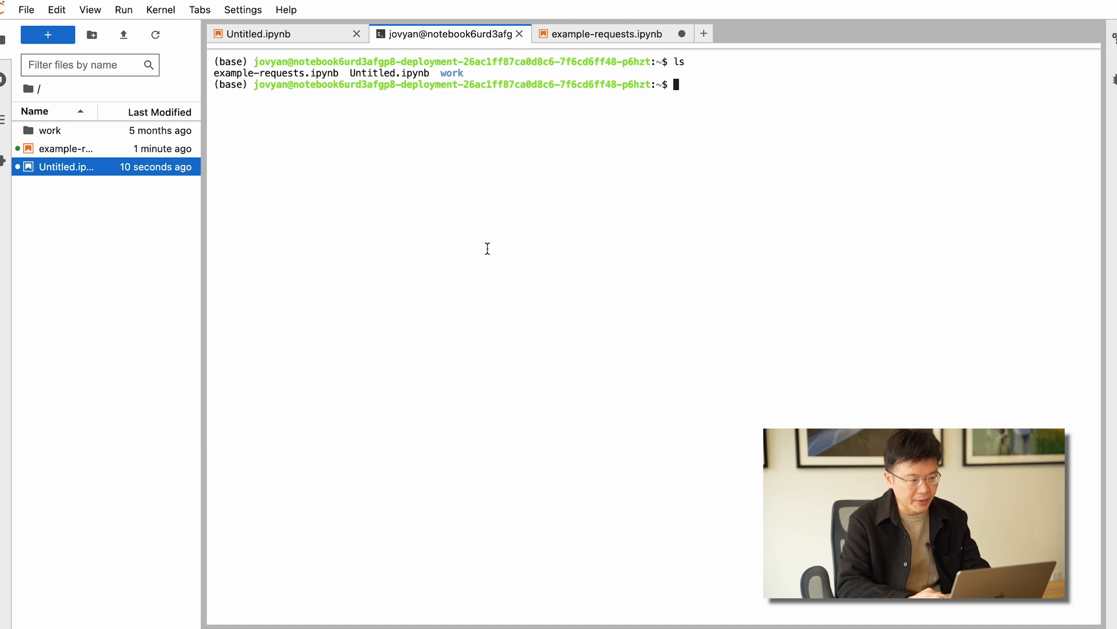
pyautogui.moveTo(416, 192)
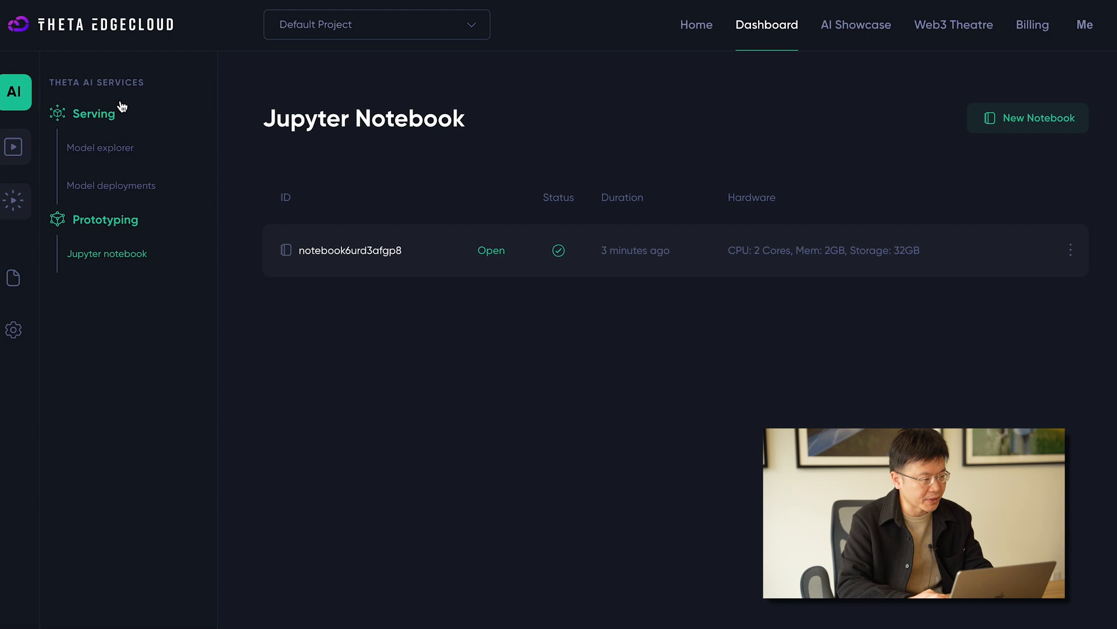
pyautogui.click(101, 148)
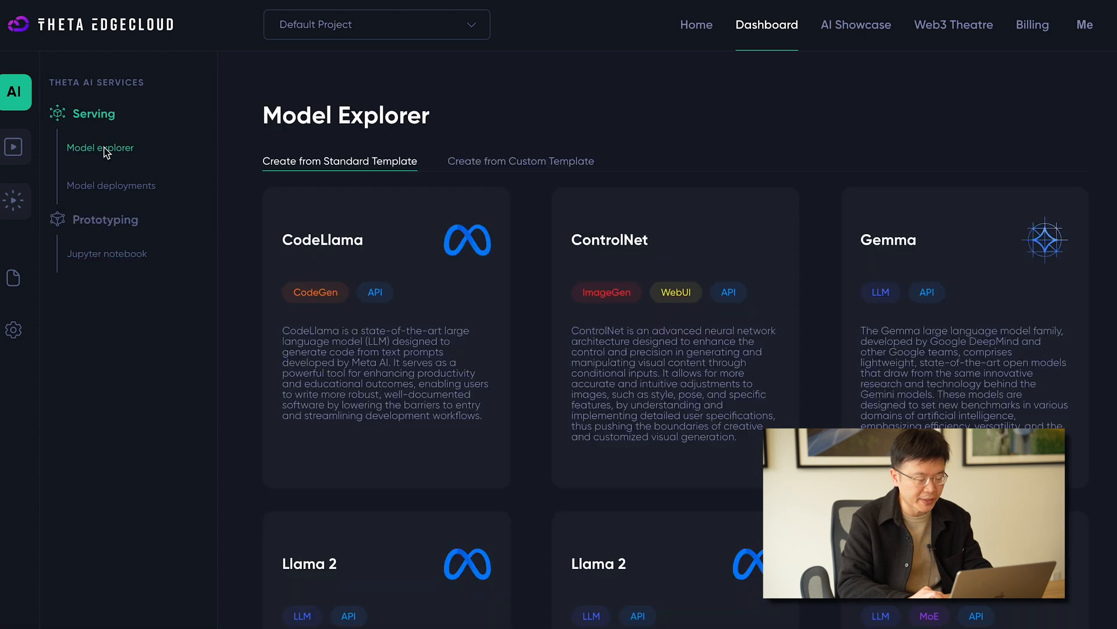
pyautogui.moveTo(562, 165)
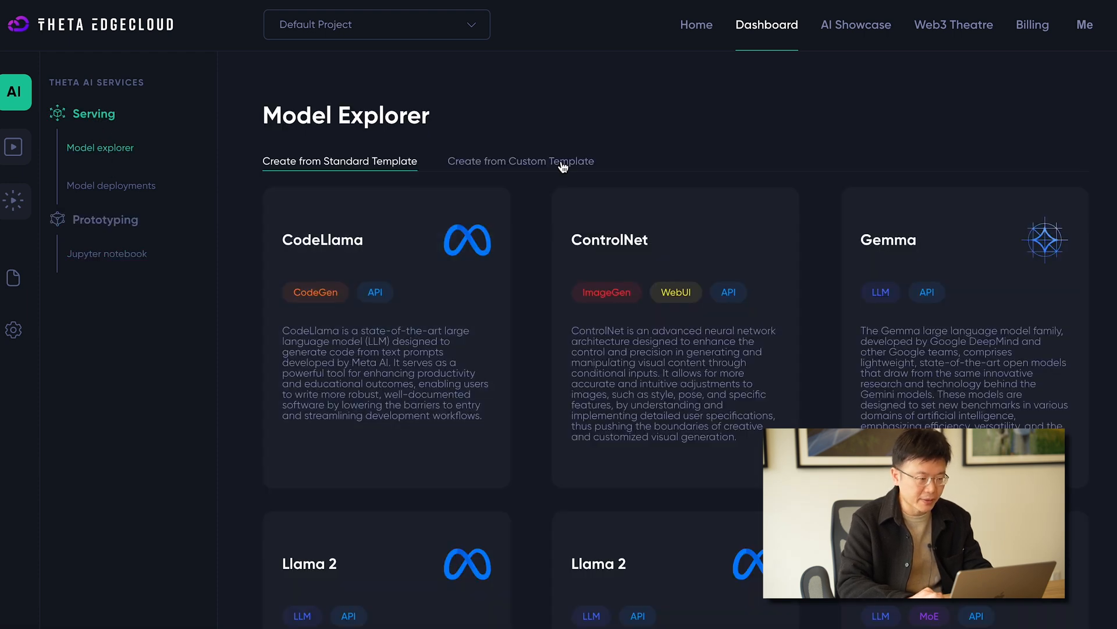
pyautogui.click(520, 161)
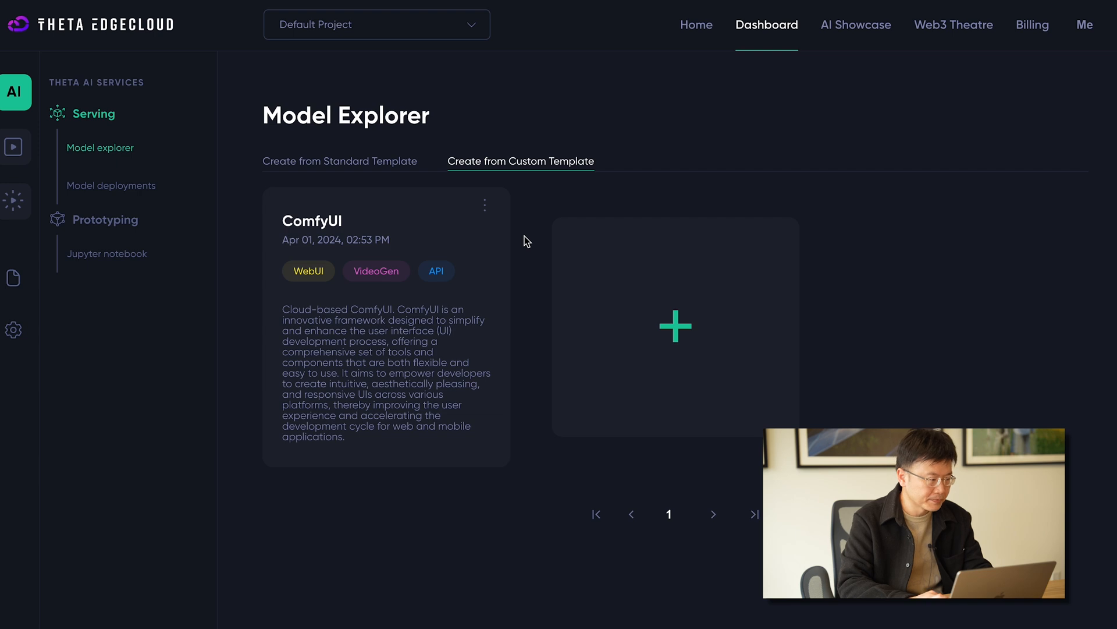
pyautogui.click(107, 253)
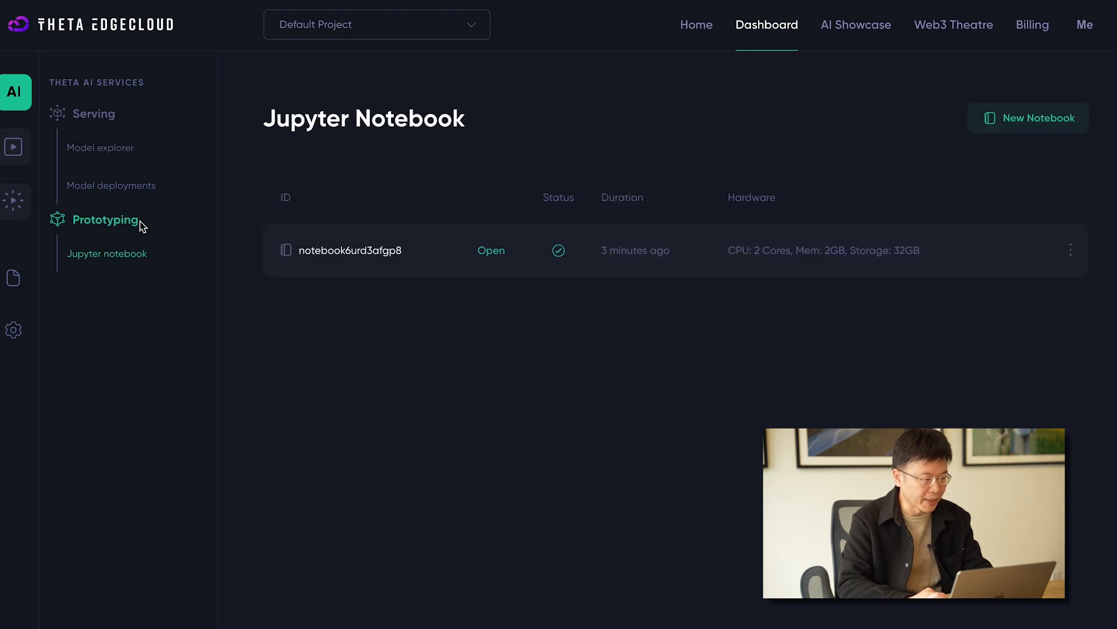
pyautogui.moveTo(276, 356)
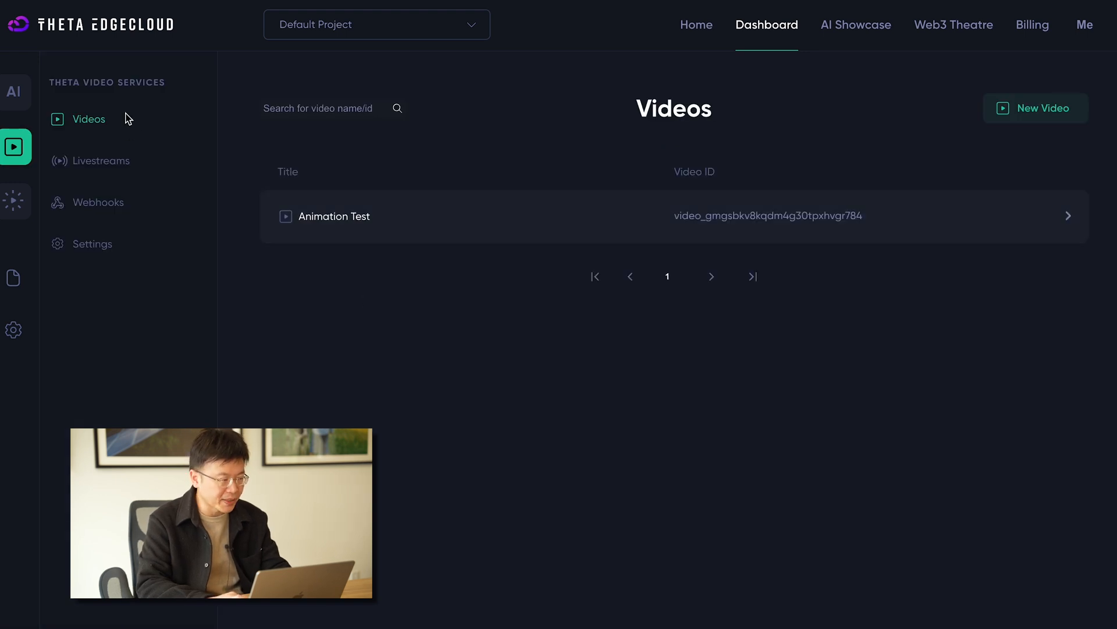
pyautogui.moveTo(102, 160)
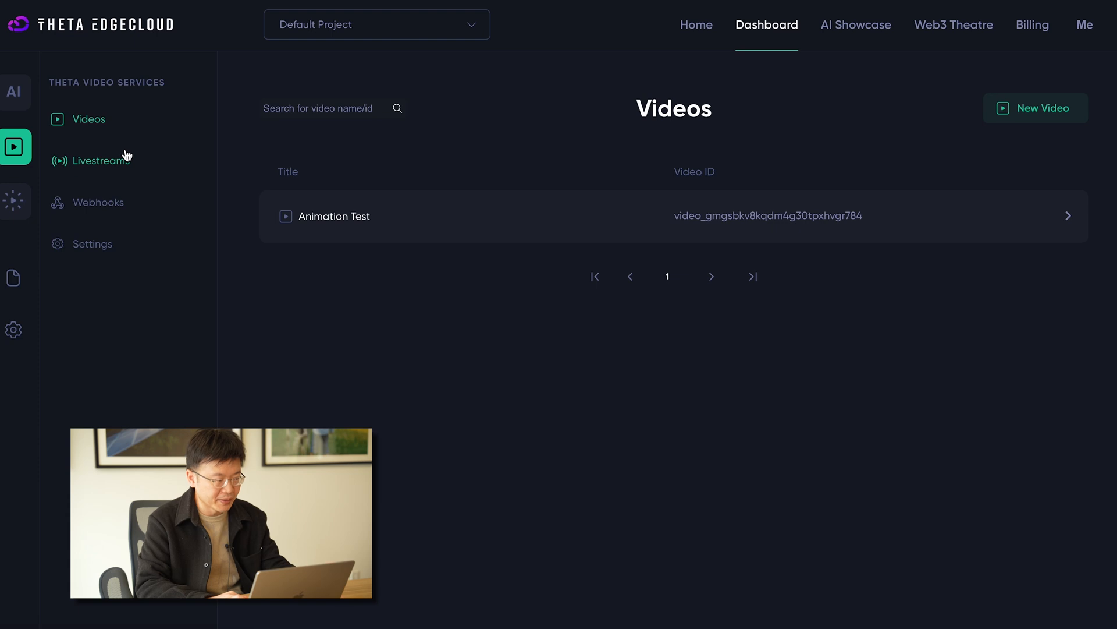
pyautogui.moveTo(848, 84)
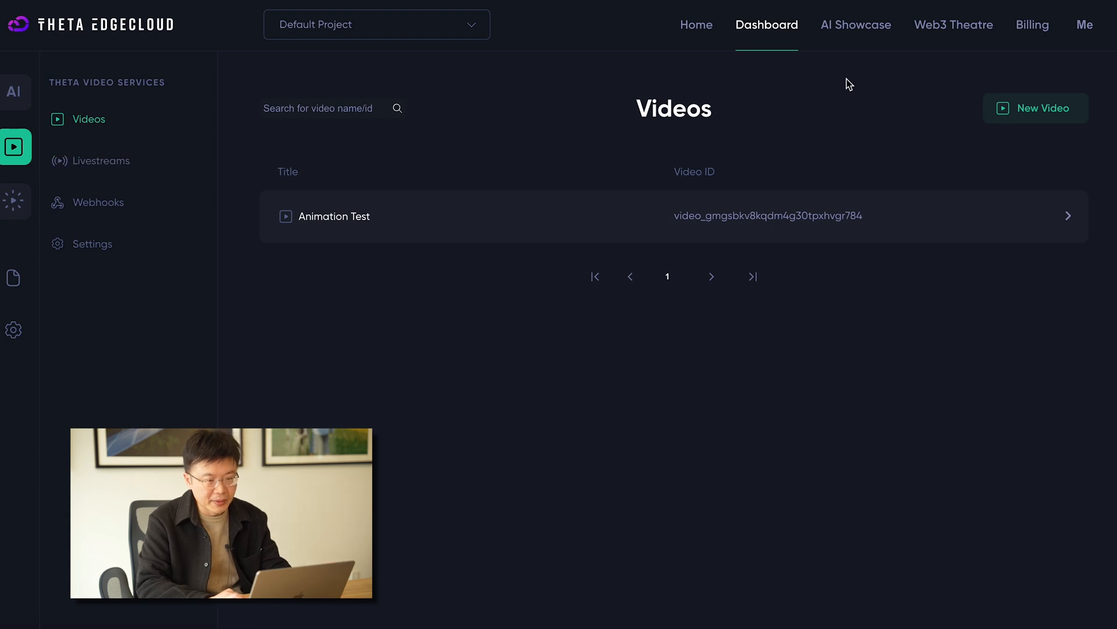
# Step: Start a New Video and review its resolution and edge worker options
pyautogui.click(1036, 107)
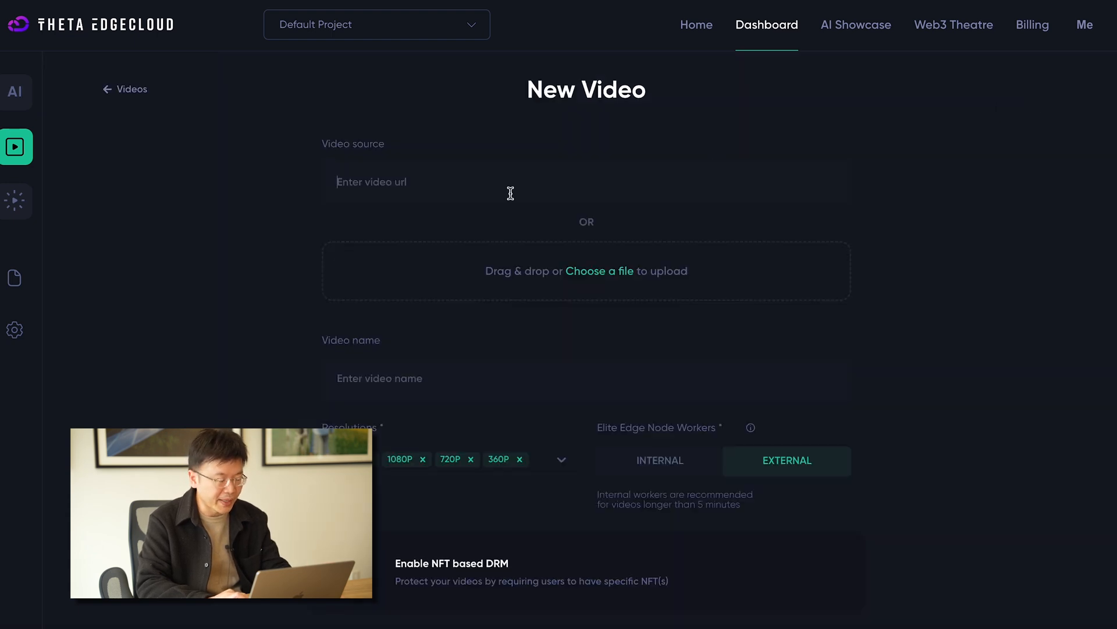
pyautogui.moveTo(544, 221)
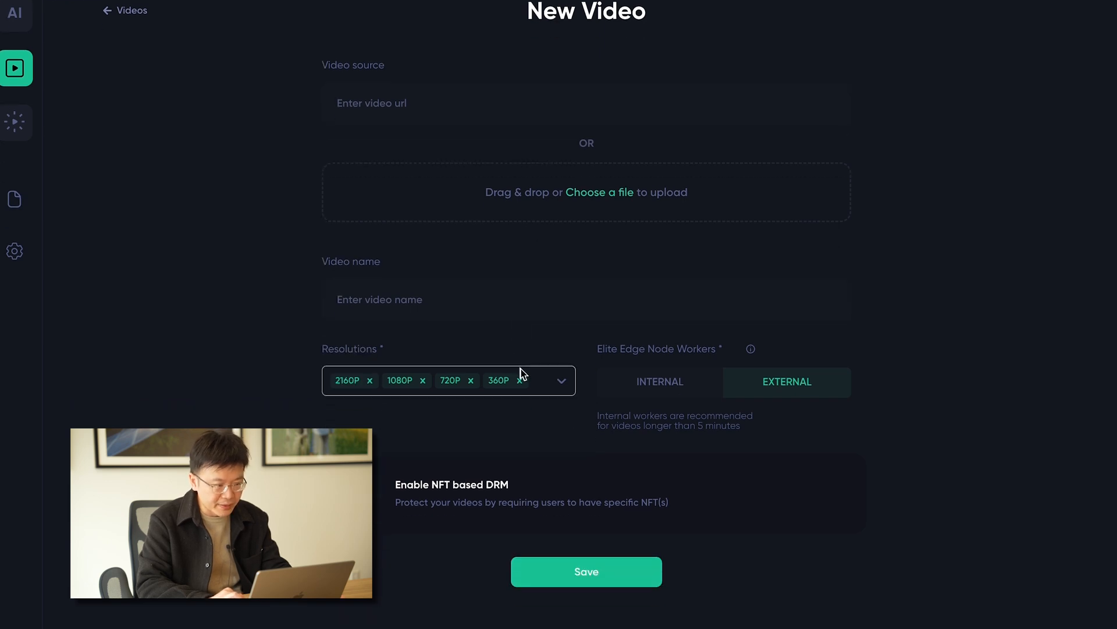
pyautogui.scroll(-3)
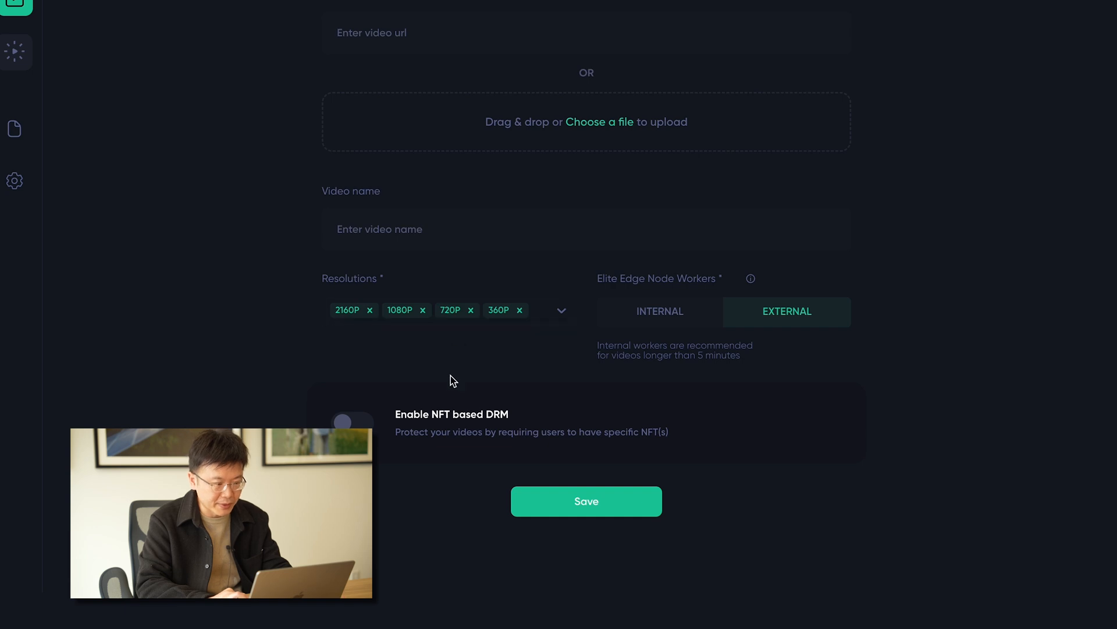
pyautogui.moveTo(378, 474)
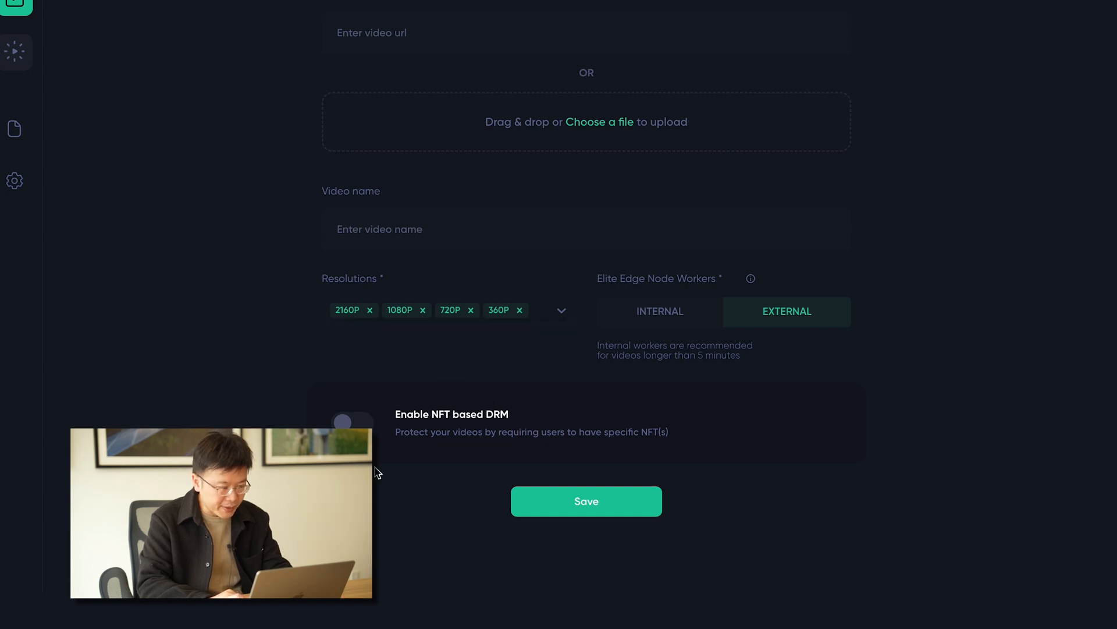
# Step: With NFT-based DRM on, try Ethereum, Polygon and another network for the NFT collection
pyautogui.click(351, 421)
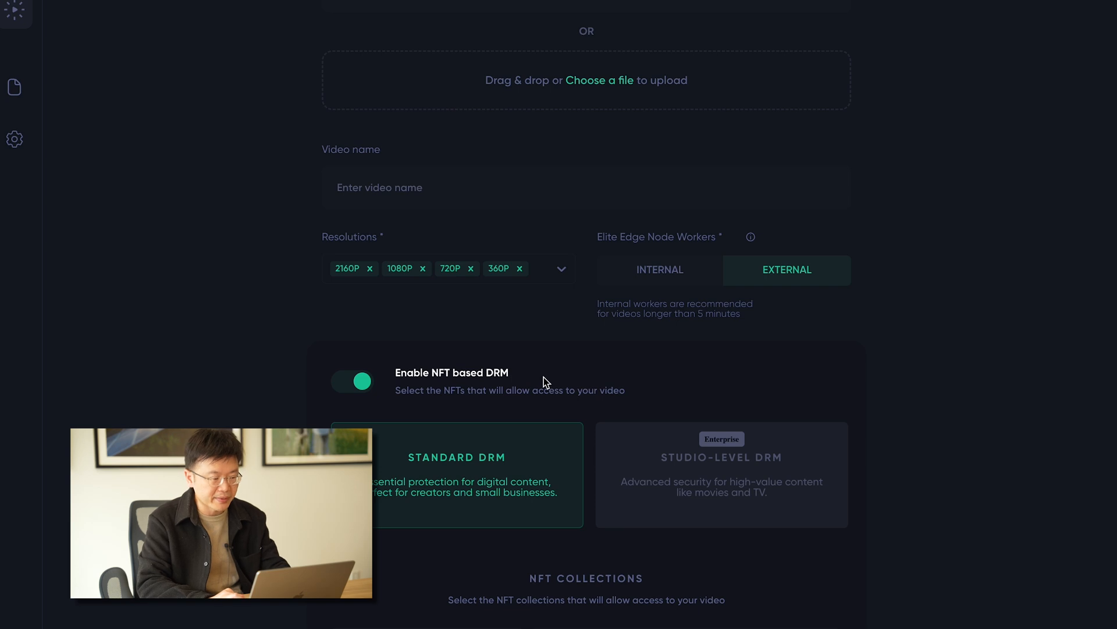
pyautogui.scroll(-3)
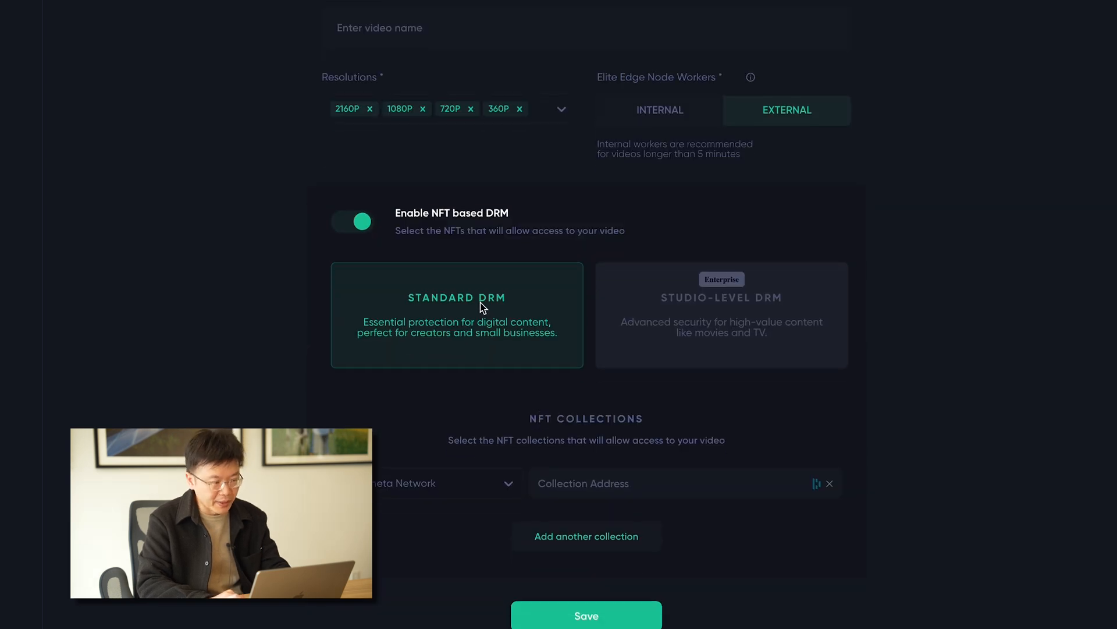
pyautogui.moveTo(531, 259)
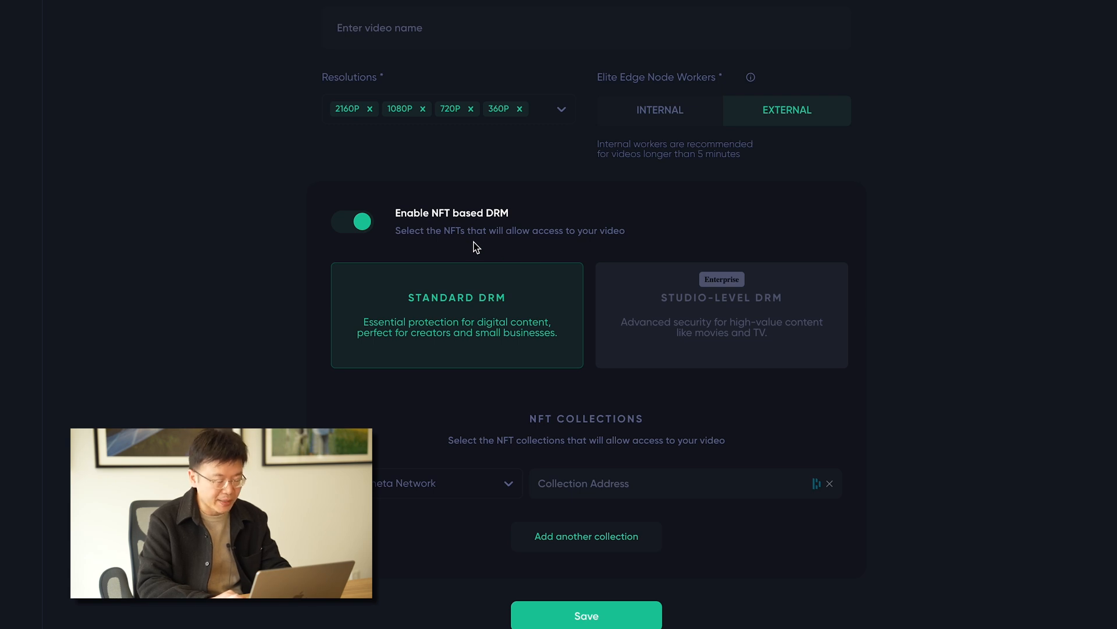
pyautogui.scroll(-3)
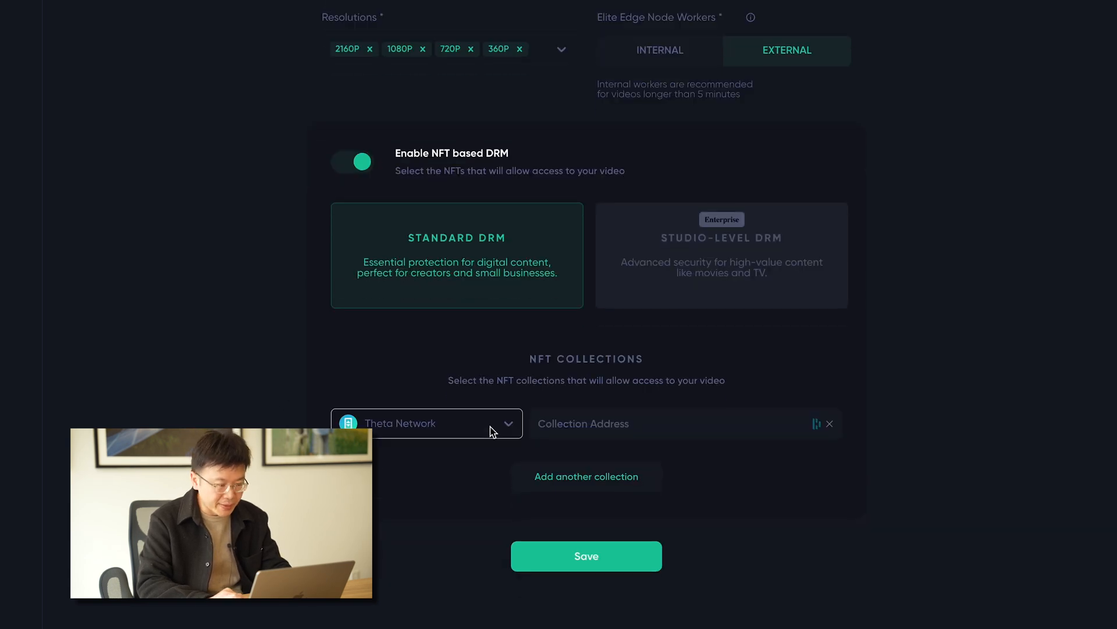
pyautogui.click(426, 423)
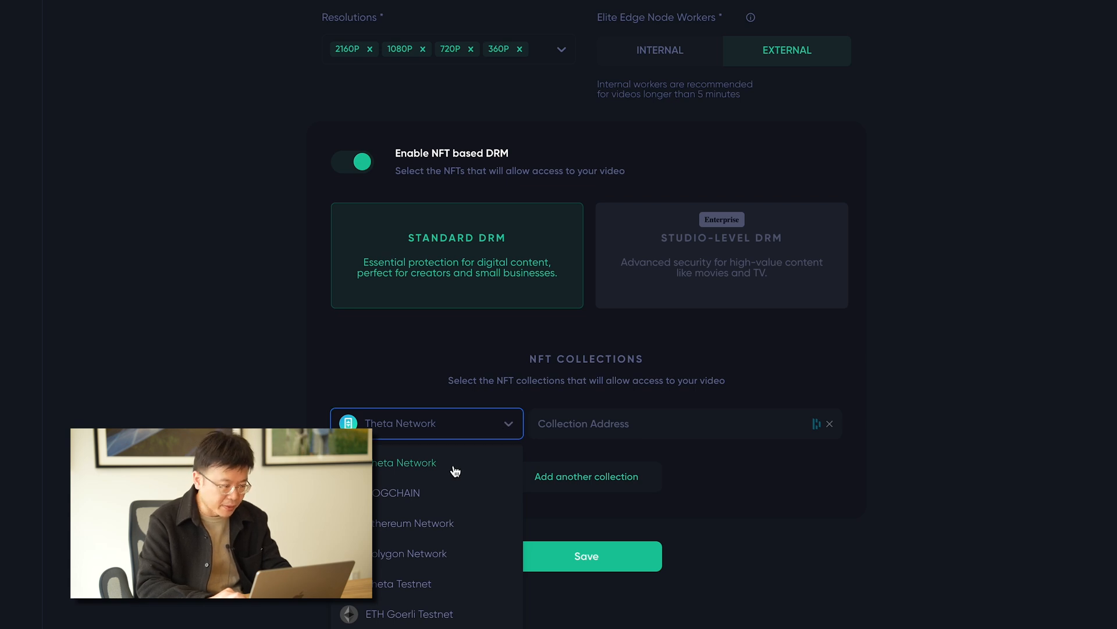
pyautogui.click(409, 522)
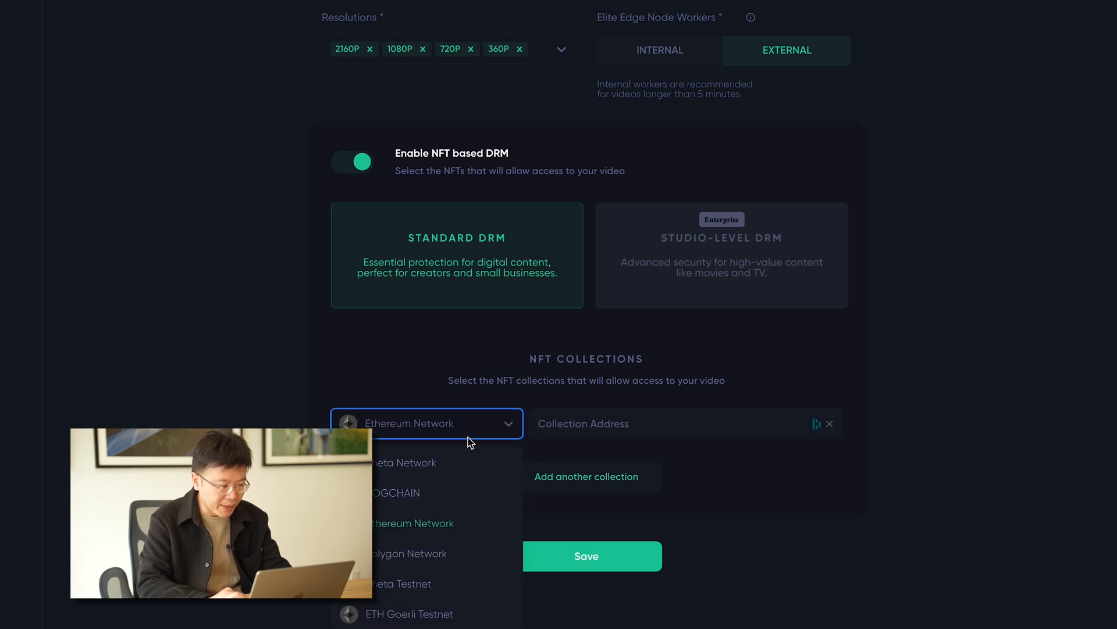
pyautogui.click(410, 553)
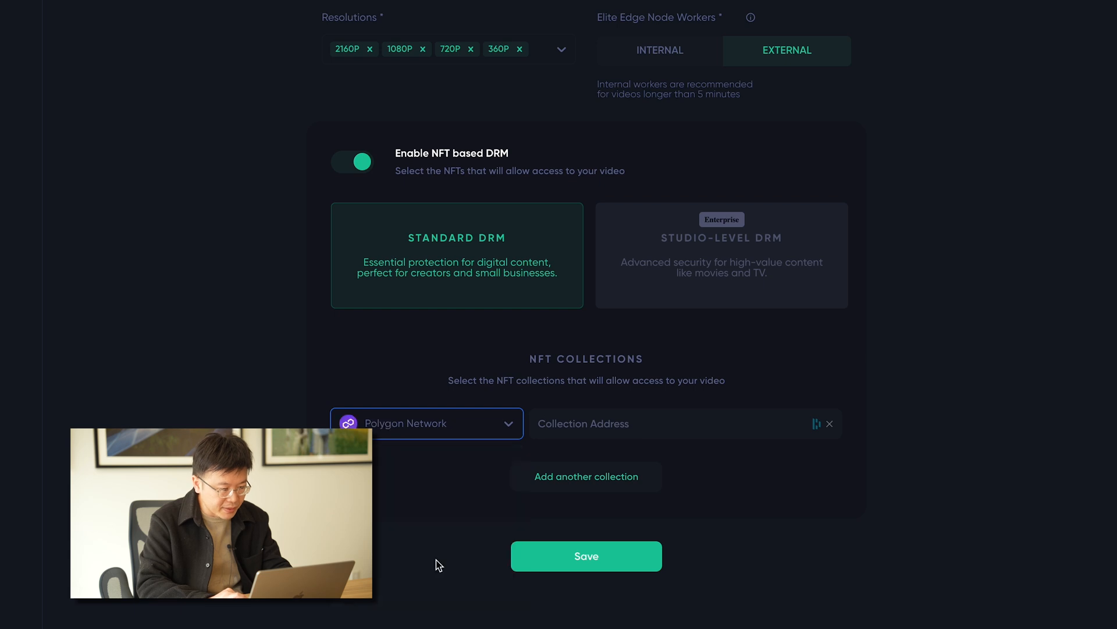
pyautogui.click(428, 422)
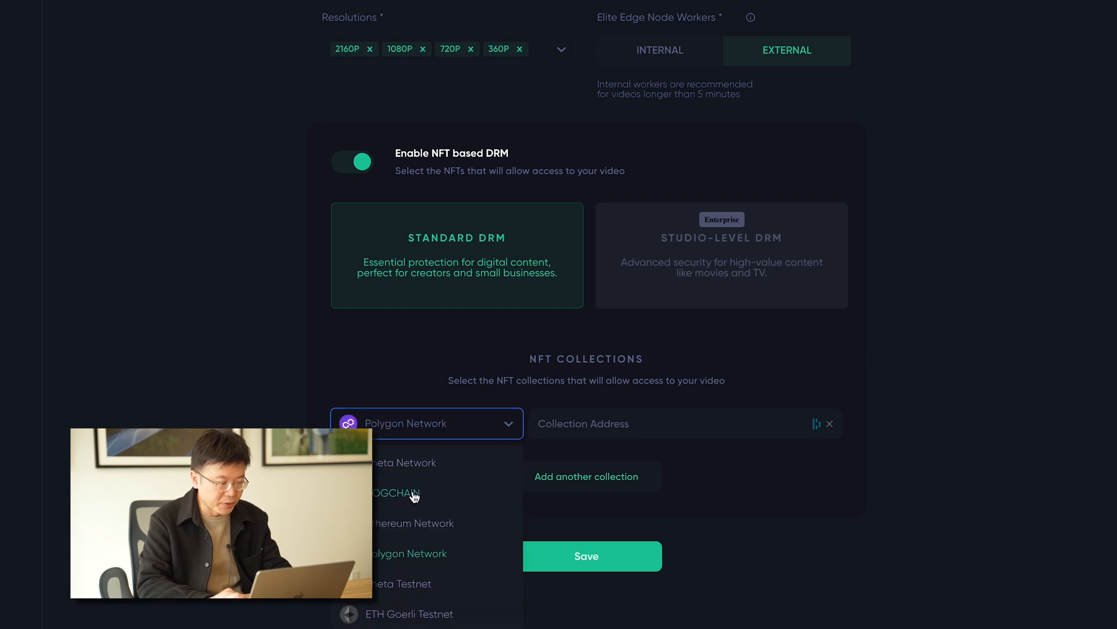
pyautogui.click(397, 492)
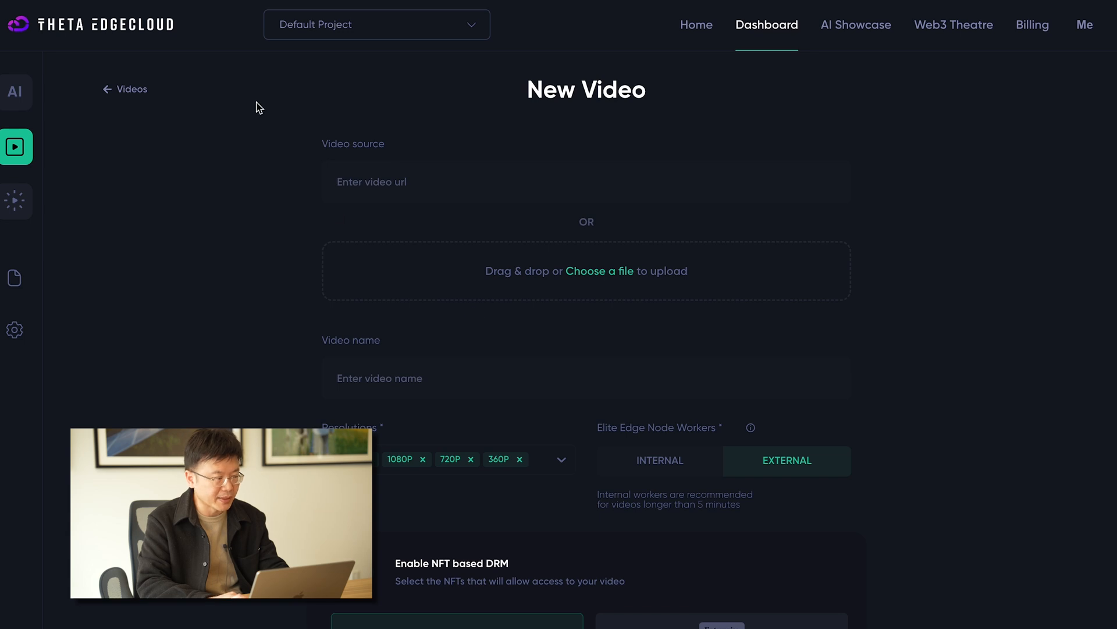
# Step: Return to the Videos list, view Livestreams, then show the video services API credentials in Settings
pyautogui.click(132, 88)
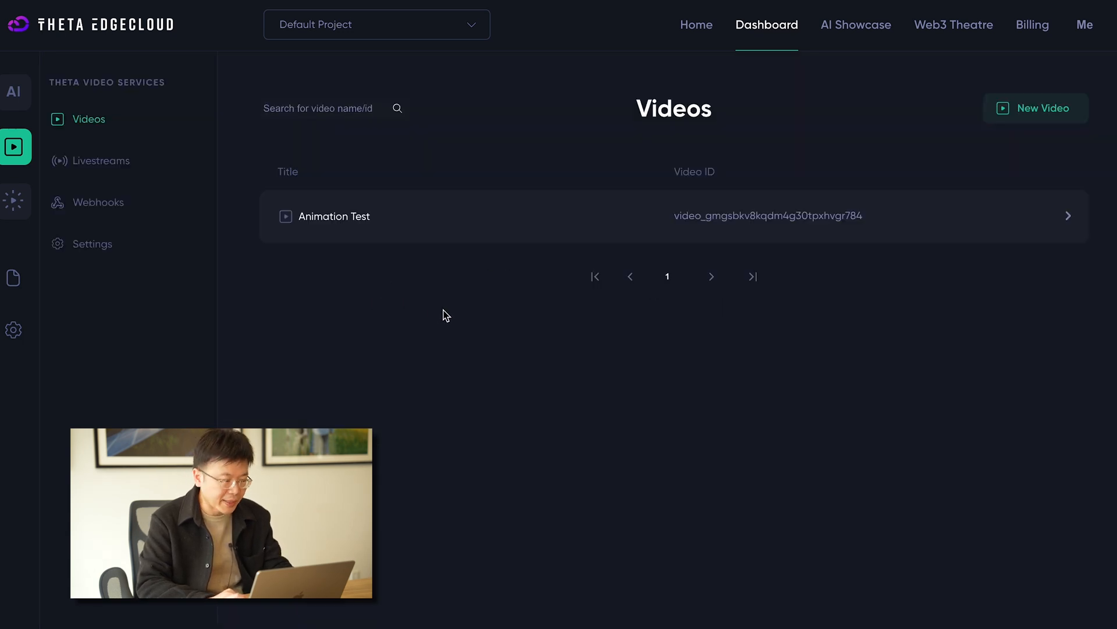
pyautogui.moveTo(499, 287)
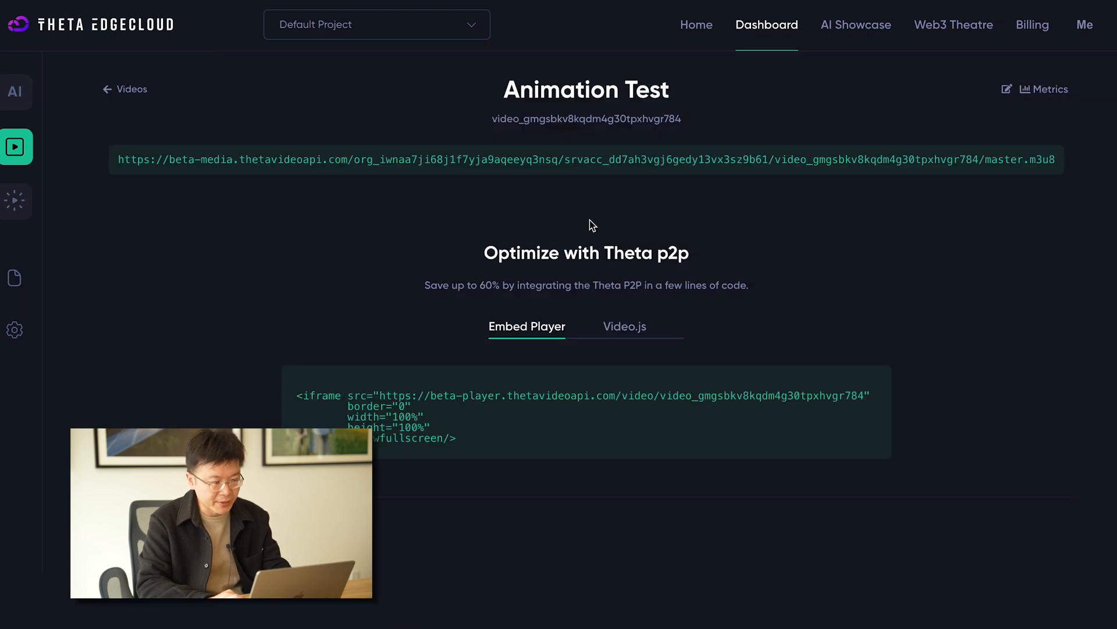
pyautogui.moveTo(443, 236)
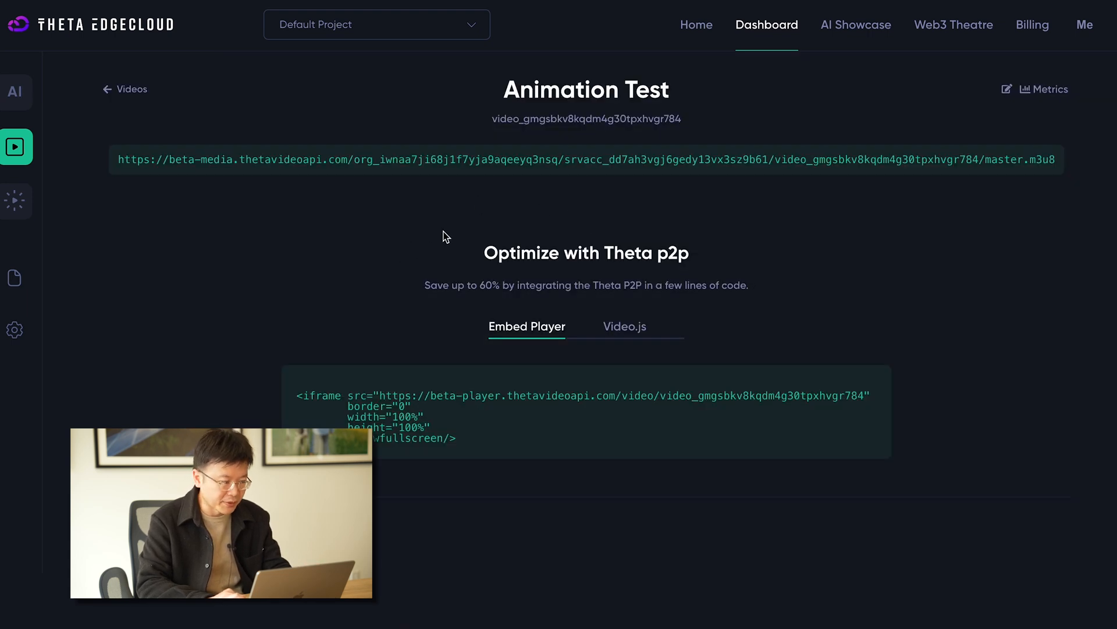
pyautogui.moveTo(433, 196)
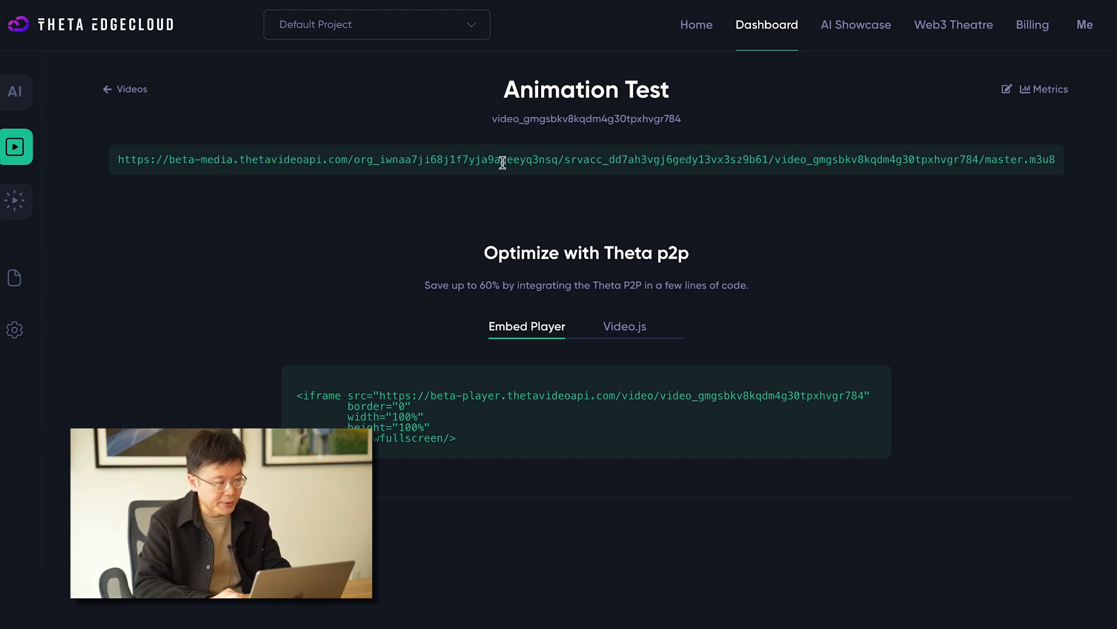
pyautogui.moveTo(524, 380)
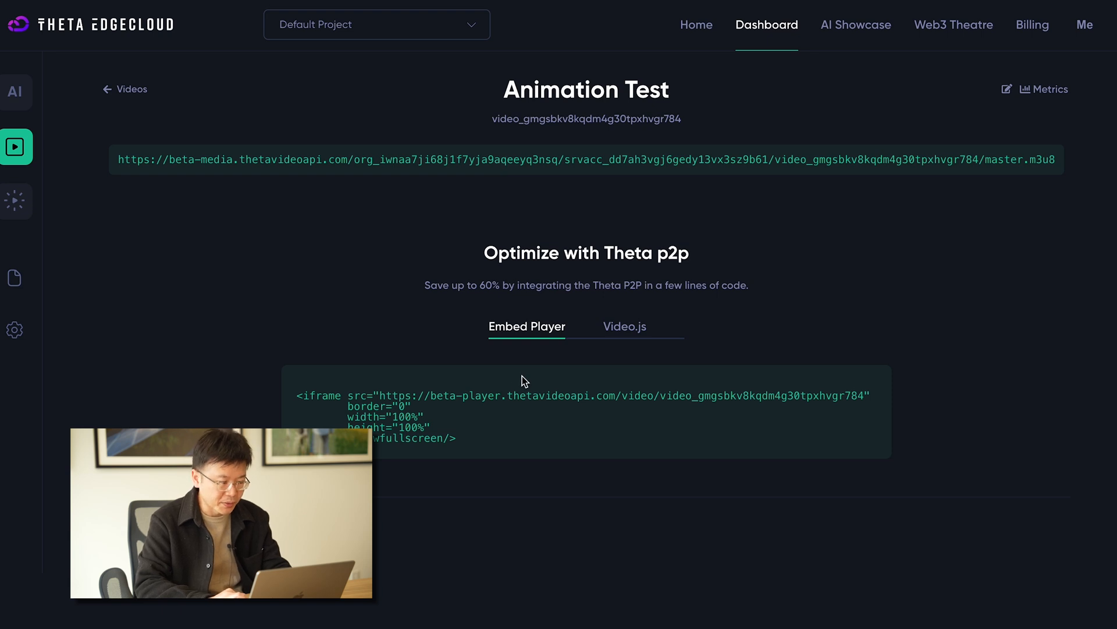
pyautogui.moveTo(519, 396)
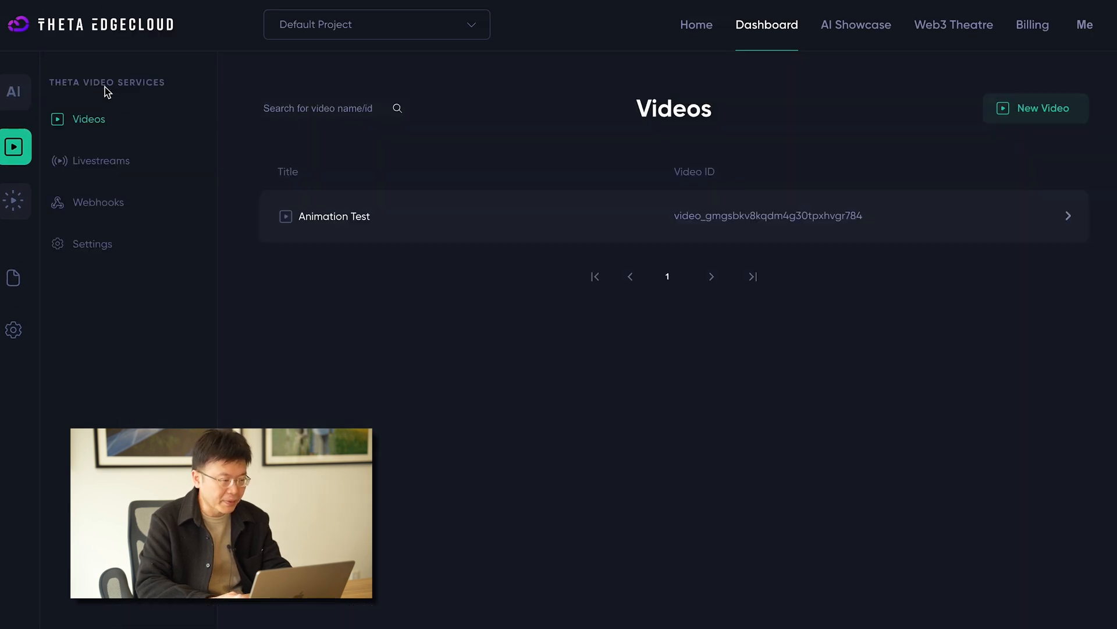
pyautogui.click(101, 160)
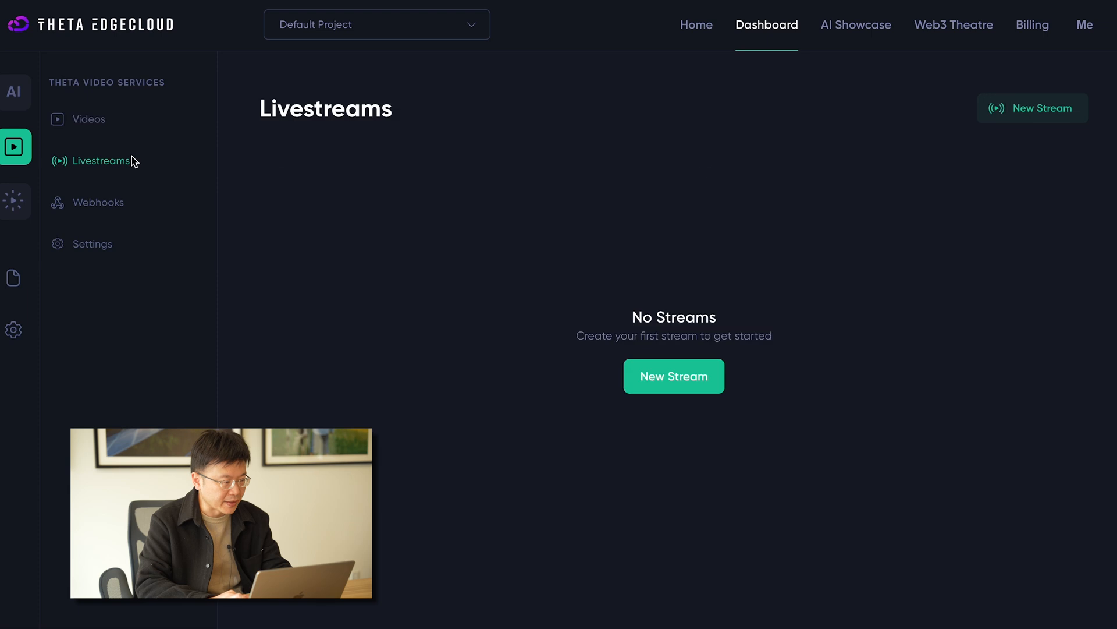
pyautogui.moveTo(417, 328)
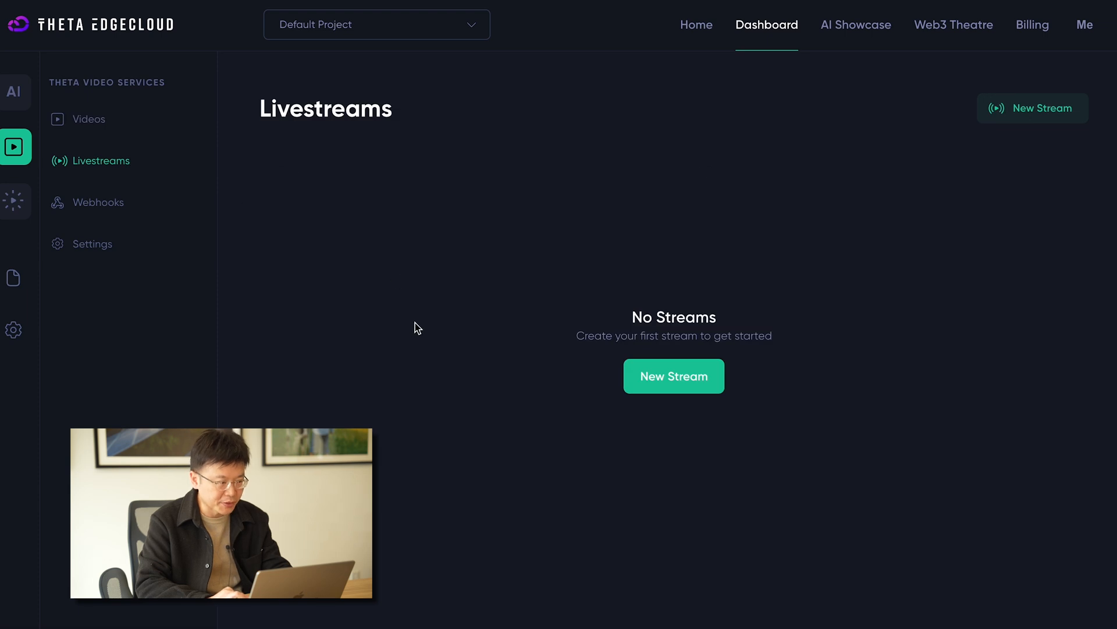
pyautogui.click(92, 243)
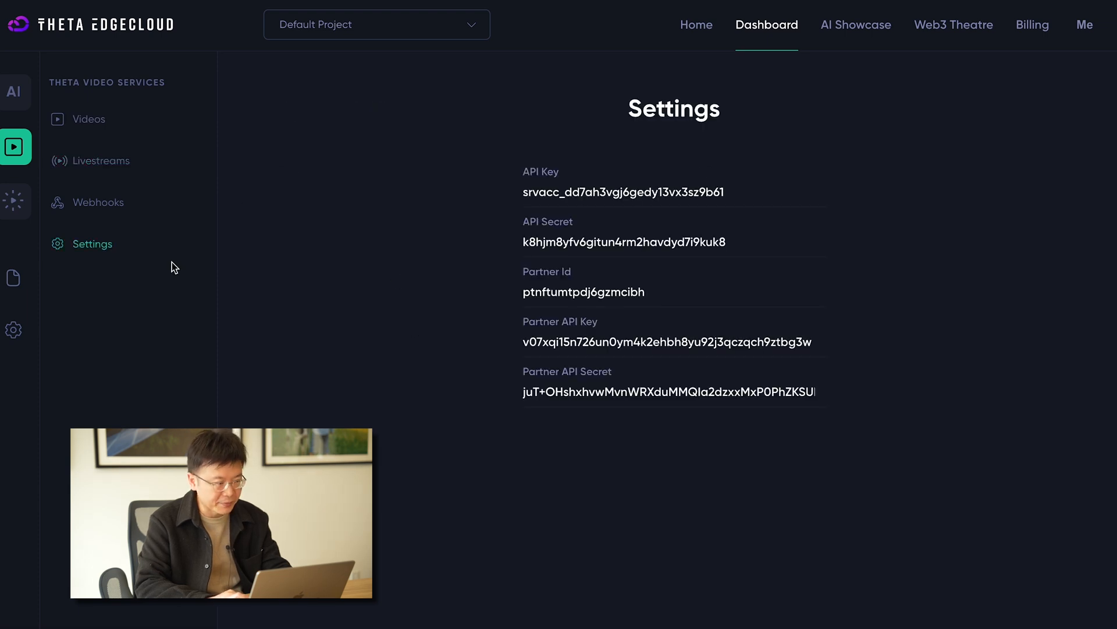
# Step: View the empty Webhooks page, then return to the dashboard with its service tiles
pyautogui.click(98, 201)
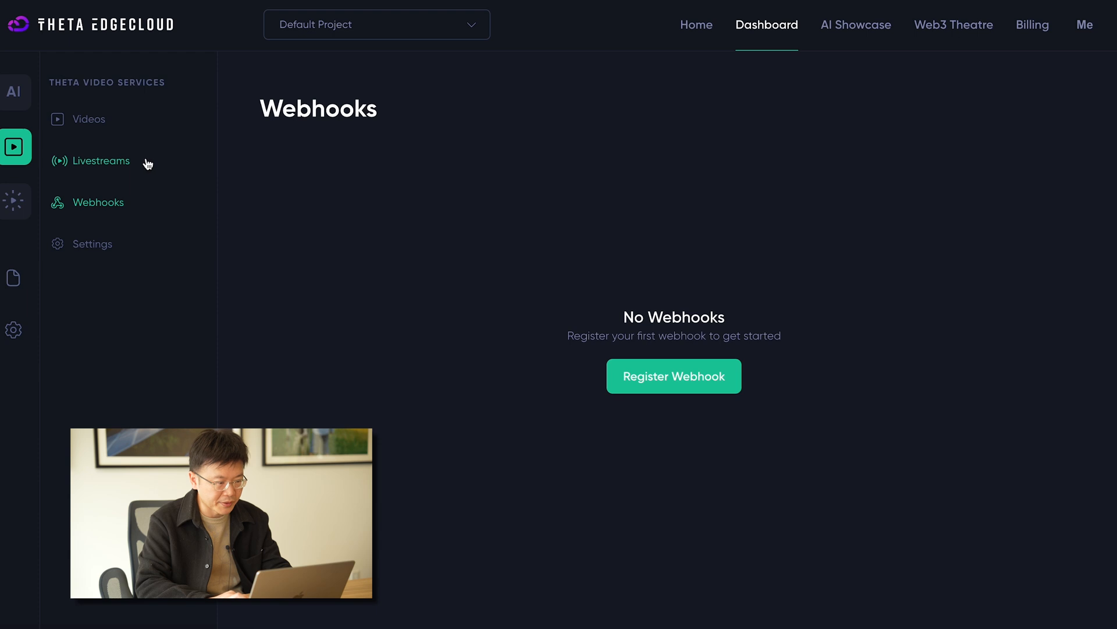
pyautogui.click(89, 119)
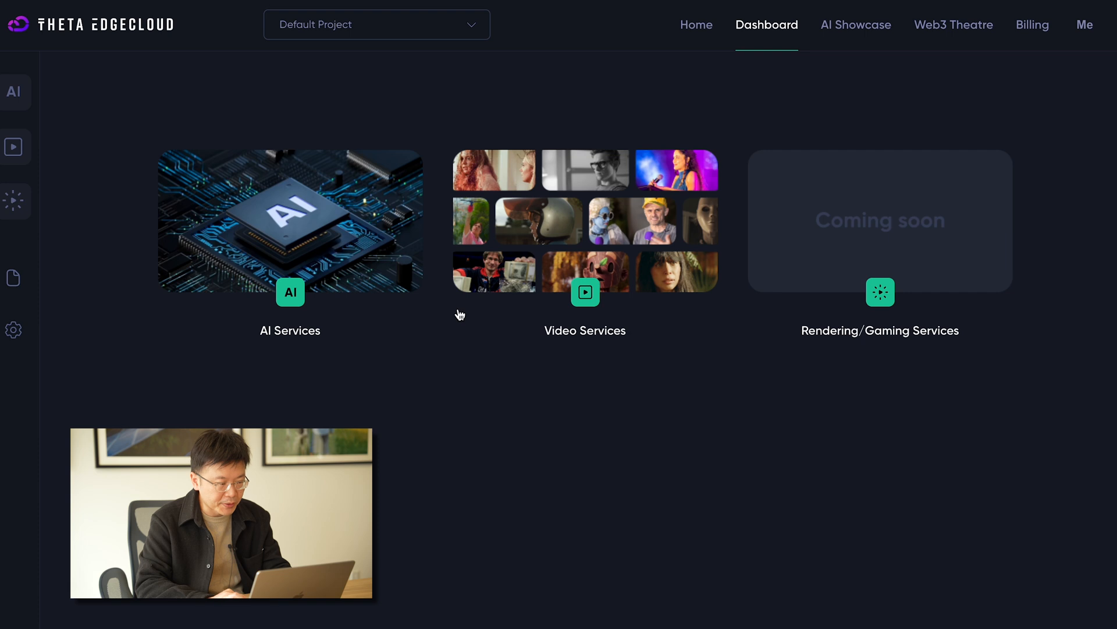
pyautogui.moveTo(614, 272)
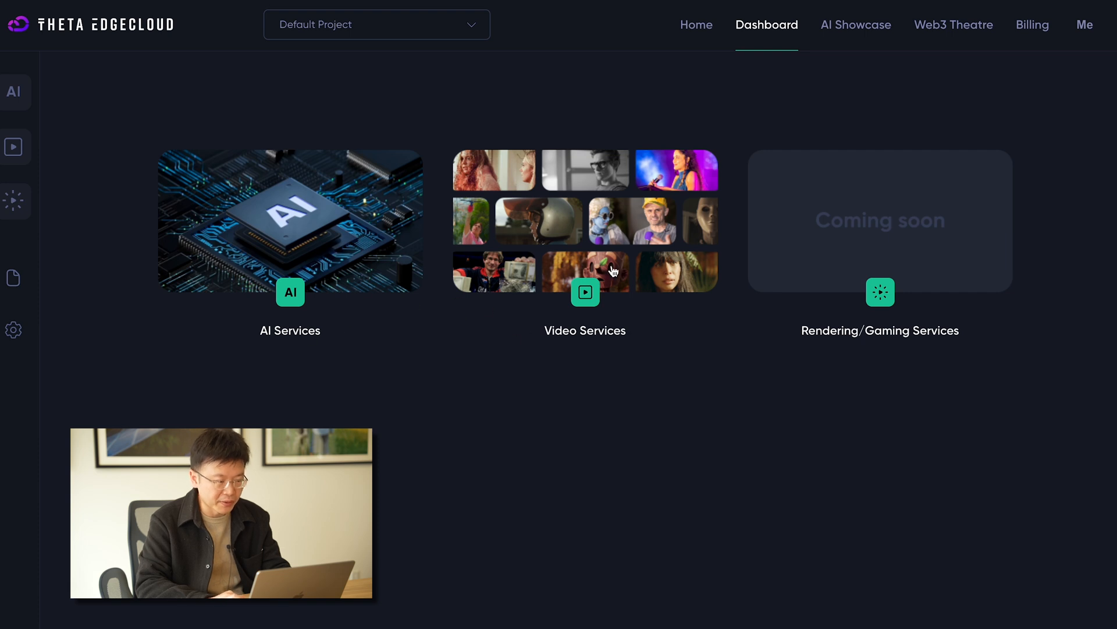
pyautogui.moveTo(416, 118)
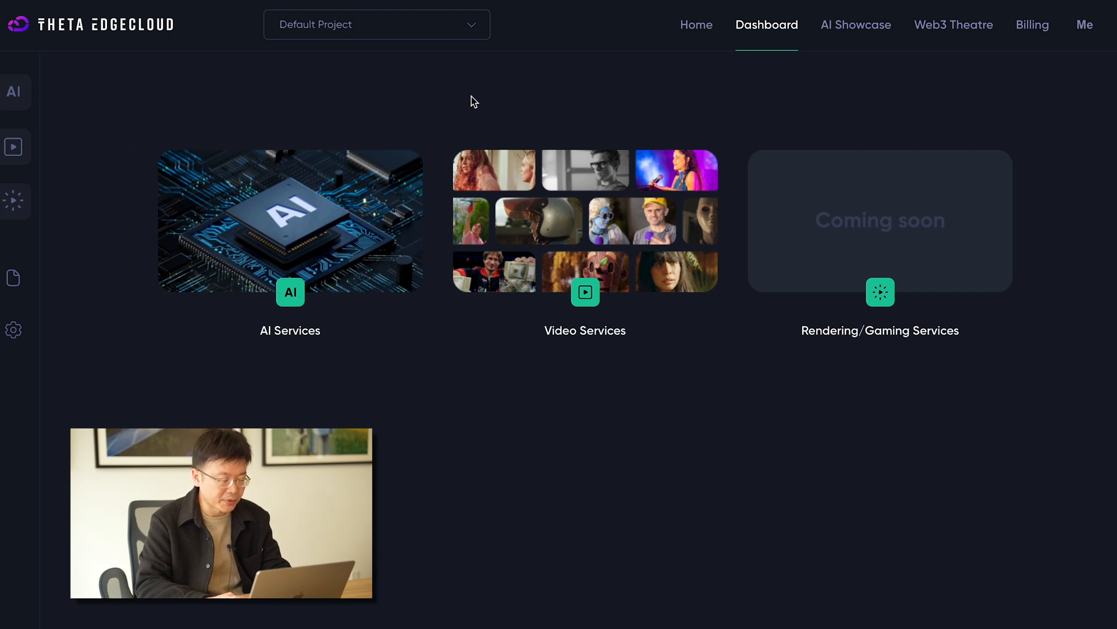
pyautogui.moveTo(312, 118)
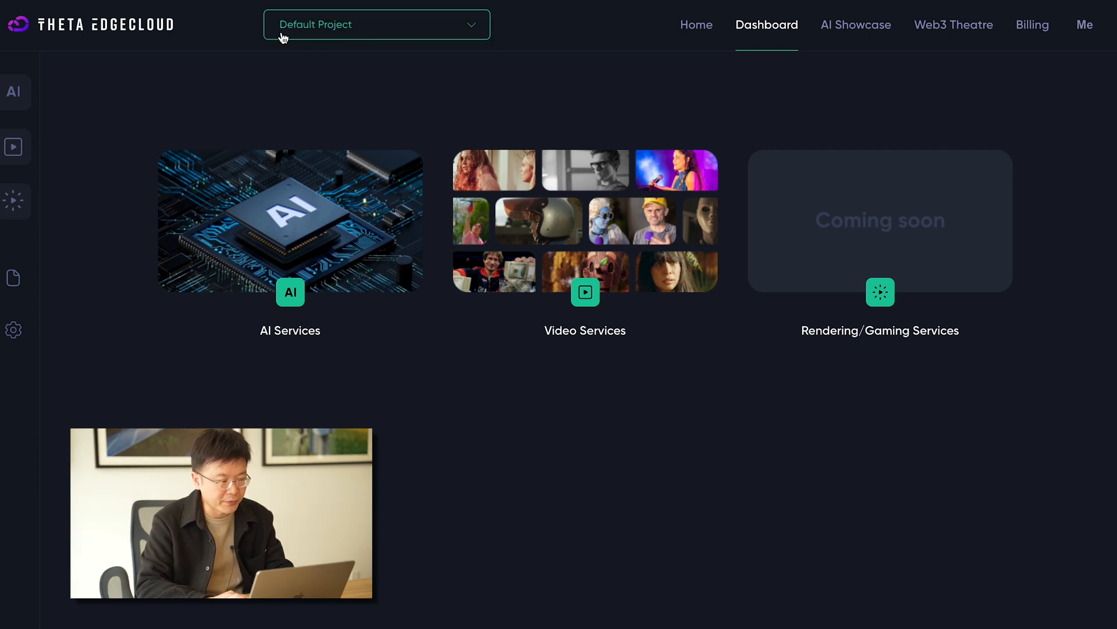
# Step: Show the project list with Default Project and AGITomorrow, then stay in Default Project
pyautogui.click(376, 24)
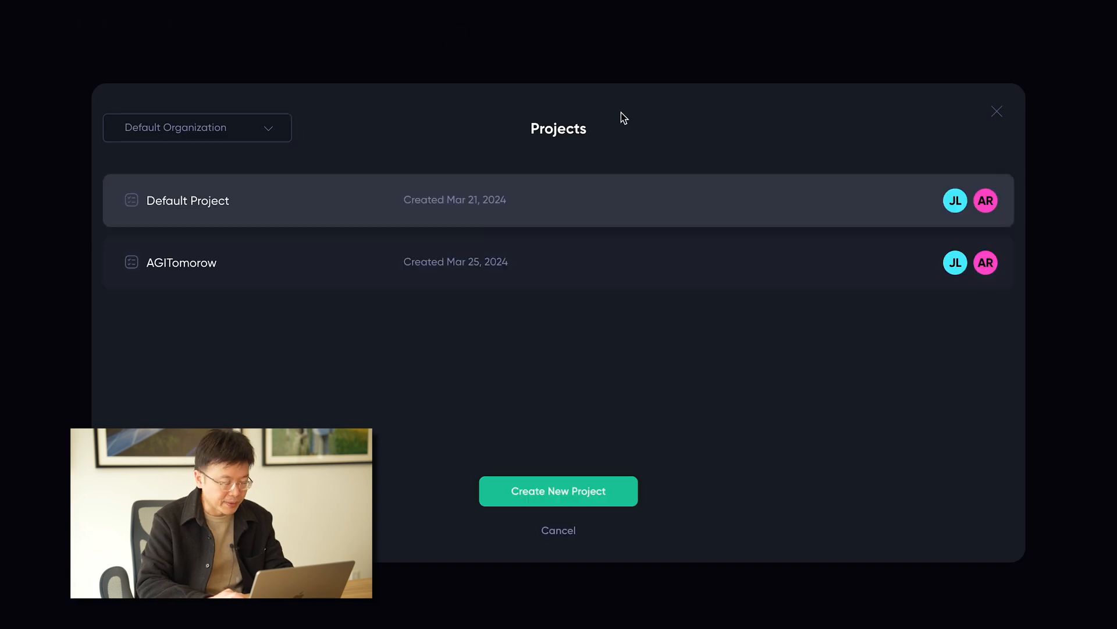
pyautogui.moveTo(909, 345)
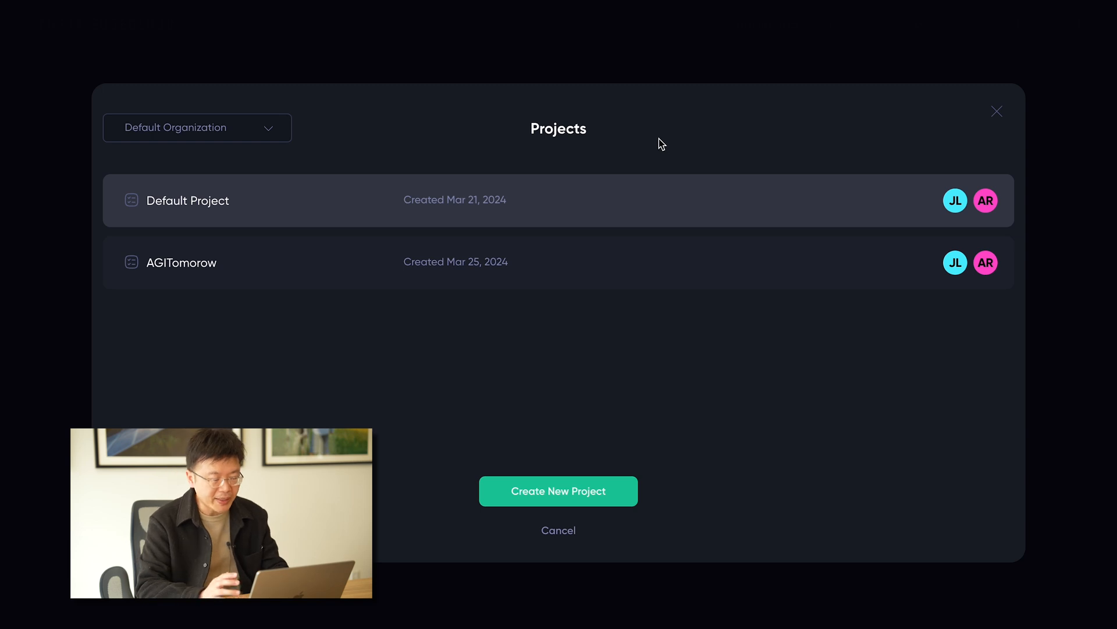
pyautogui.moveTo(697, 84)
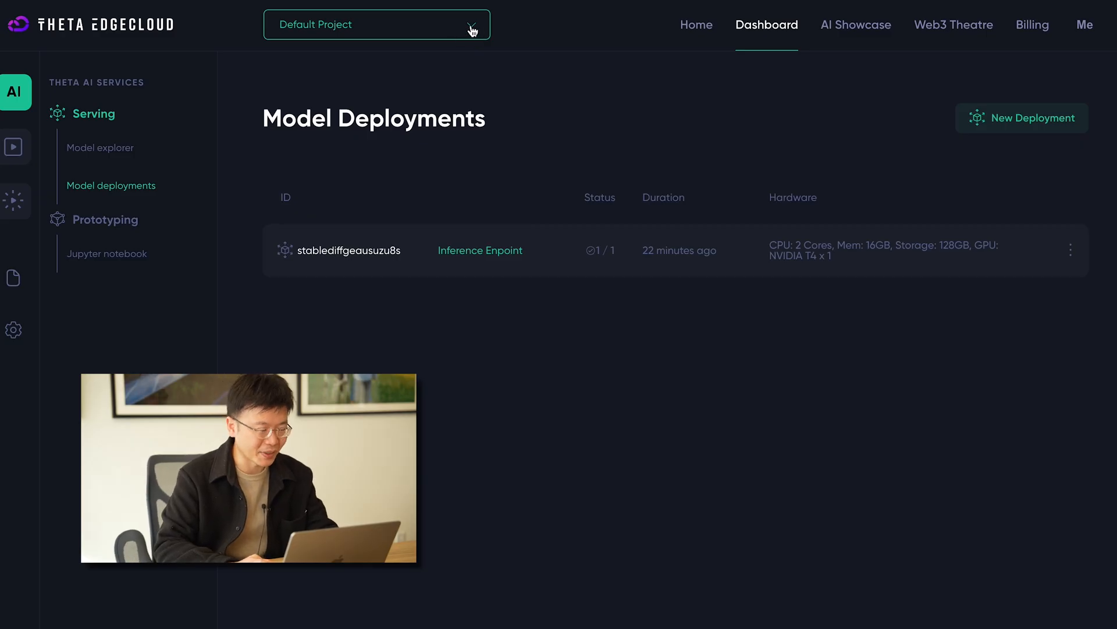
pyautogui.click(376, 24)
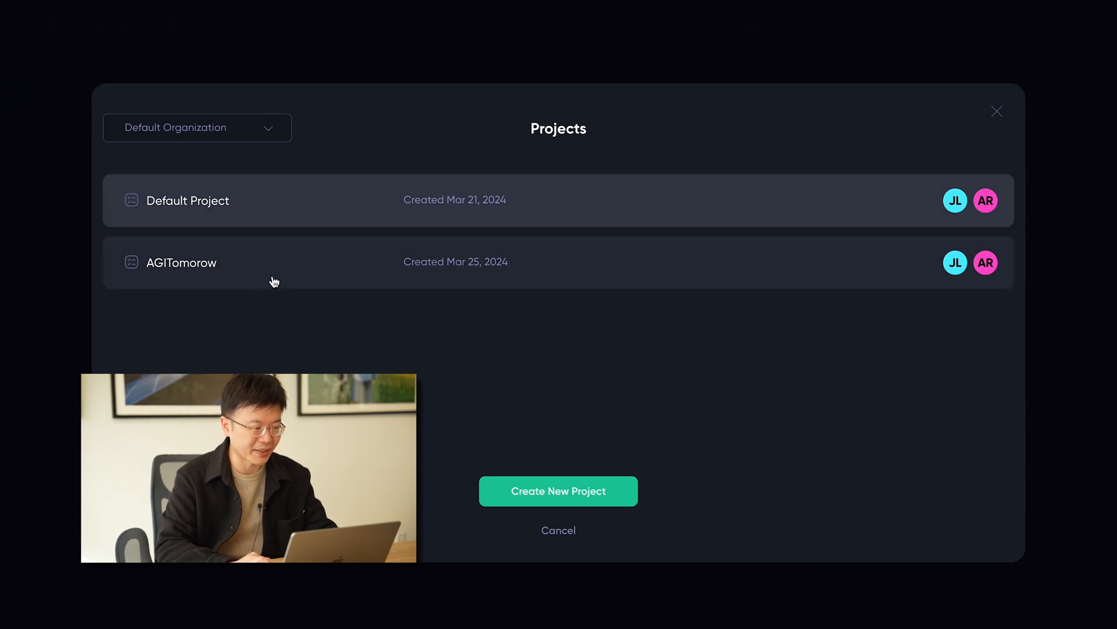
pyautogui.click(186, 200)
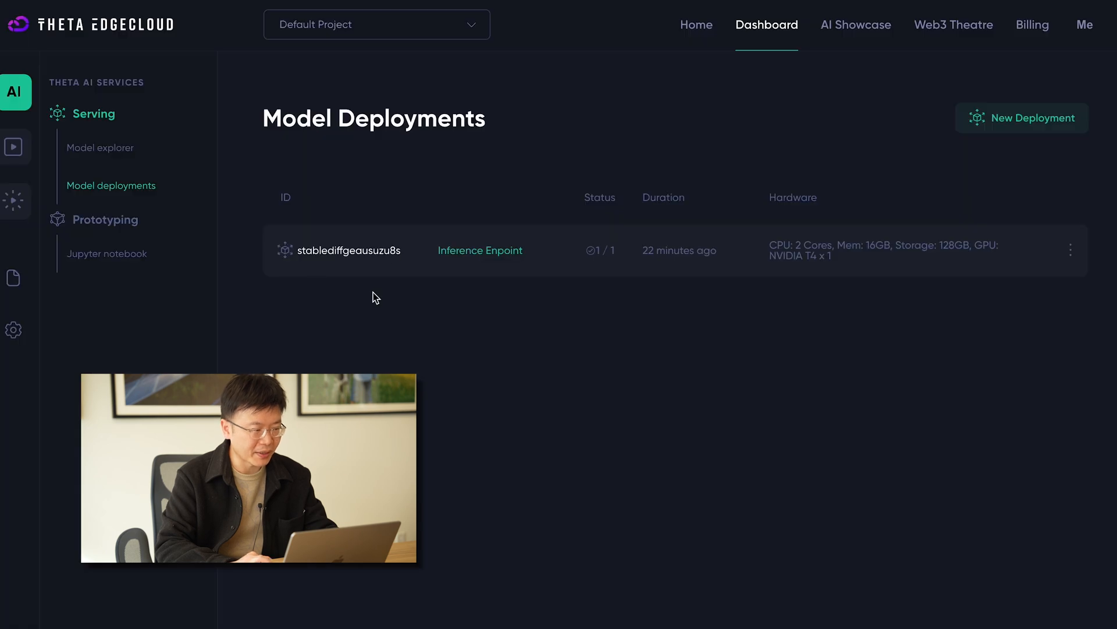
pyautogui.moveTo(494, 290)
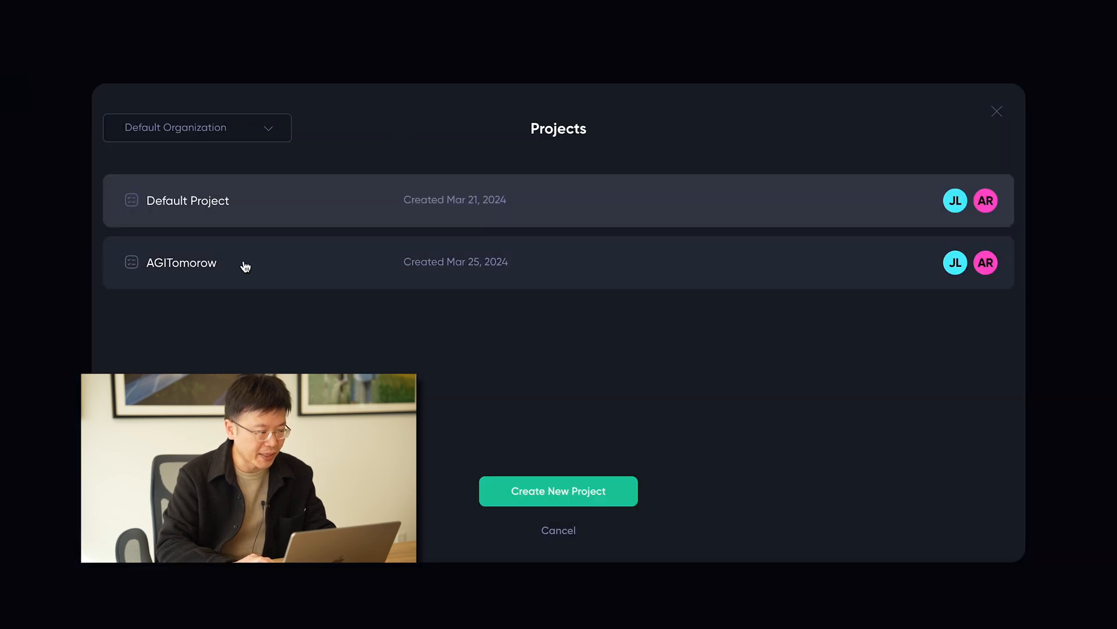
# Step: Switch to AGITomorrow, return to Default Project, then view and dismiss the Create New Project form
pyautogui.click(182, 262)
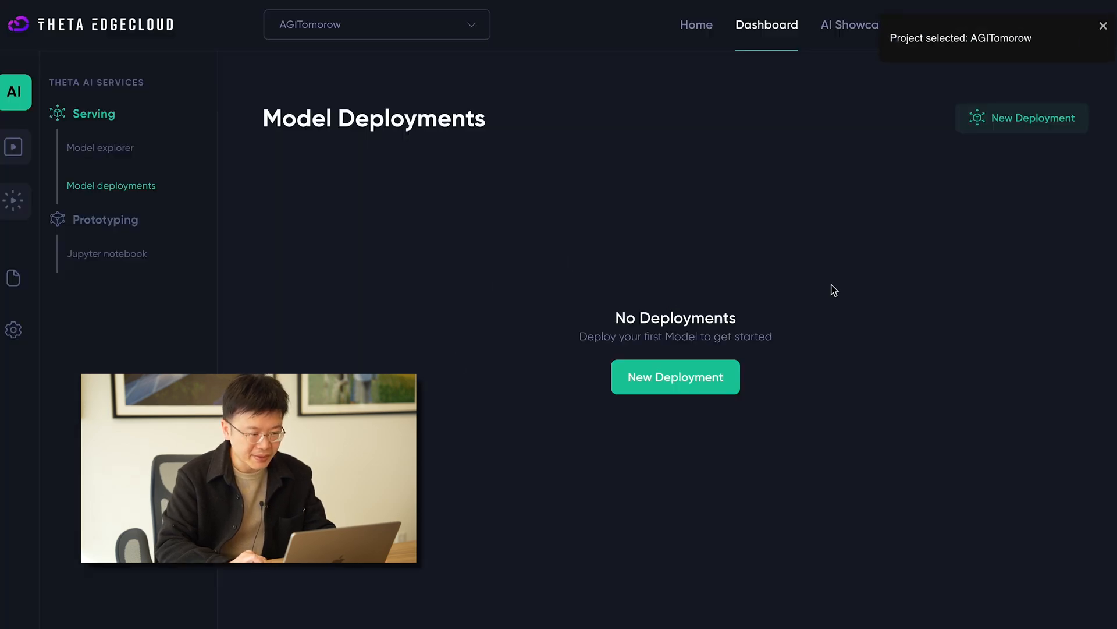
pyautogui.moveTo(584, 214)
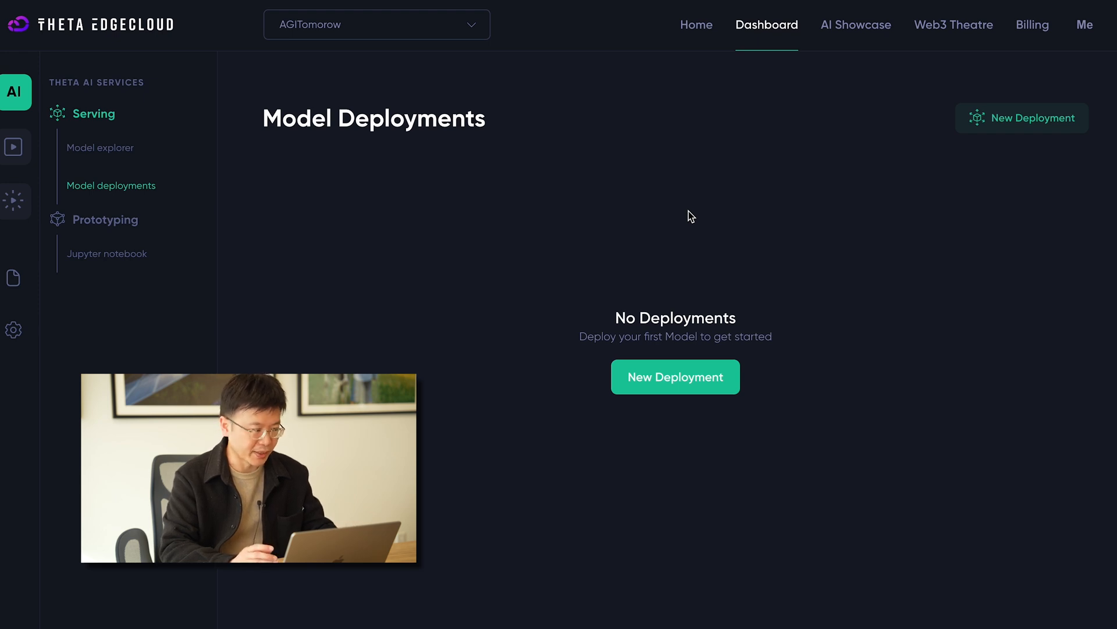
pyautogui.click(376, 25)
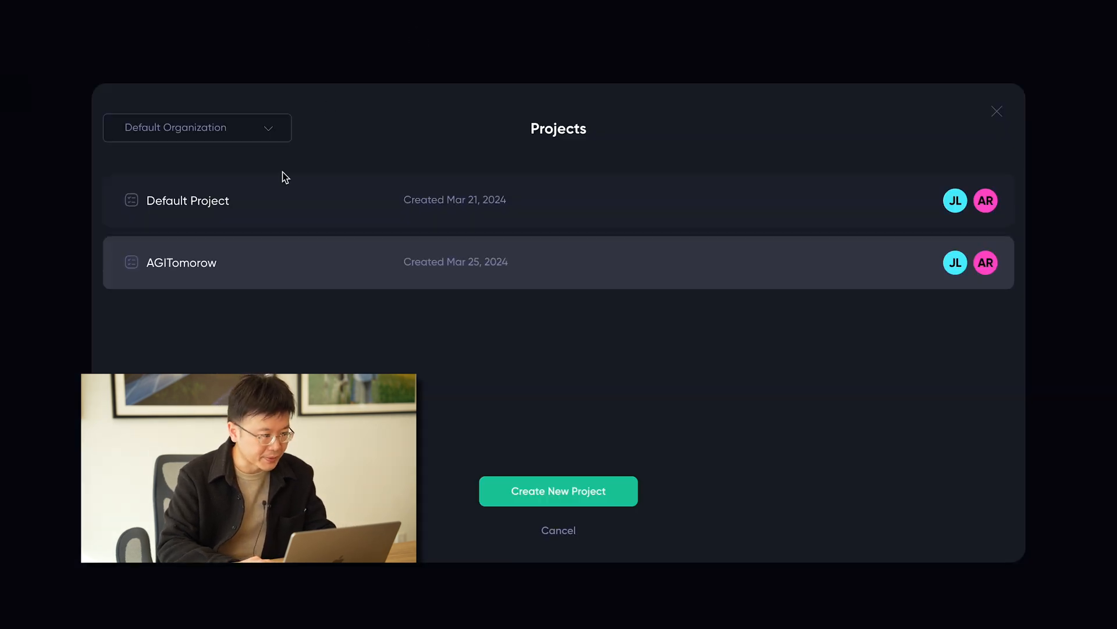
pyautogui.click(188, 200)
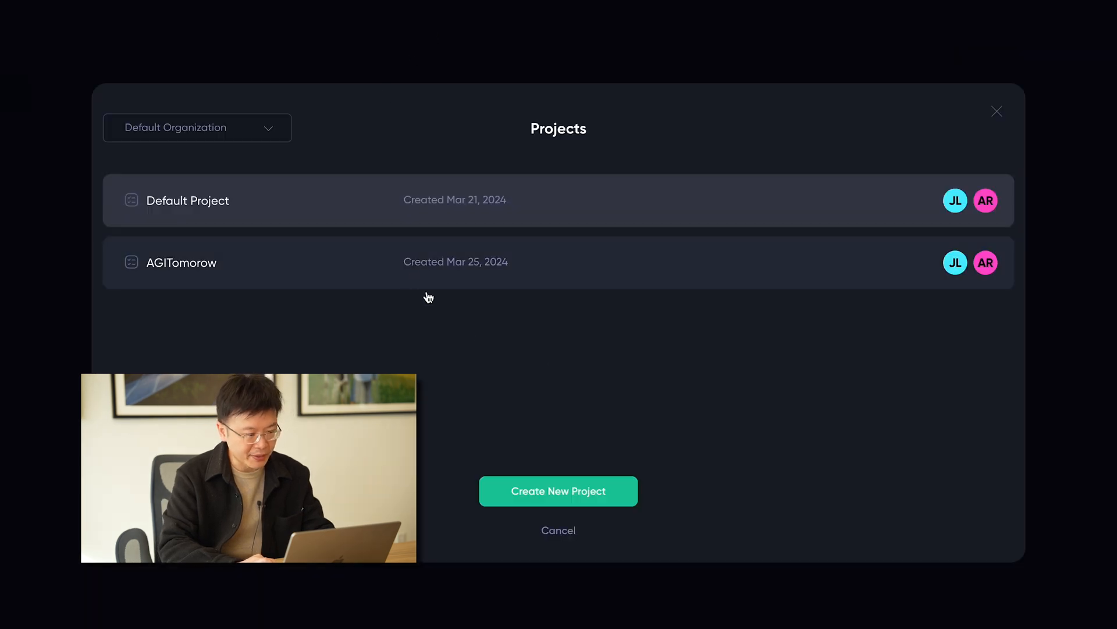
pyautogui.moveTo(526, 115)
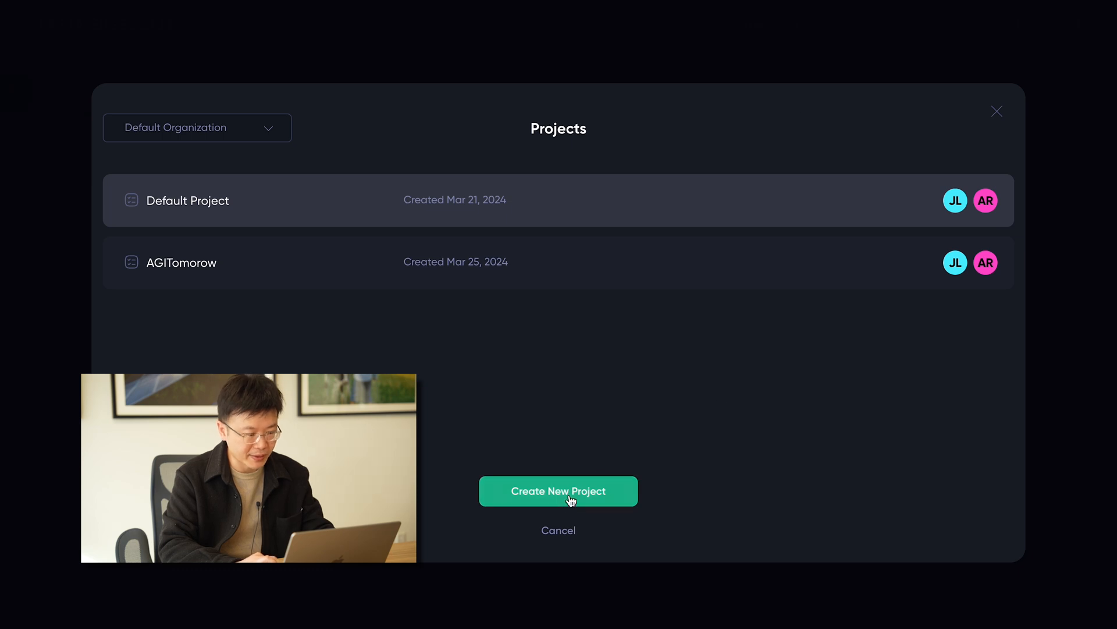
pyautogui.click(558, 490)
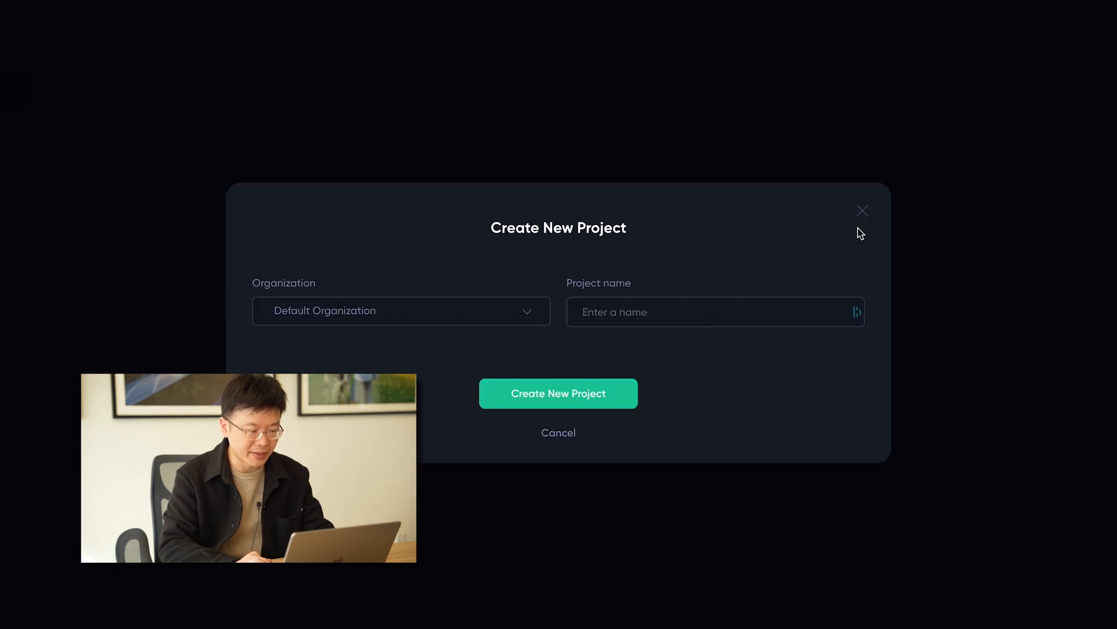
pyautogui.click(862, 210)
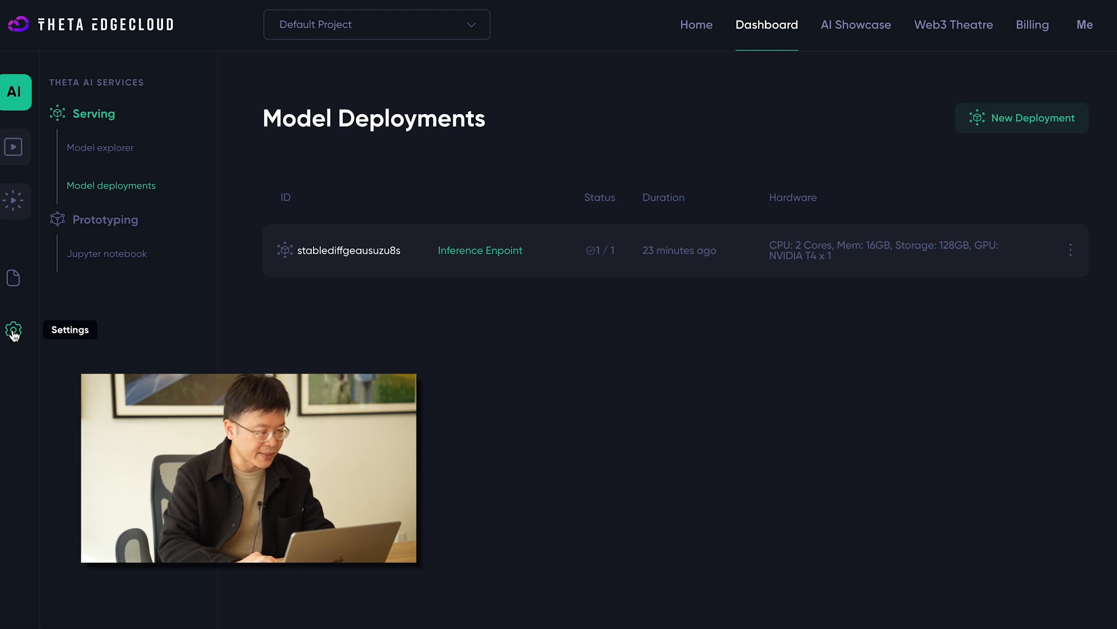
pyautogui.click(12, 329)
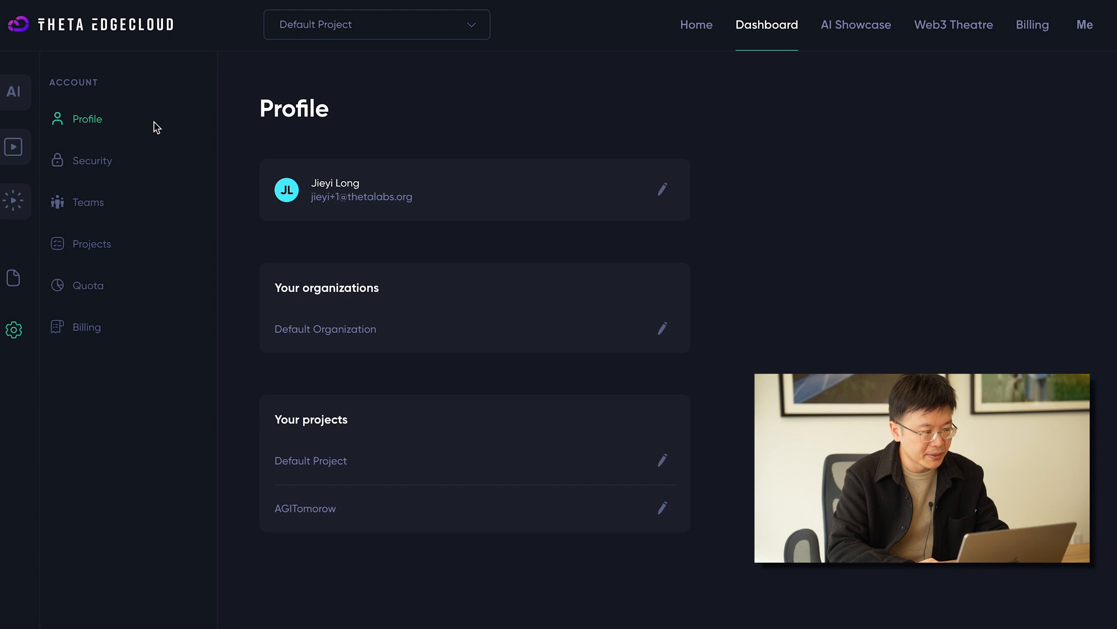
pyautogui.moveTo(435, 217)
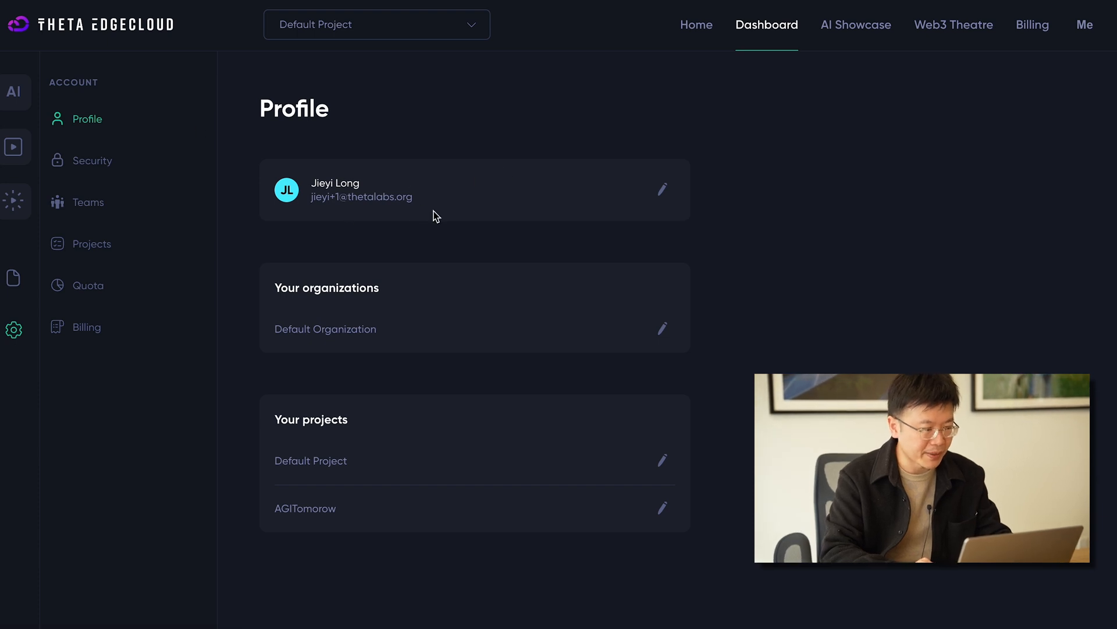
pyautogui.moveTo(93, 160)
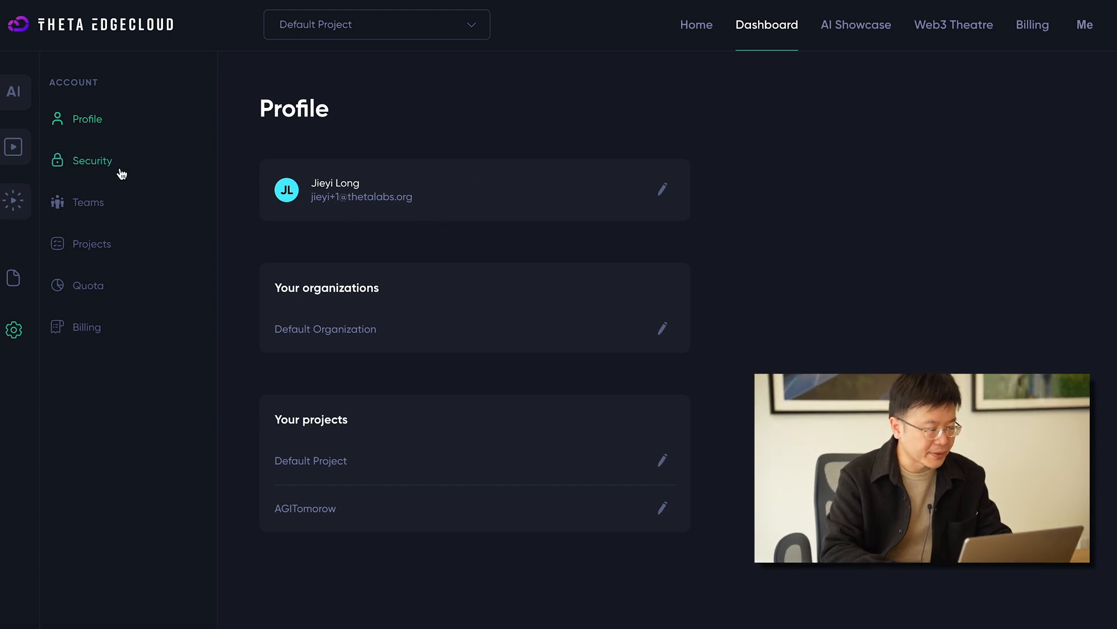
pyautogui.moveTo(88, 202)
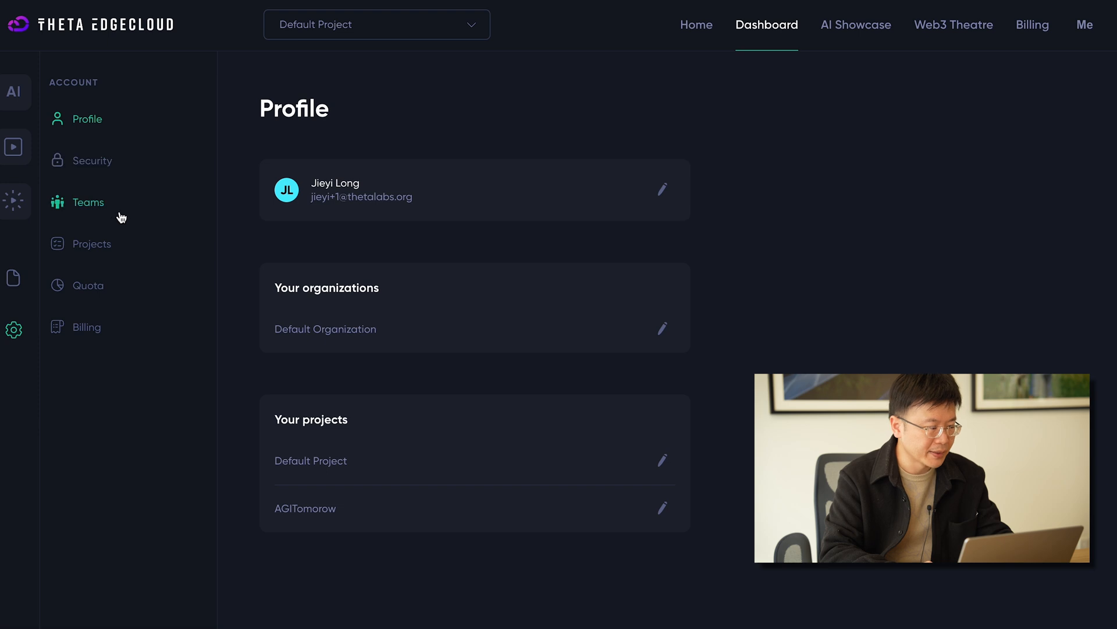
pyautogui.click(87, 201)
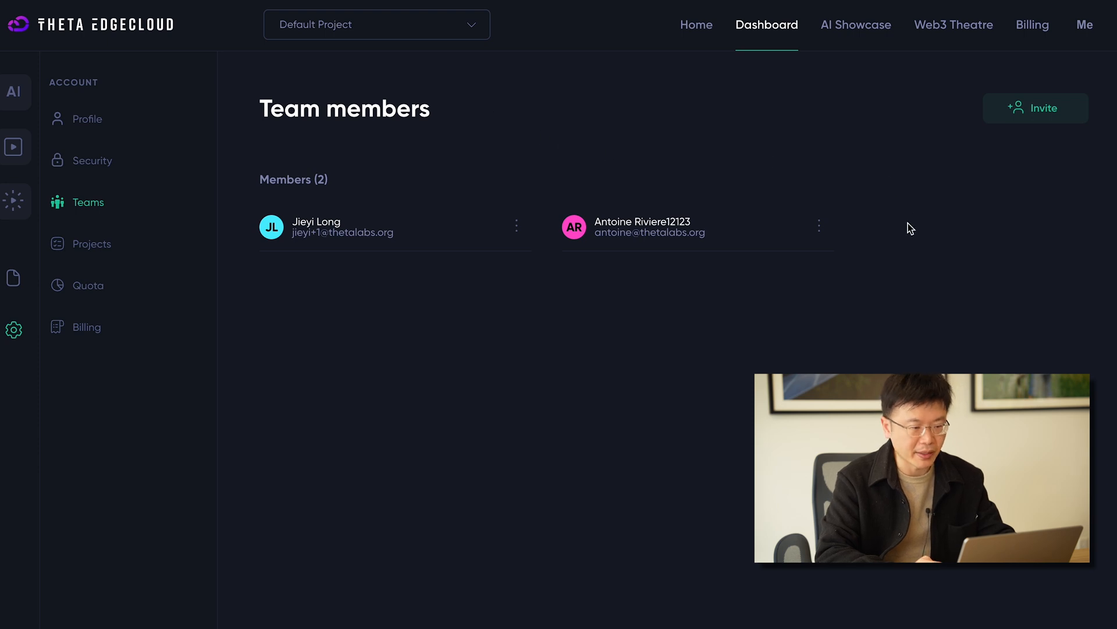
# Step: View Default Project's members, inspect the invite form's email and role fields, then close it without inviting
pyautogui.click(91, 243)
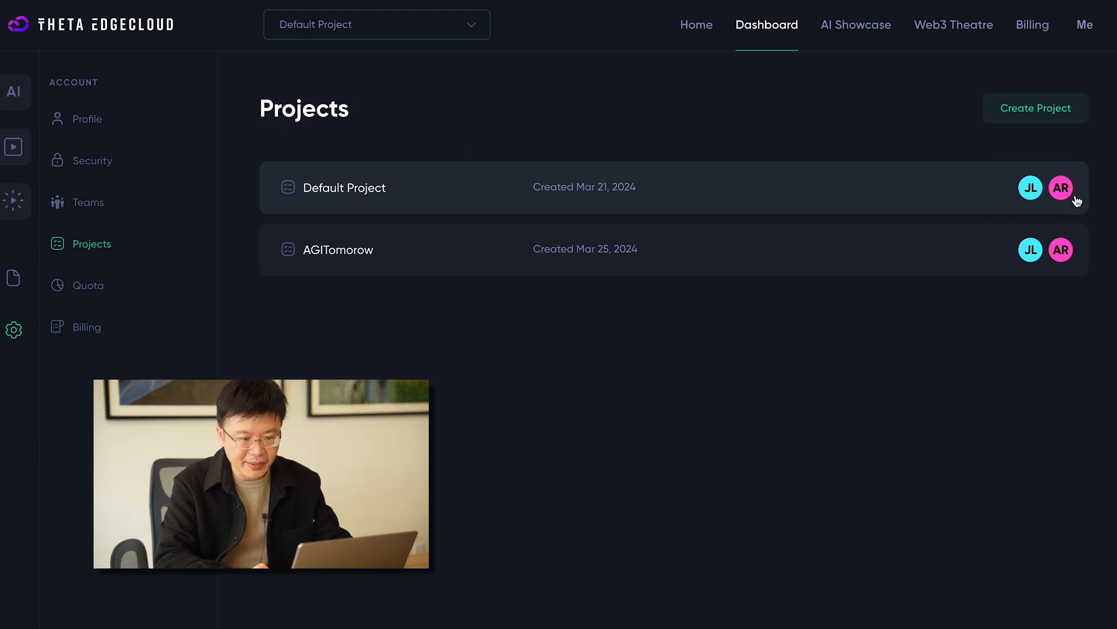
pyautogui.moveTo(1030, 187)
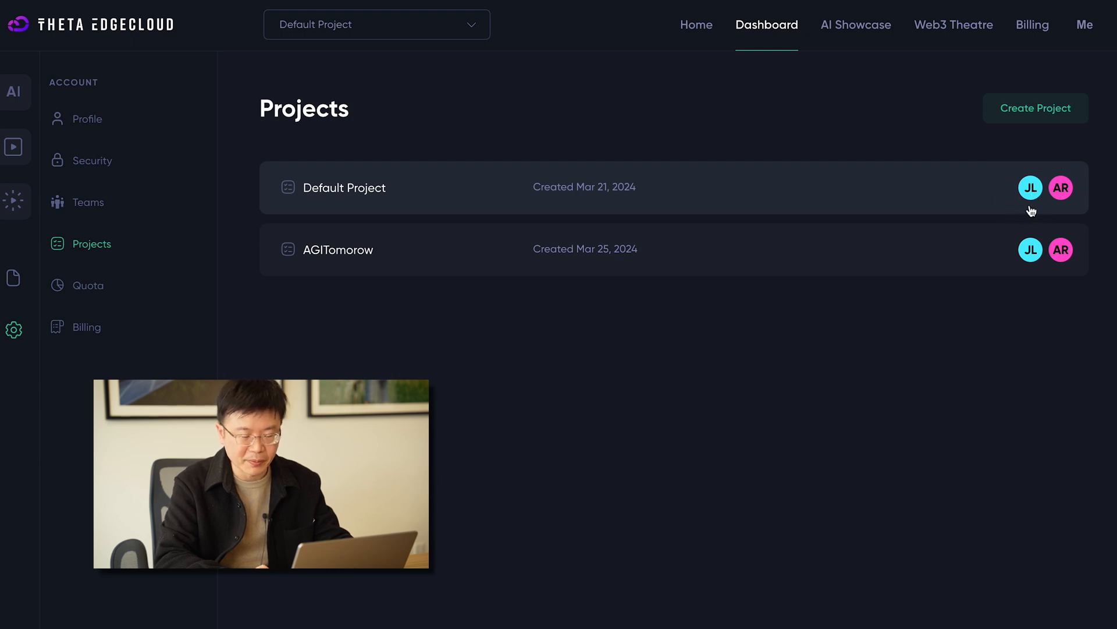
pyautogui.moveTo(916, 202)
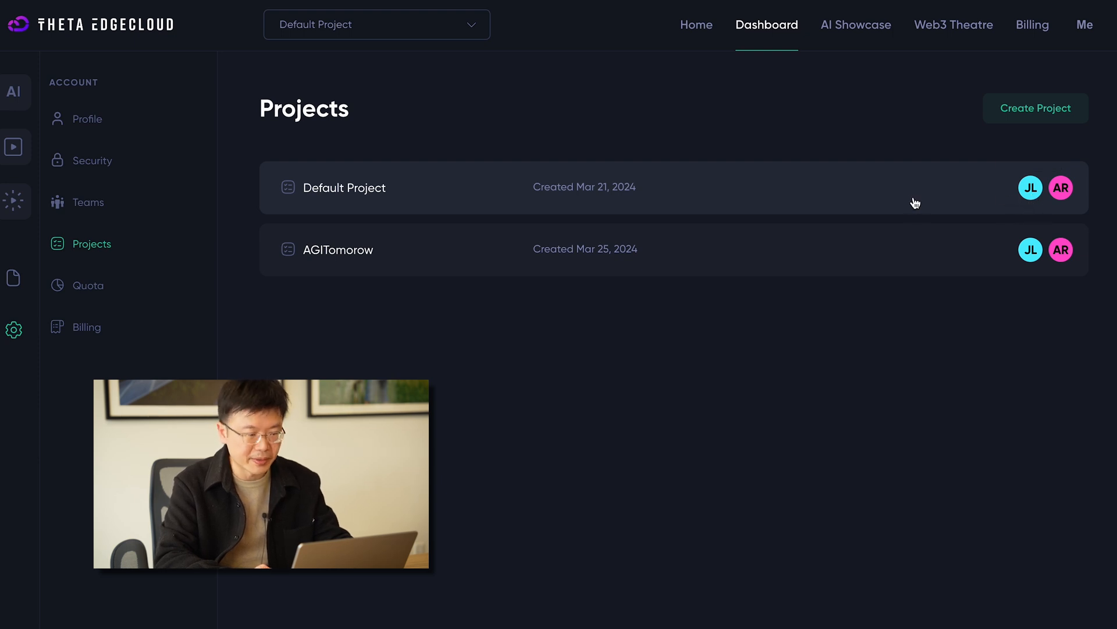
pyautogui.click(345, 187)
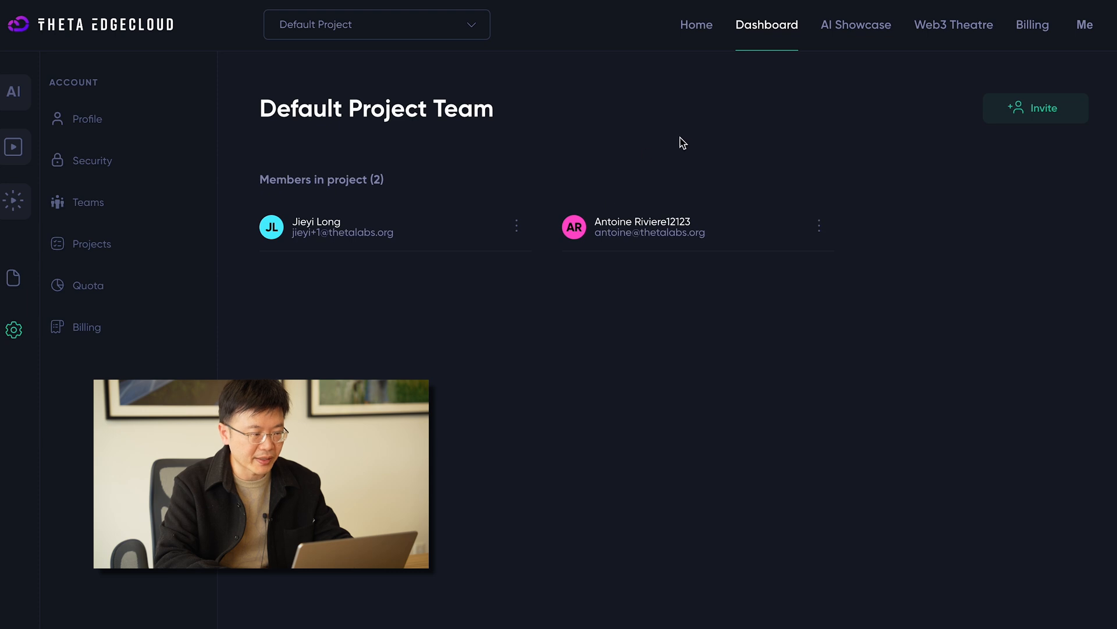
pyautogui.moveTo(350, 200)
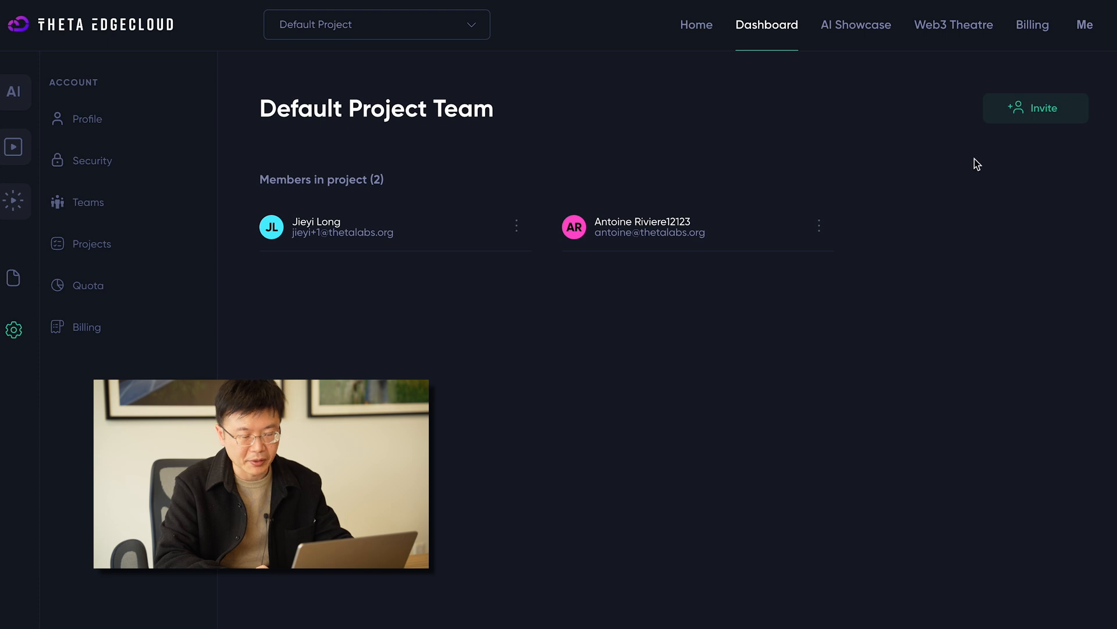
pyautogui.click(1035, 107)
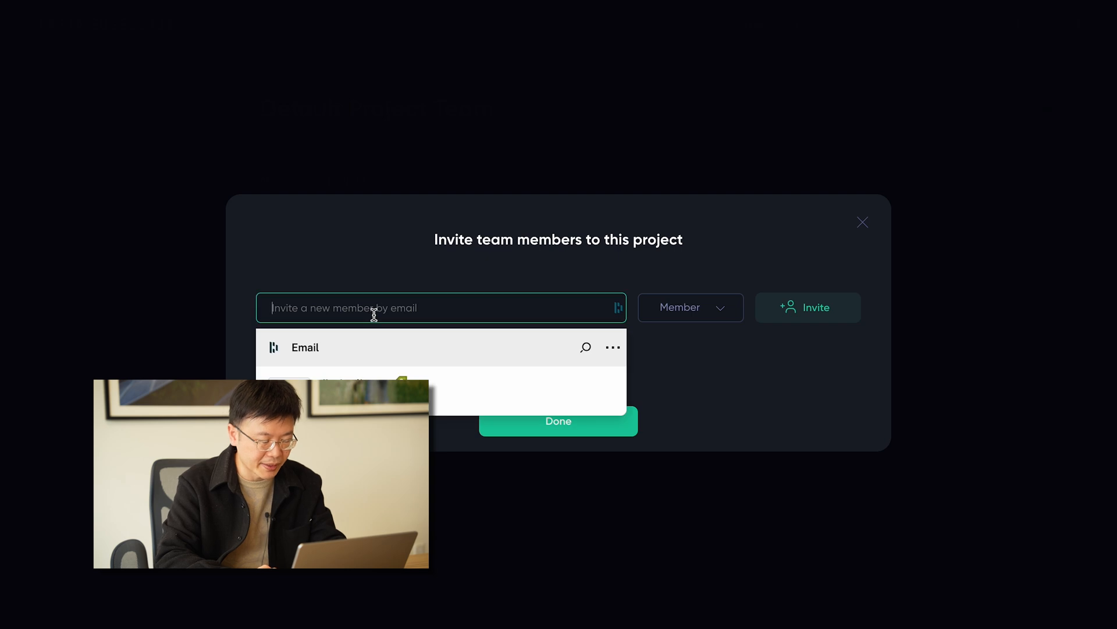
pyautogui.click(688, 308)
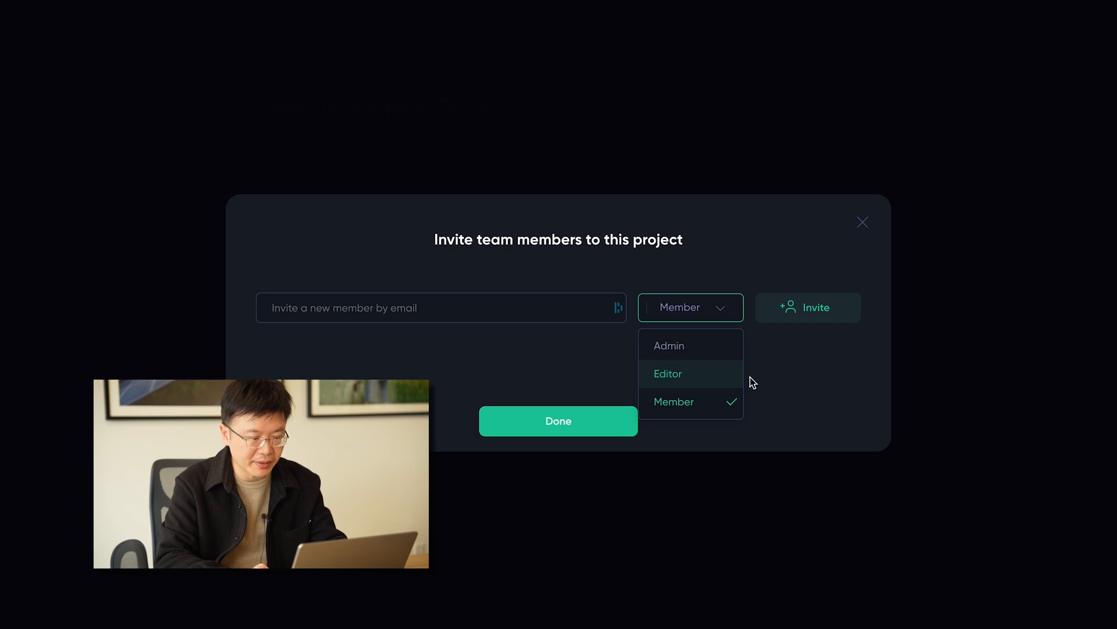
pyautogui.click(863, 222)
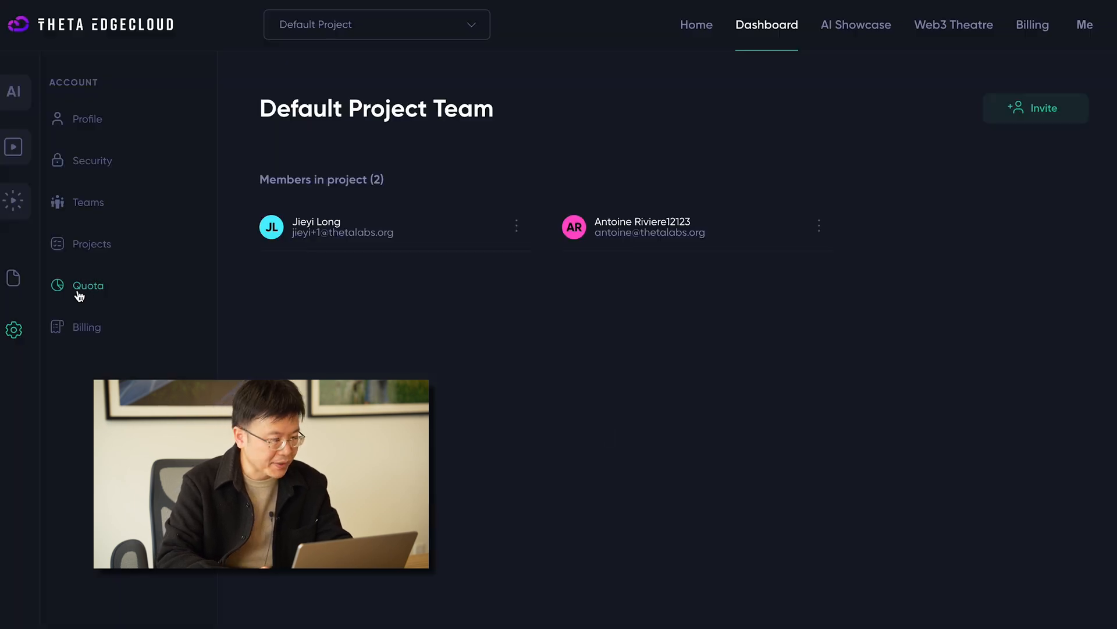
# Step: Show Default Organization's machine quotas, where C1 and GT1 are fully used
pyautogui.click(87, 285)
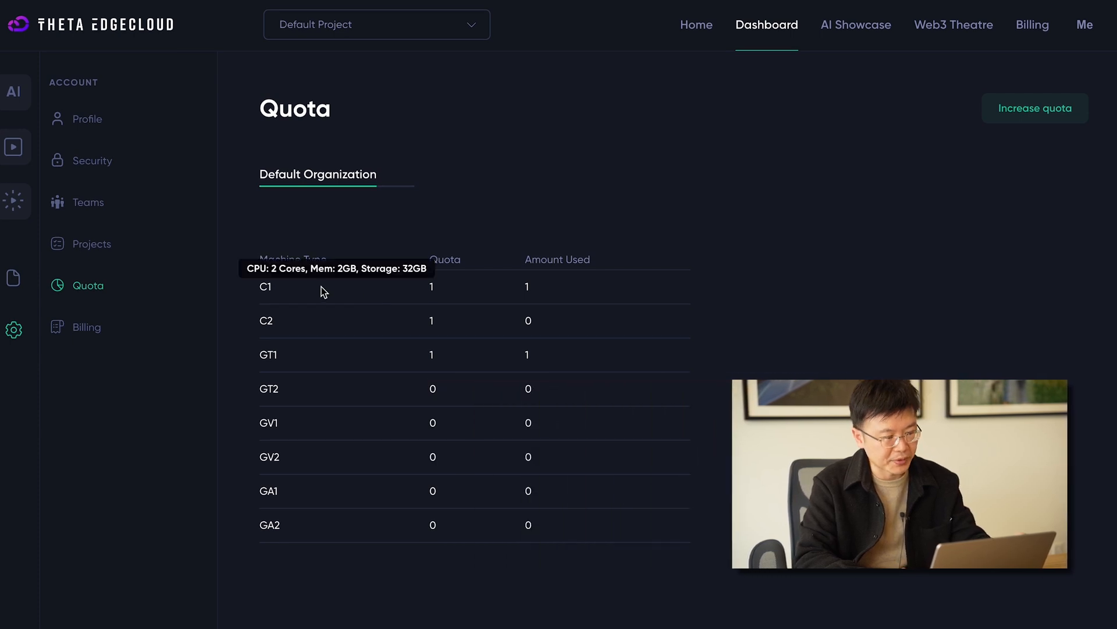
pyautogui.moveTo(408, 324)
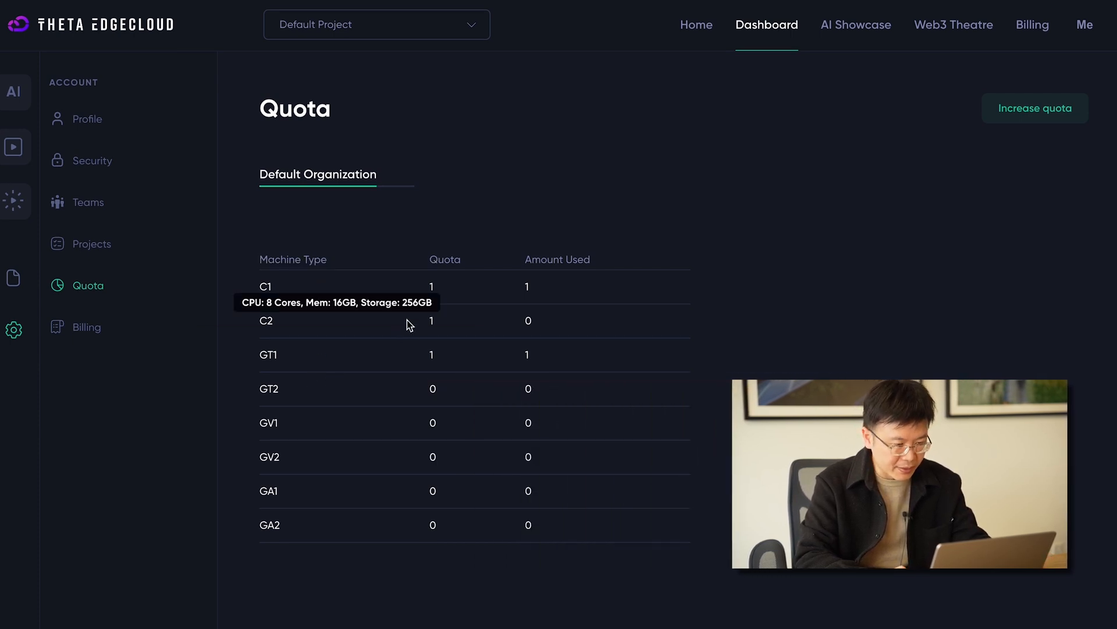
pyautogui.moveTo(370, 365)
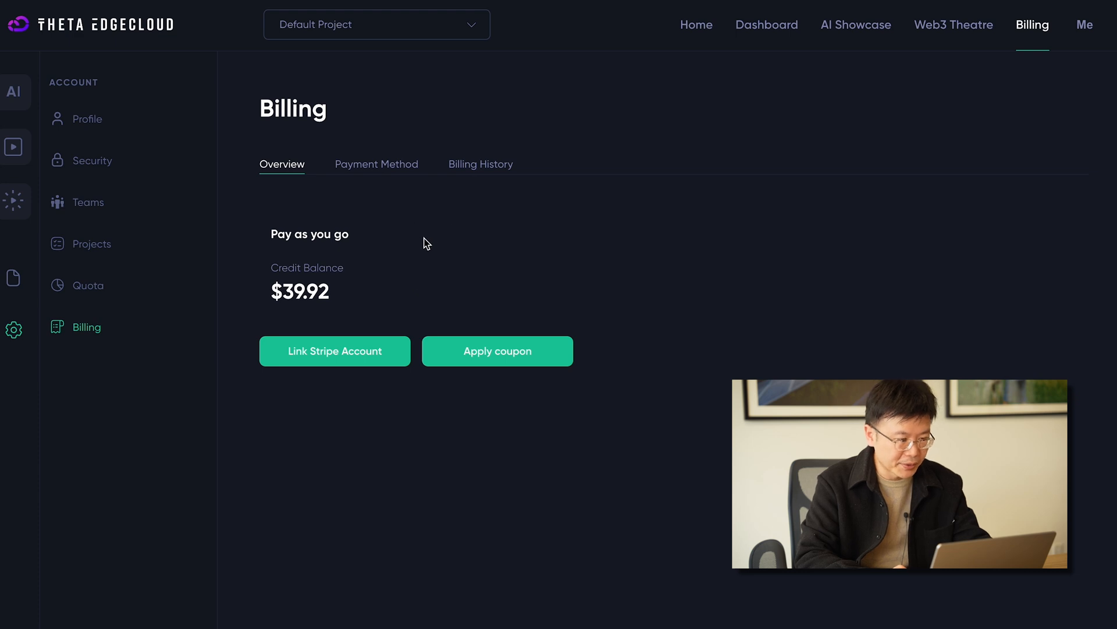
pyautogui.moveTo(421, 255)
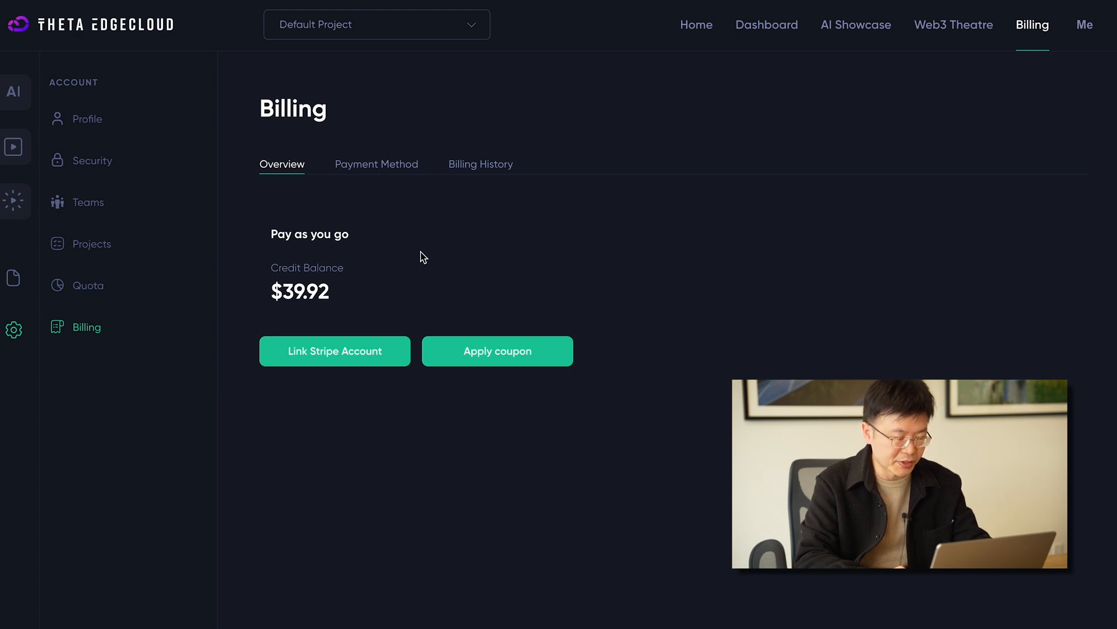
pyautogui.moveTo(435, 249)
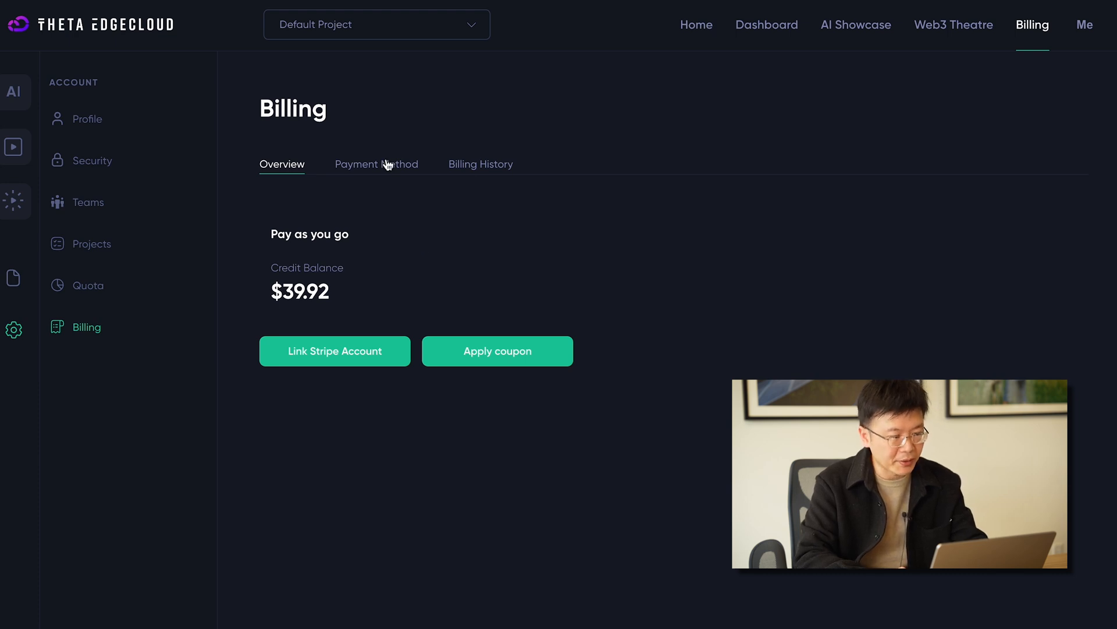
pyautogui.click(376, 165)
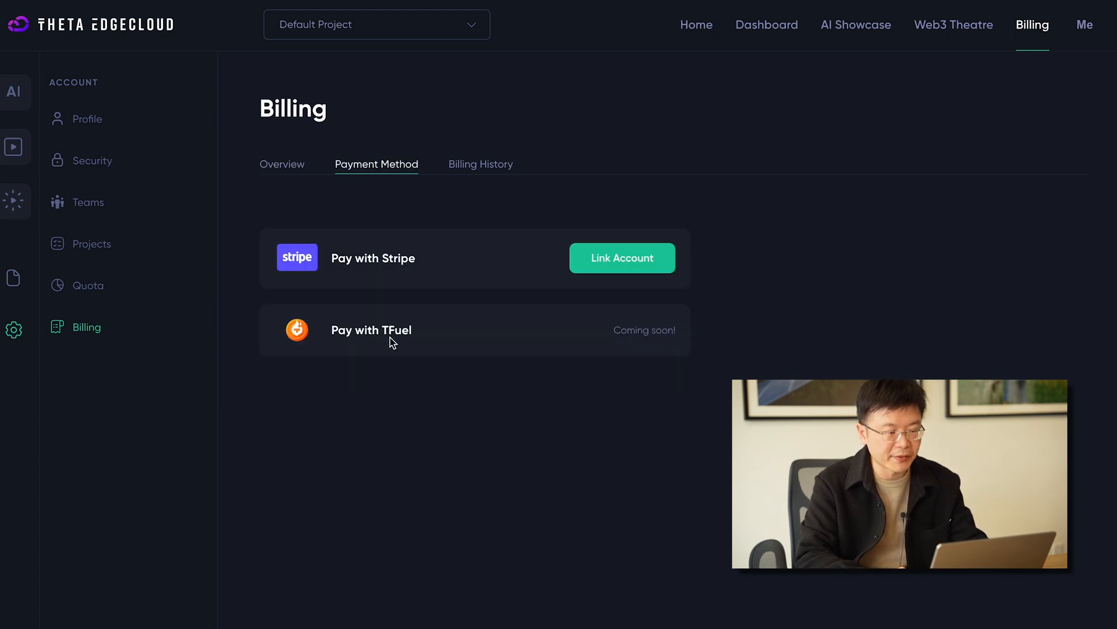
pyautogui.click(281, 164)
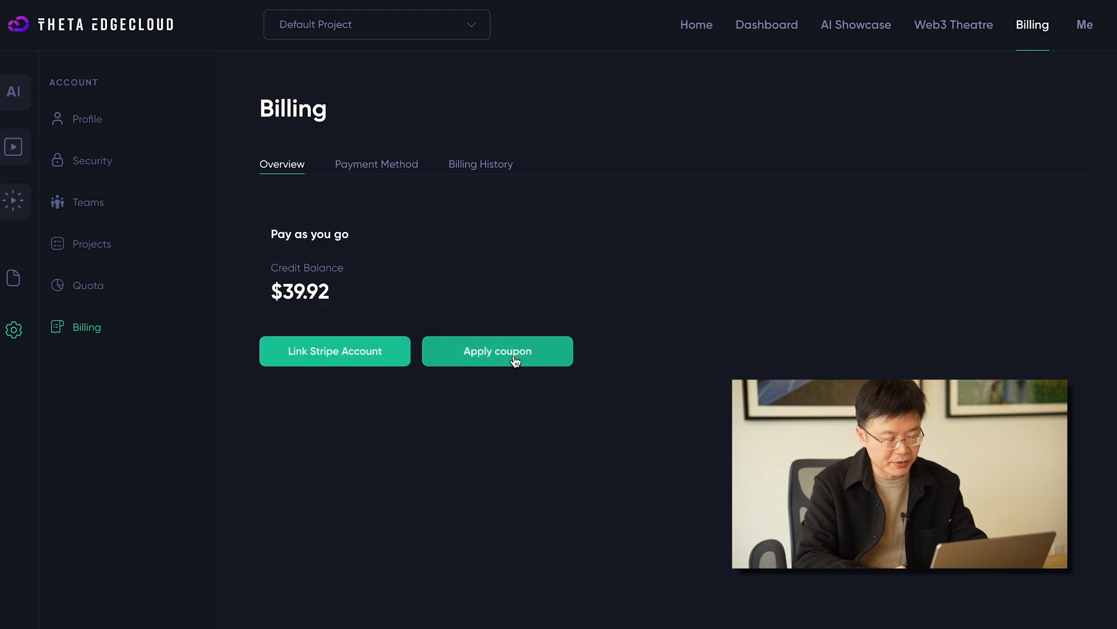
pyautogui.click(497, 351)
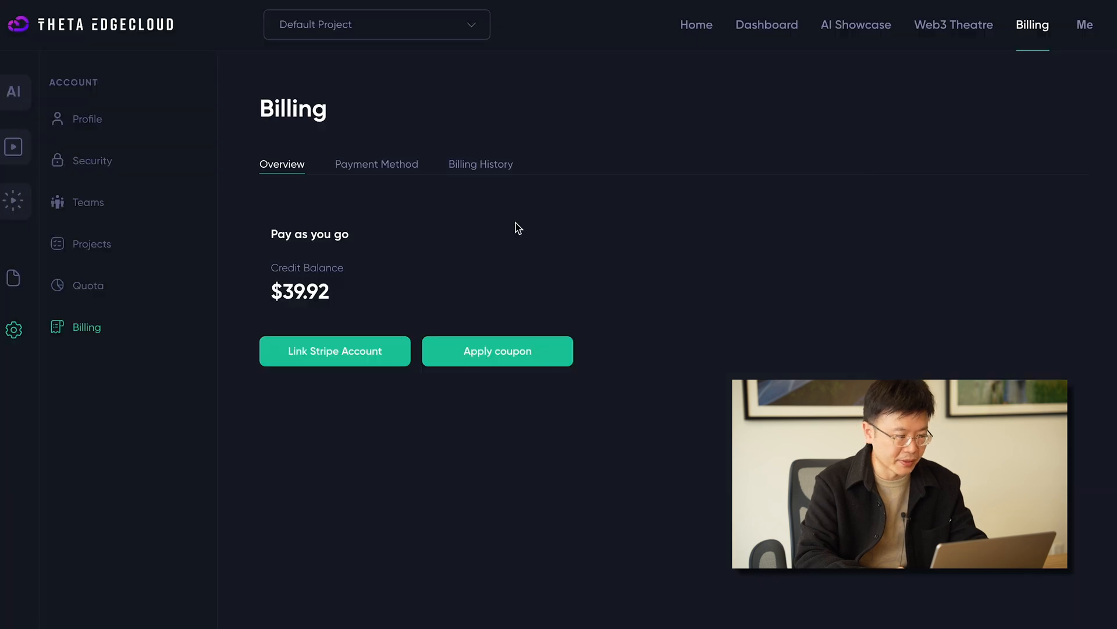
pyautogui.moveTo(623, 251)
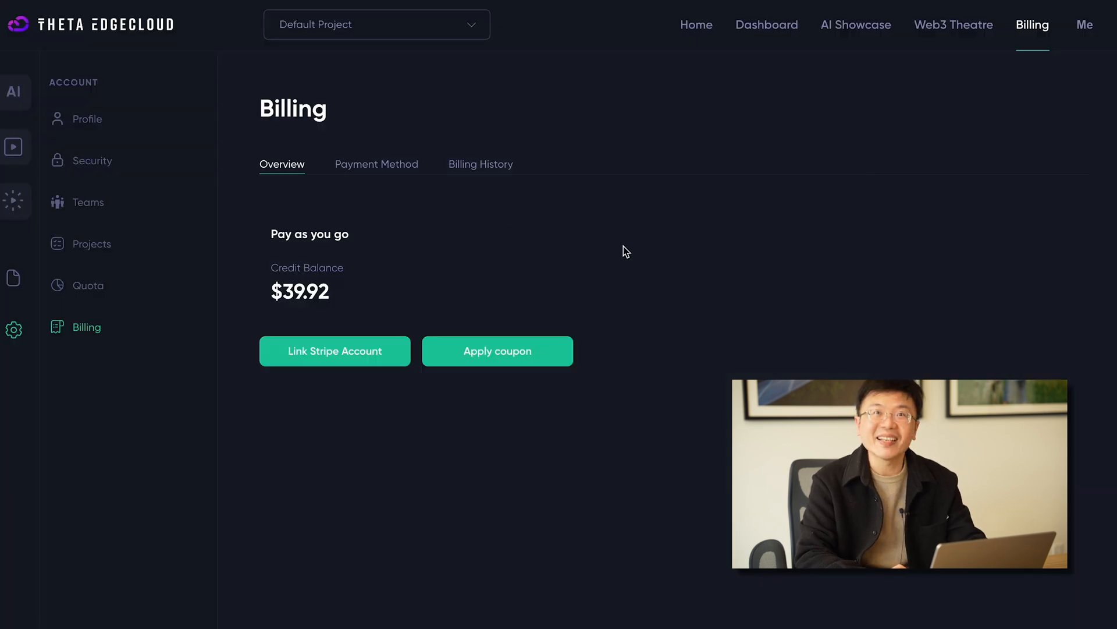